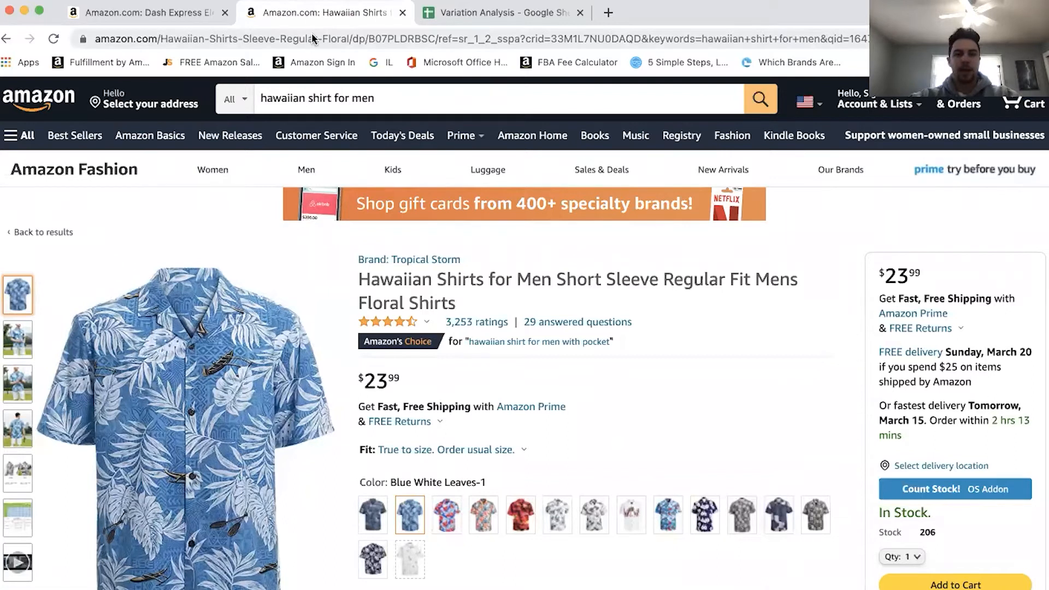
mouse_move(140, 12)
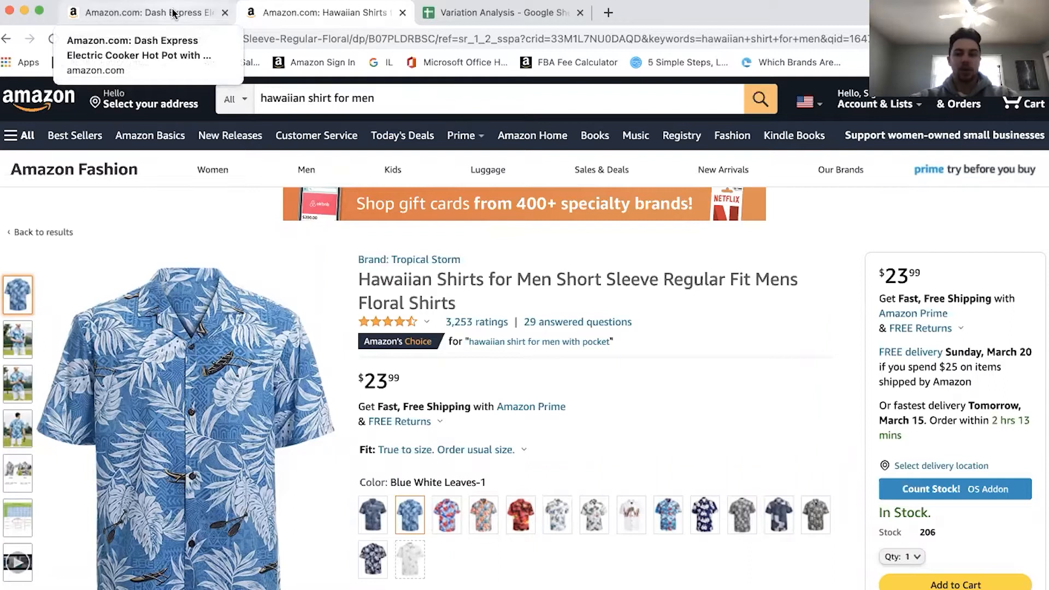
- Glance at the Dash hot pot listing, then return to the shirt and keep size Large
left_click(141, 12)
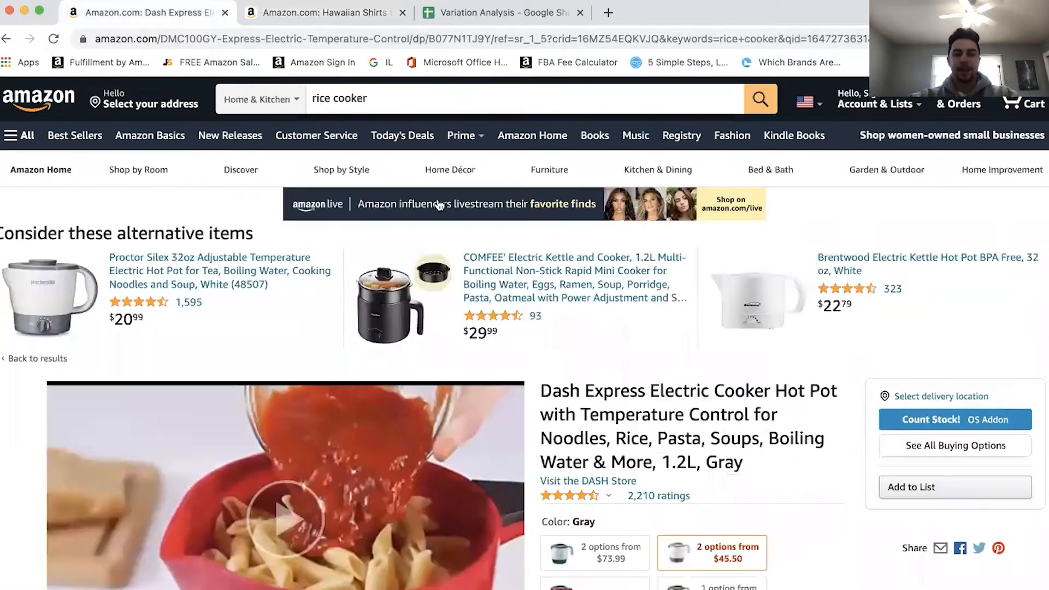
scroll("down", 3)
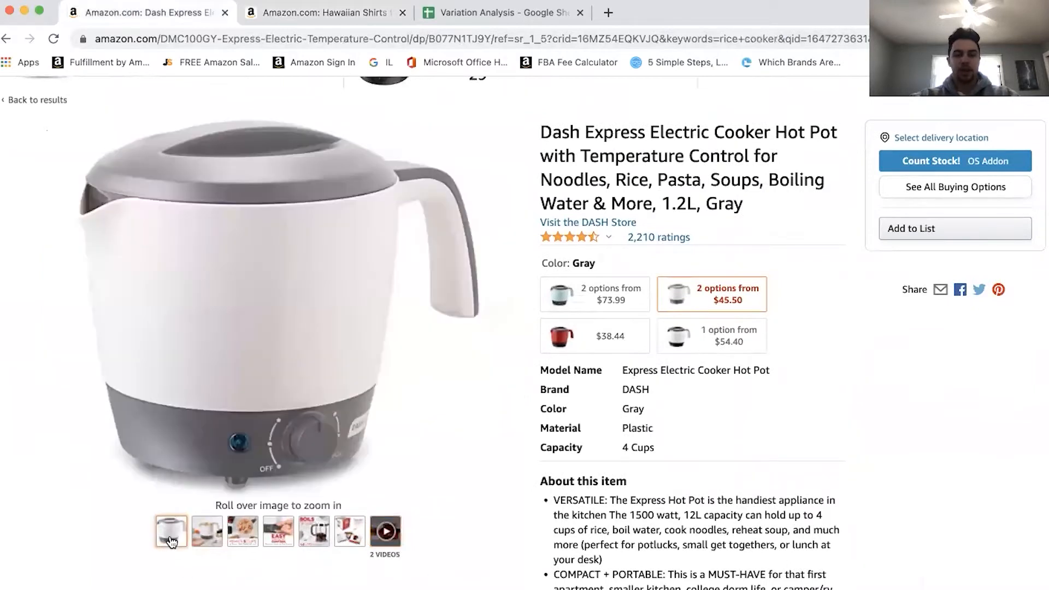
scroll("down", 3)
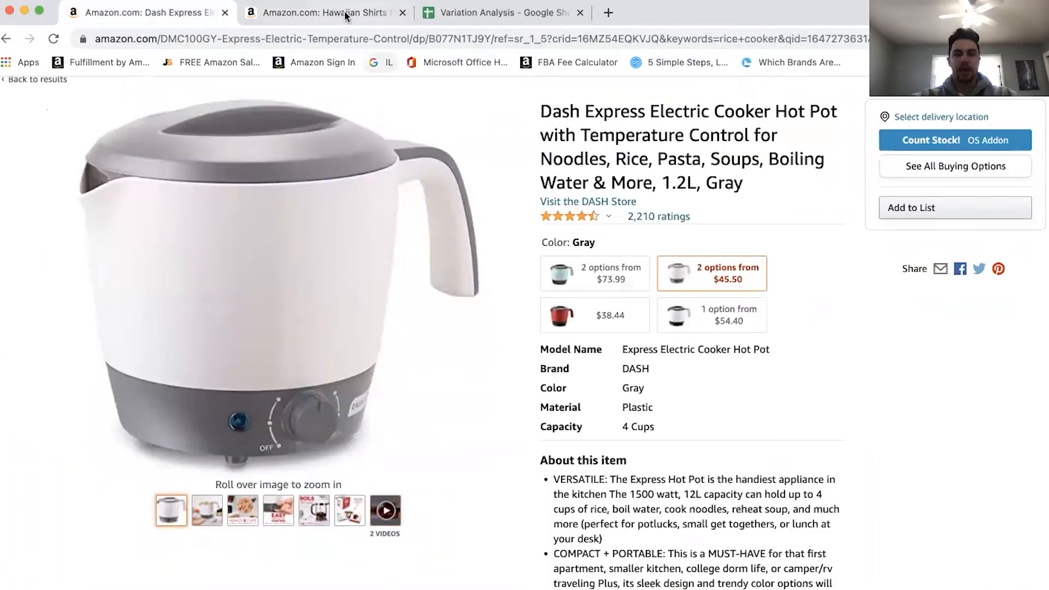
left_click(324, 13)
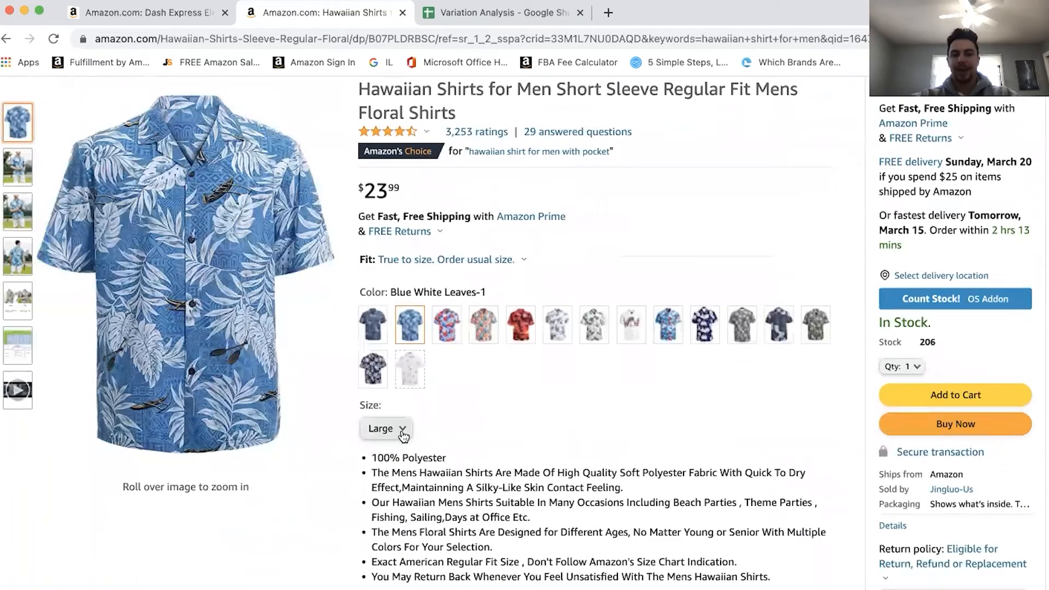
left_click(385, 428)
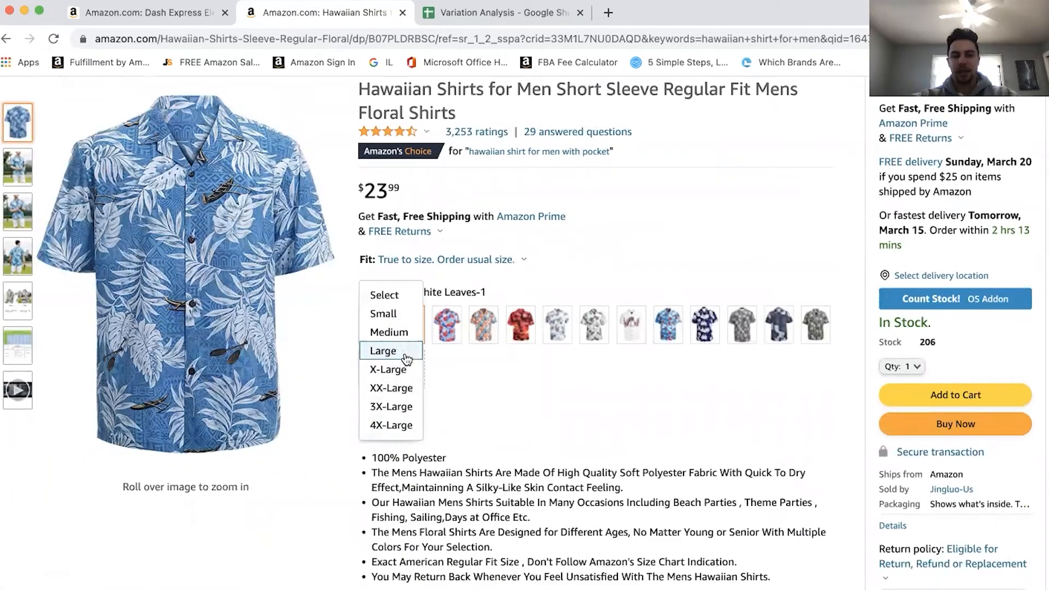
left_click(382, 351)
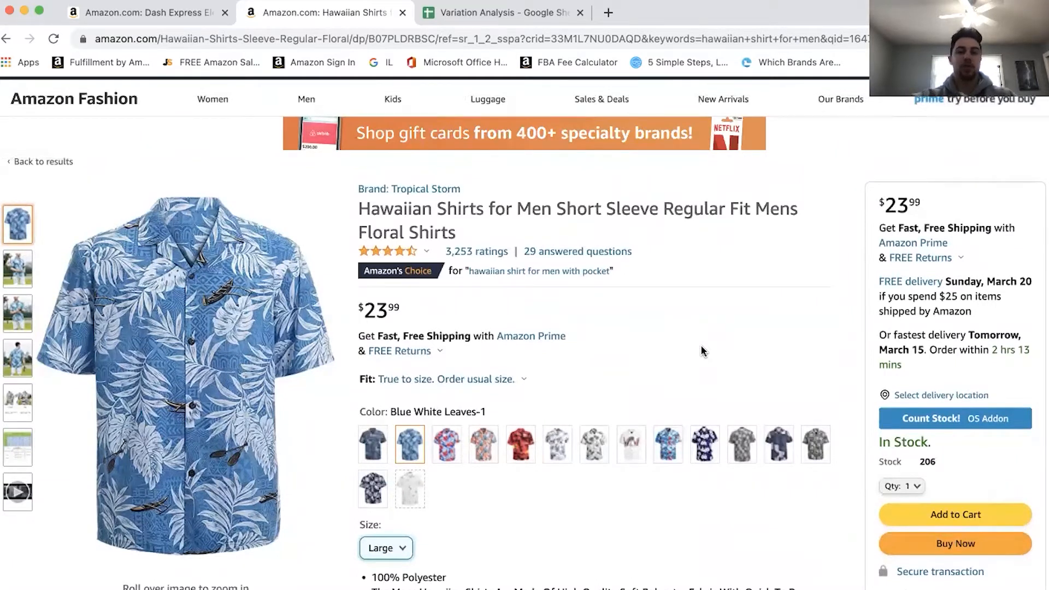
- Scroll through the Hawaiian shirt listing page
scroll("down", 3)
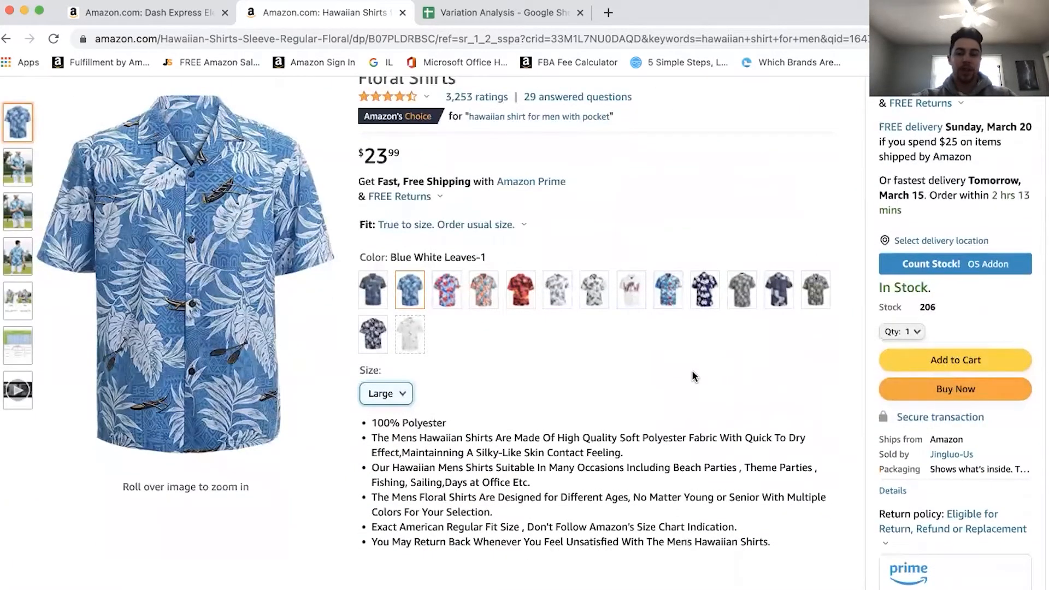
scroll("down", 3)
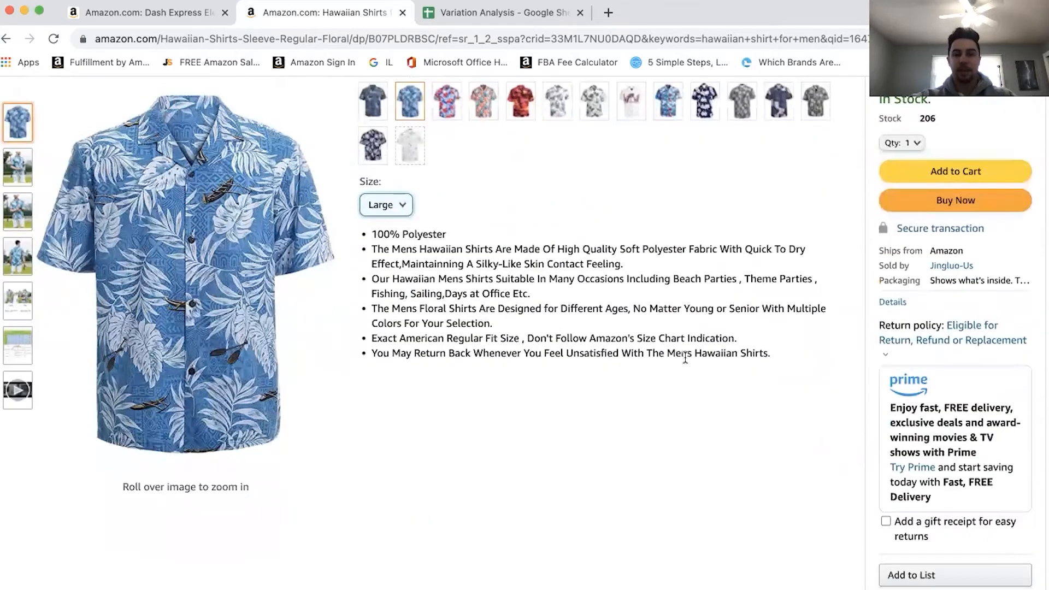
scroll("down", 3)
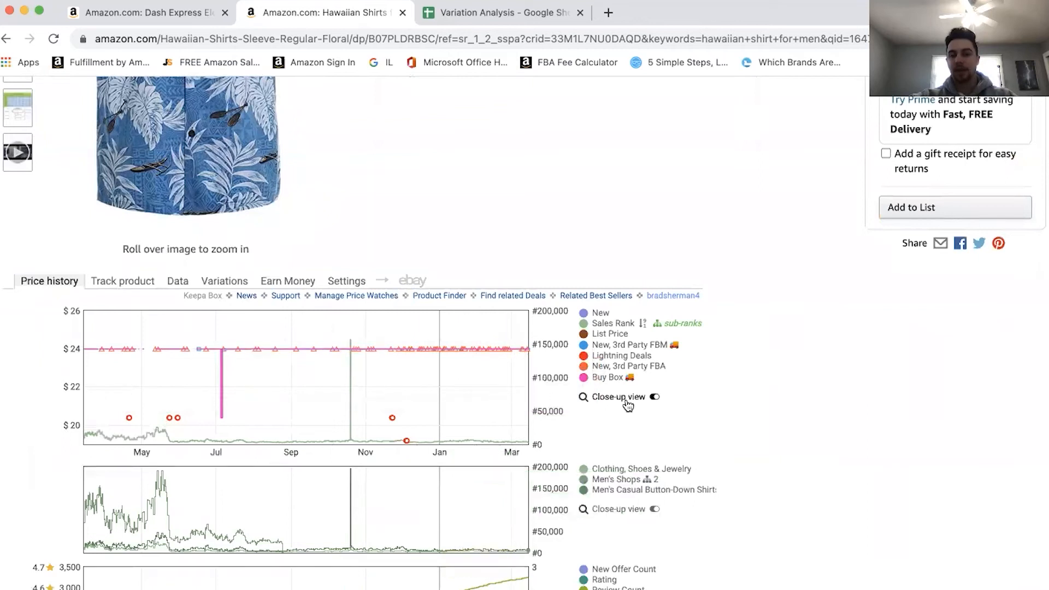
scroll("down", 3)
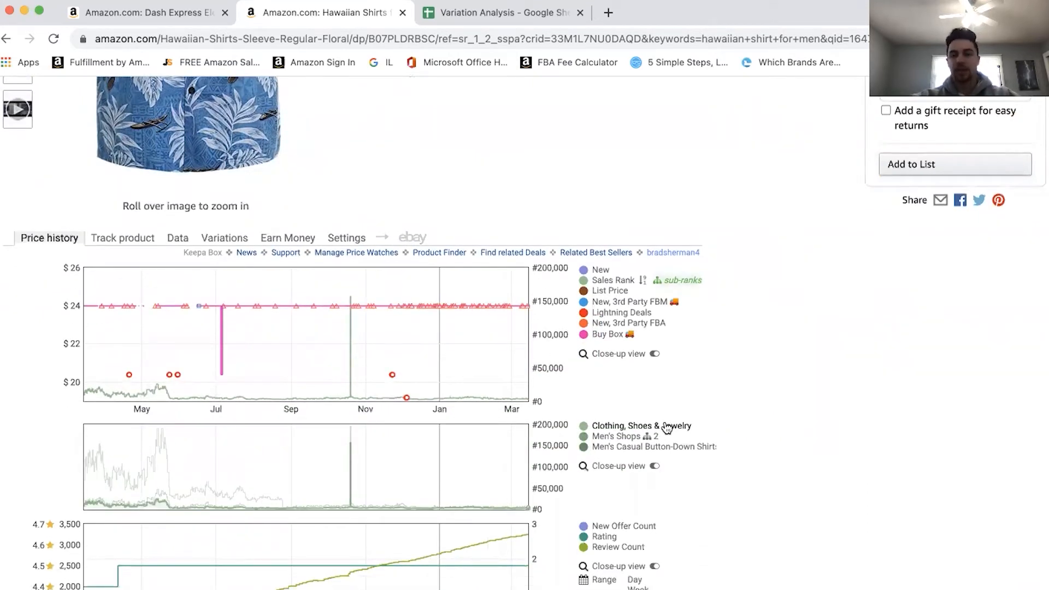
scroll("down", 3)
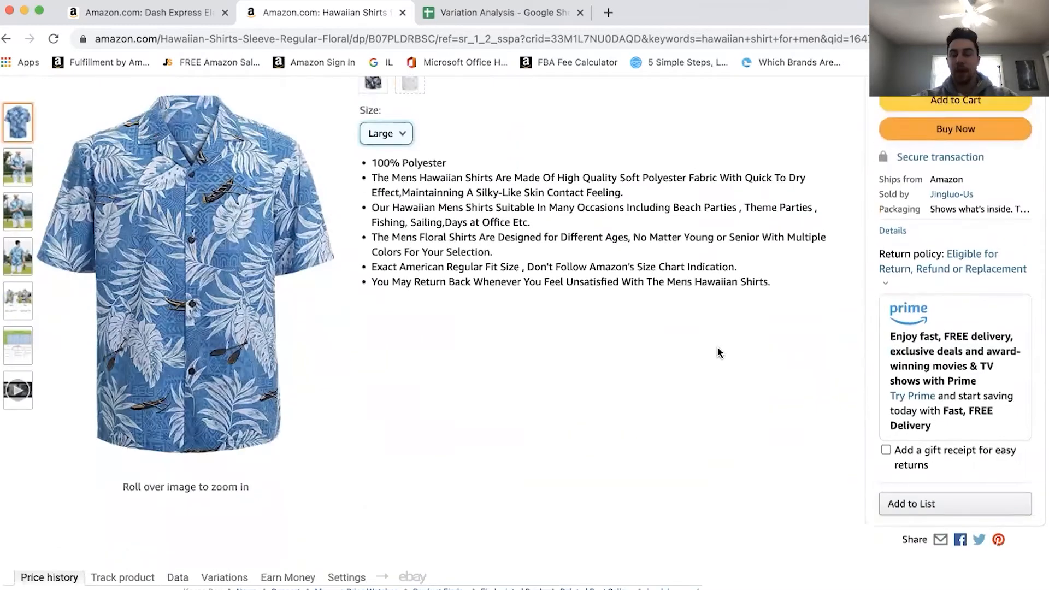
scroll("up", 3)
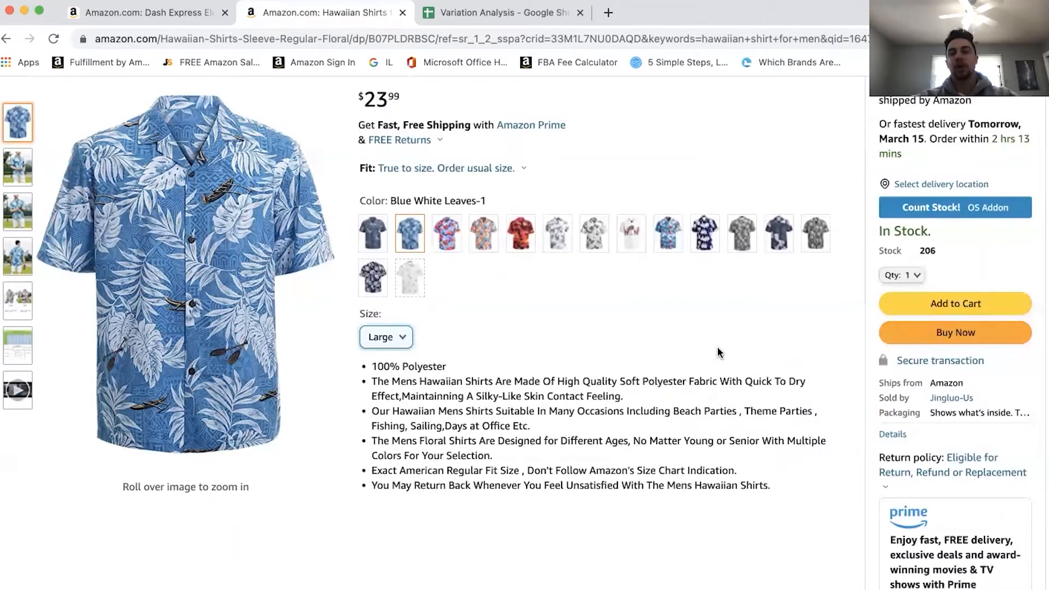
scroll("down", 3)
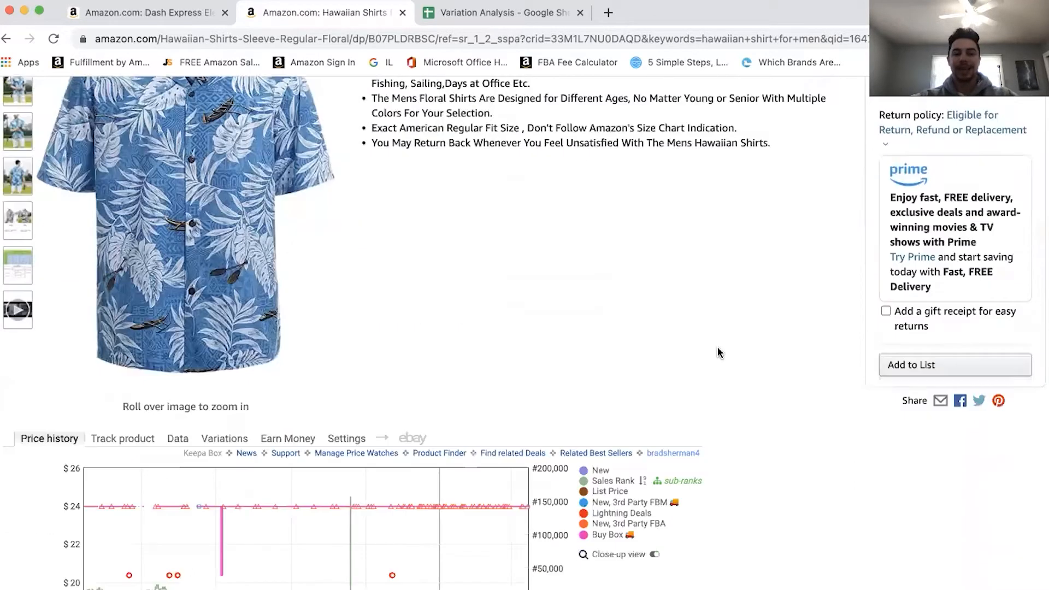
scroll("down", 3)
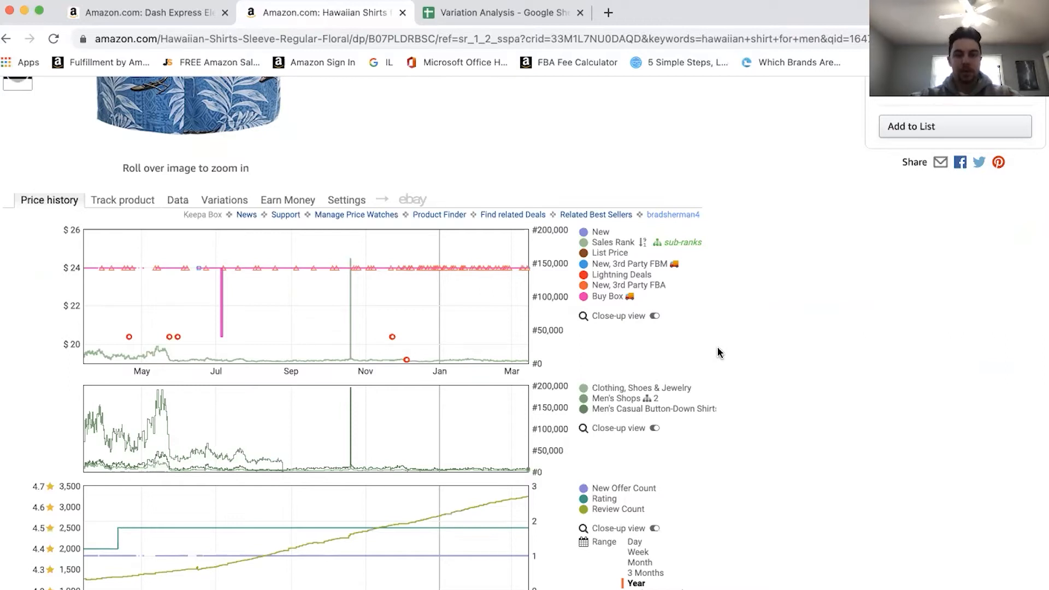
scroll("down", 3)
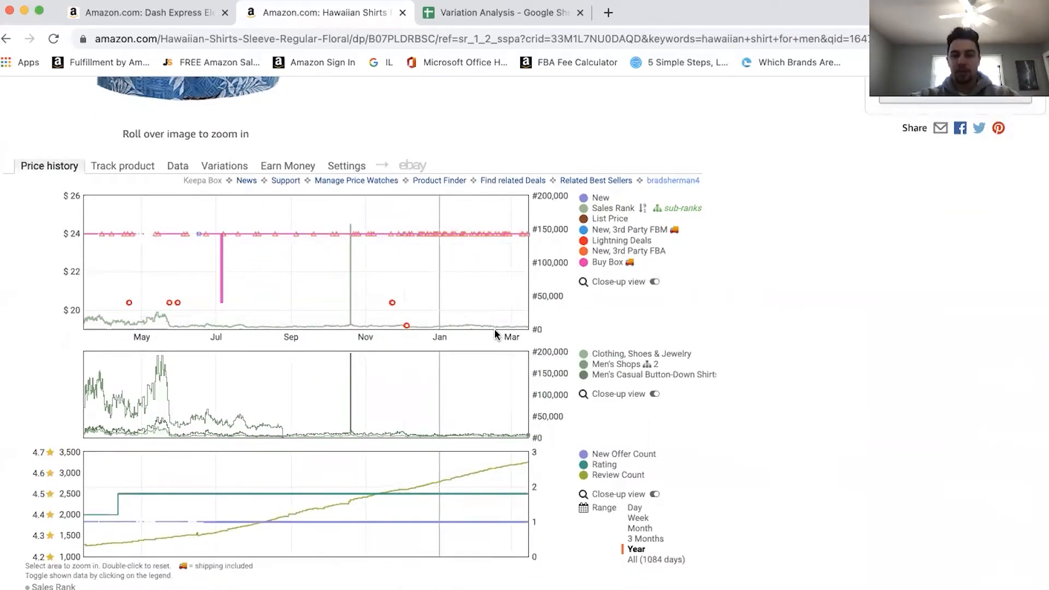
scroll("up", 3)
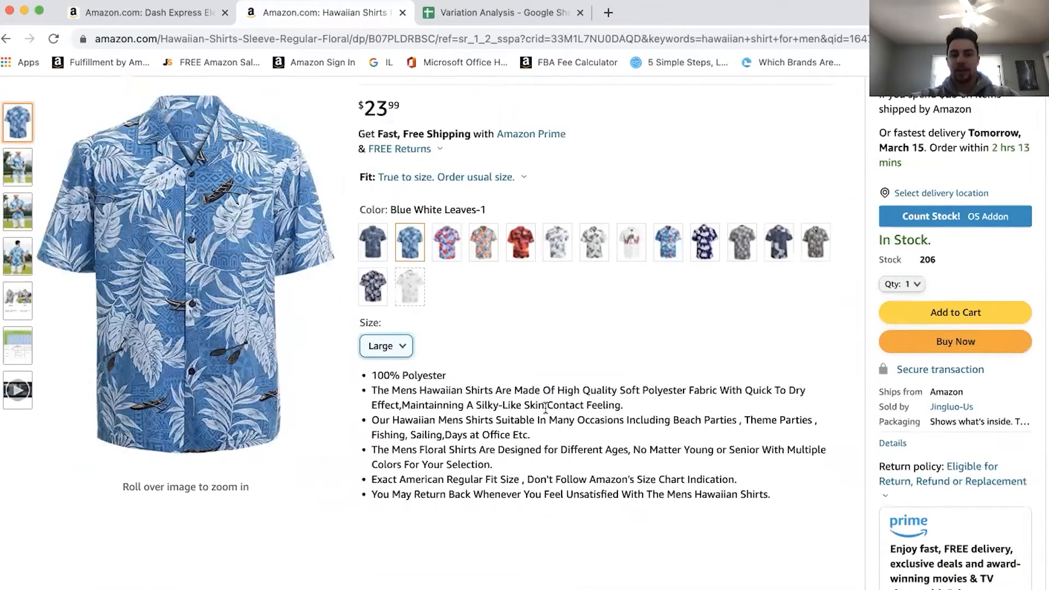
scroll("down", 3)
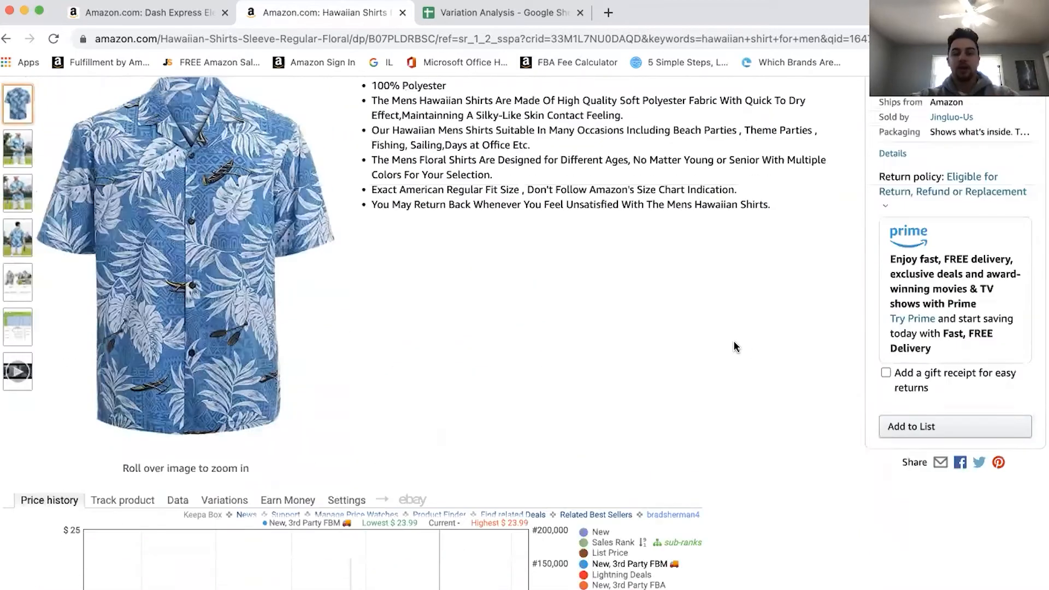
scroll("up", 3)
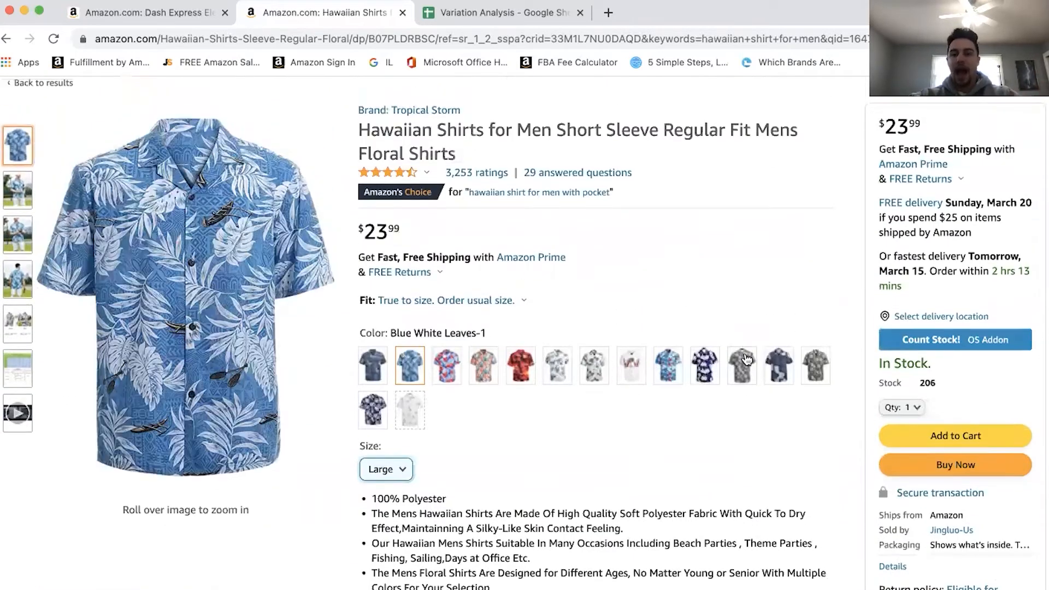
scroll("down", 3)
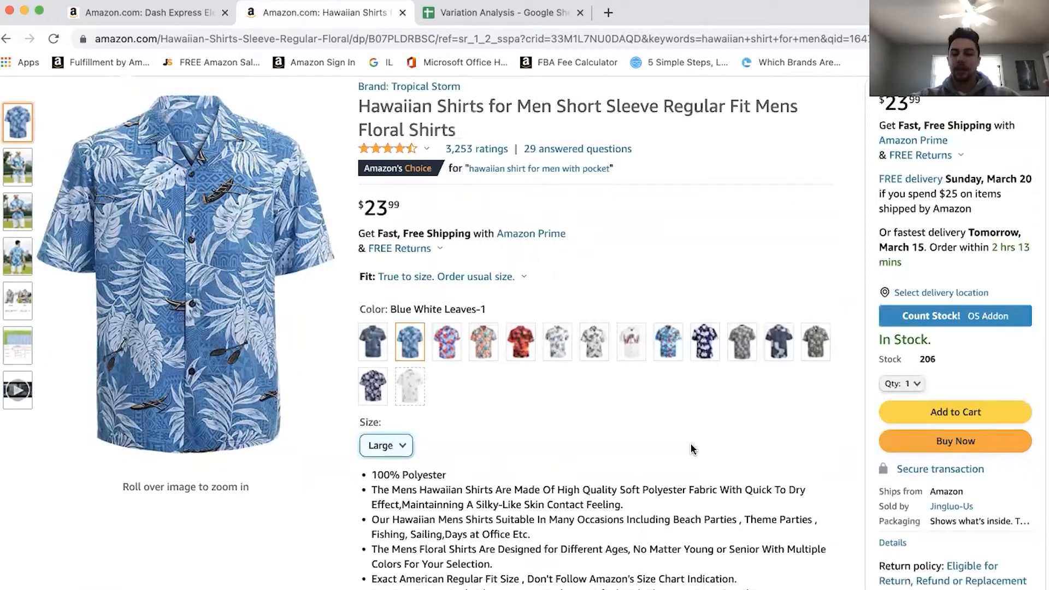
mouse_move(564, 391)
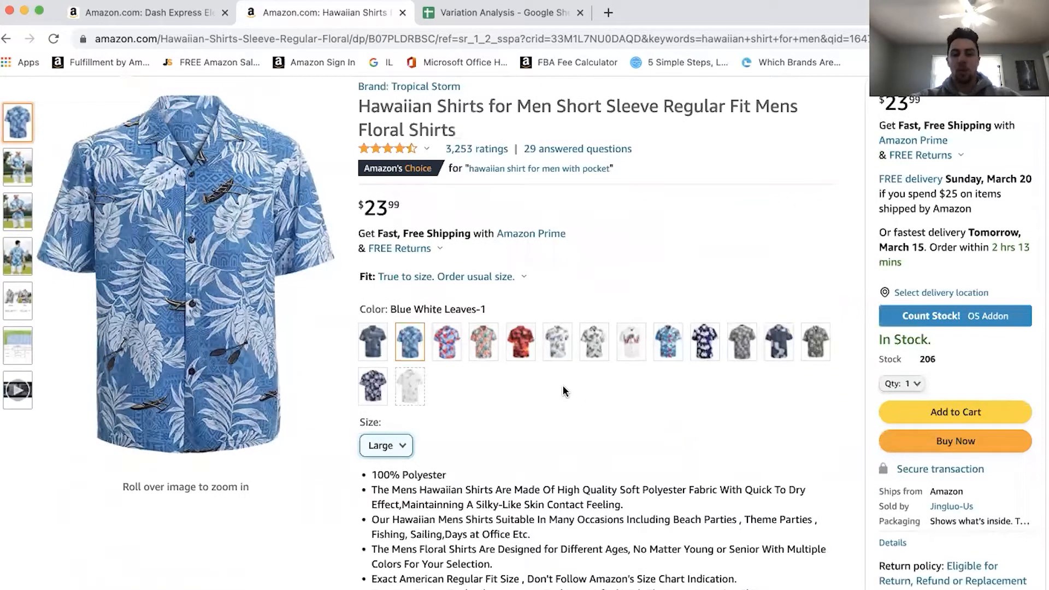
scroll("down", 3)
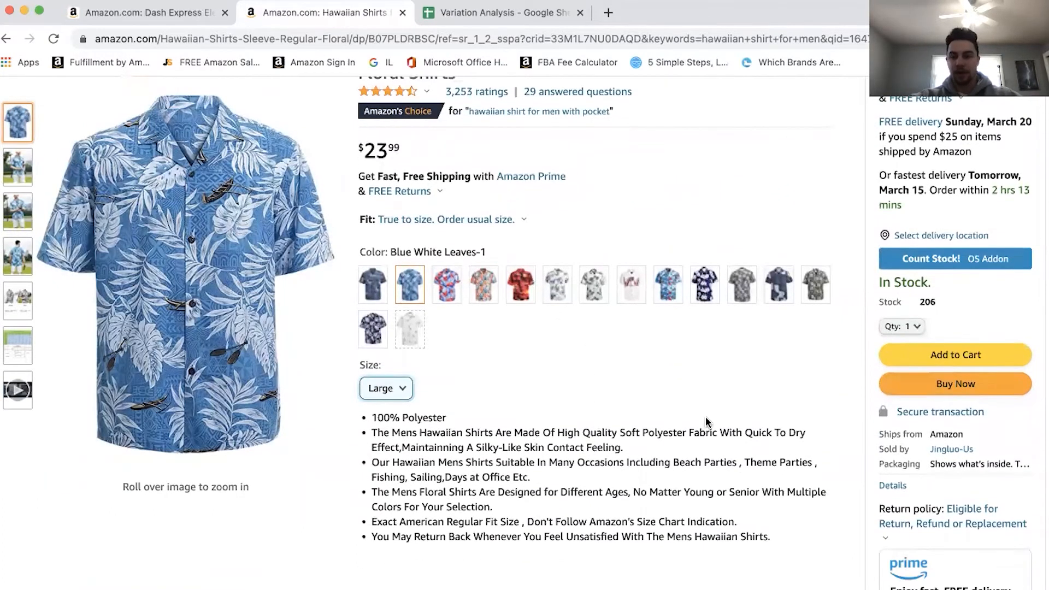
scroll("up", 3)
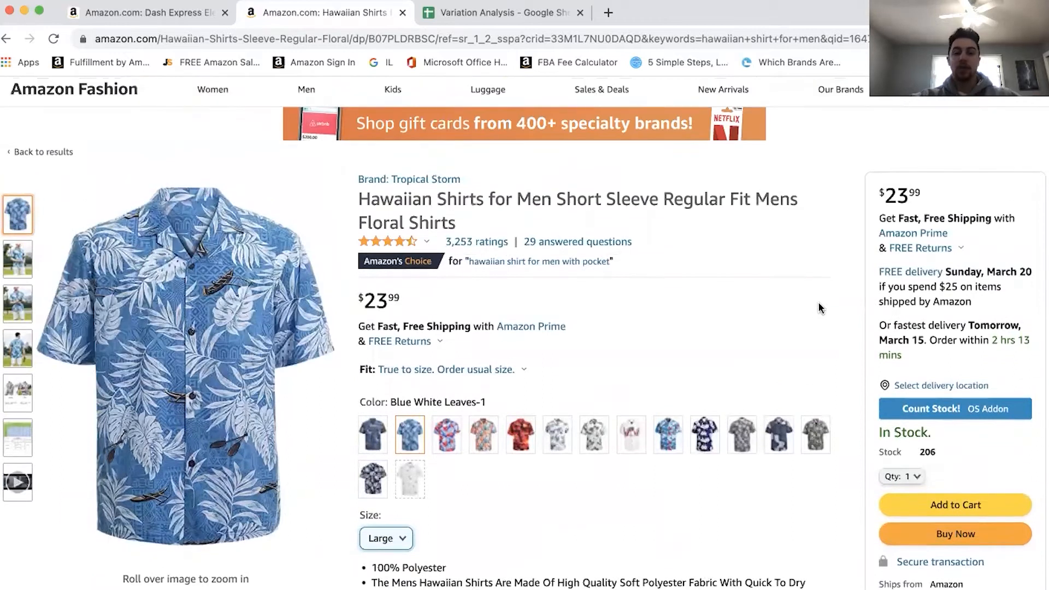
scroll("down", 3)
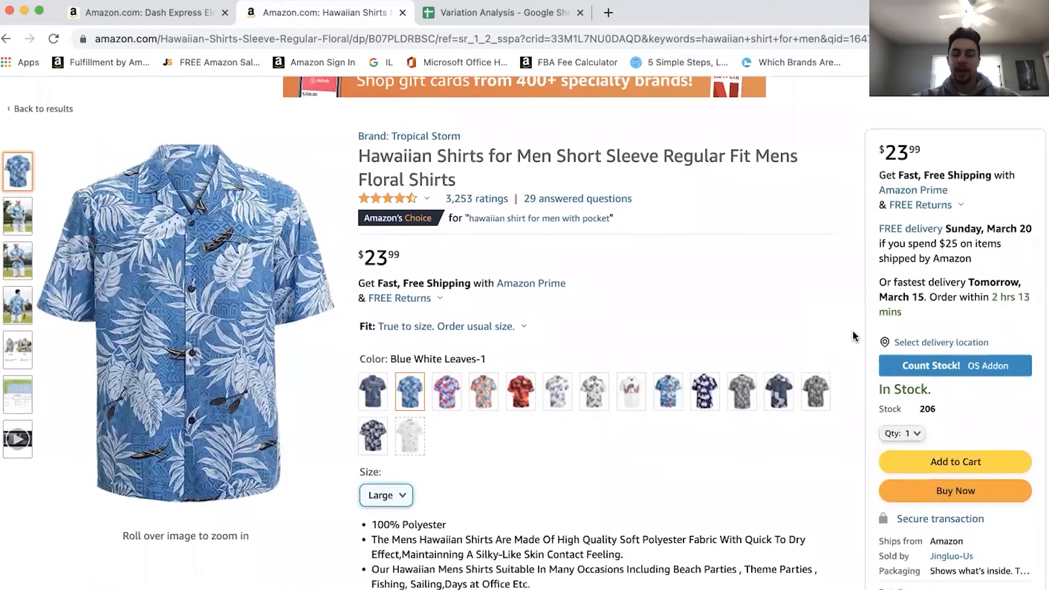
scroll("down", 3)
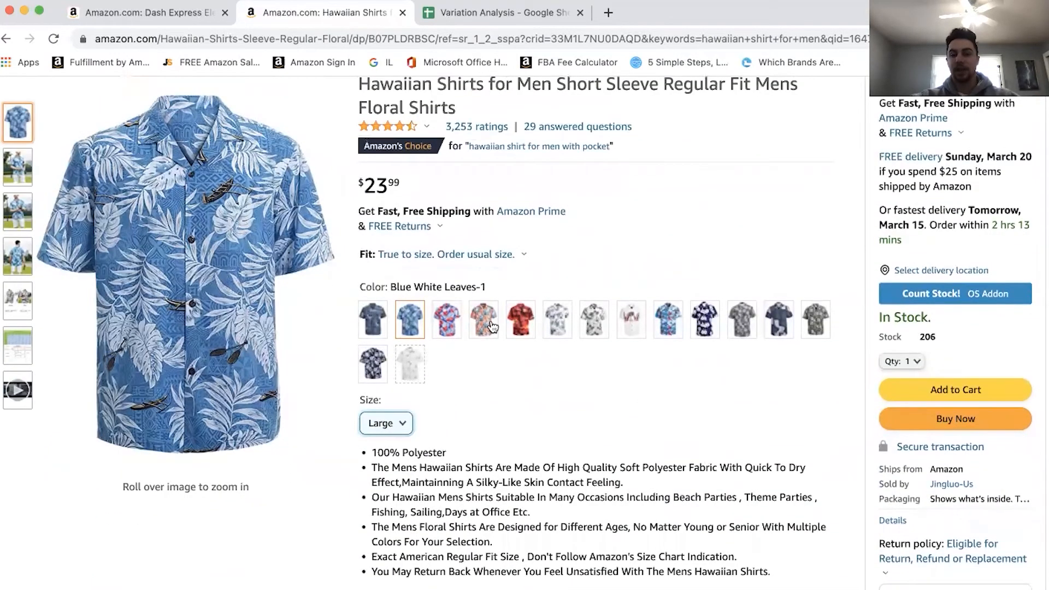
scroll("down", 3)
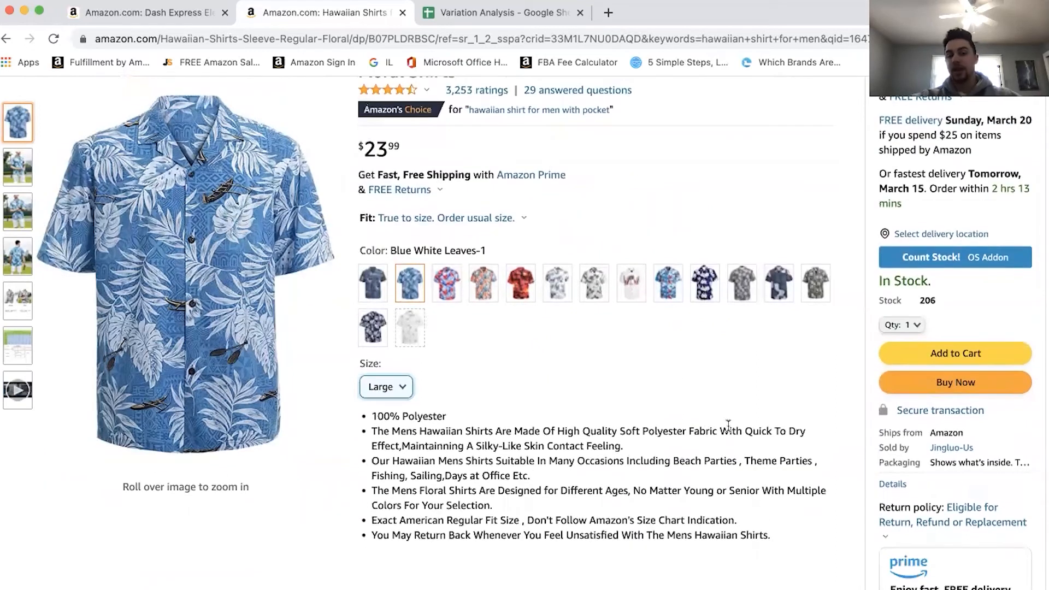
scroll("down", 3)
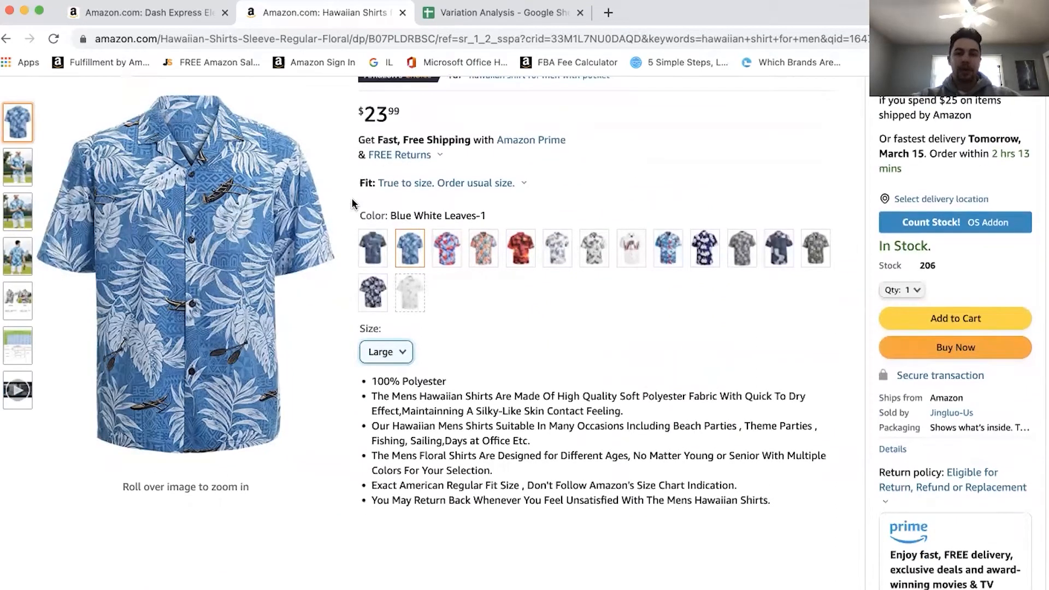
scroll("down", 3)
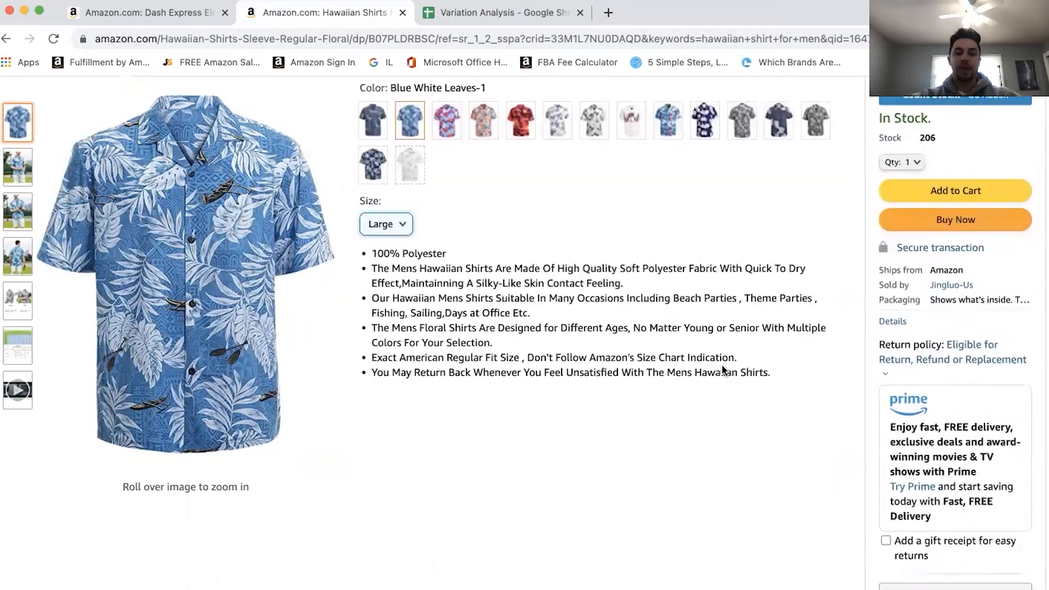
scroll("up", 3)
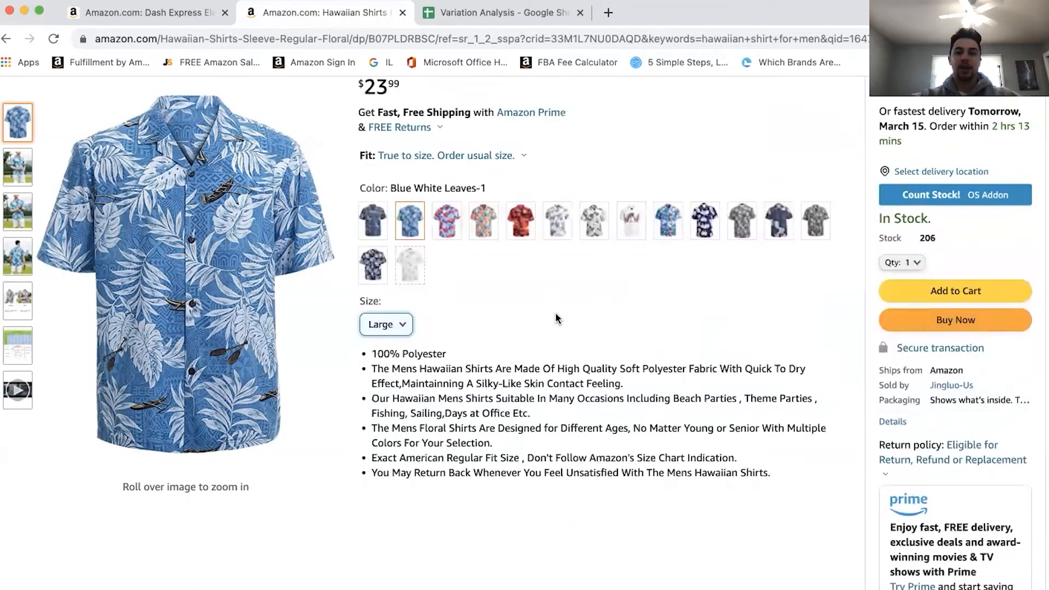
scroll("down", 3)
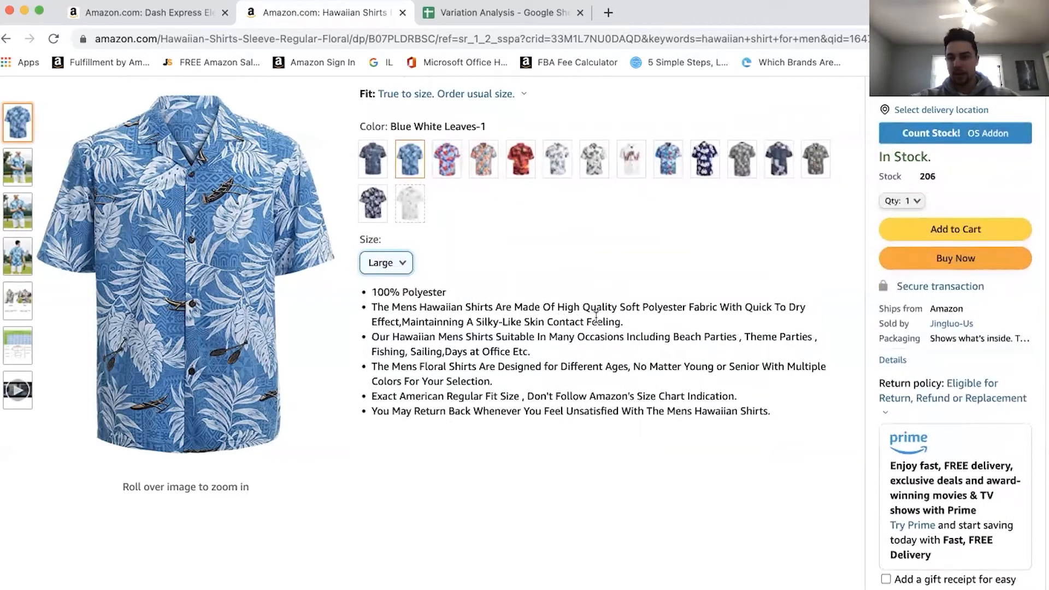
scroll("down", 3)
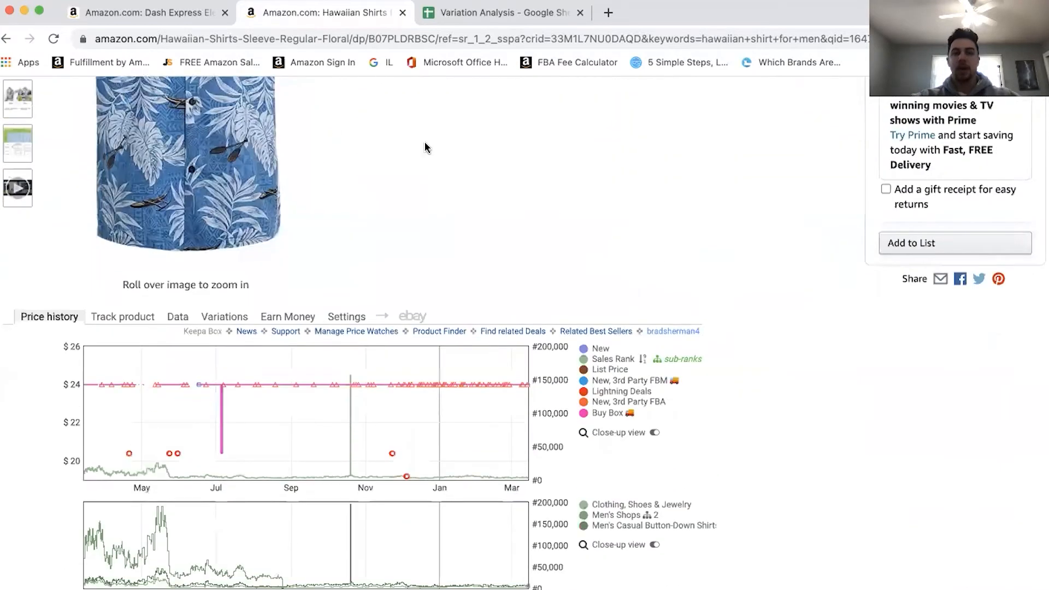
mouse_move(467, 295)
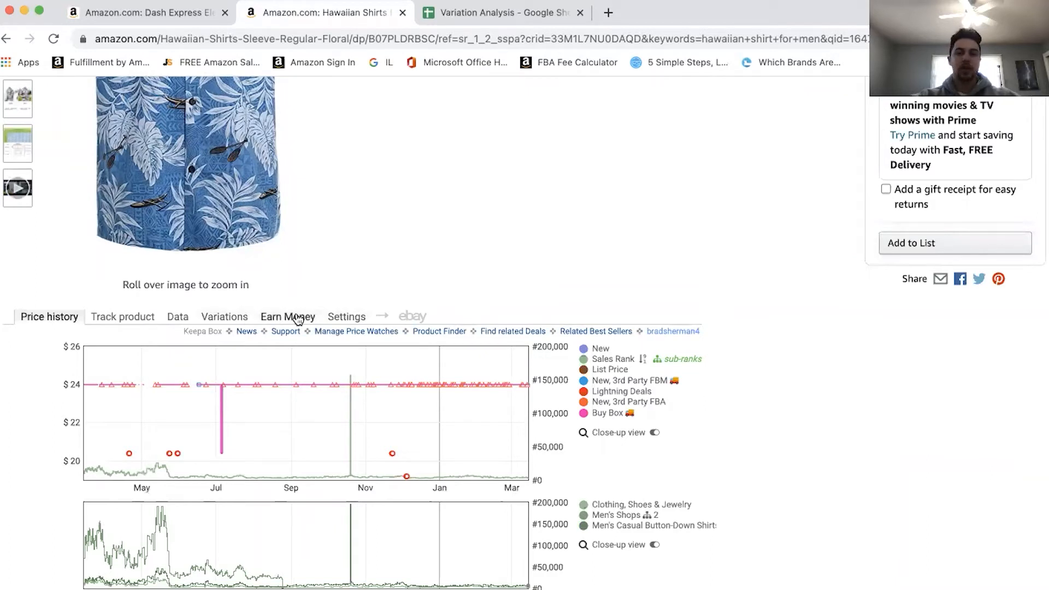
mouse_move(513, 330)
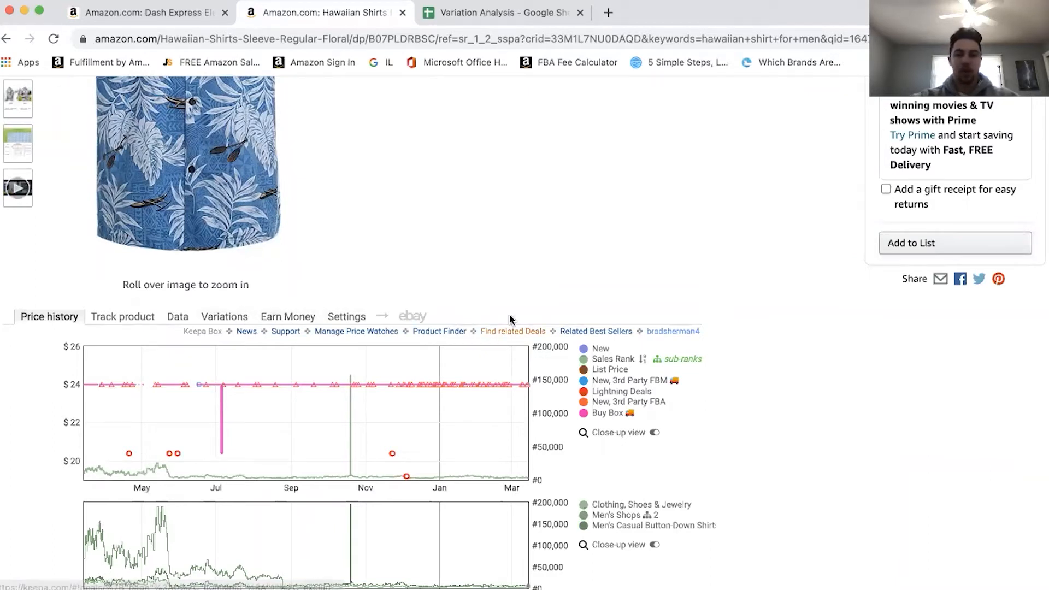
scroll("down", 3)
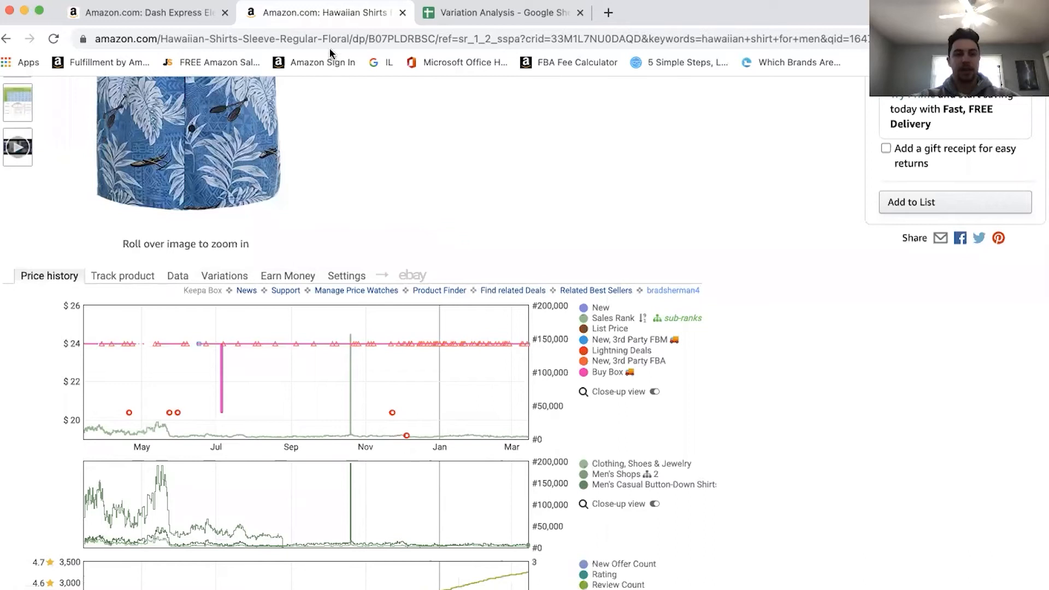
scroll("up", 3)
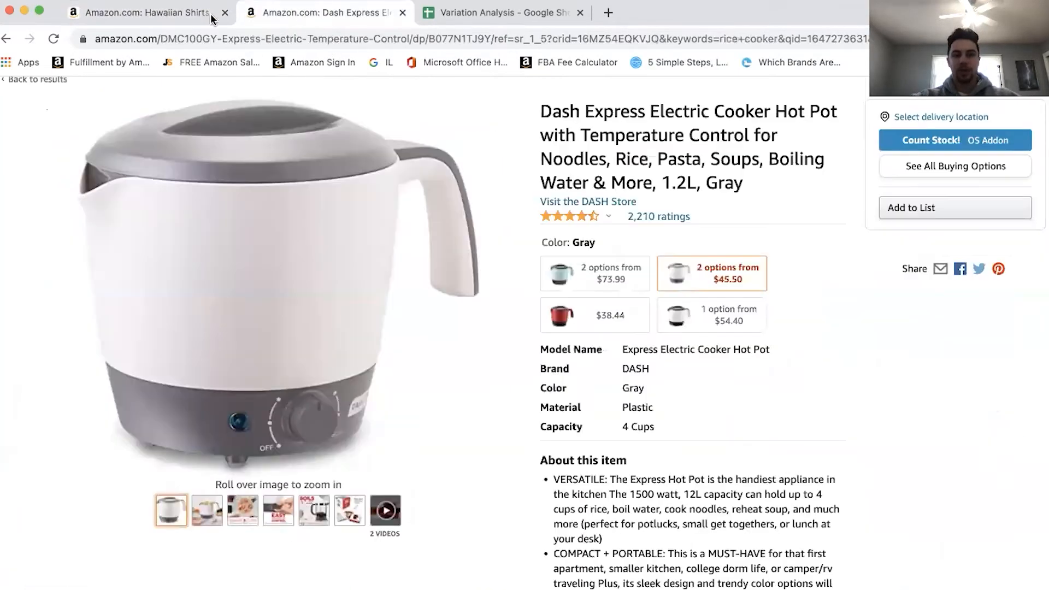
- Return to the shirt product page and open Keepa's list of shirt variations
left_click(140, 13)
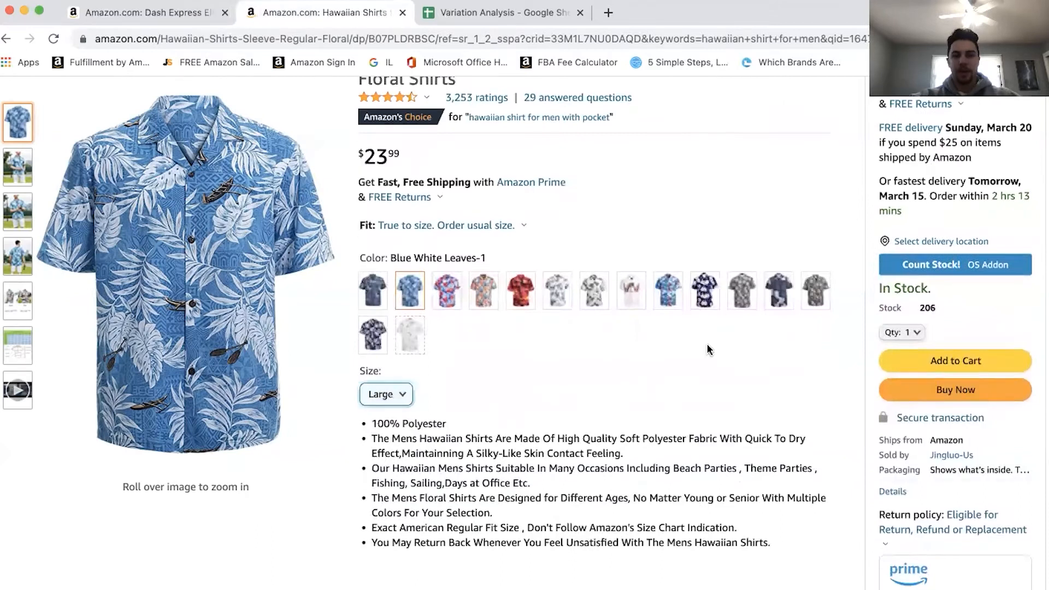
scroll("down", 3)
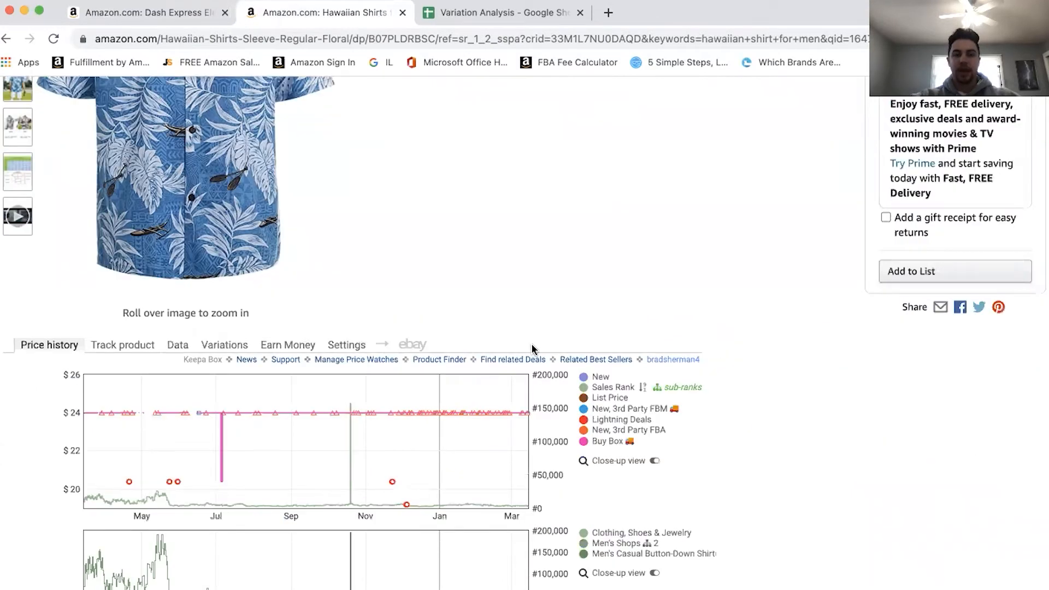
scroll("down", 3)
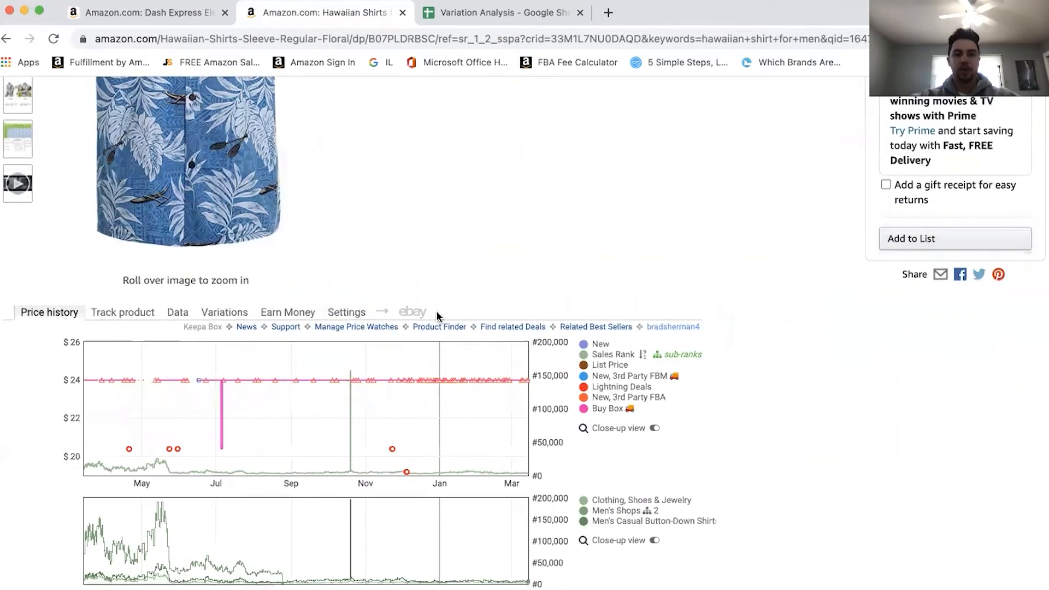
scroll("down", 3)
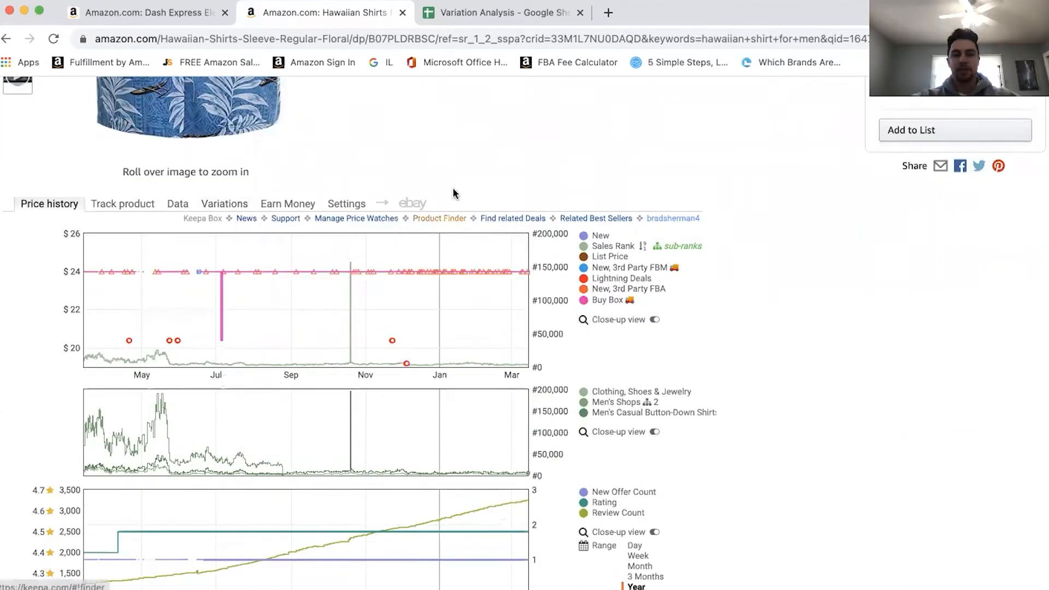
left_click(224, 203)
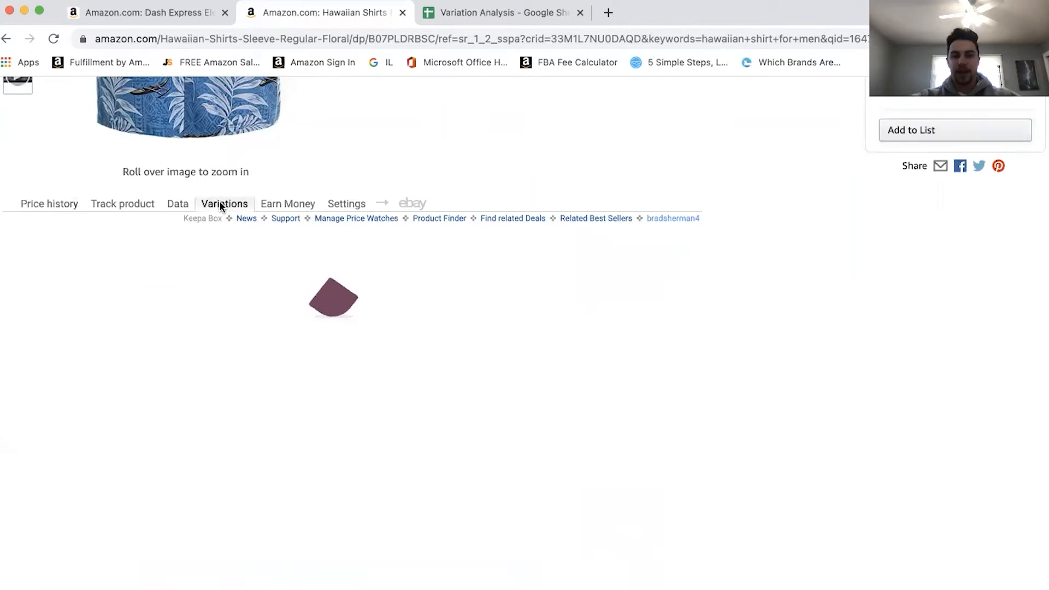
left_click(224, 204)
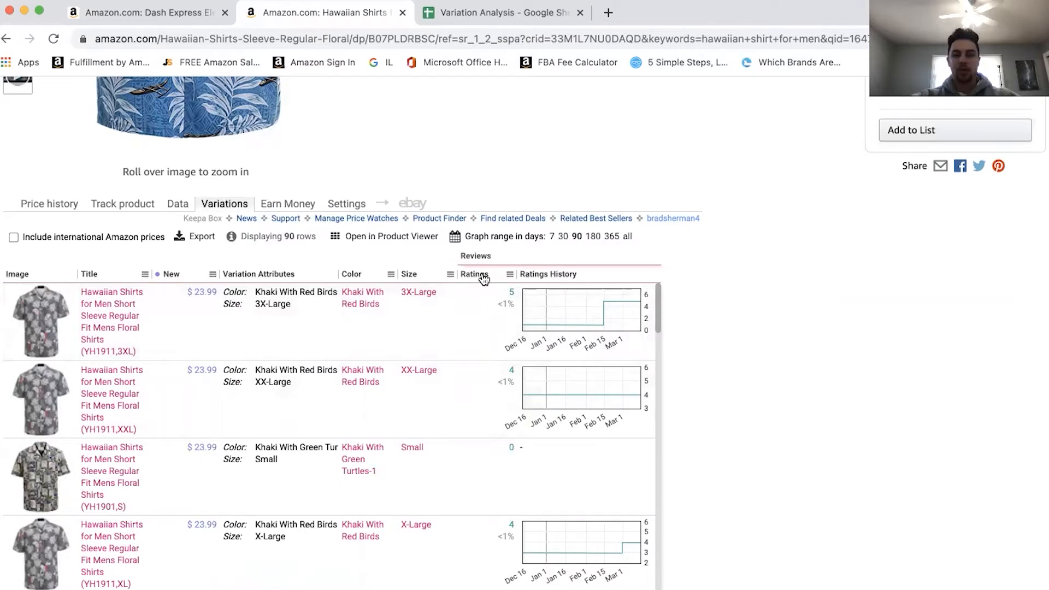
mouse_move(509, 278)
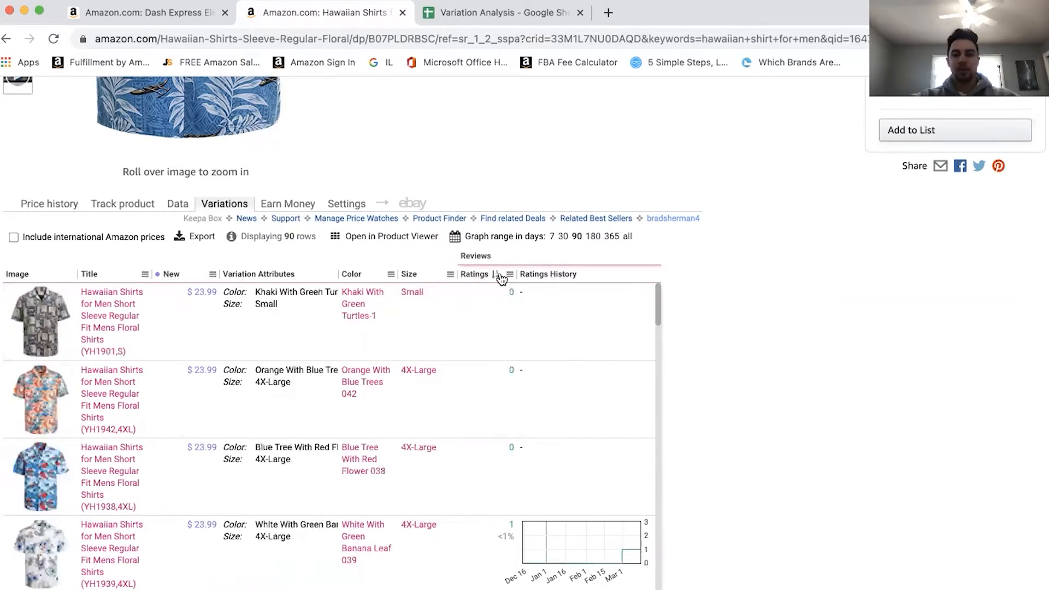
- Sort the variations by rating count, highest first, and scroll the ratings charts
left_click(475, 274)
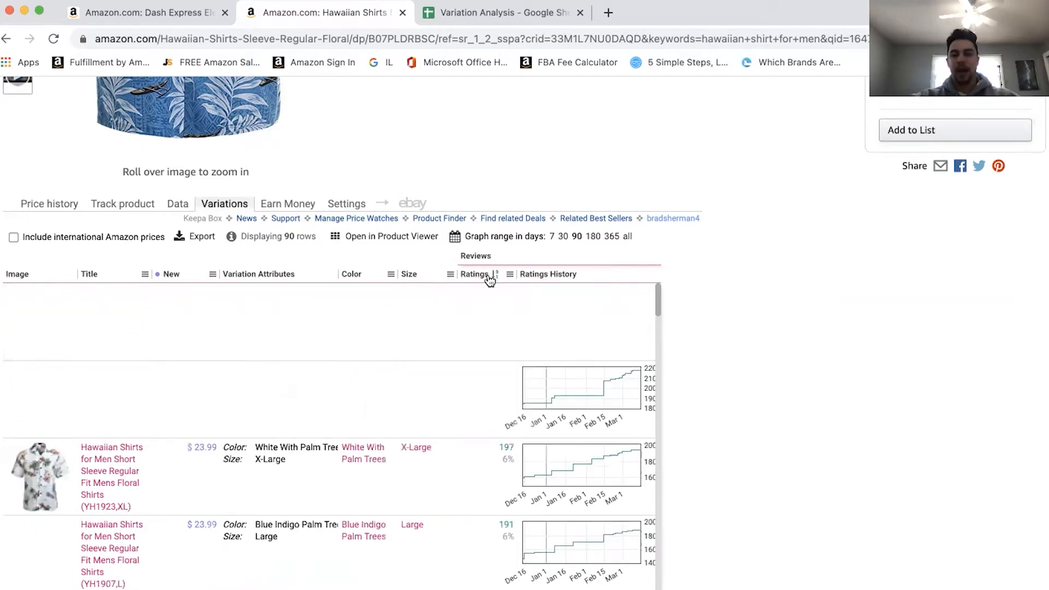
left_click(475, 273)
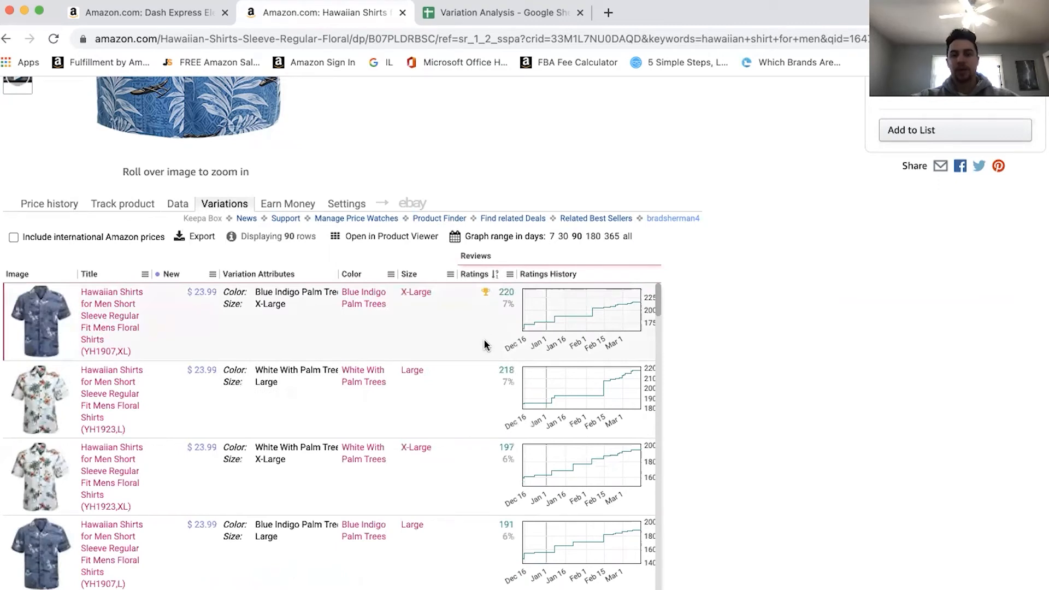
mouse_move(496, 277)
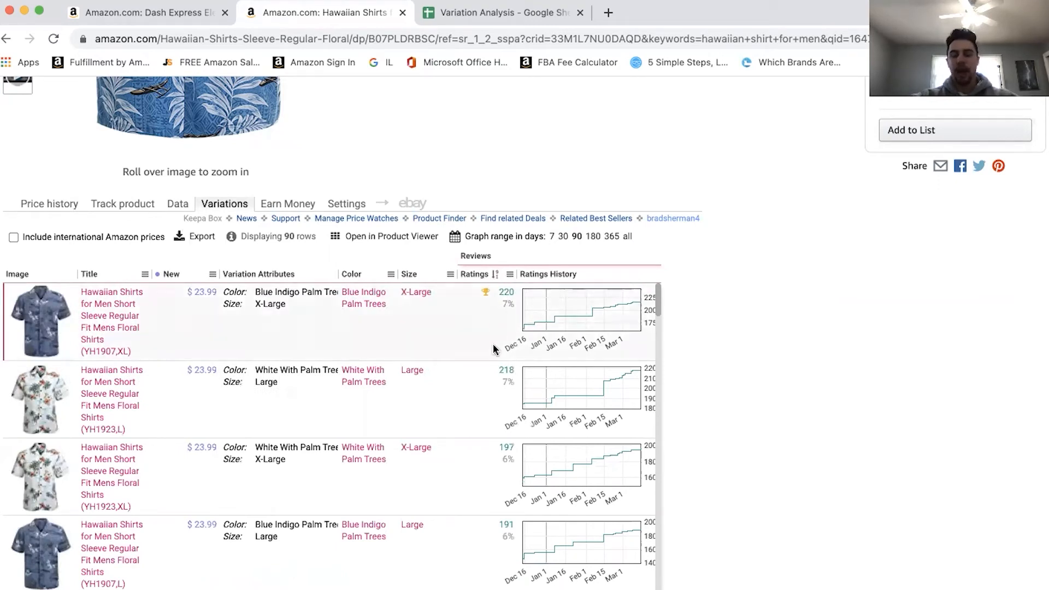
scroll("down", 3)
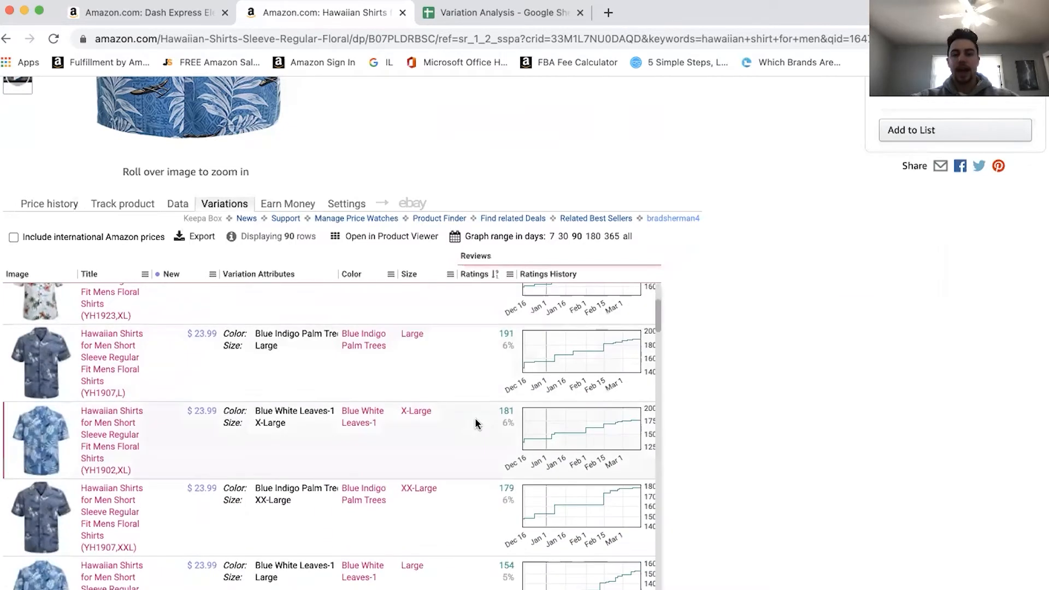
scroll("down", 3)
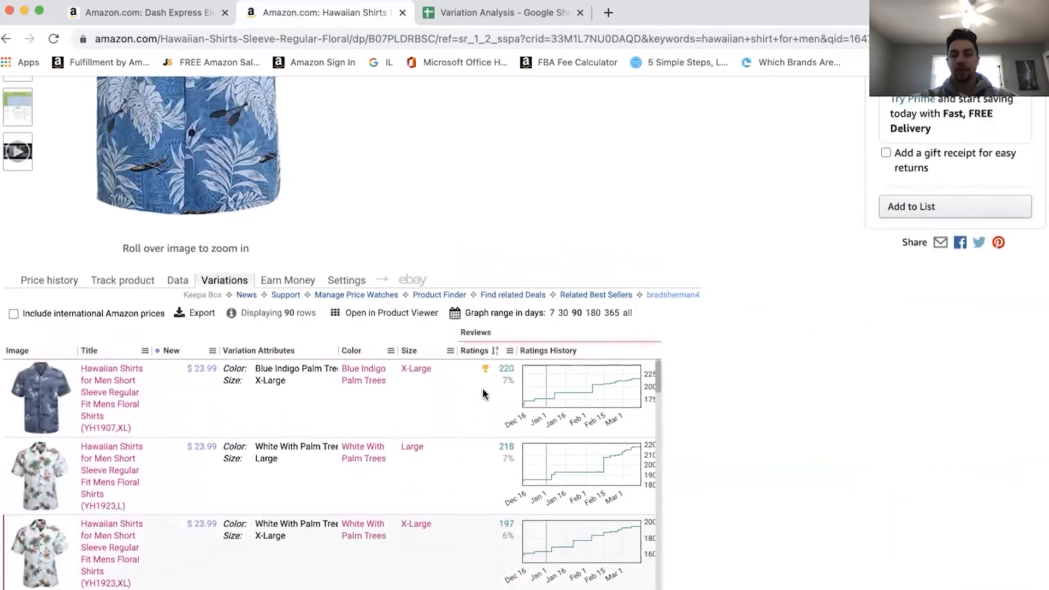
scroll("down", 3)
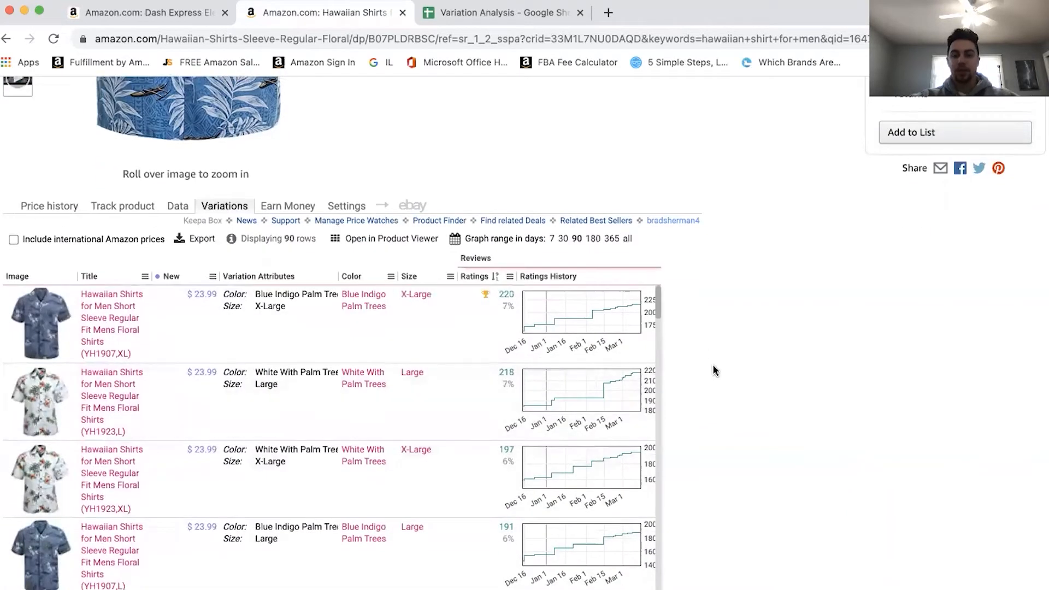
mouse_move(477, 397)
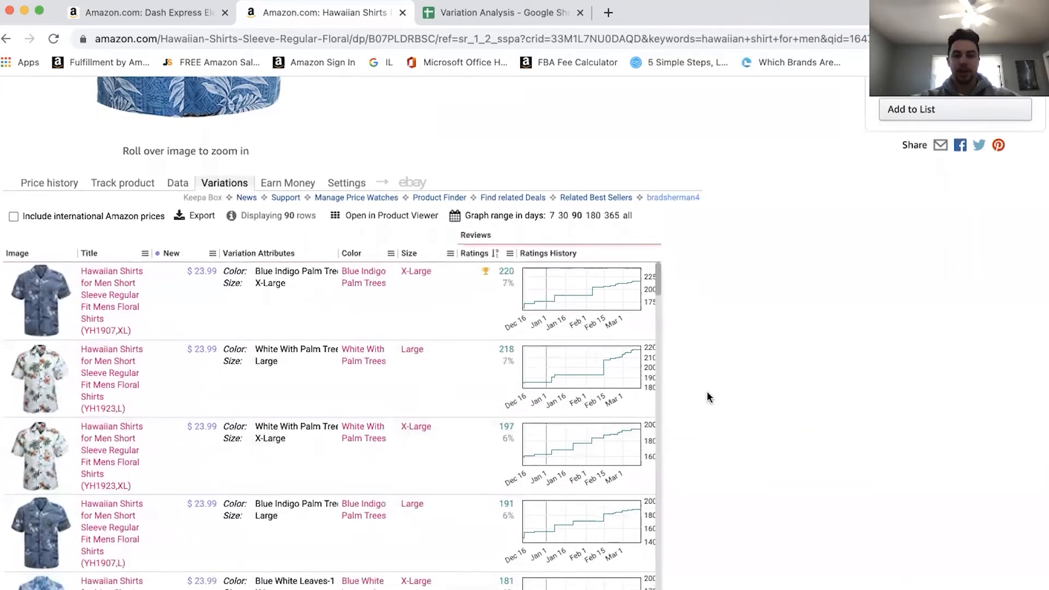
mouse_move(525, 307)
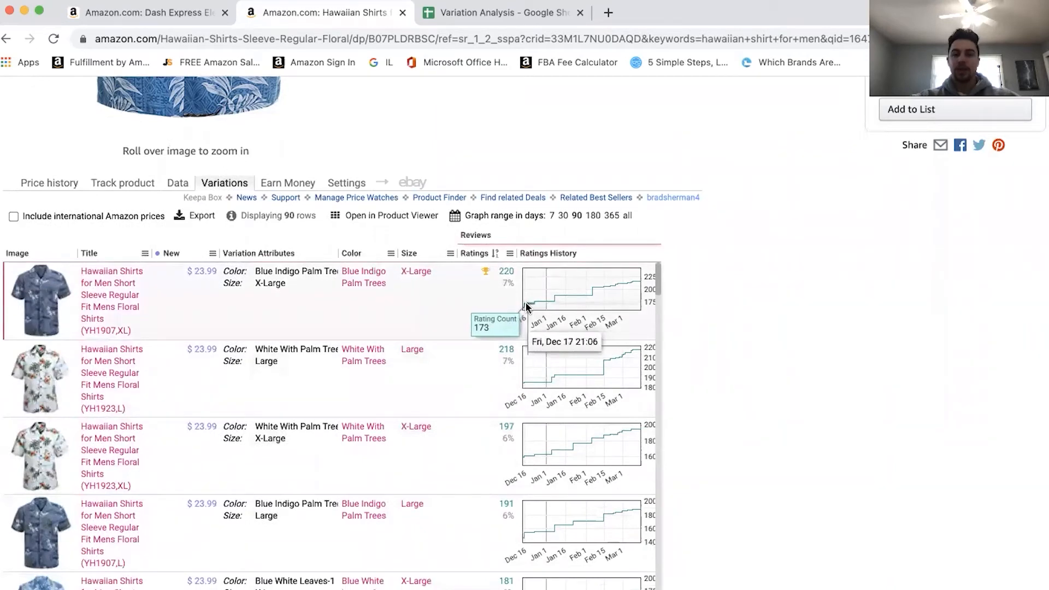
mouse_move(451, 304)
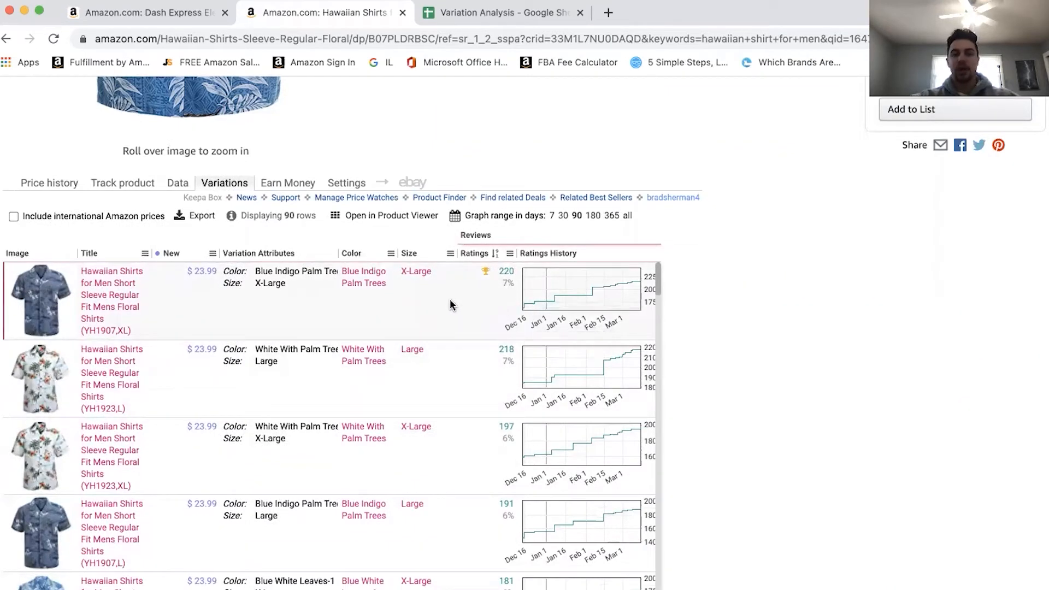
mouse_move(122, 309)
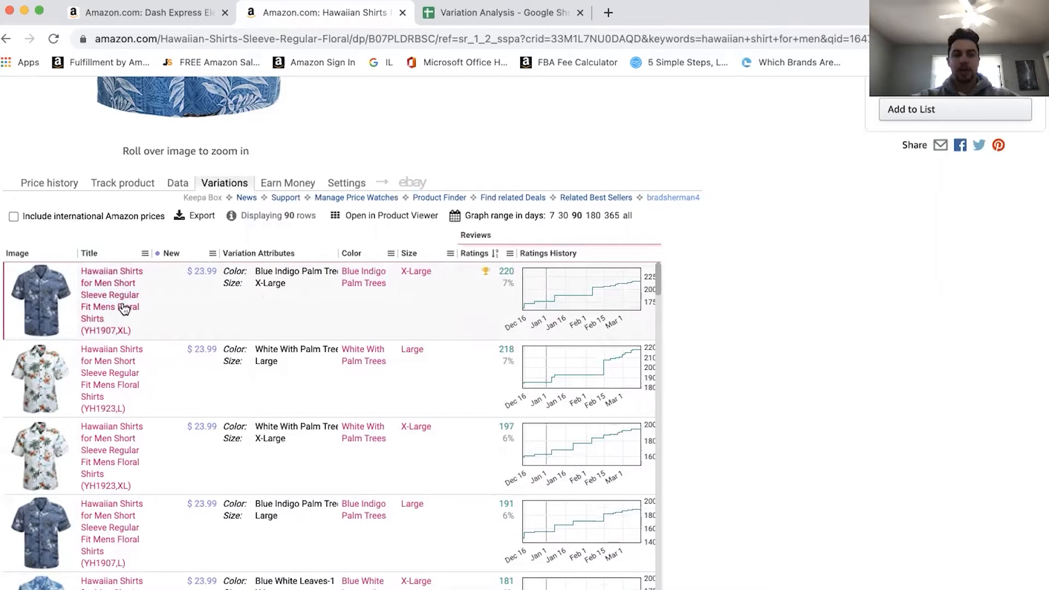
mouse_move(55, 298)
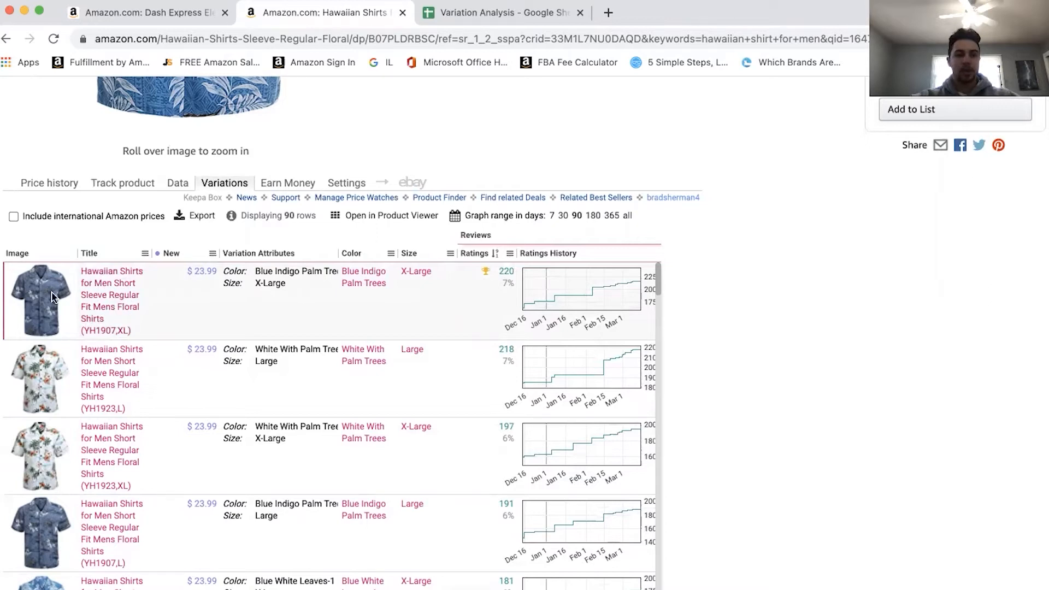
mouse_move(141, 303)
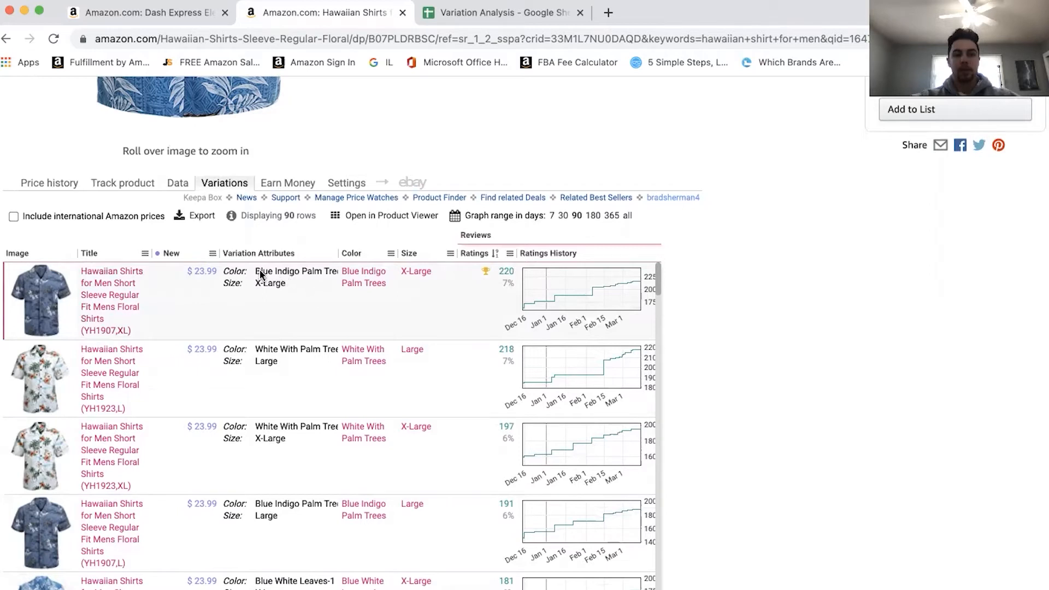
mouse_move(358, 294)
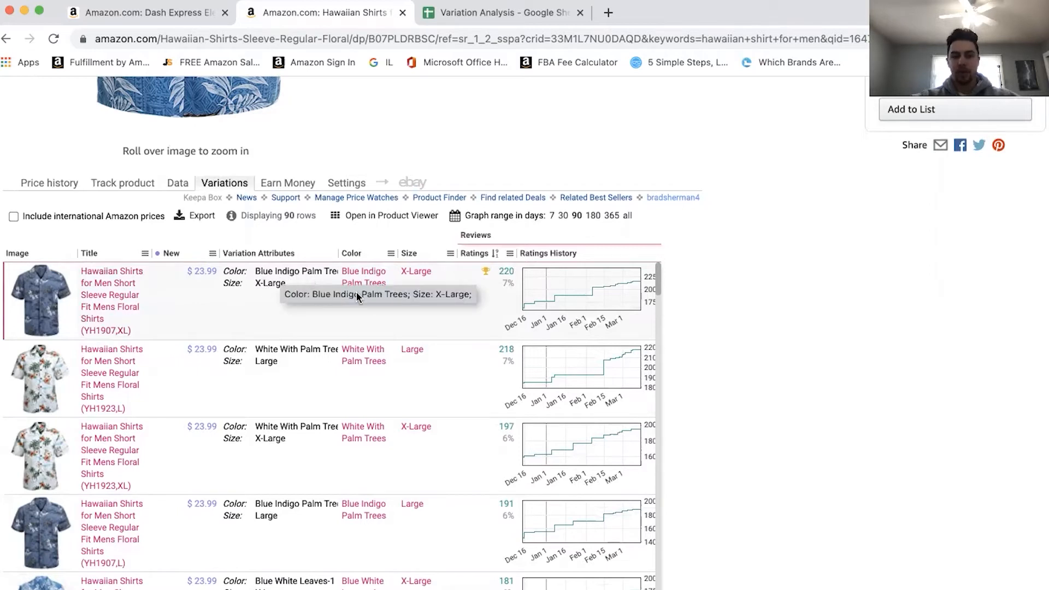
mouse_move(491, 314)
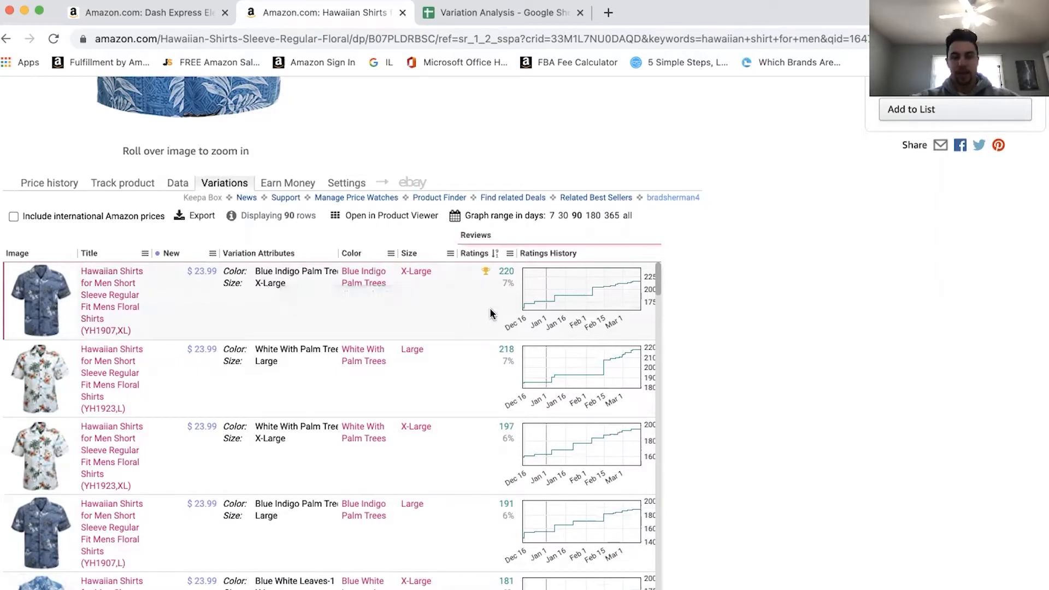
mouse_move(508, 320)
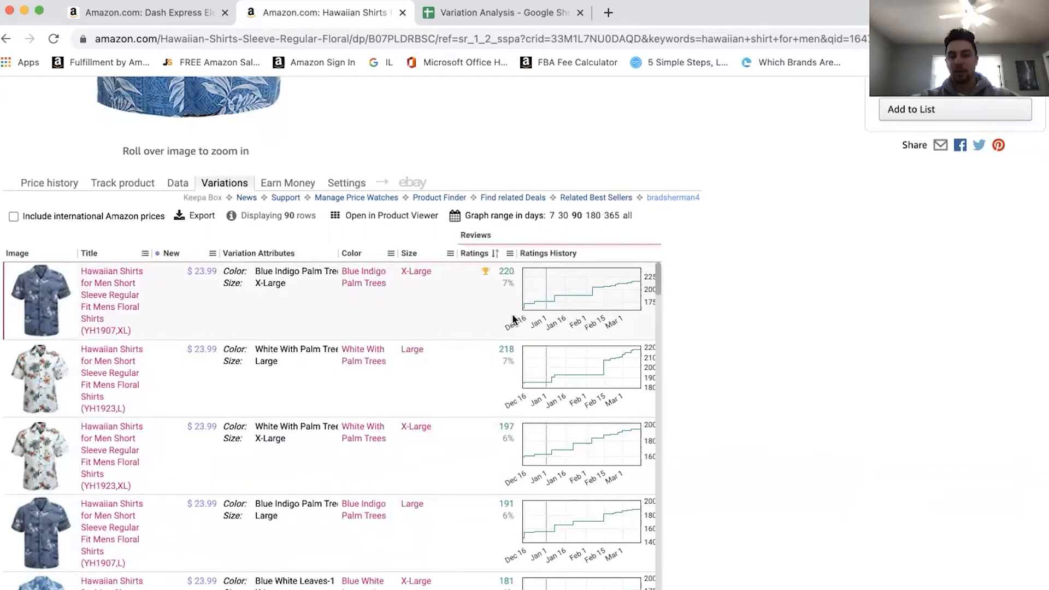
mouse_move(638, 299)
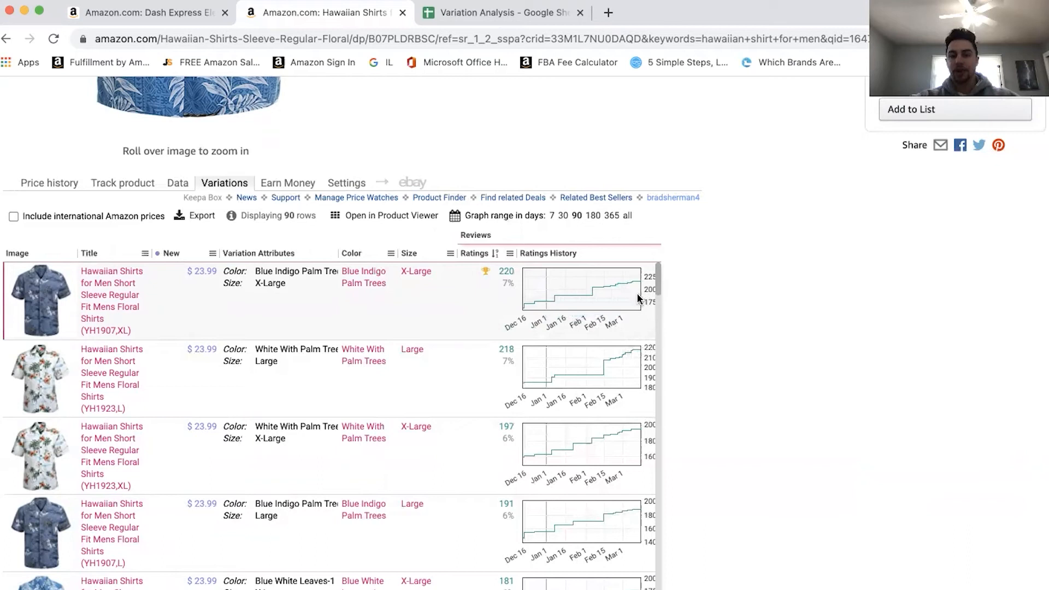
mouse_move(550, 313)
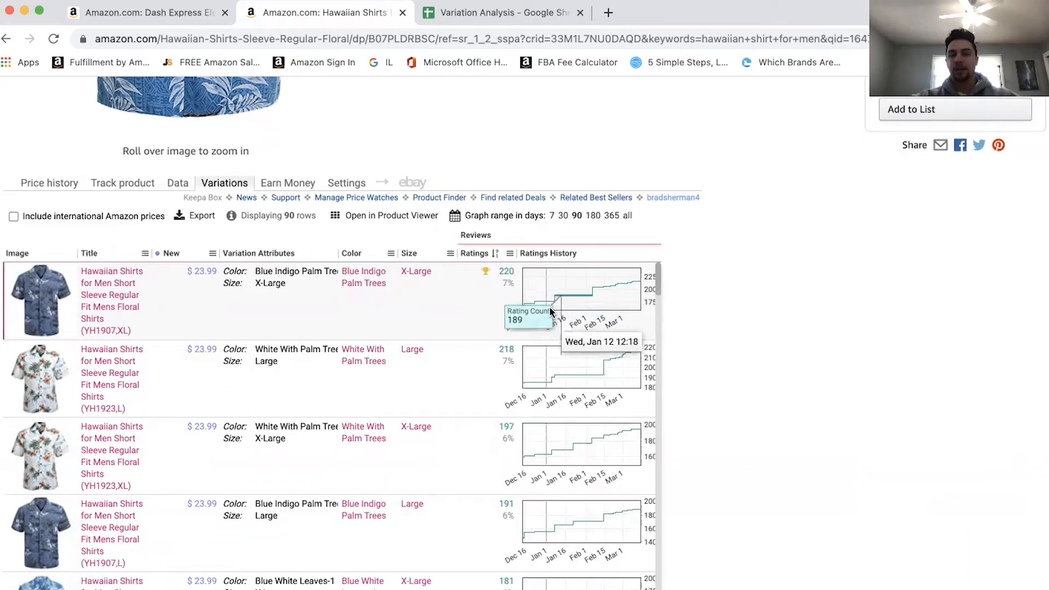
mouse_move(554, 306)
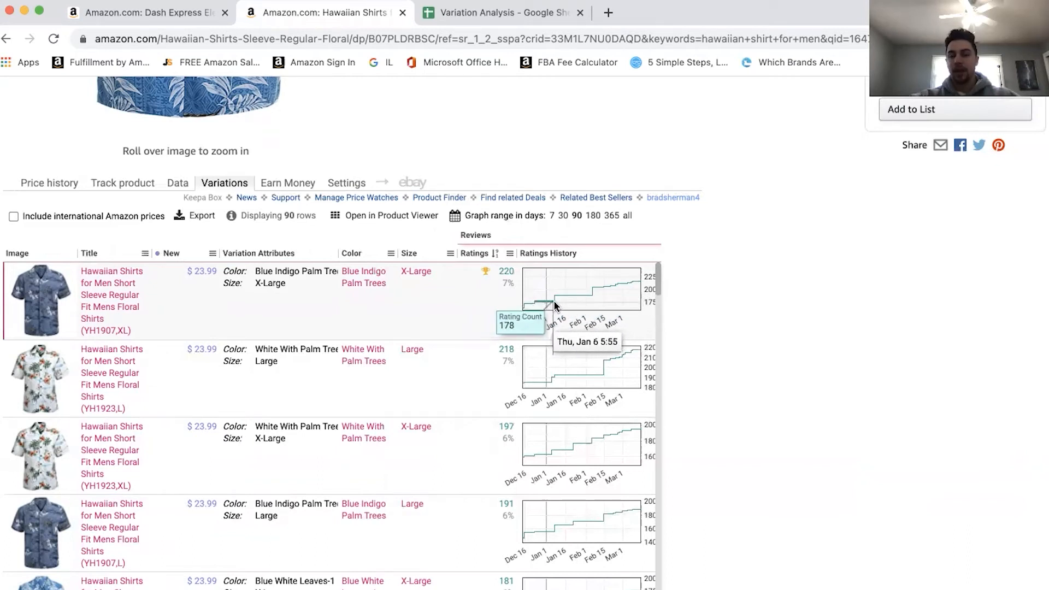
mouse_move(626, 301)
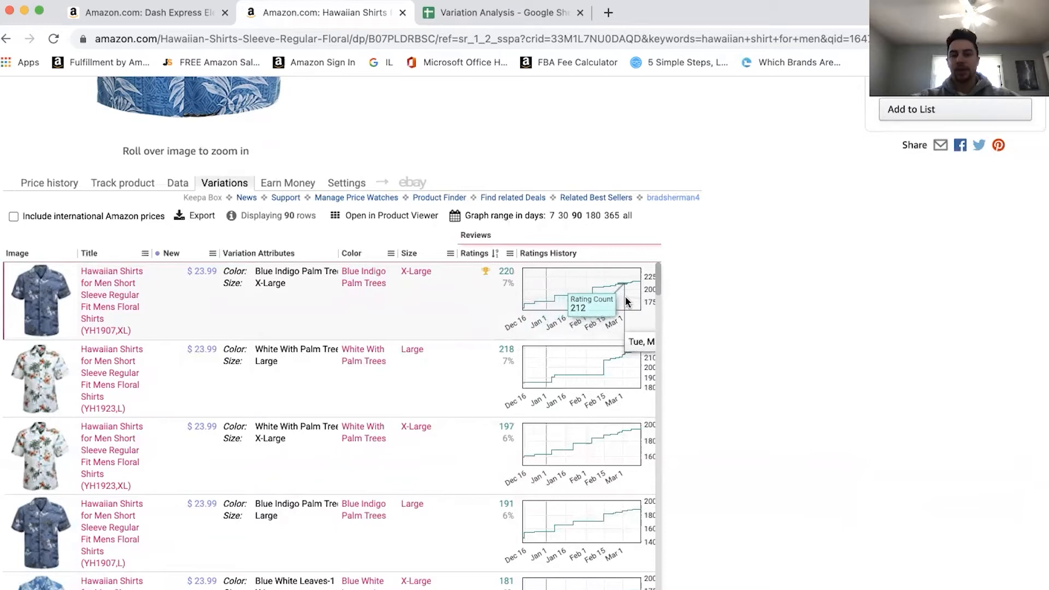
mouse_move(621, 313)
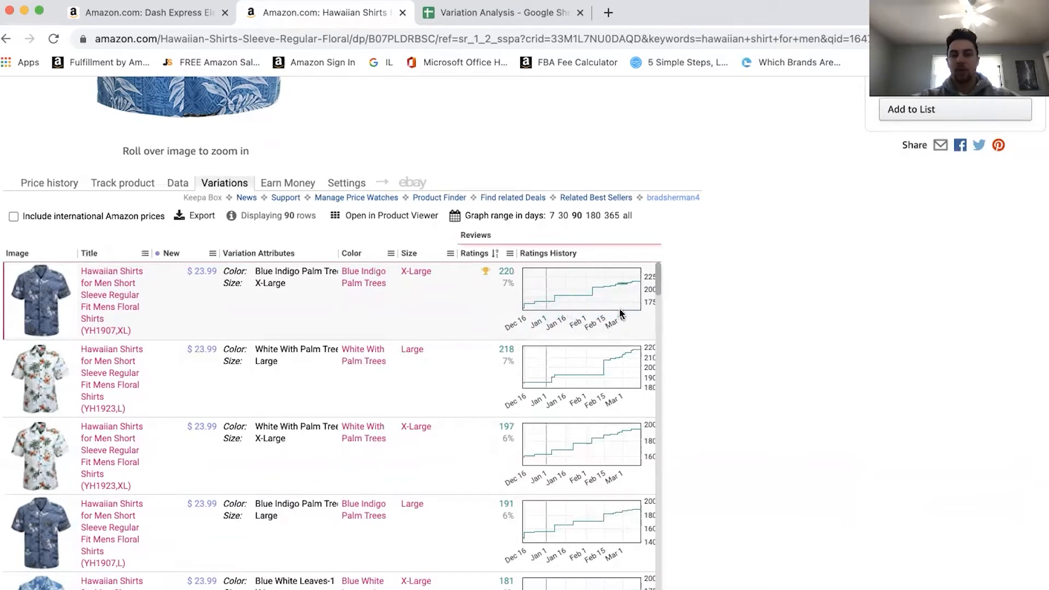
mouse_move(537, 309)
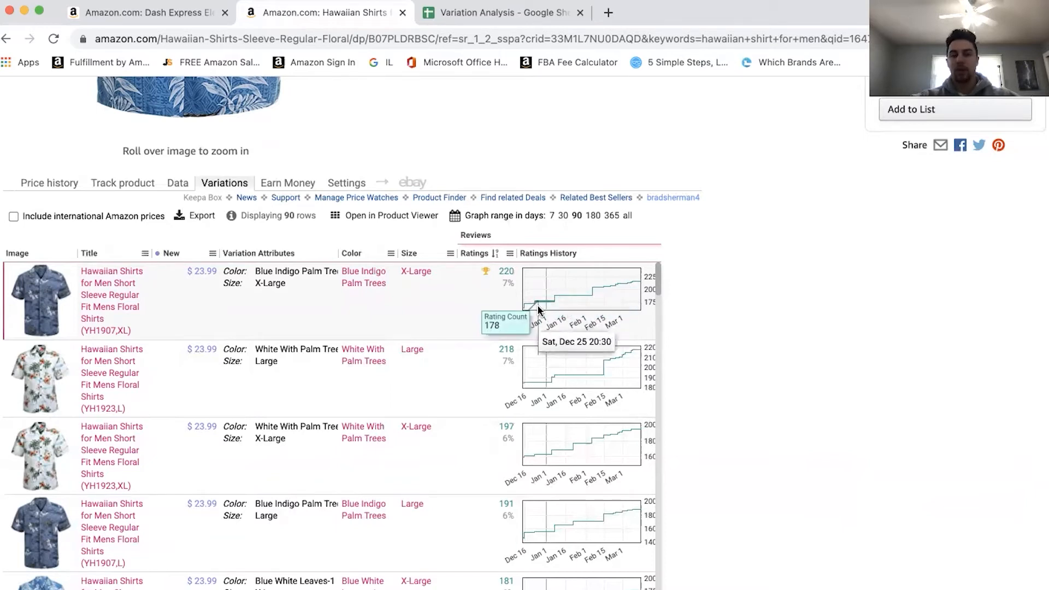
mouse_move(599, 297)
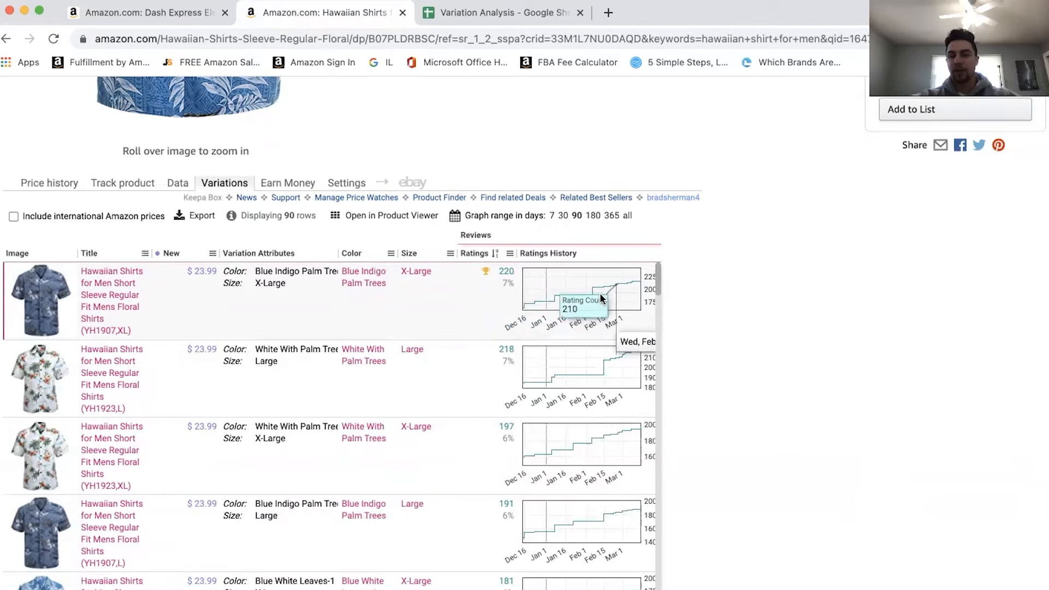
left_click(562, 215)
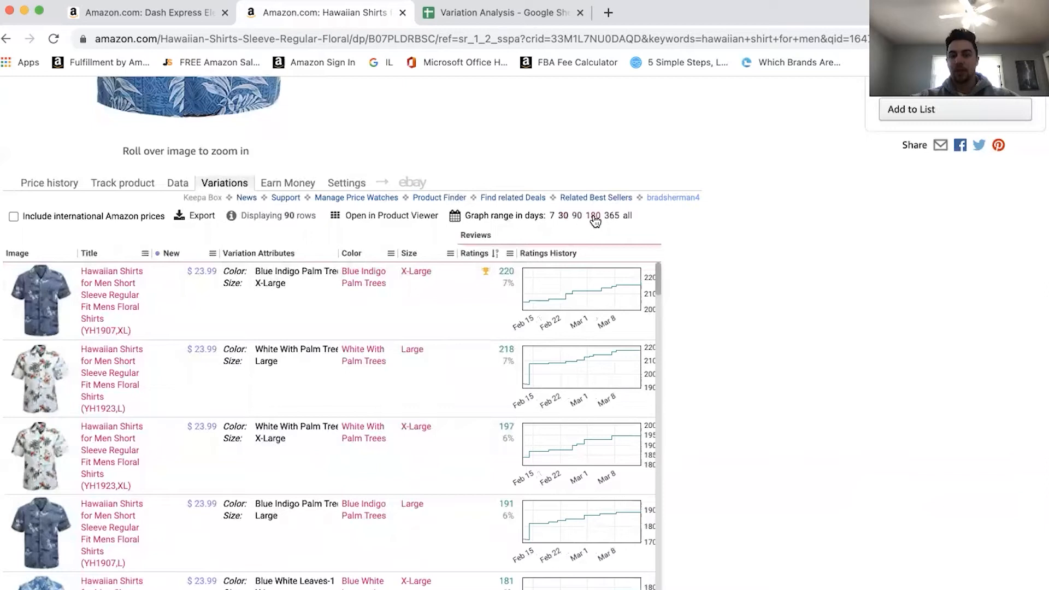
left_click(591, 215)
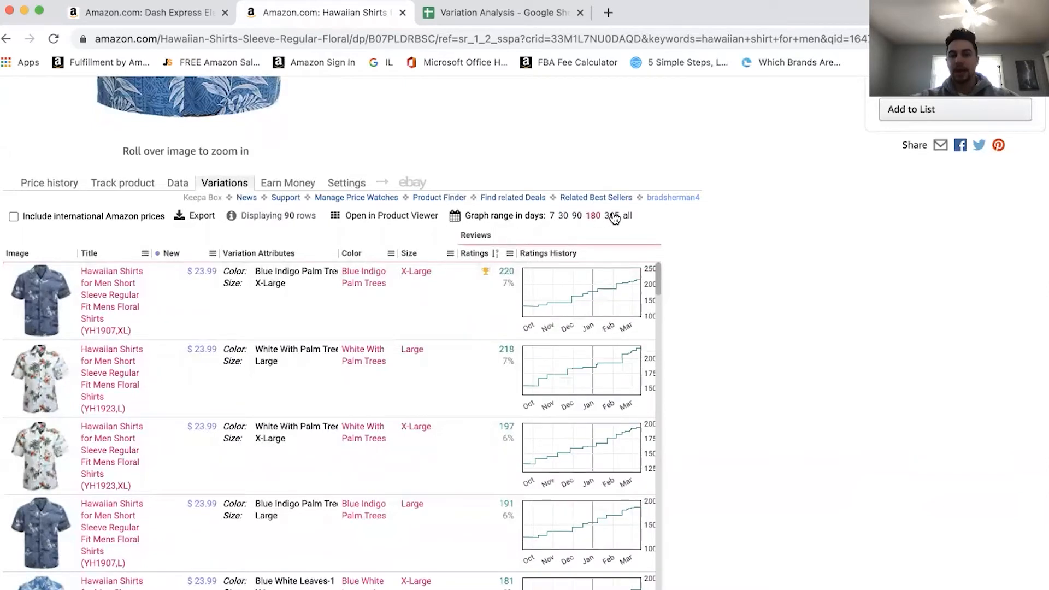
left_click(610, 215)
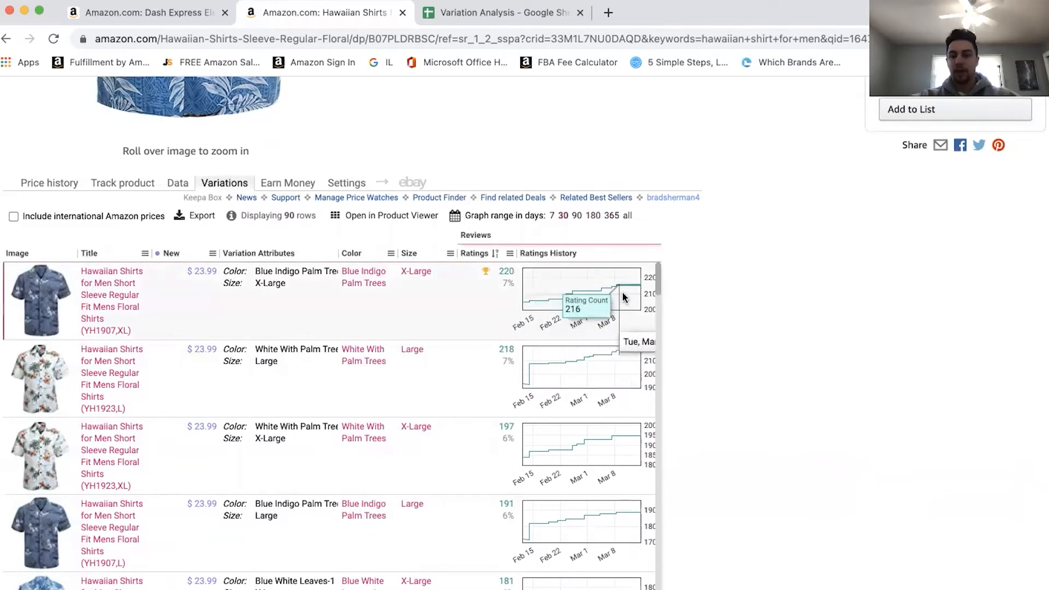
mouse_move(554, 324)
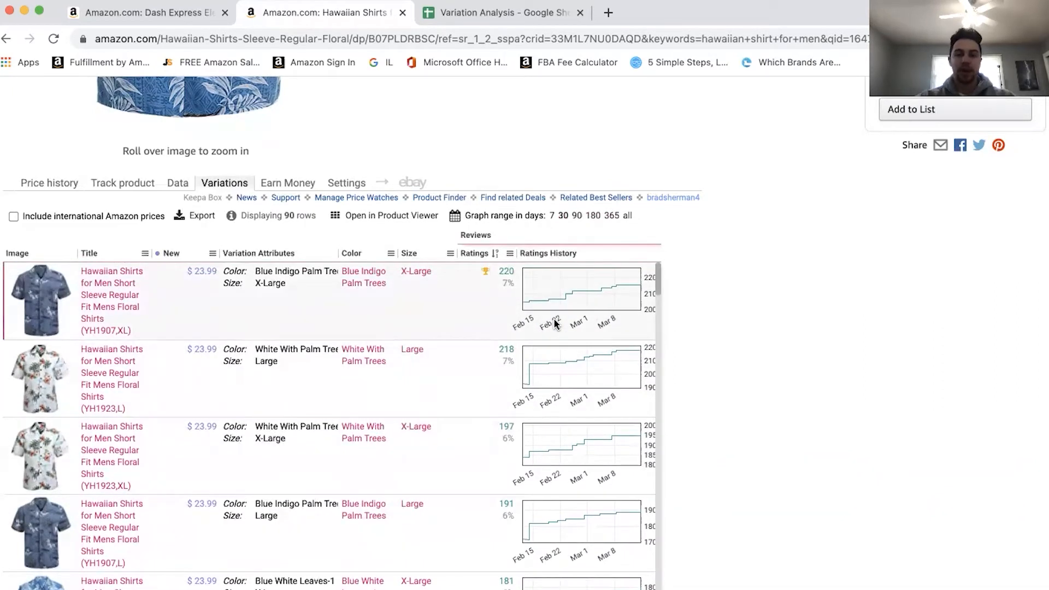
mouse_move(543, 287)
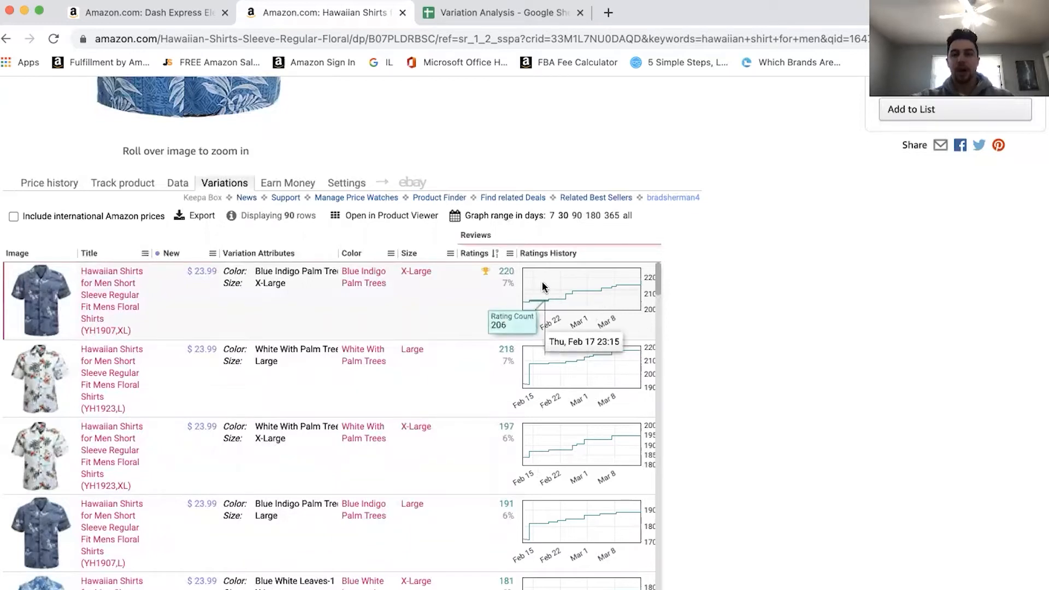
mouse_move(490, 316)
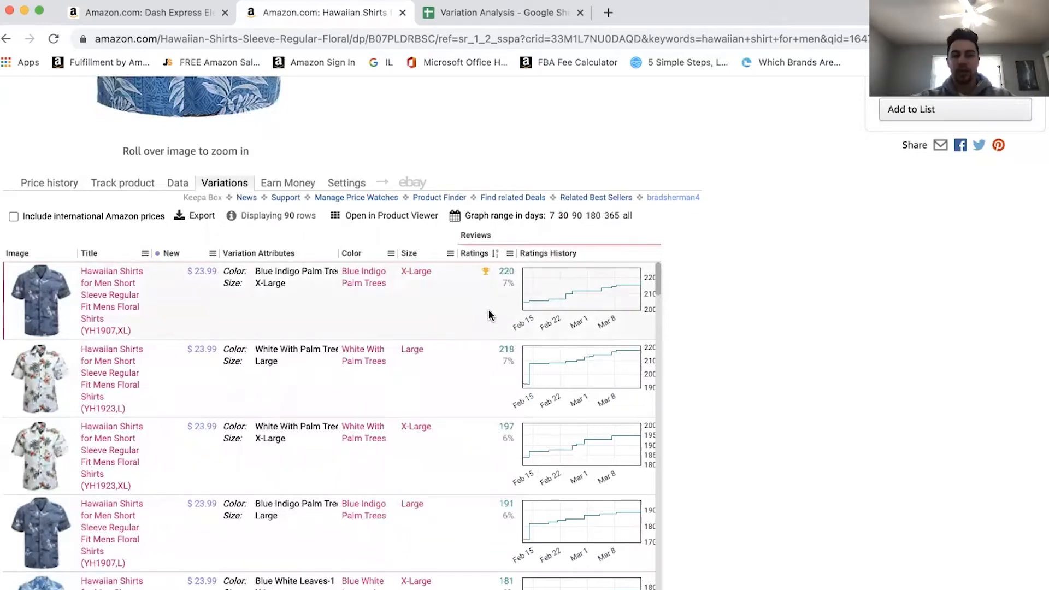
scroll("down", 3)
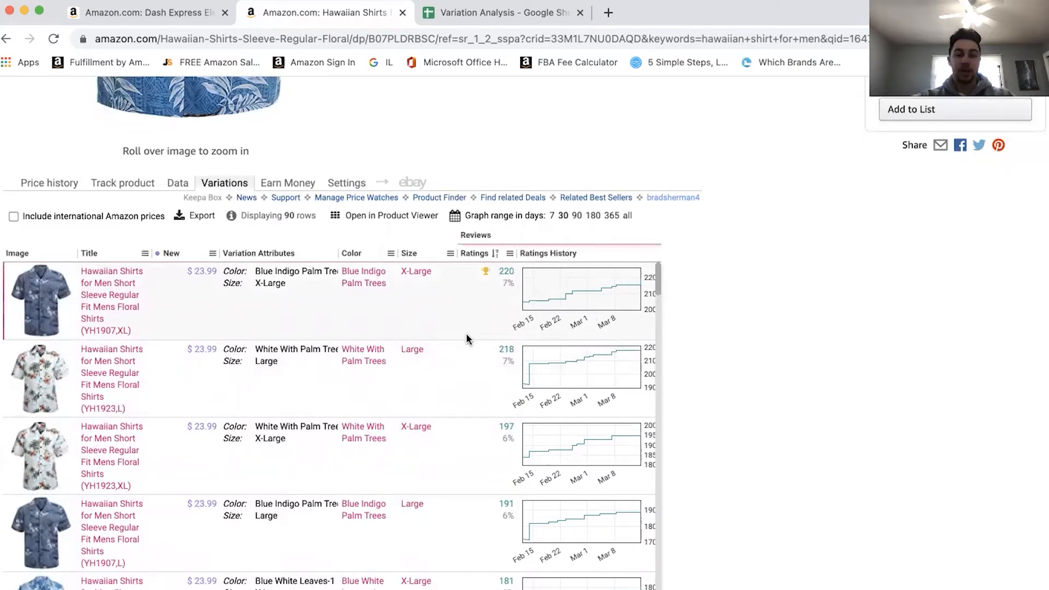
mouse_move(505, 280)
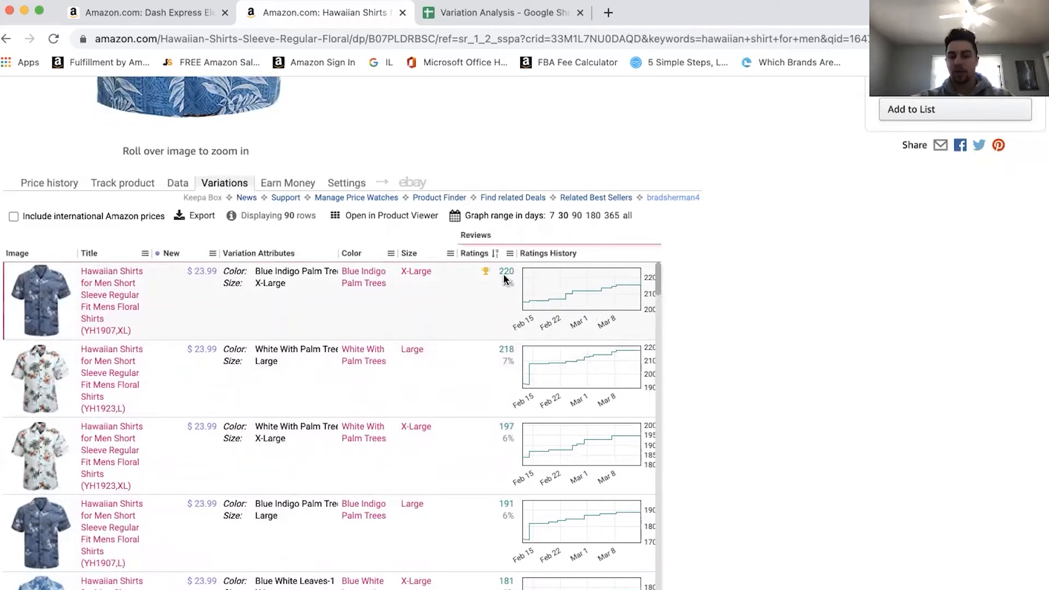
mouse_move(501, 336)
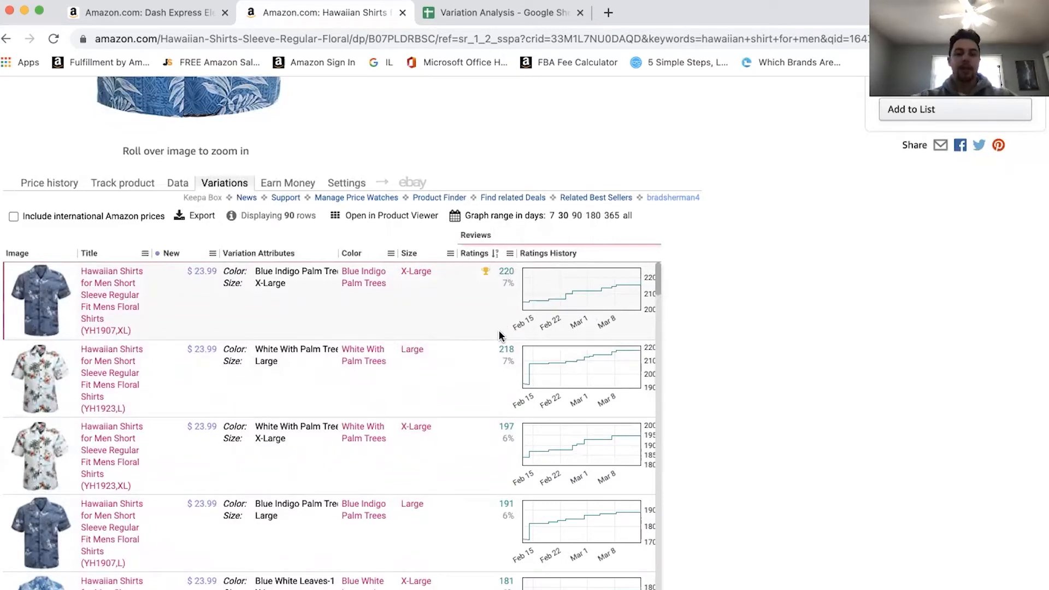
mouse_move(509, 373)
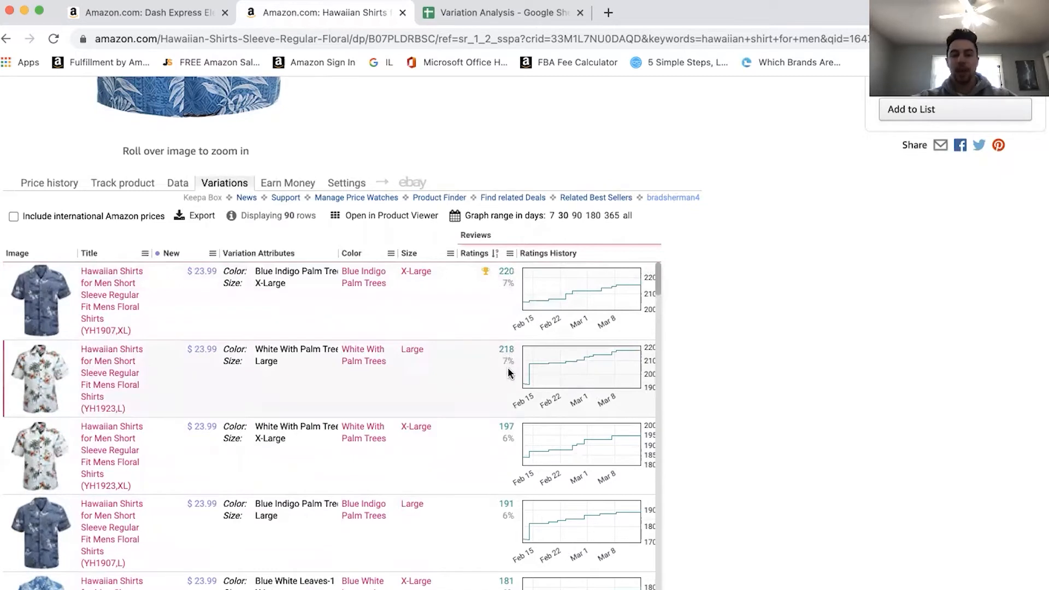
scroll("down", 3)
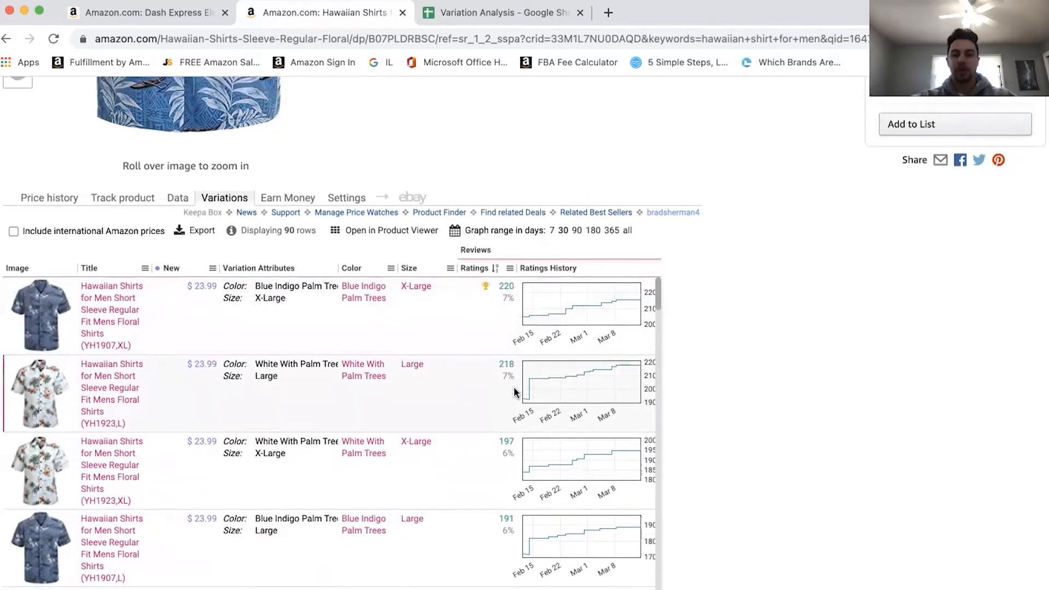
mouse_move(562, 361)
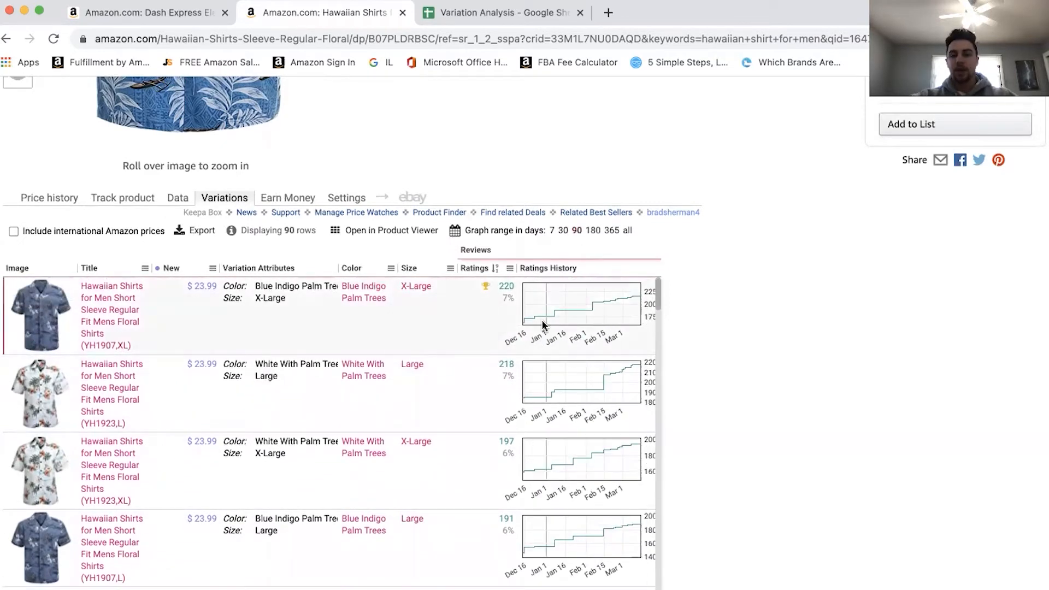
mouse_move(497, 406)
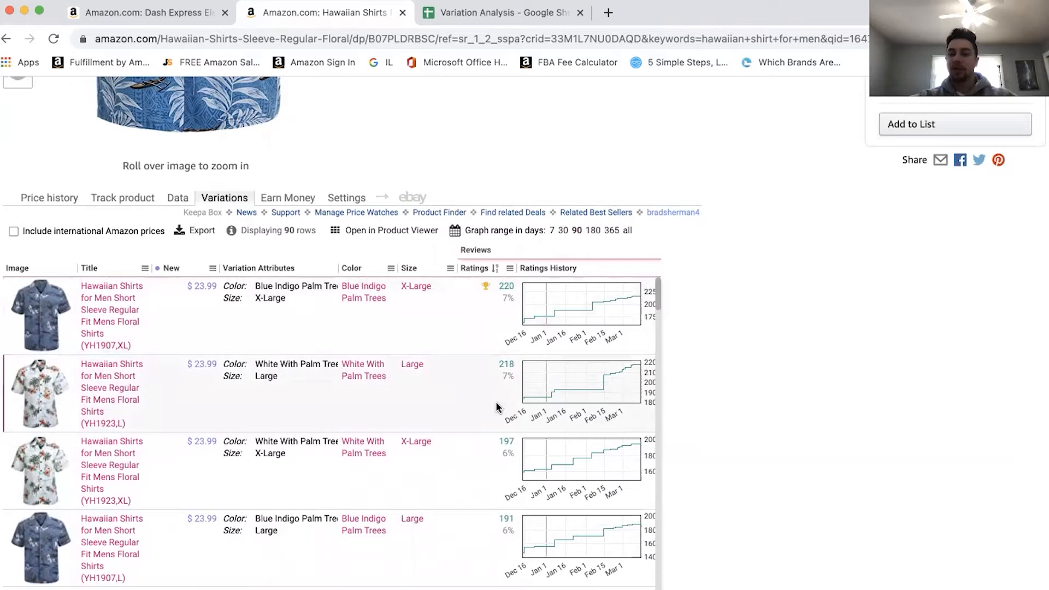
mouse_move(498, 341)
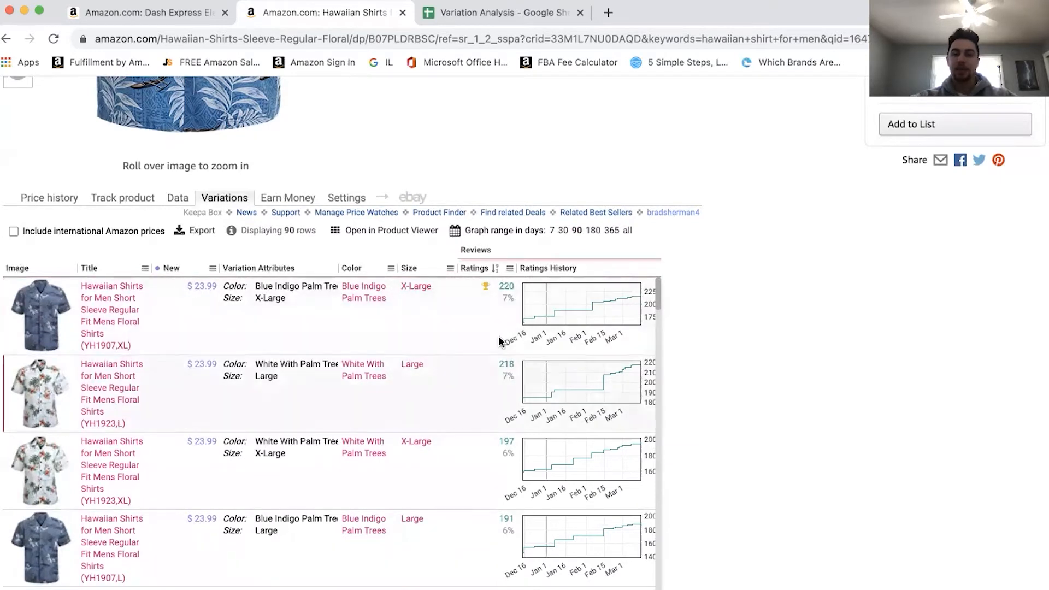
- Try 180 and 90 days, then set the ratings chart range to 365 days
left_click(593, 230)
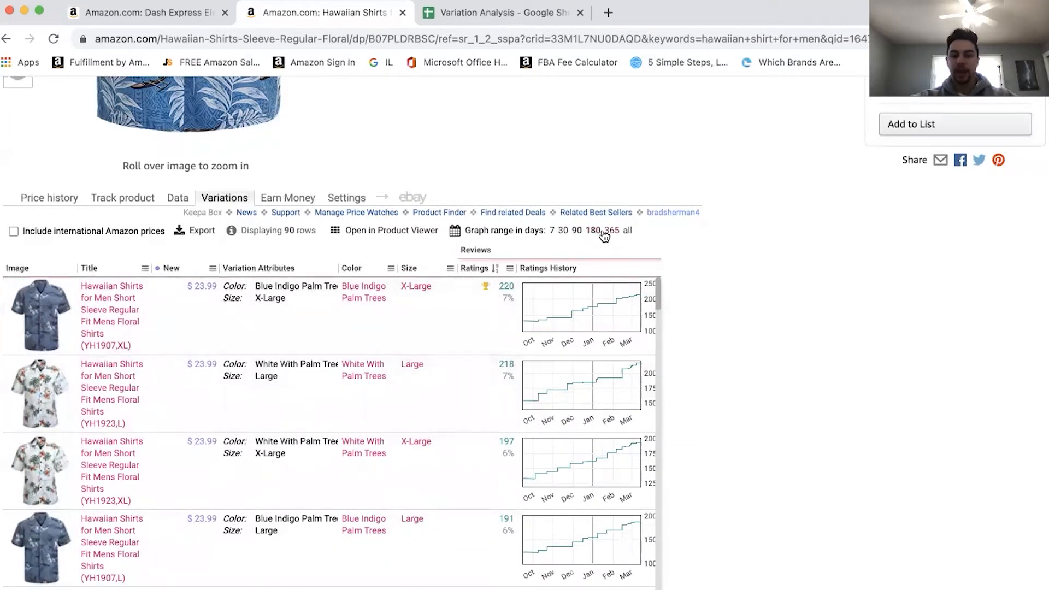
left_click(593, 230)
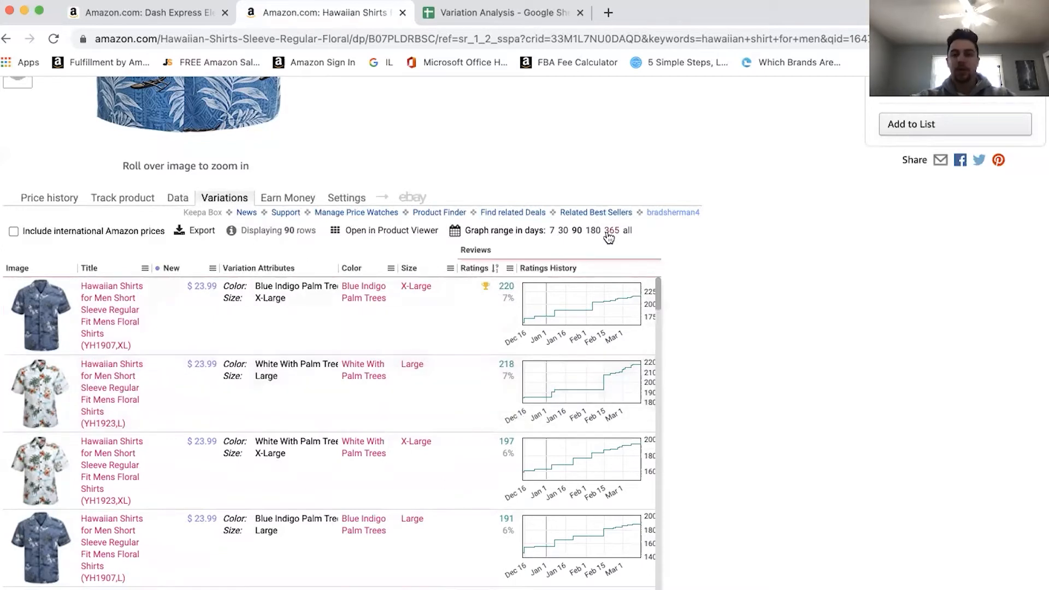
left_click(611, 230)
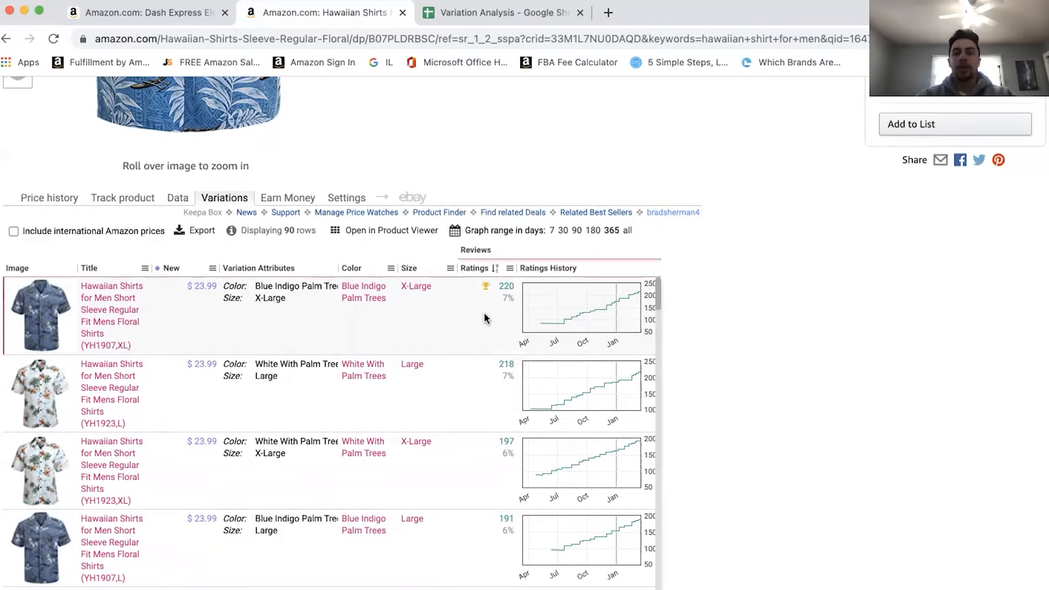
scroll("down", 3)
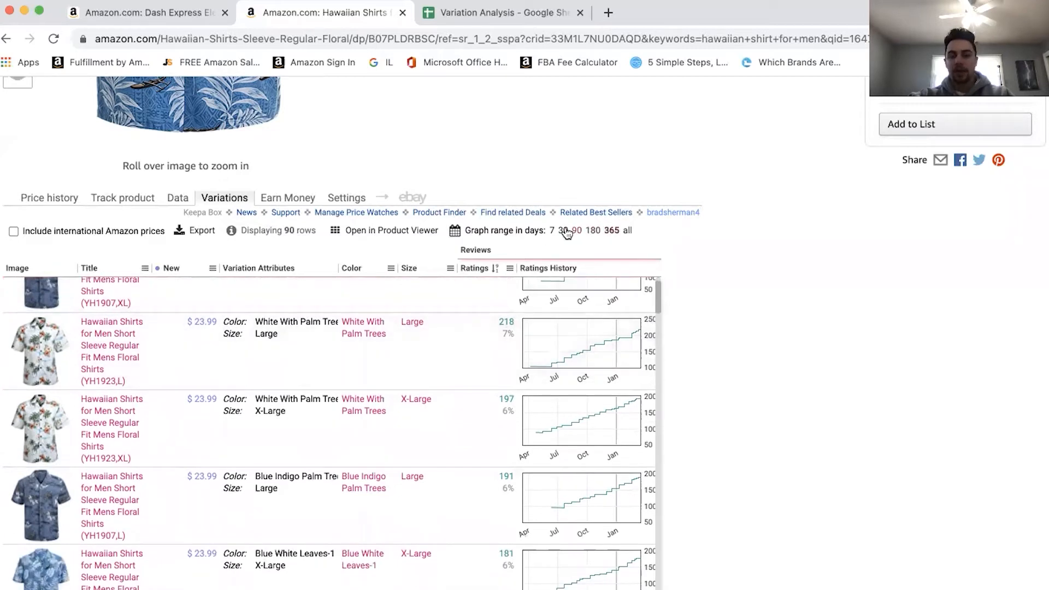
scroll("down", 3)
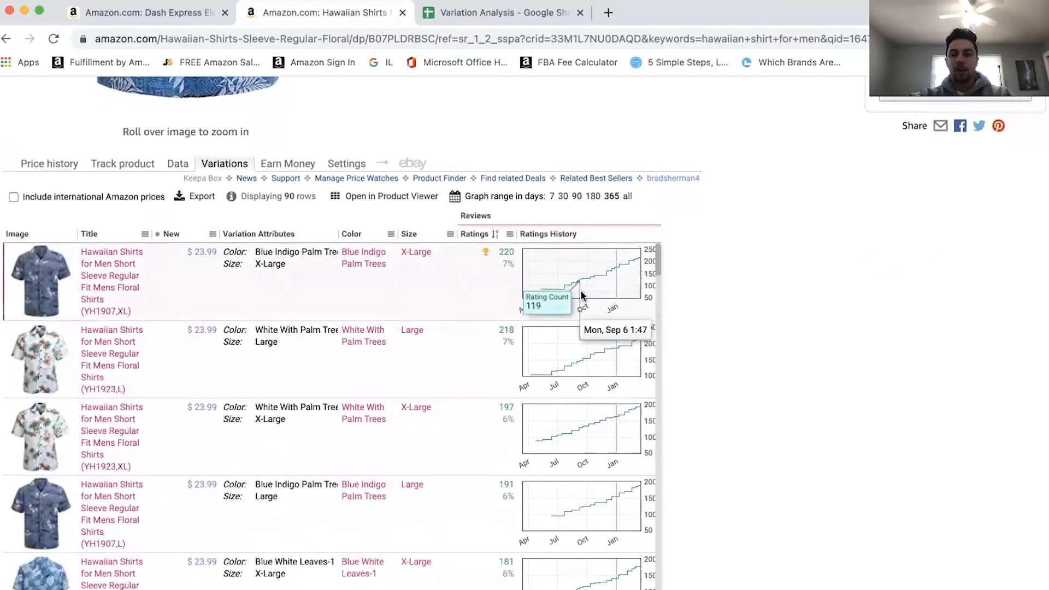
mouse_move(596, 292)
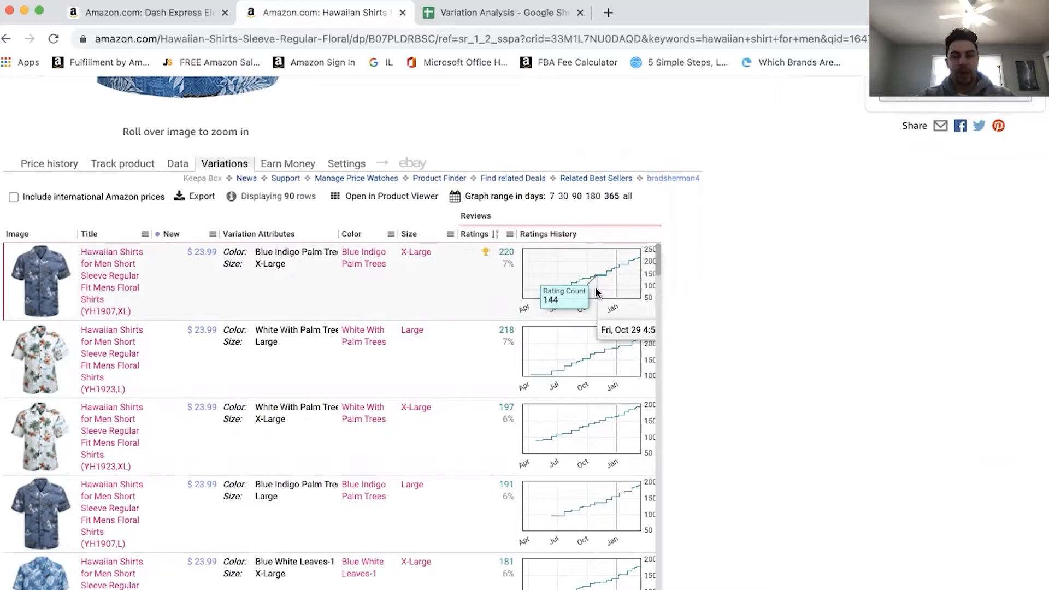
mouse_move(489, 359)
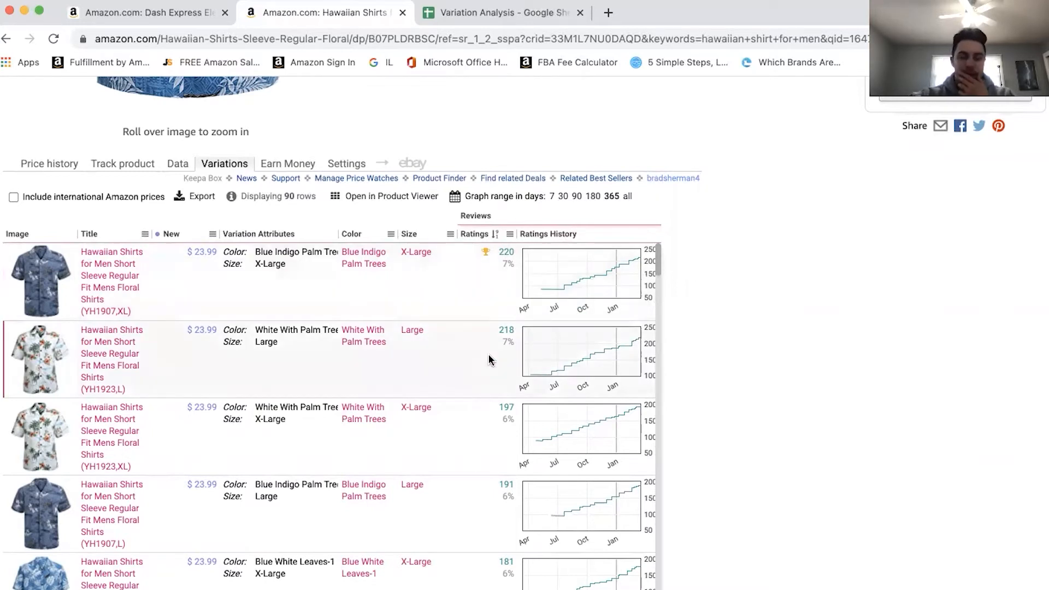
mouse_move(577, 196)
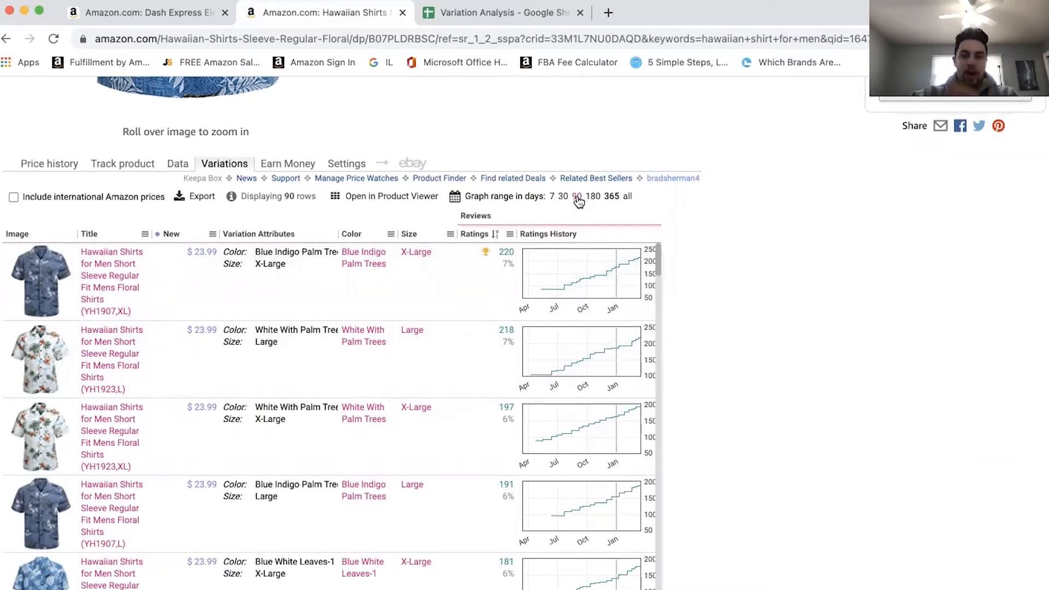
- Set the ratings charts back to 90 days and scroll through the variations list
left_click(574, 196)
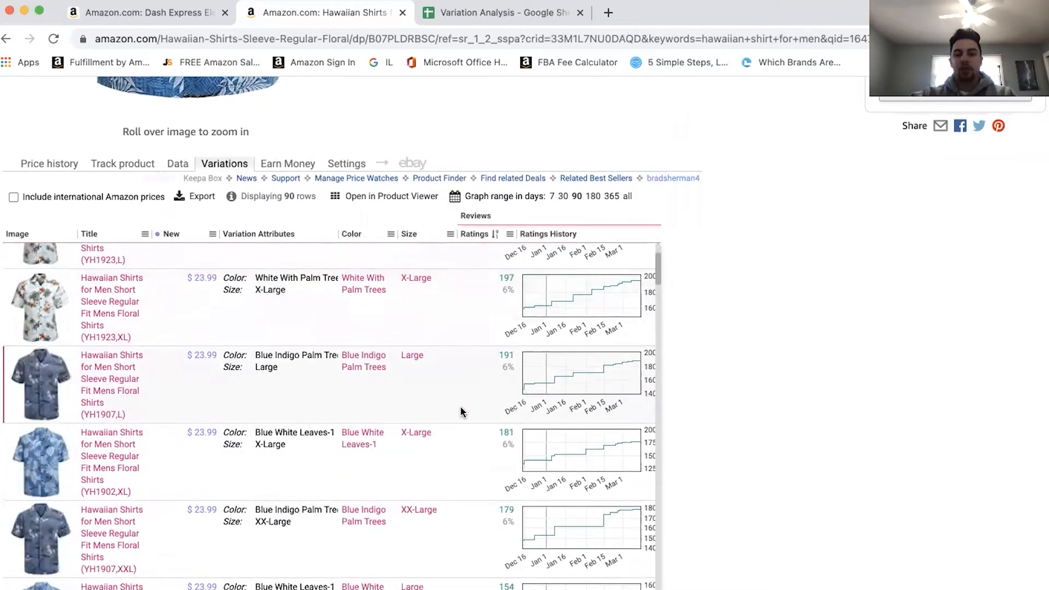
scroll("down", 3)
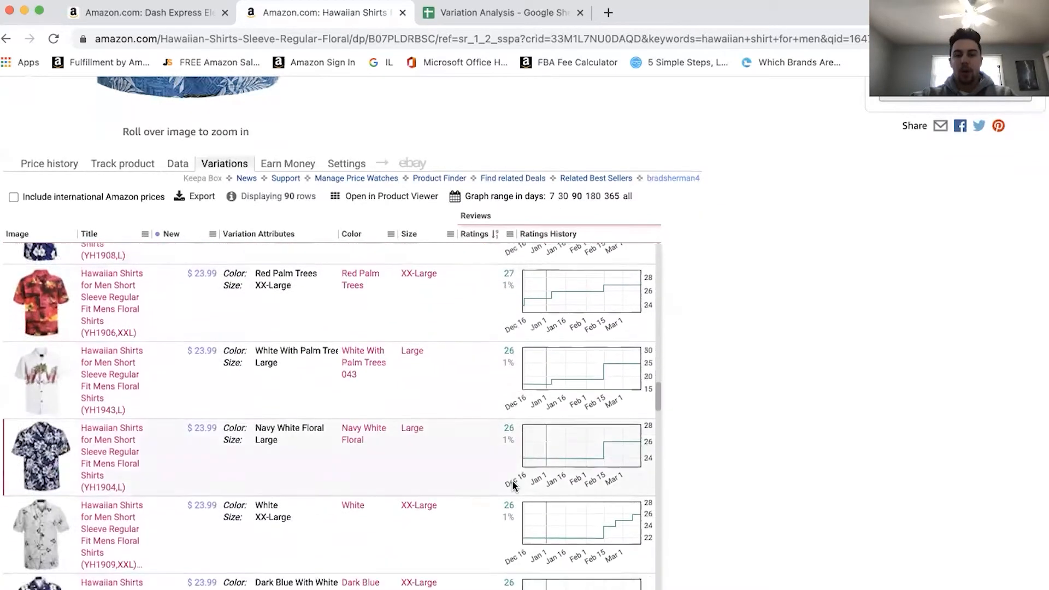
scroll("down", 3)
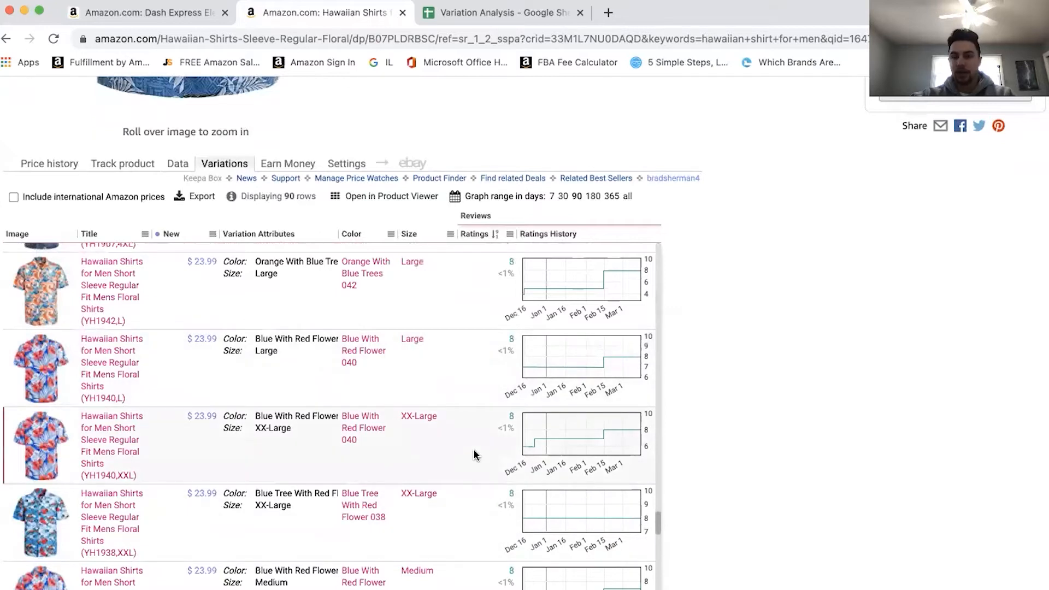
scroll("down", 3)
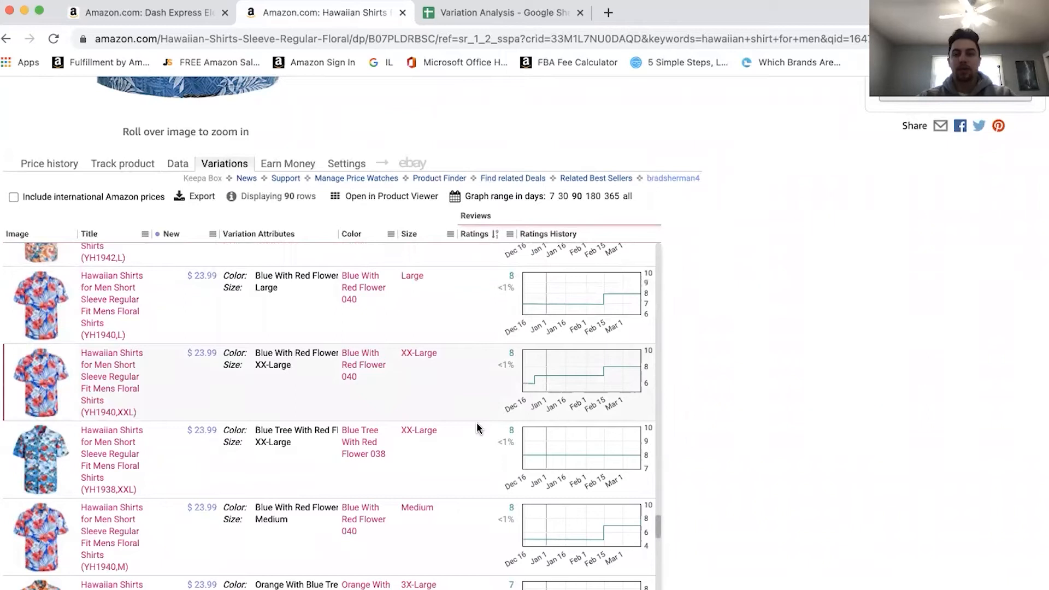
scroll("down", 3)
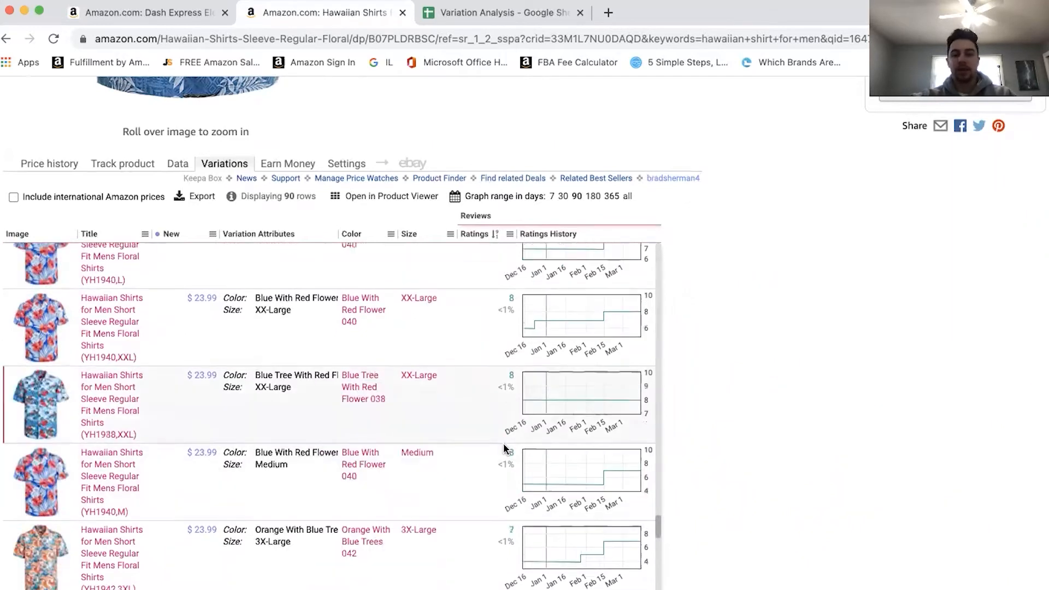
scroll("down", 3)
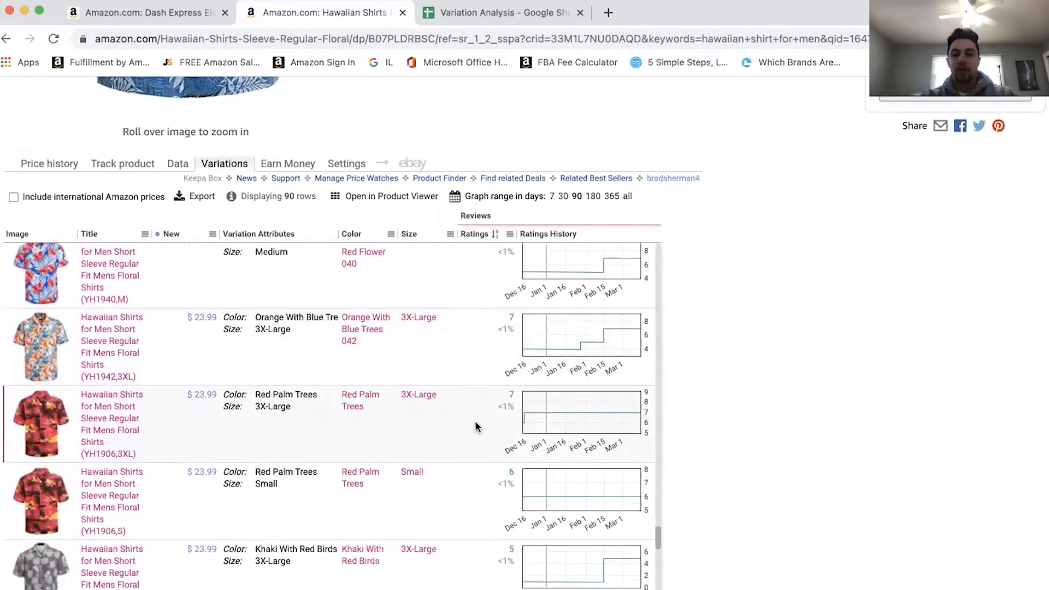
scroll("up", 3)
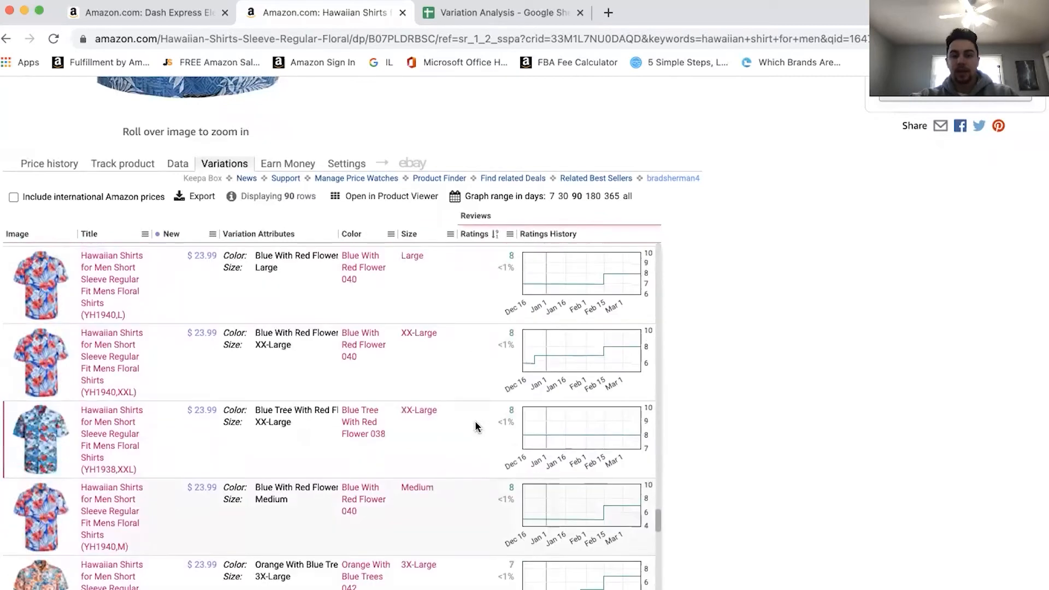
scroll("down", 3)
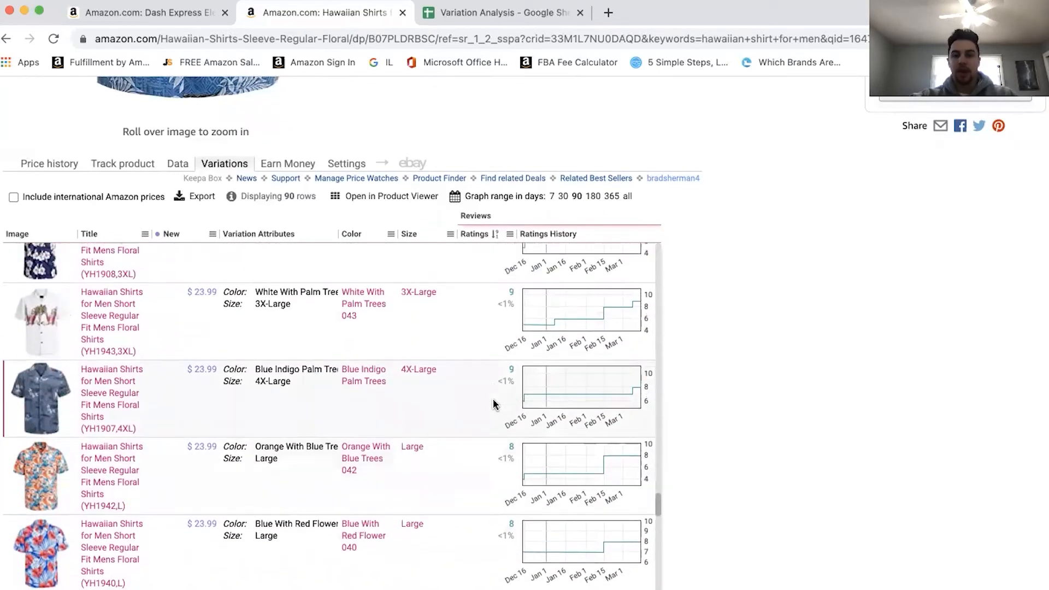
- Scroll the variations table right to reveal review counts and ASIN/EAN codes
scroll("down", 3)
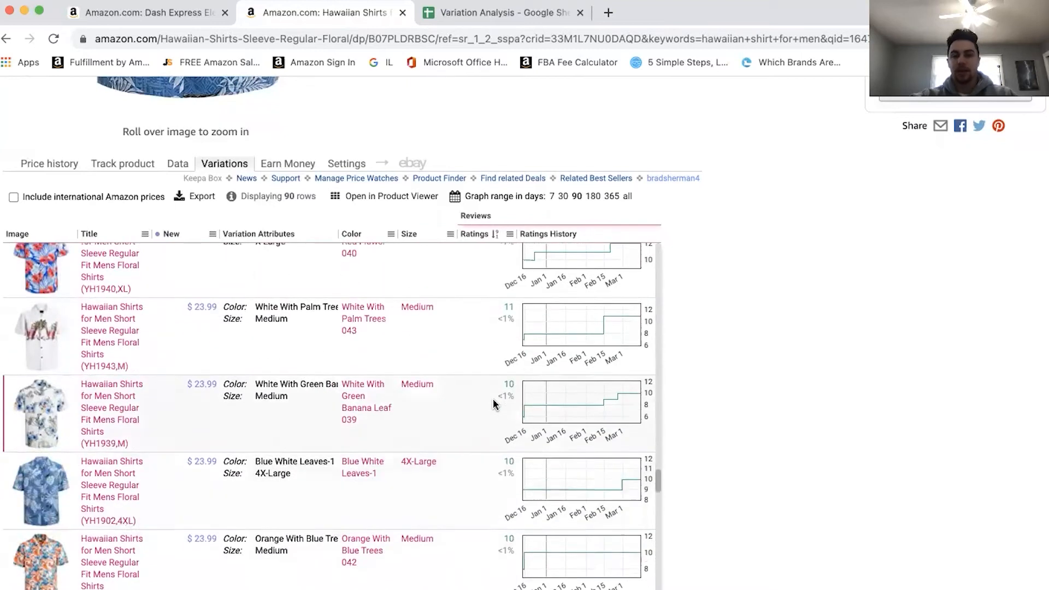
scroll("down", 3)
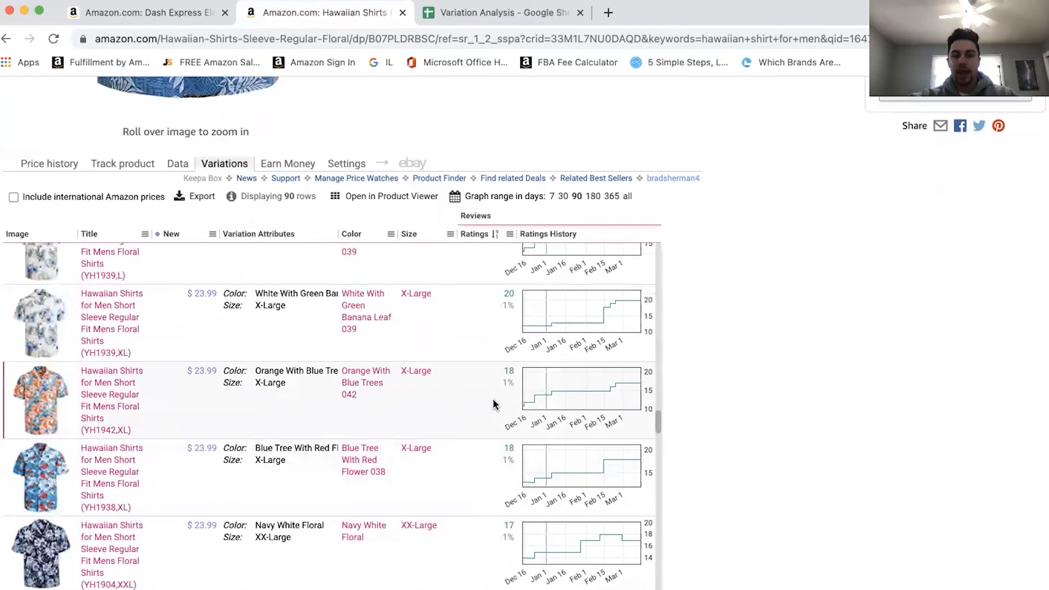
scroll("down", 3)
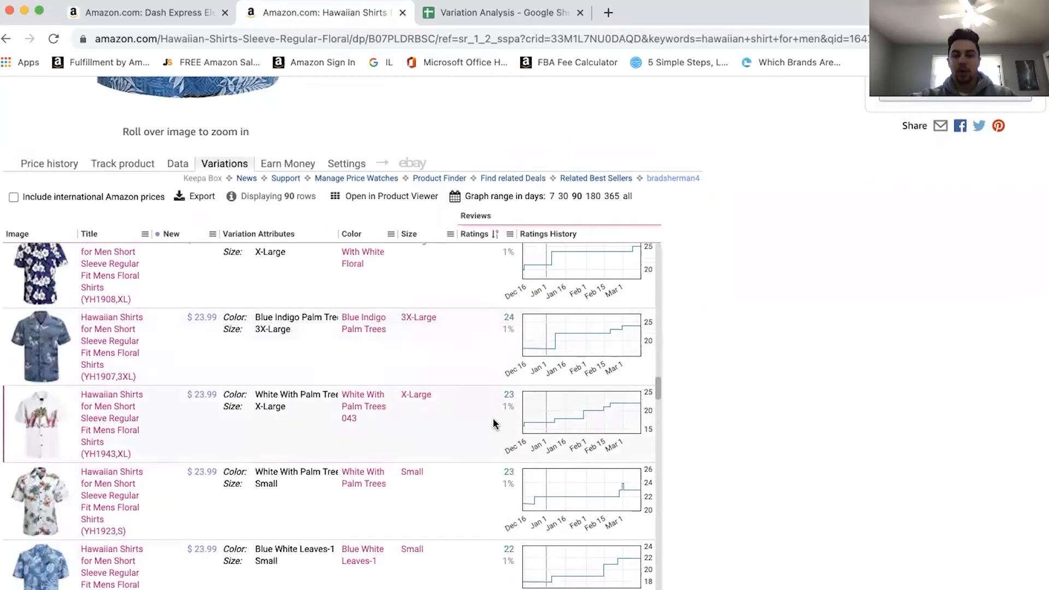
mouse_move(504, 363)
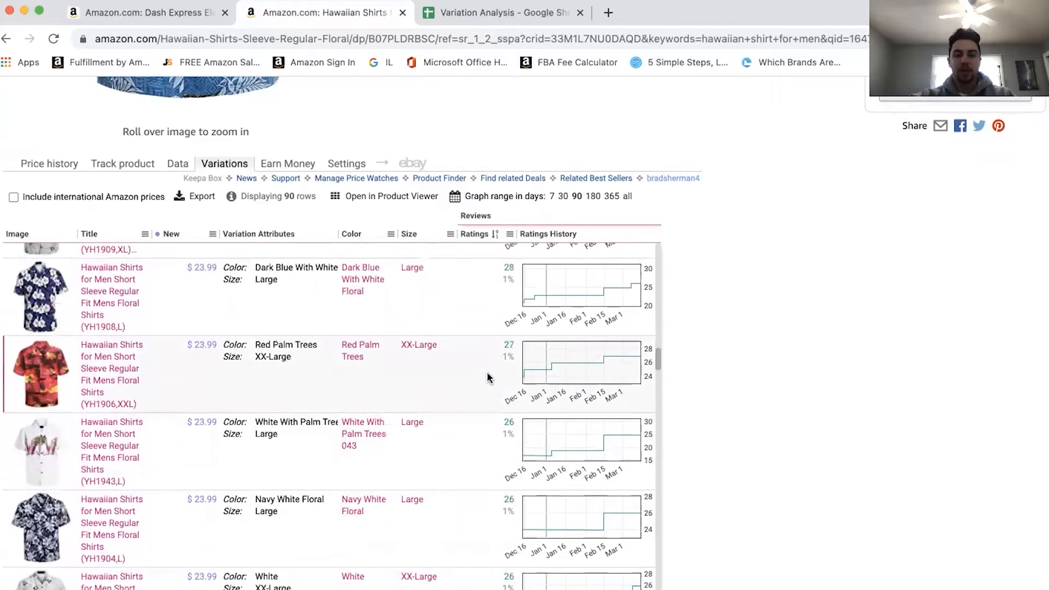
scroll("down", 3)
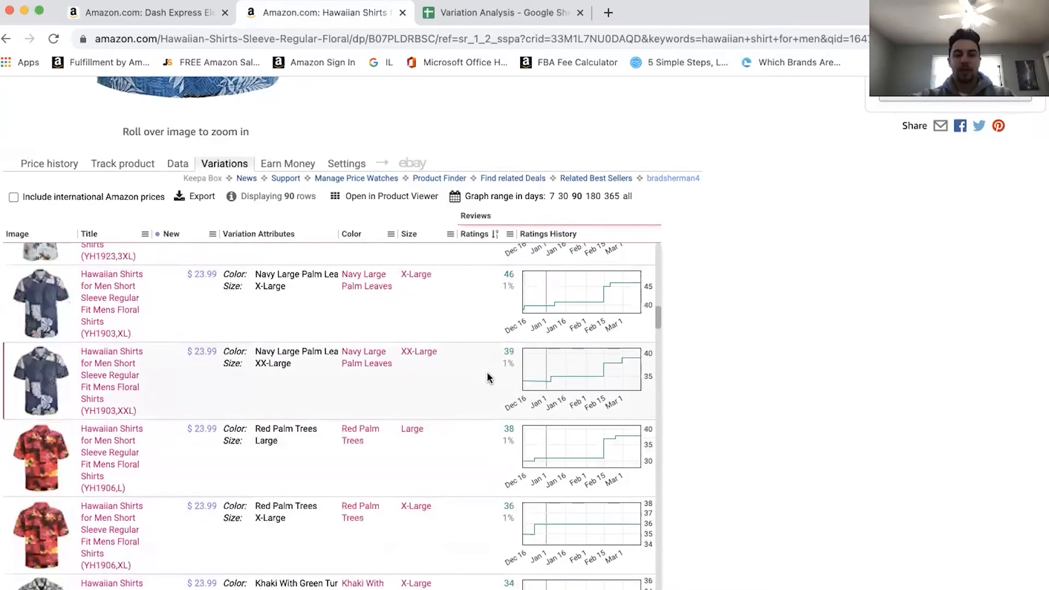
scroll("down", 3)
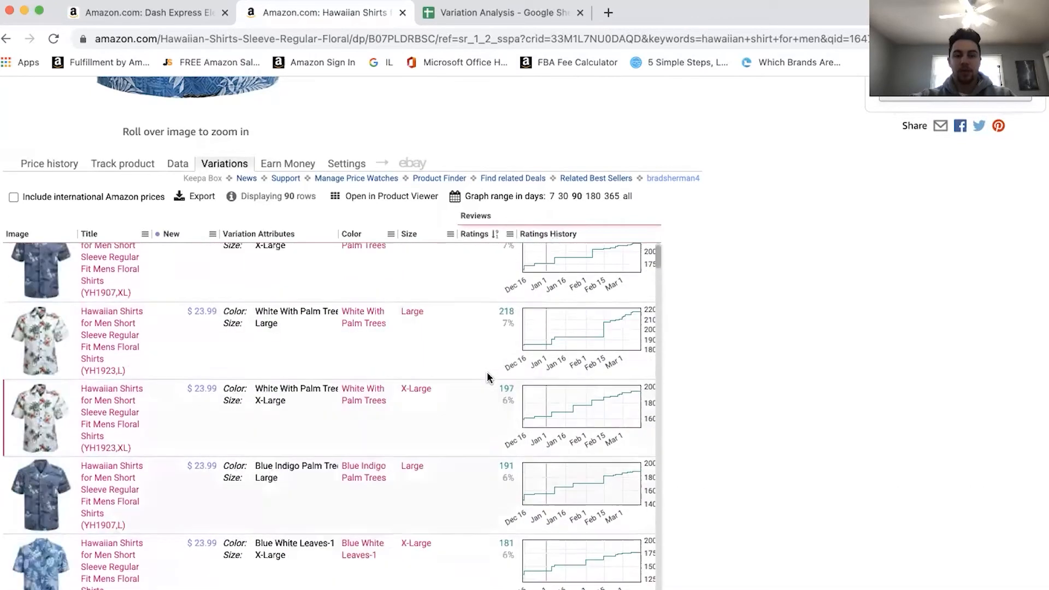
scroll("up", 3)
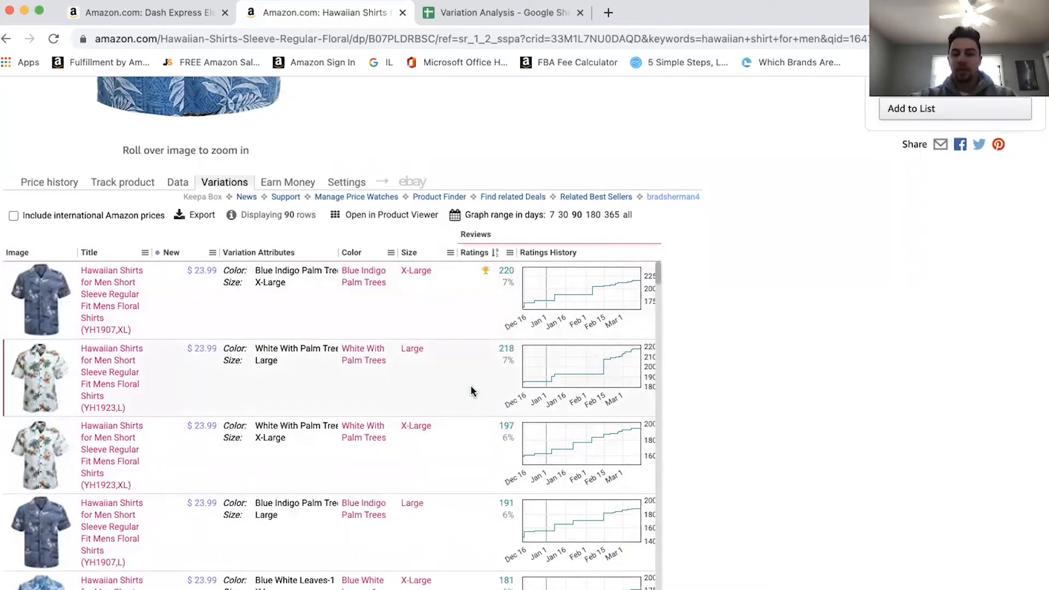
mouse_move(475, 411)
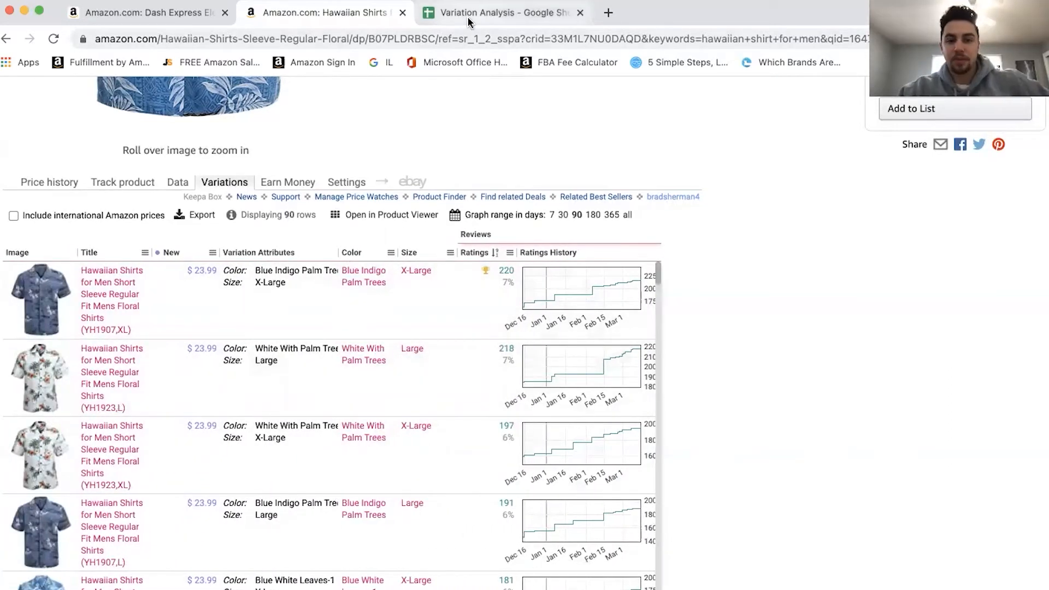
mouse_move(736, 275)
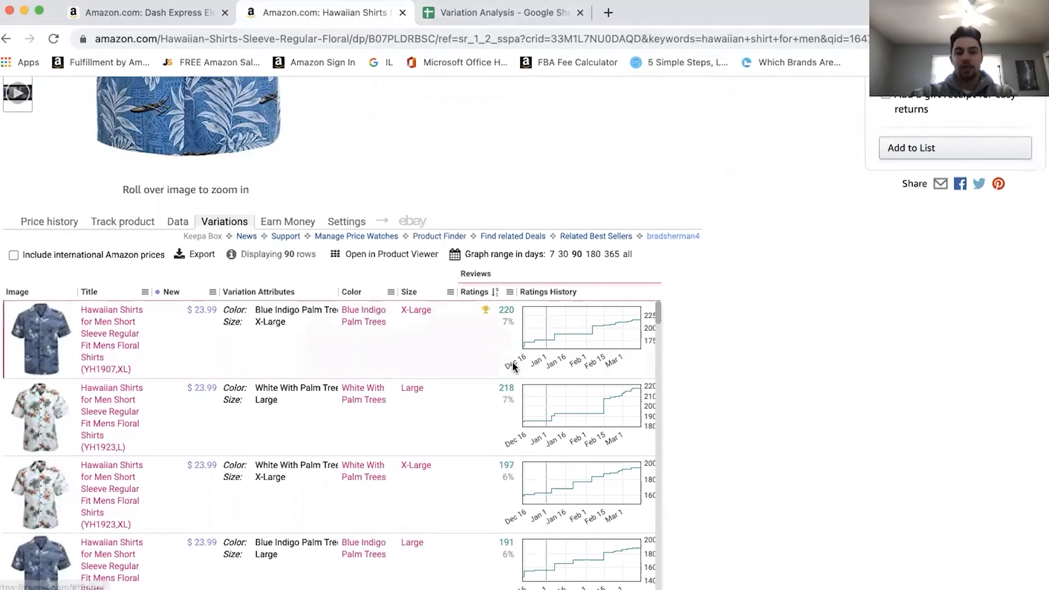
scroll("right", 3)
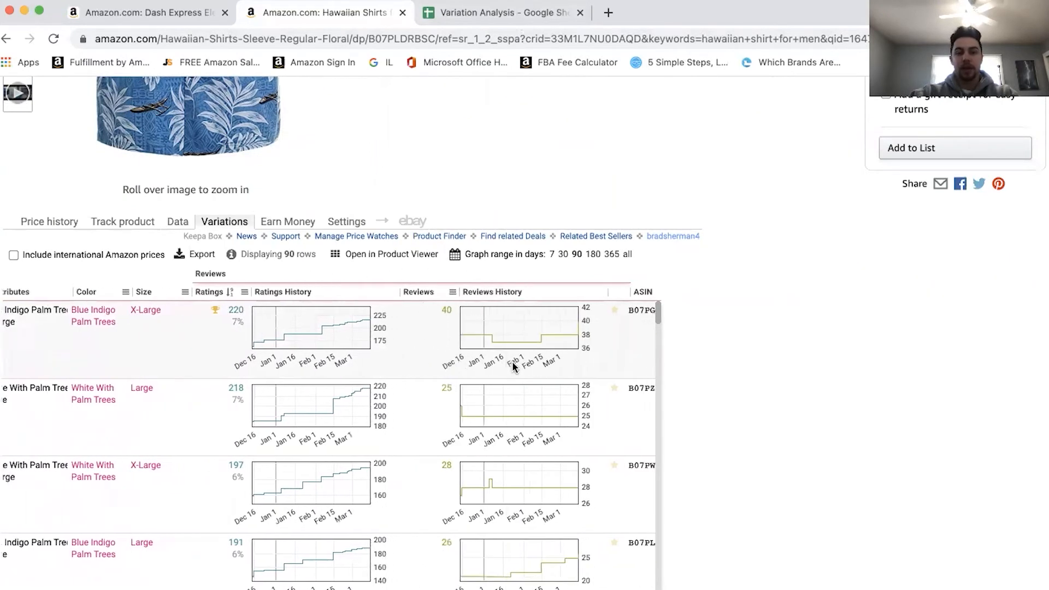
scroll("right", 3)
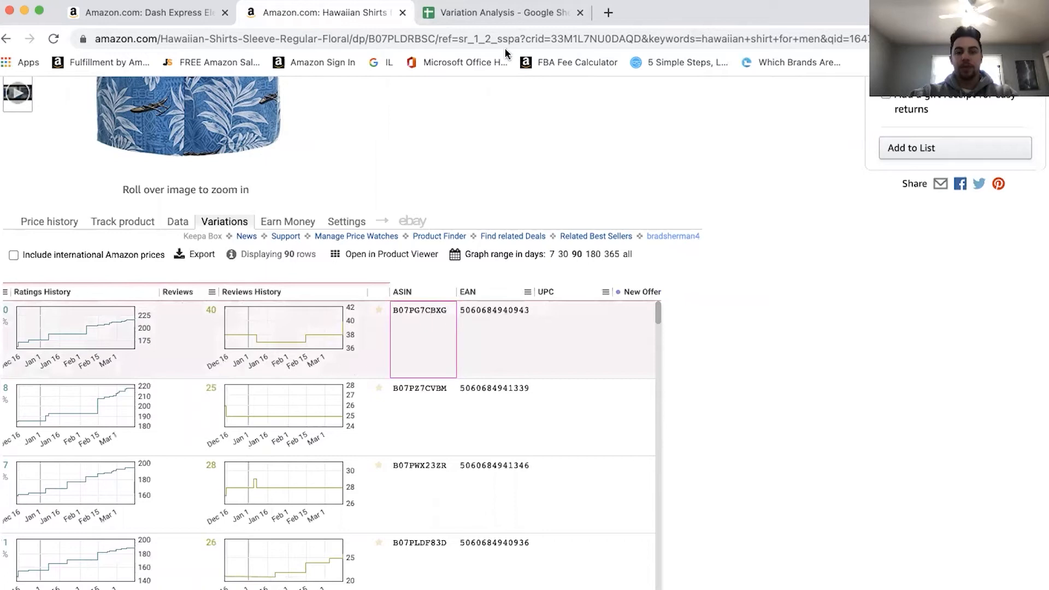
- Add the ASIN and Product Description headers and widen column B
left_click(498, 12)
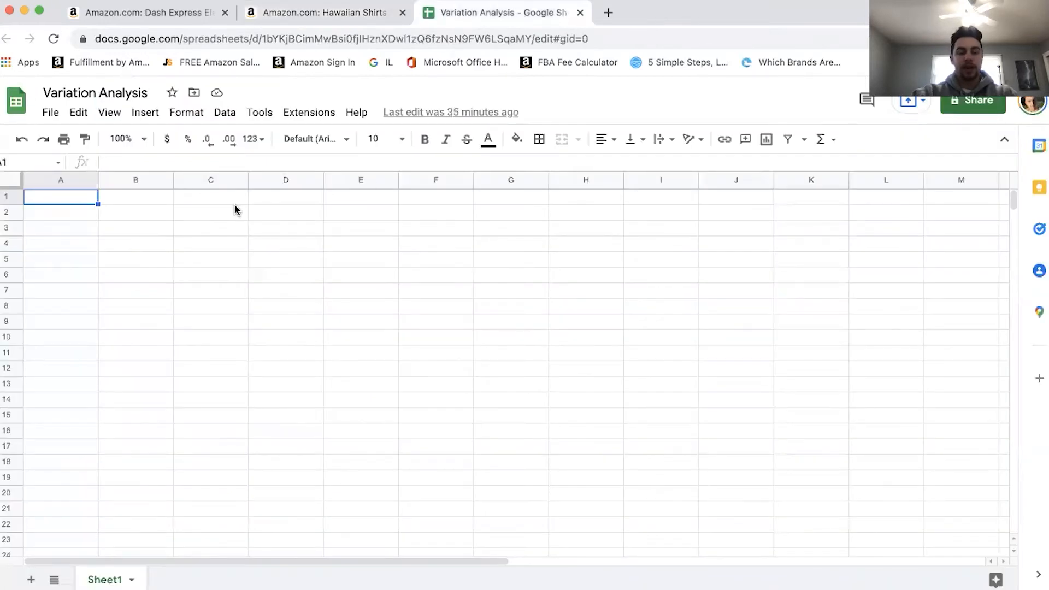
type("ASIN")
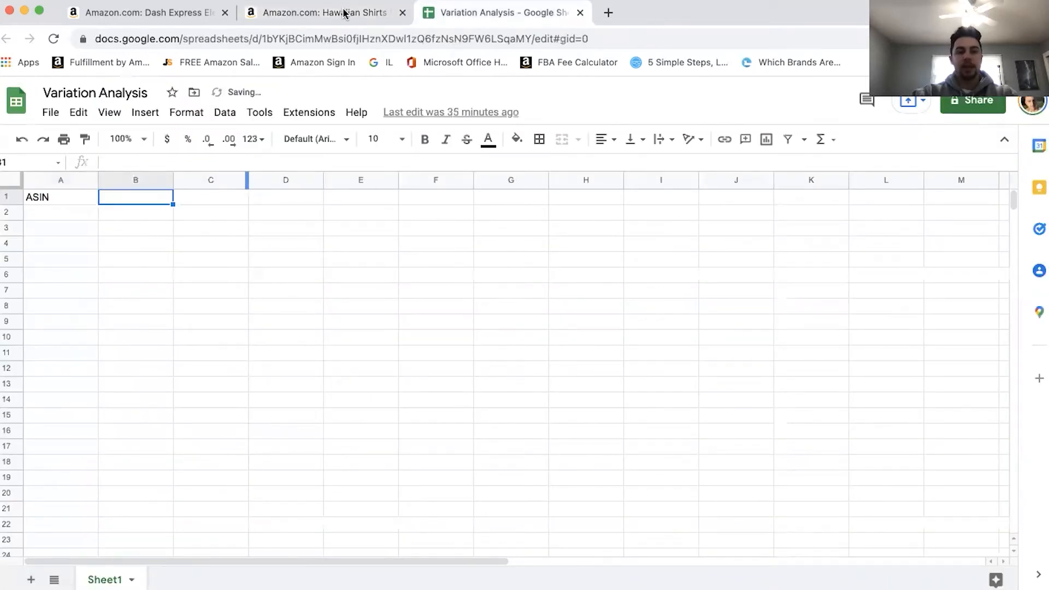
left_click(322, 12)
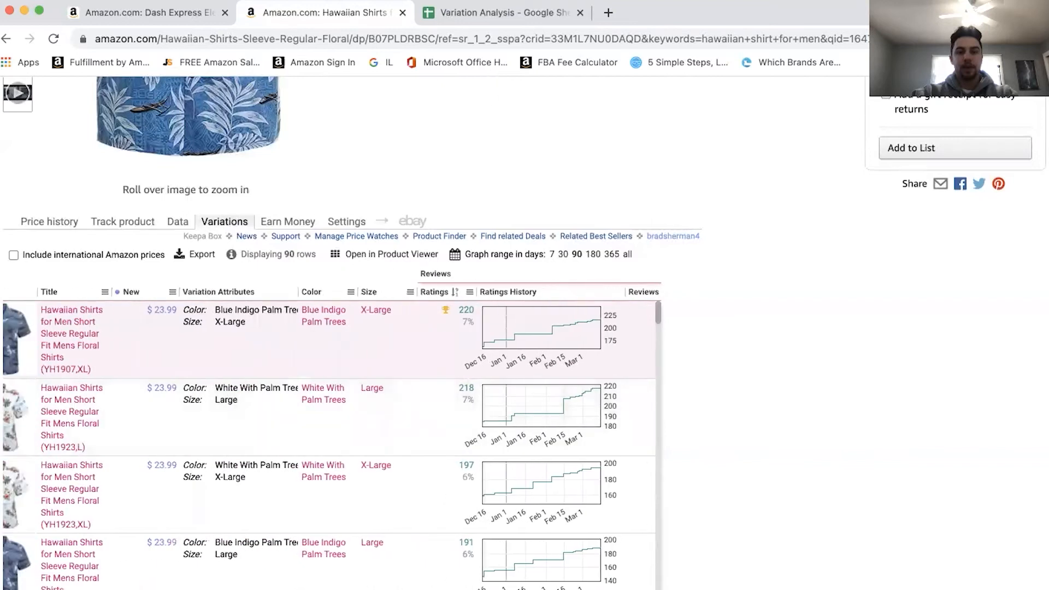
left_click(498, 12)
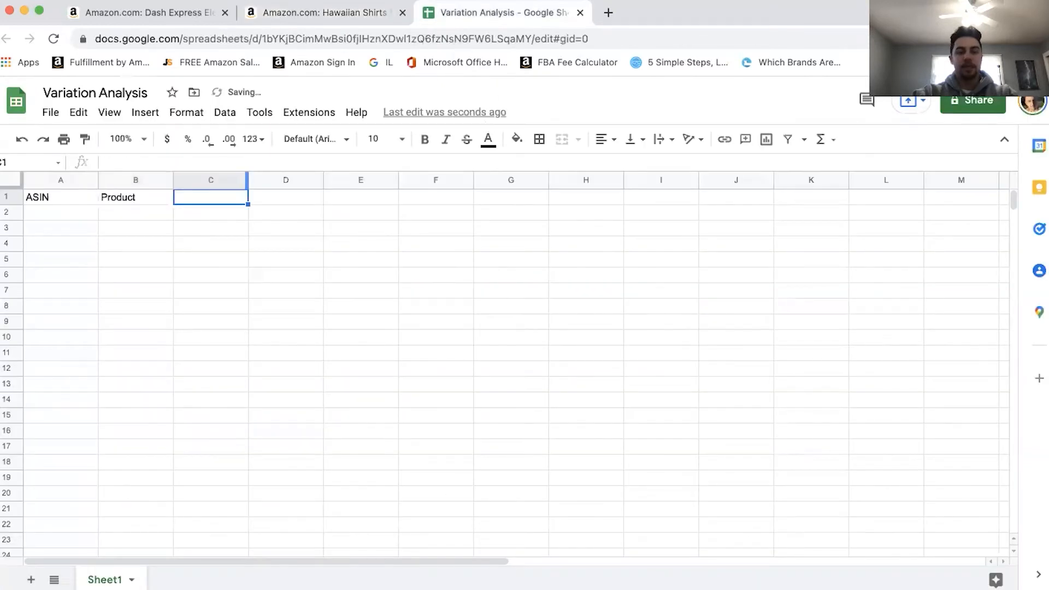
left_click(135, 180)
type(" Description")
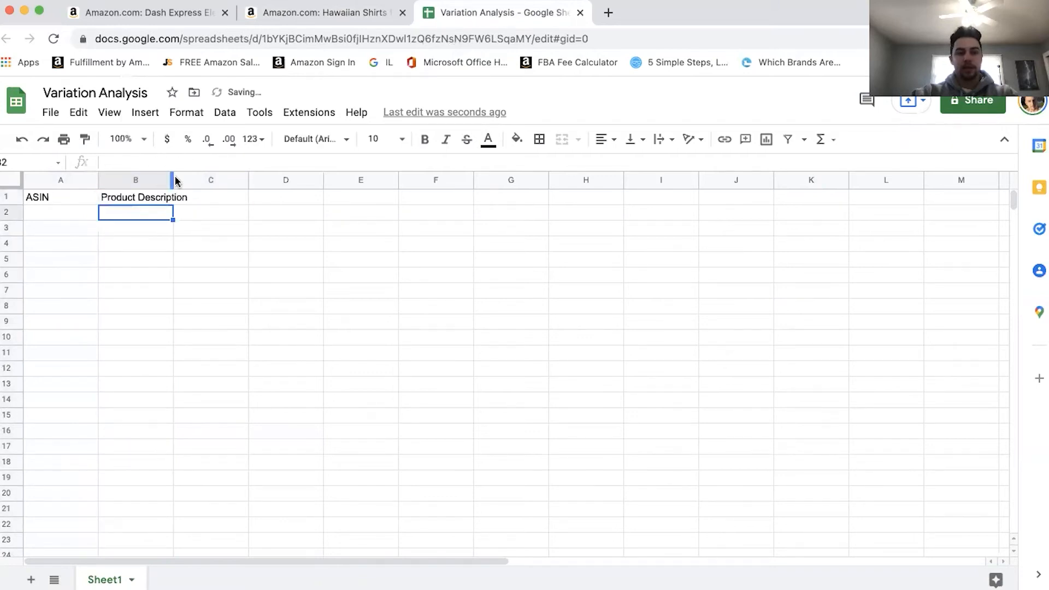
- Look up the top variation's color and size in the Keepa variations table
left_click(326, 12)
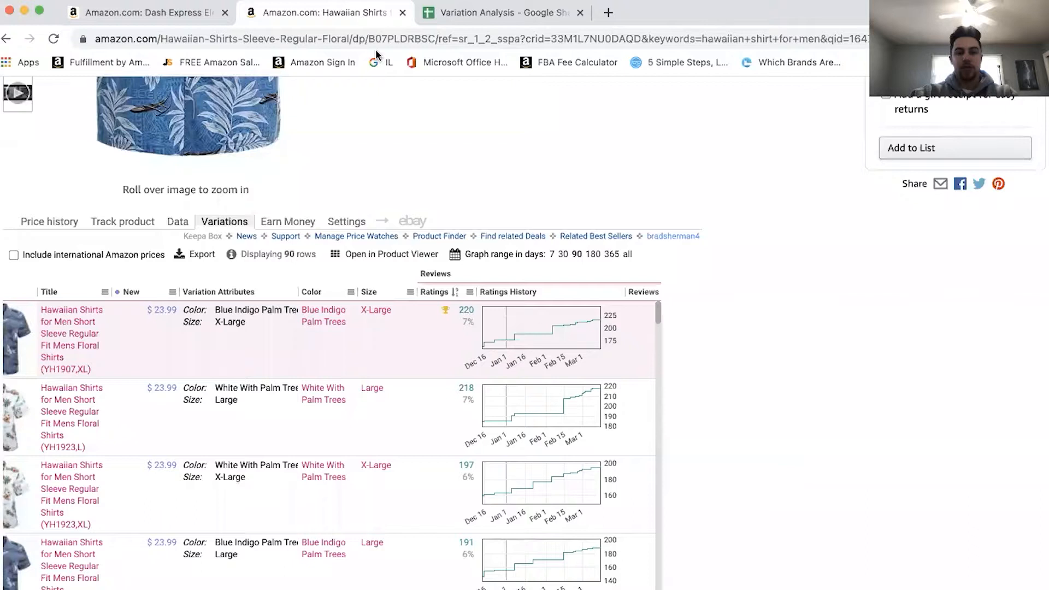
scroll("right", 3)
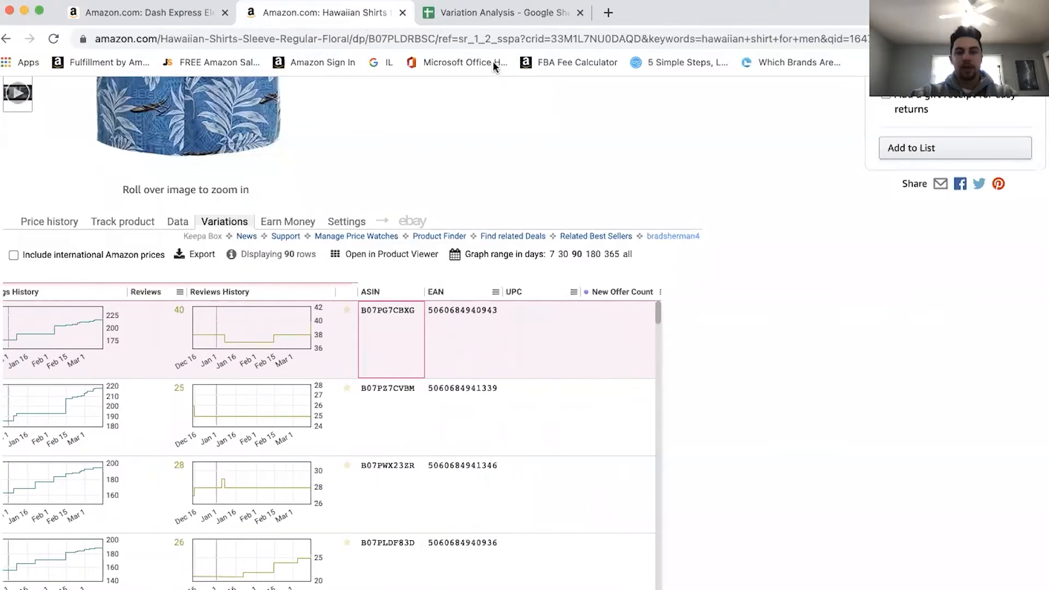
left_click(498, 13)
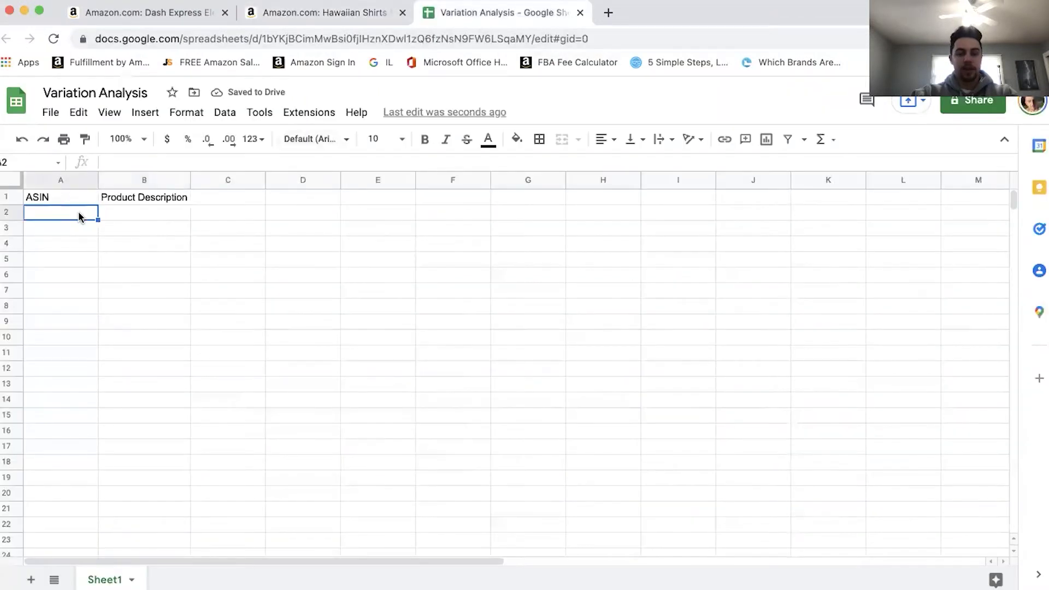
left_click(321, 13)
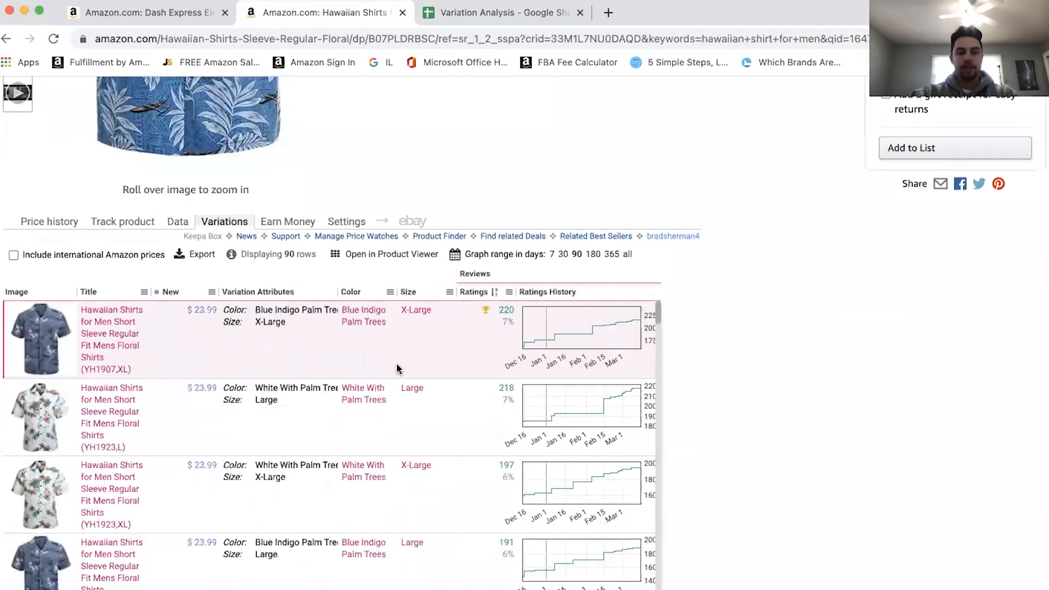
left_click(280, 321)
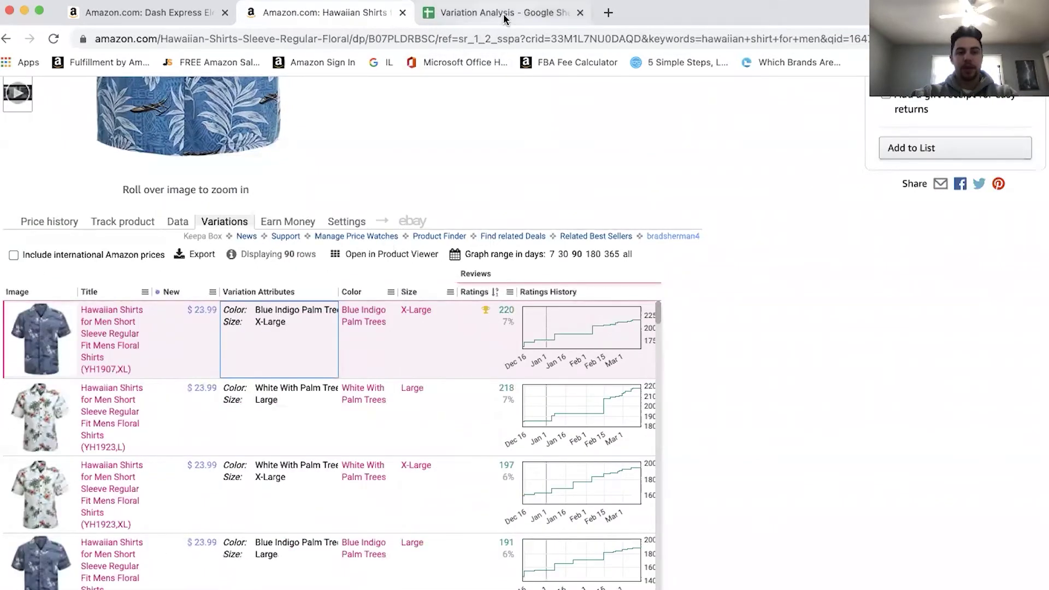
- Enter the first variation's description 'Blue Indigo Palm Trees, XL' with its ASIN in row 2
left_click(498, 12)
type("Blue Indigo P")
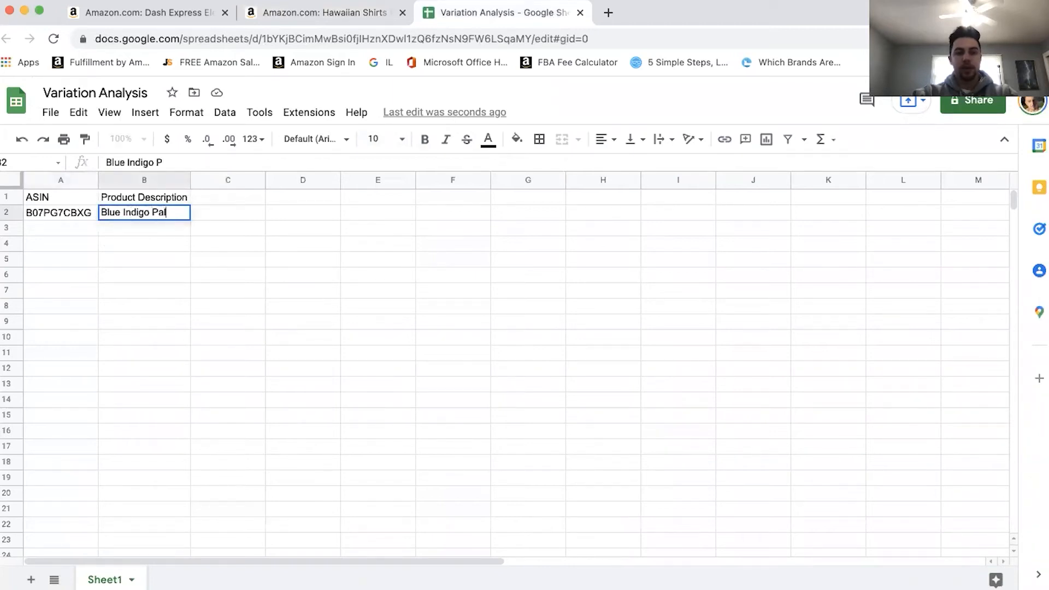
type("alm Trees, XL")
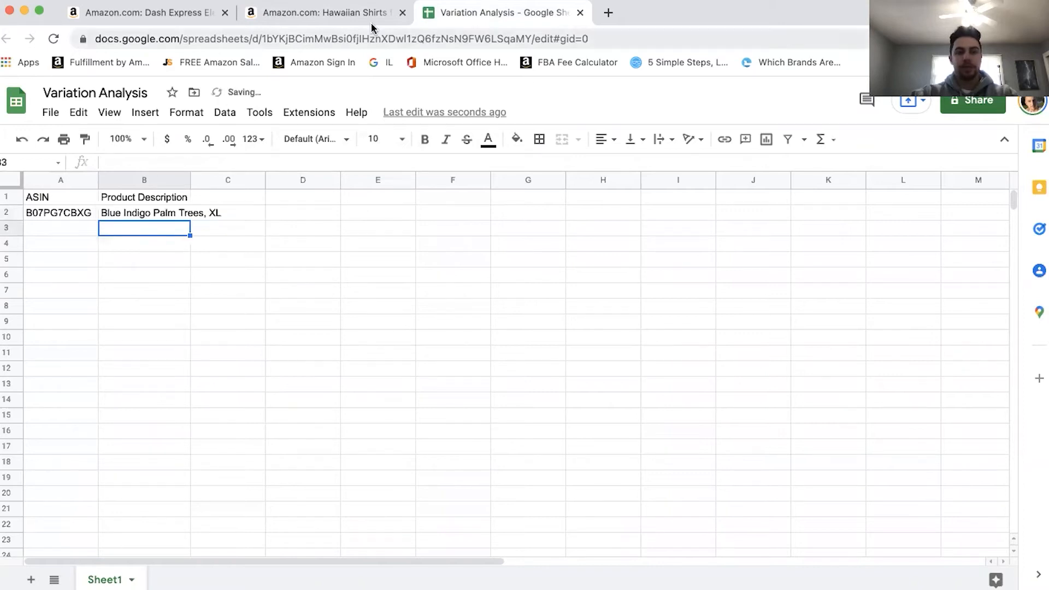
left_click(324, 12)
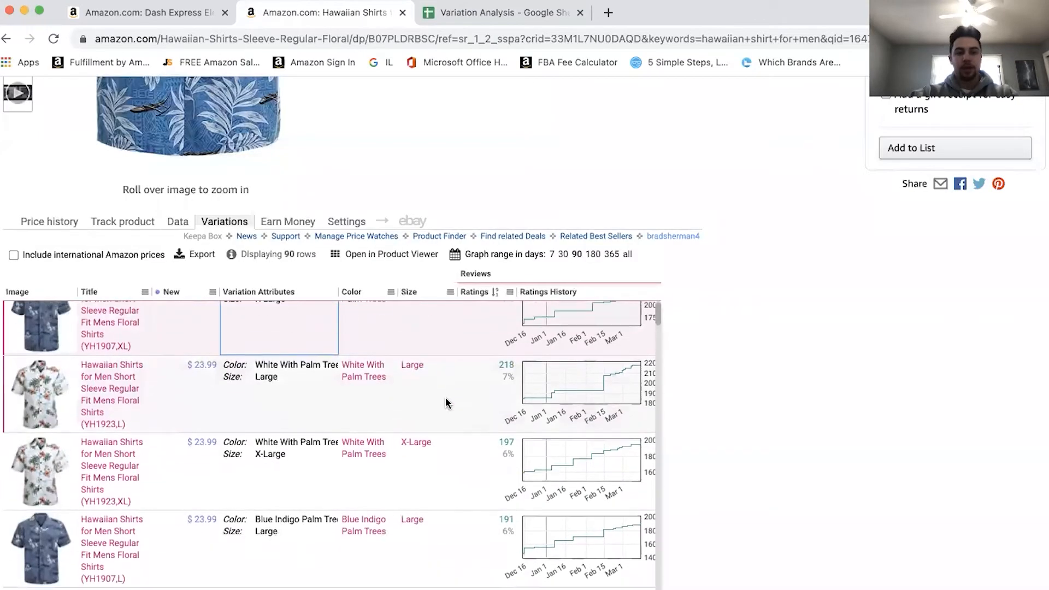
scroll("down", 3)
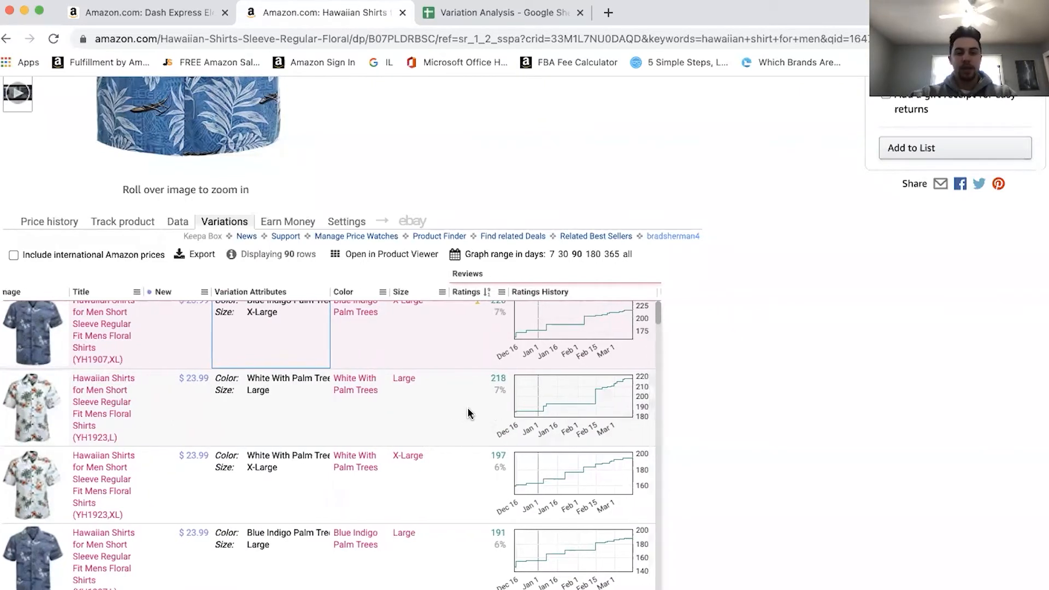
scroll("right", 3)
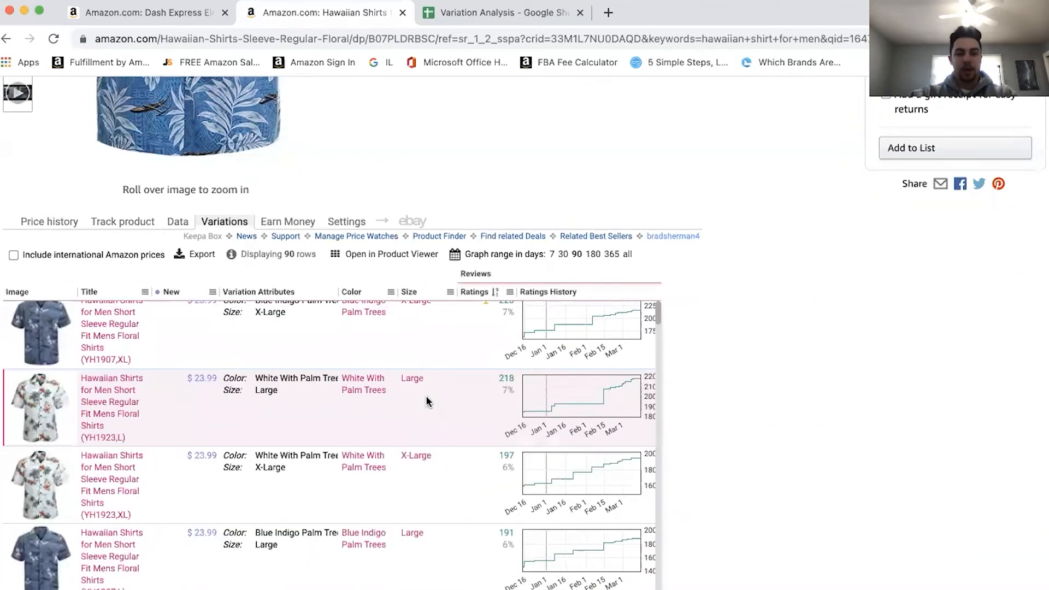
mouse_move(513, 98)
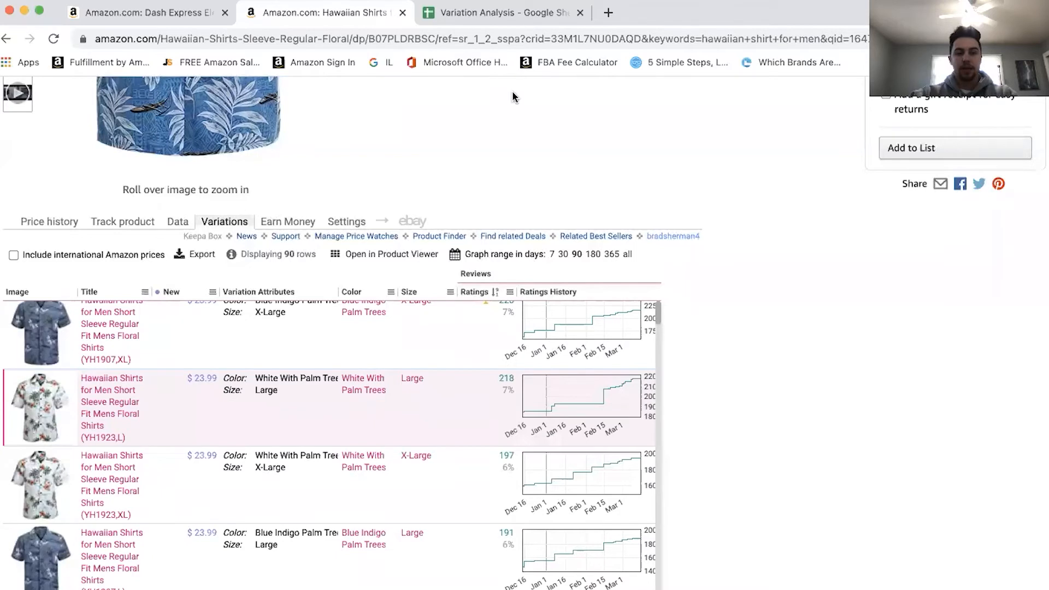
- Enter 'White with Palm Trees, L' for the second variation in row 3
left_click(499, 12)
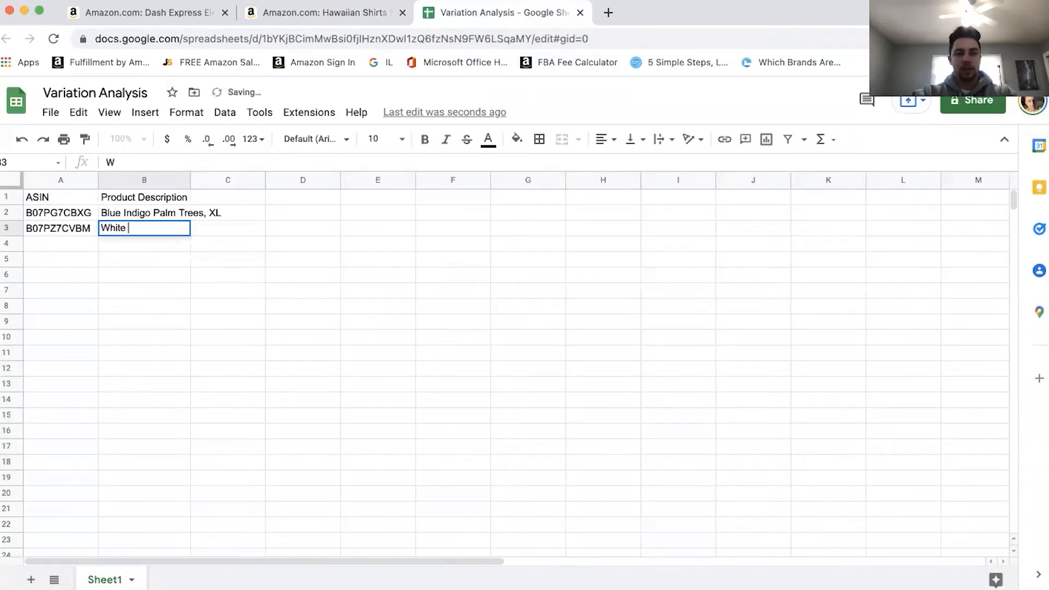
type("with Palm")
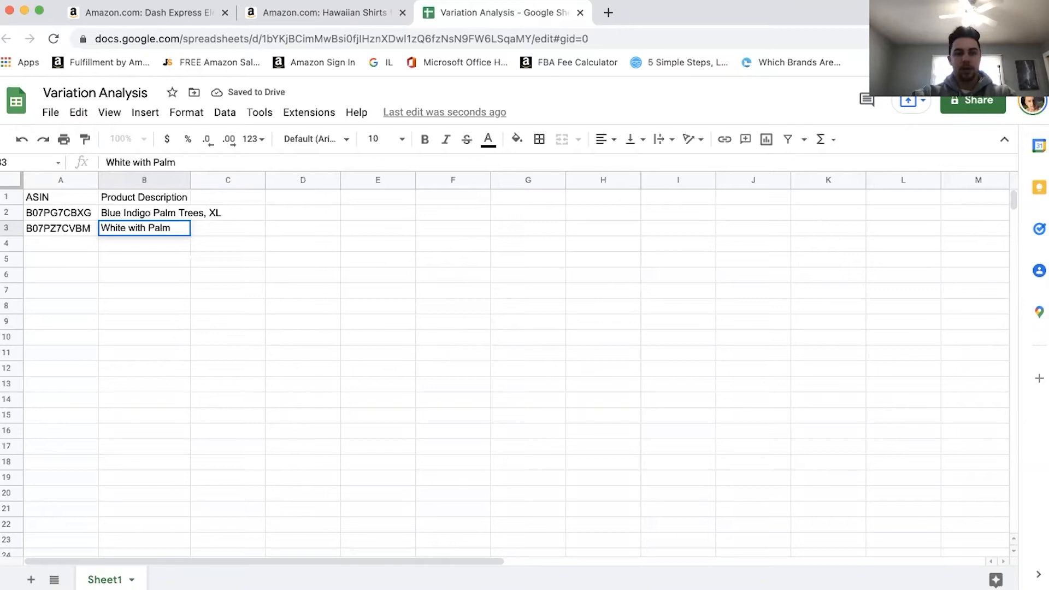
type("Trees, L")
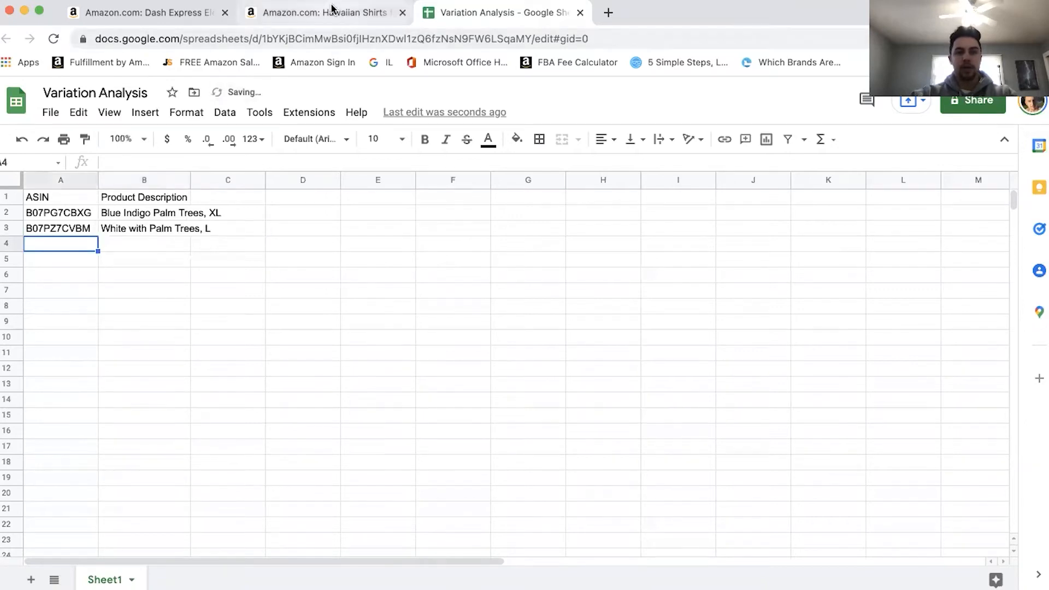
- Add ASIN B07PWX23ZR with description 'White with Palm Trees, XL'
left_click(321, 12)
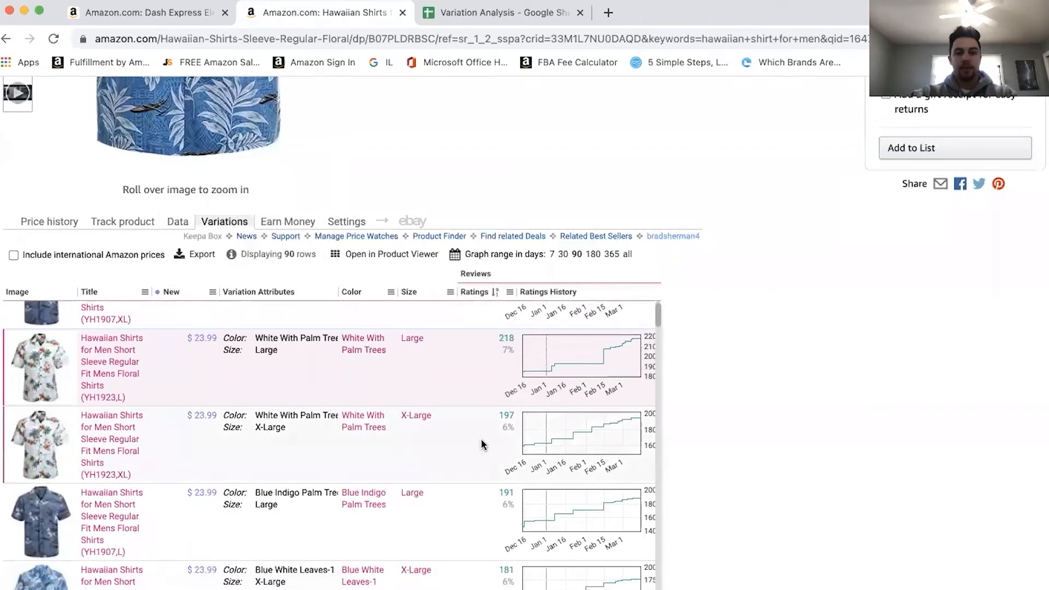
scroll("down", 3)
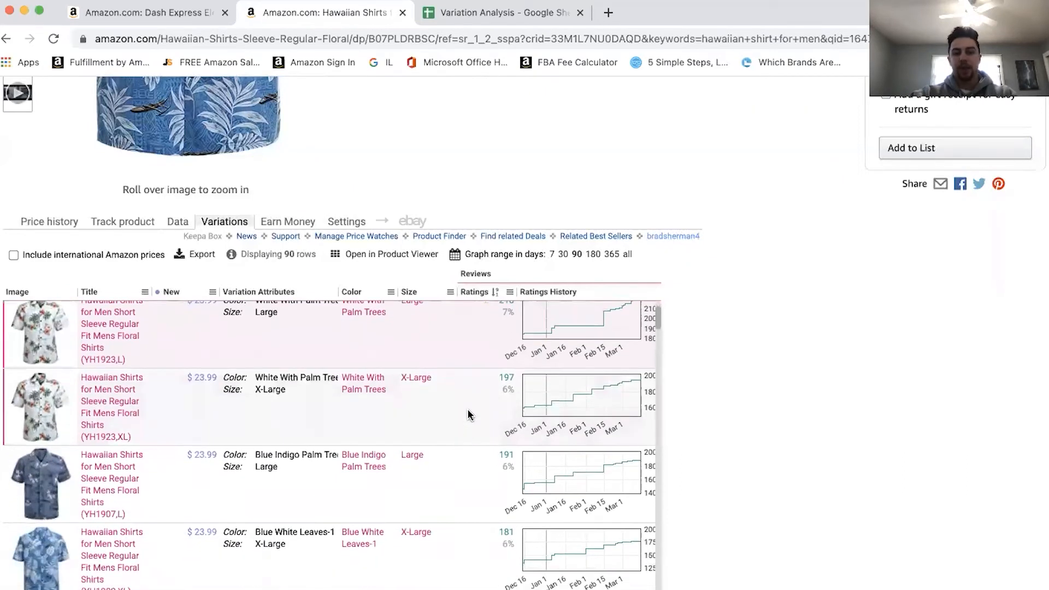
mouse_move(462, 474)
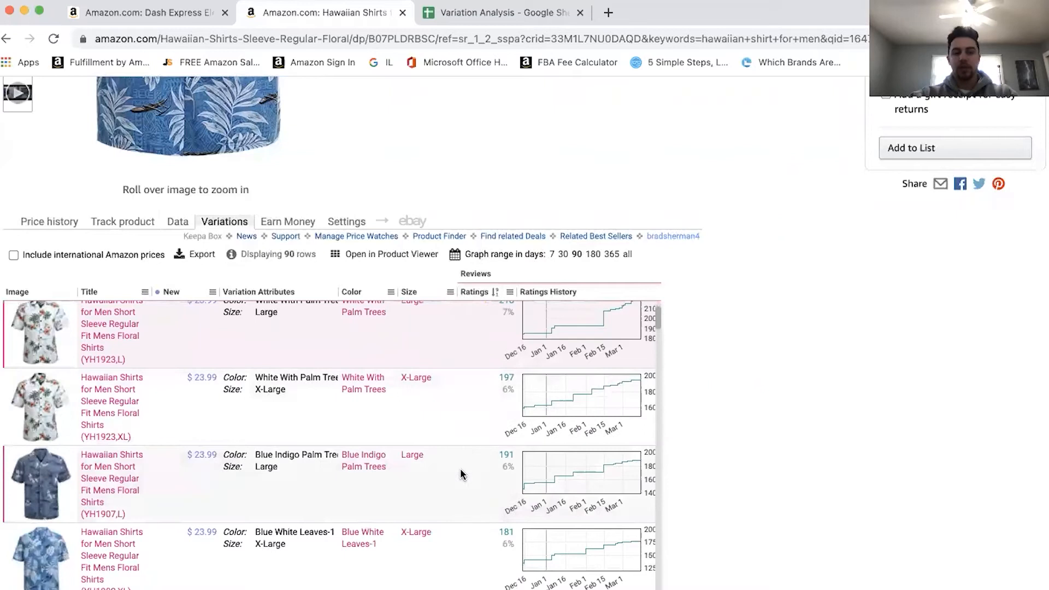
mouse_move(468, 459)
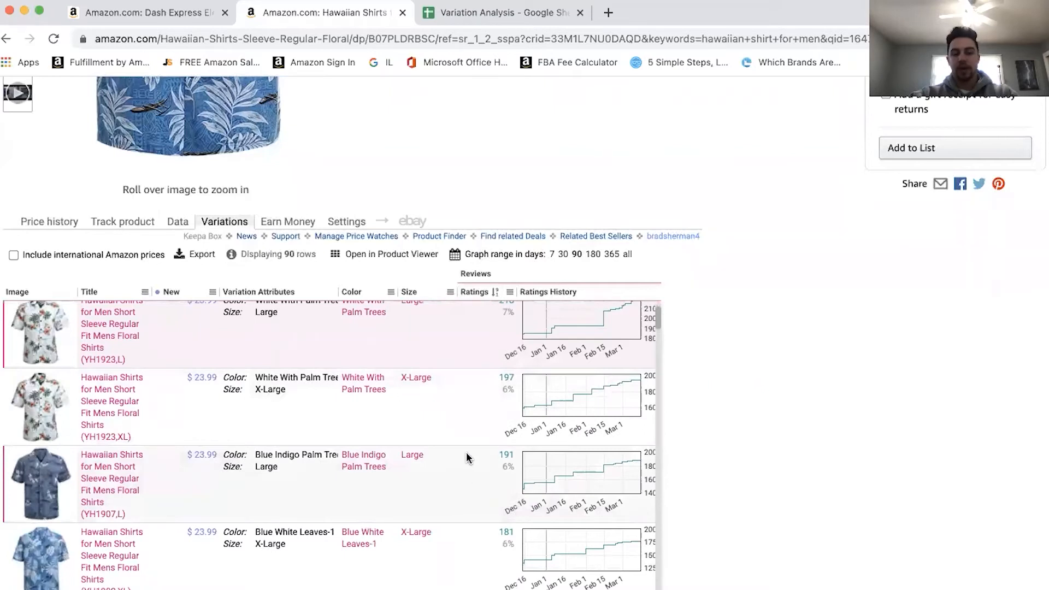
scroll("down", 3)
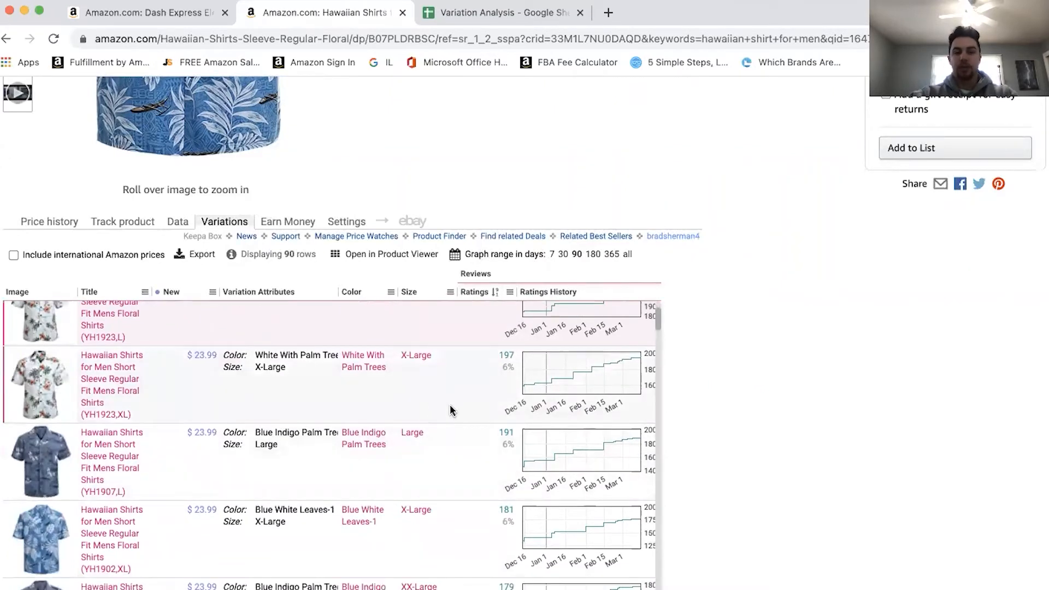
scroll("right", 3)
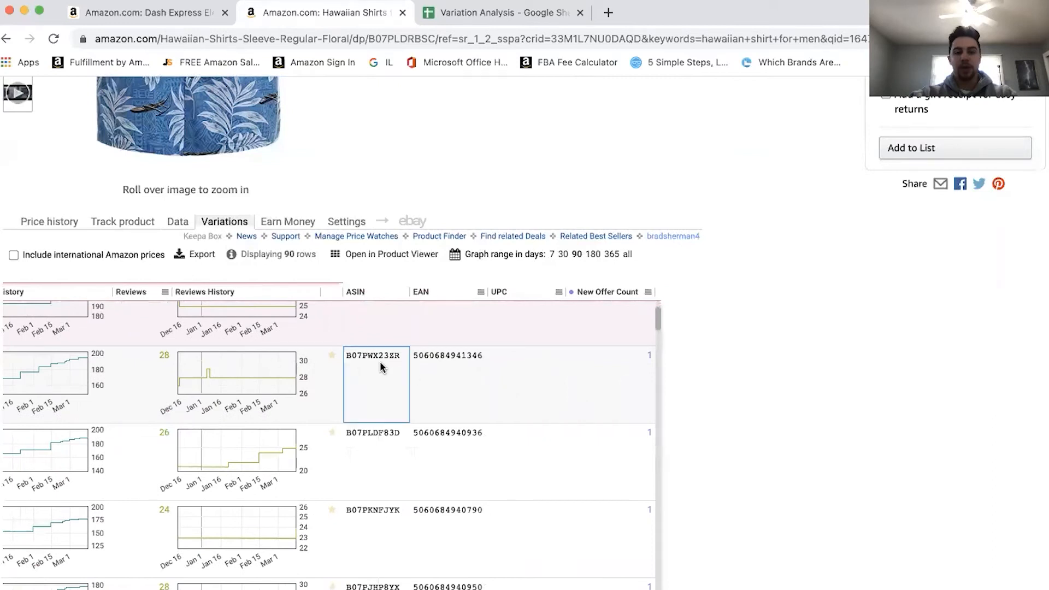
left_click(499, 12)
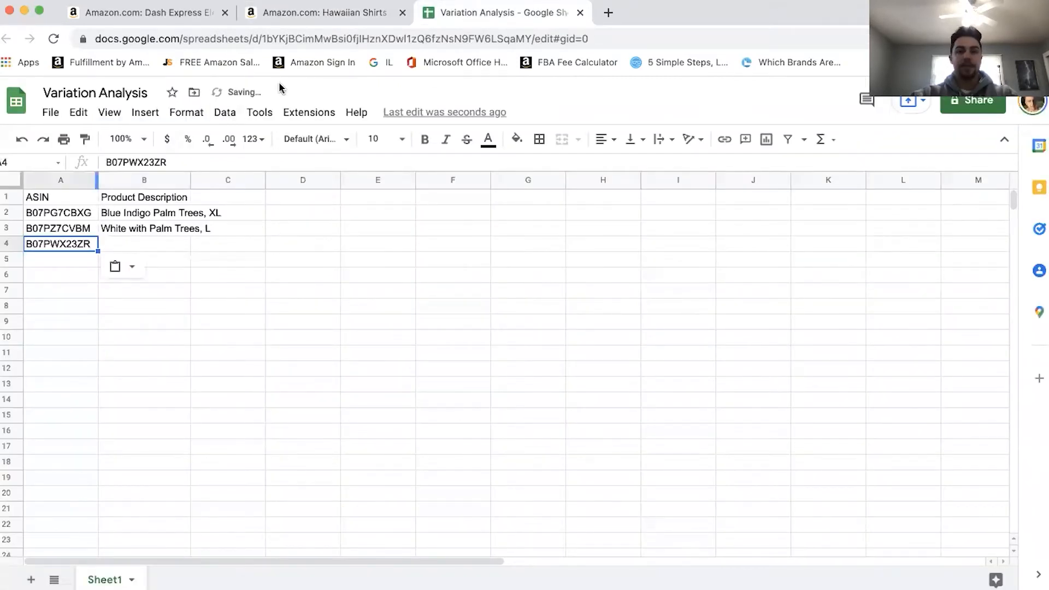
left_click(324, 12)
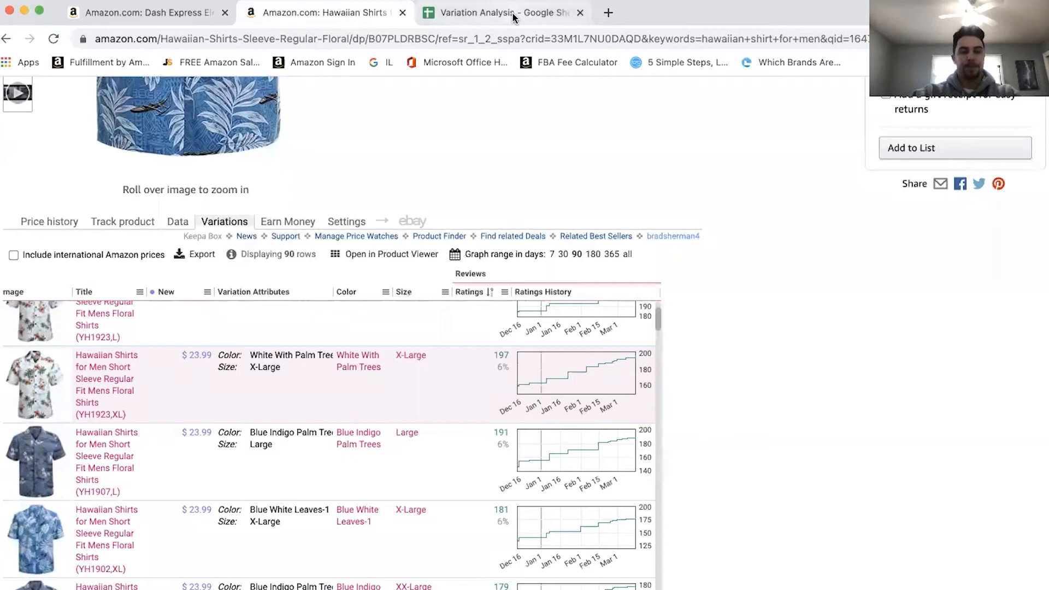
mouse_move(498, 12)
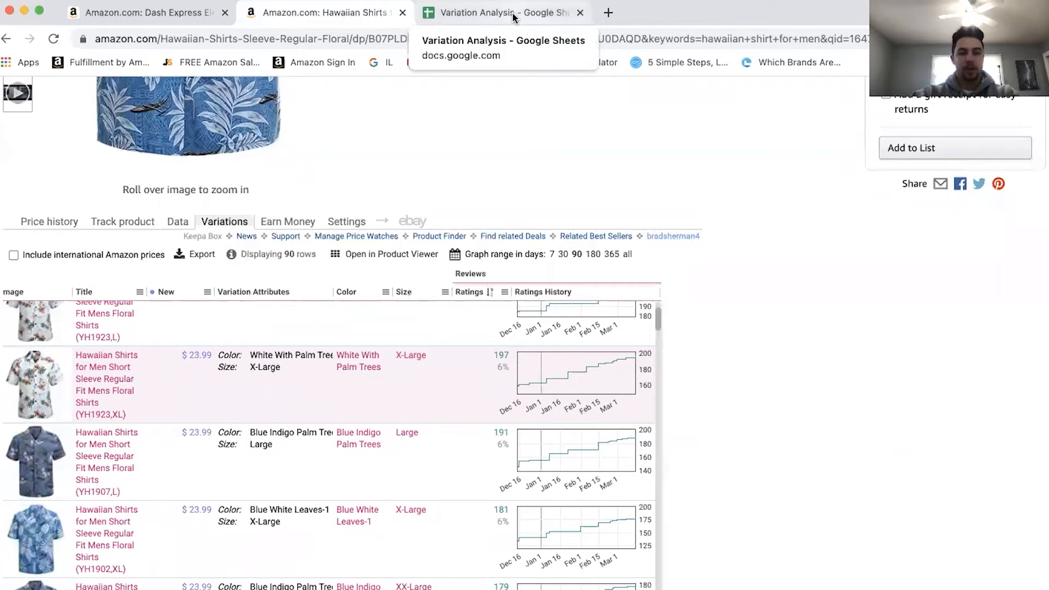
left_click(499, 13)
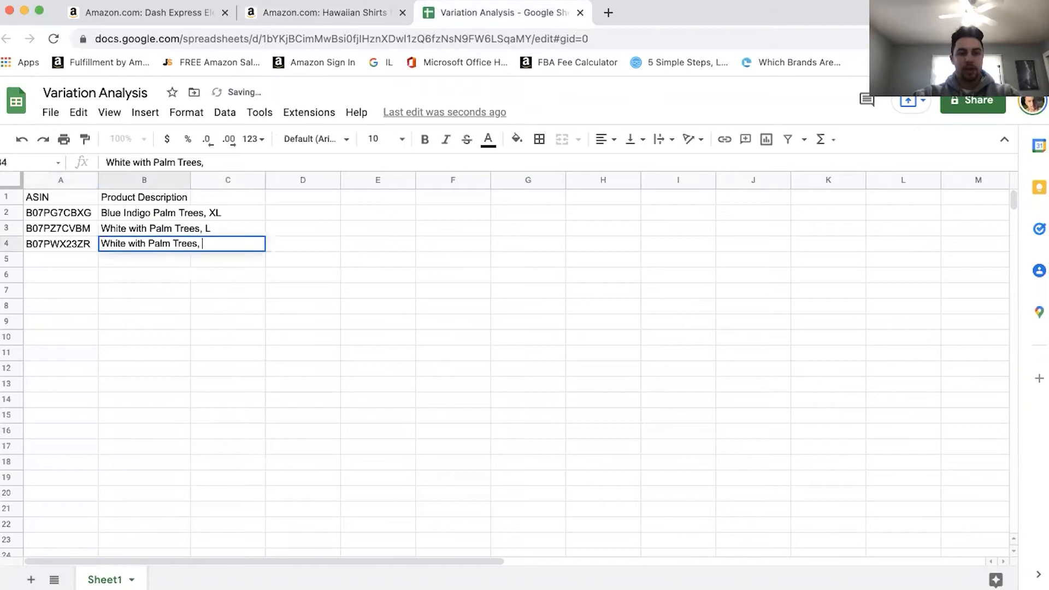
left_click(324, 13)
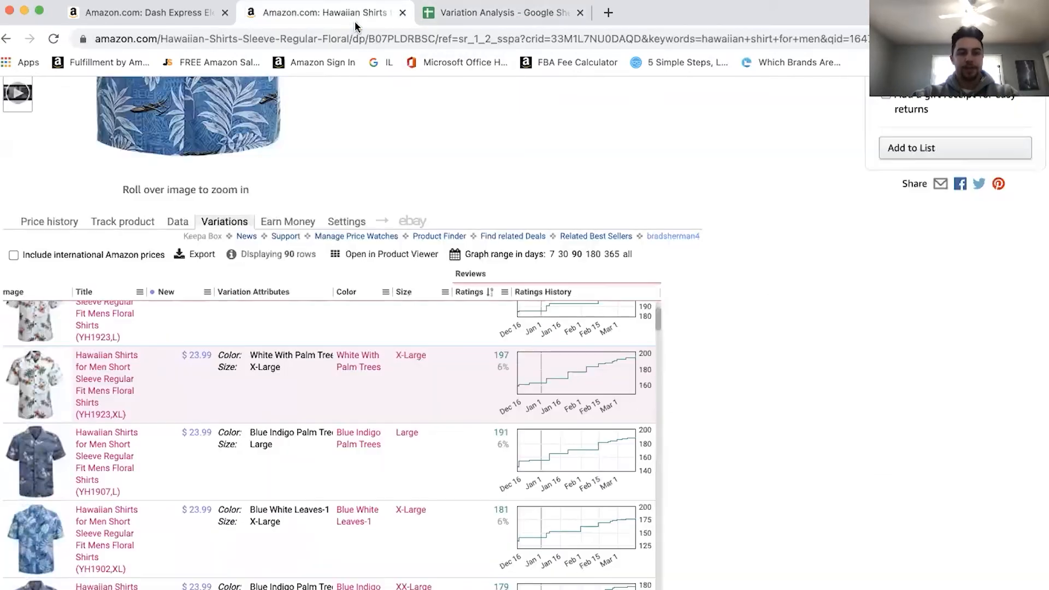
scroll("down", 3)
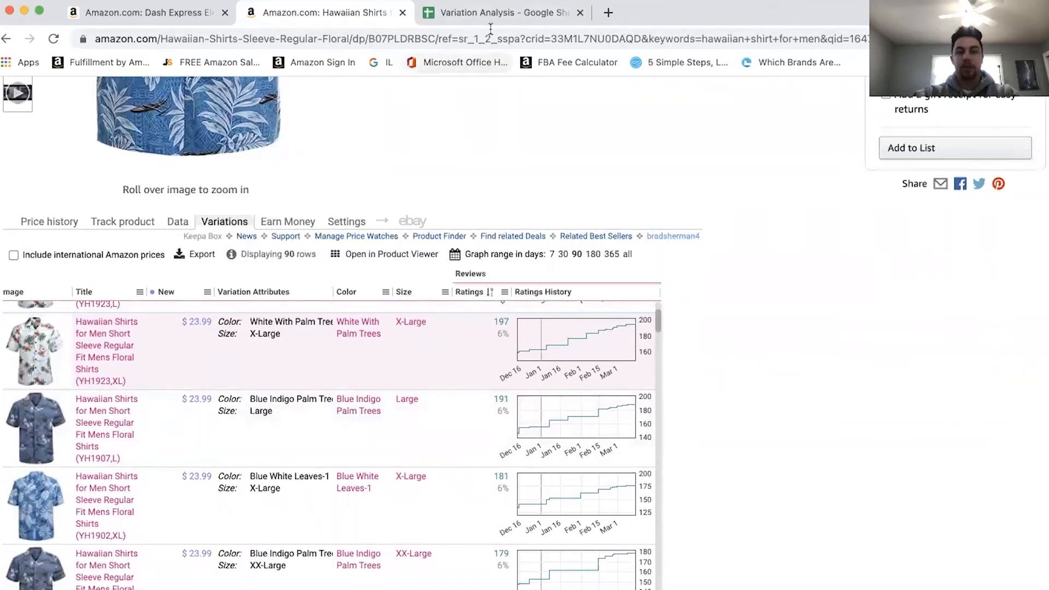
left_click(499, 12)
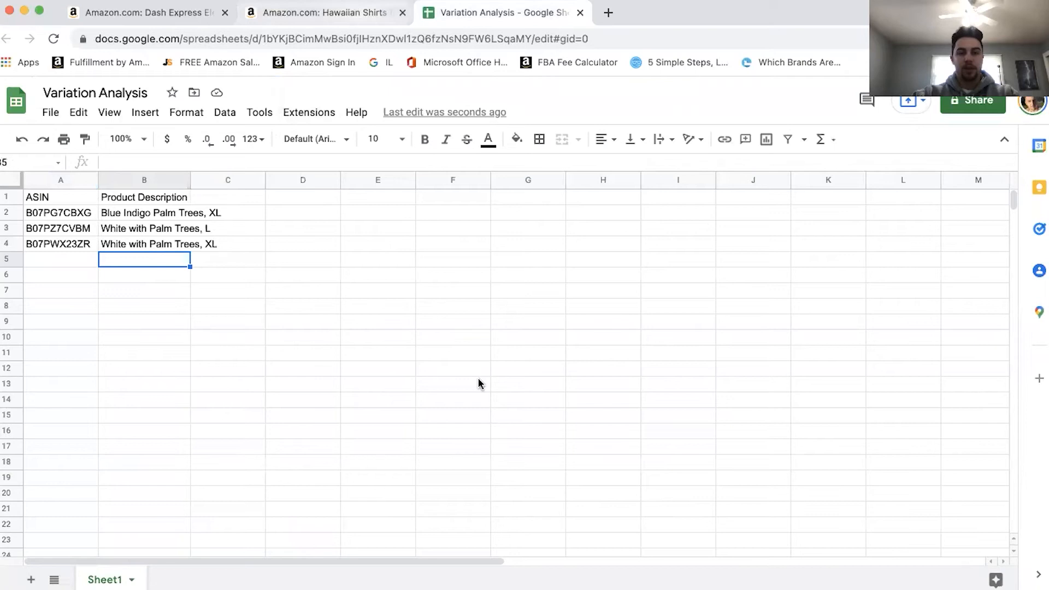
left_click(325, 13)
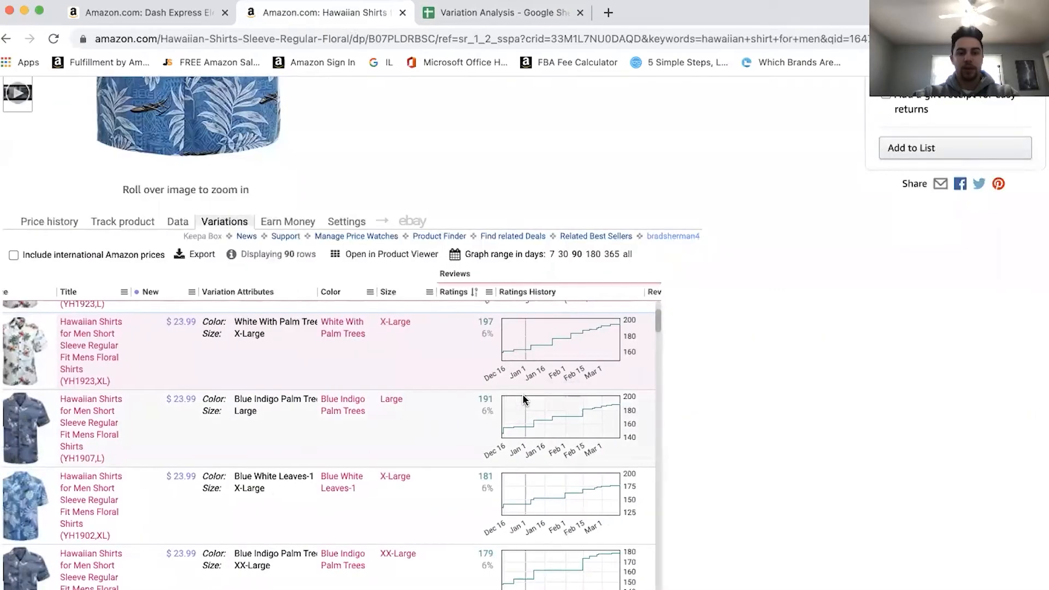
- Paste ASIN B07PLDF83D and type 'Blue Indigo Palm Trees,' beside it
scroll("right", 3)
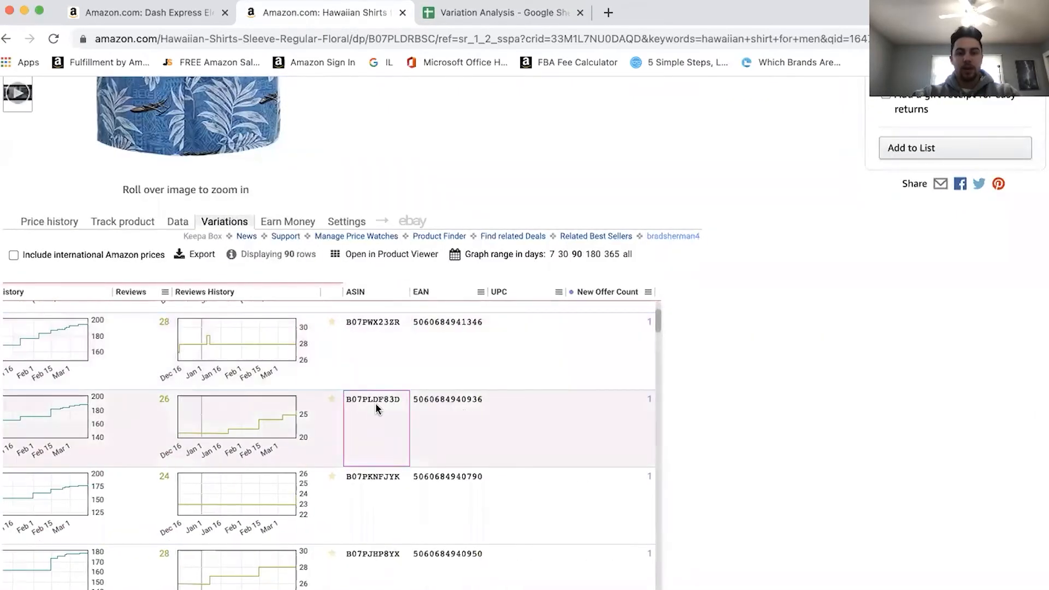
left_click(499, 12)
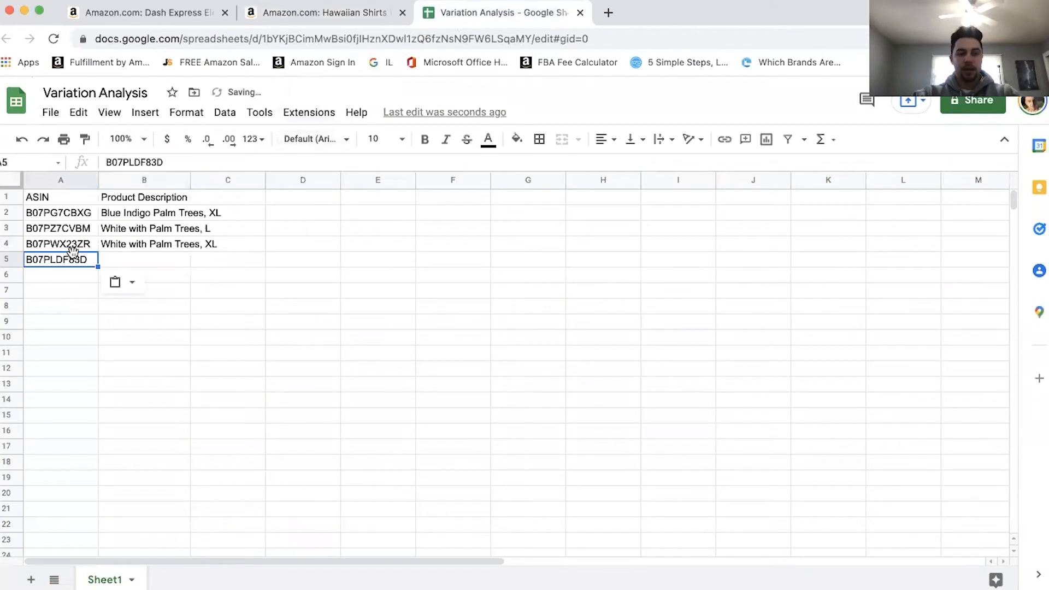
left_click(323, 12)
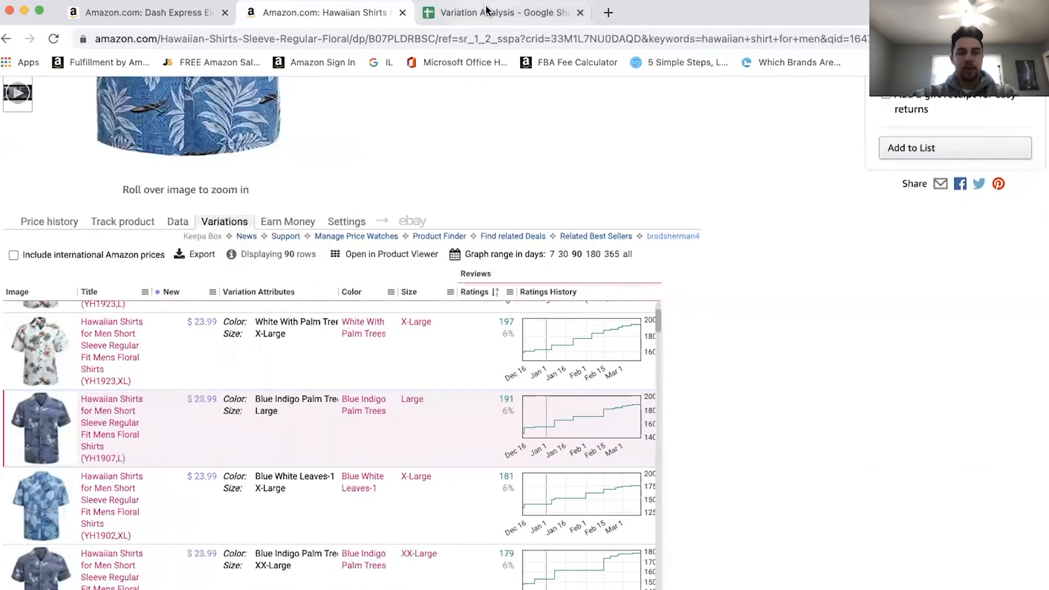
left_click(499, 12)
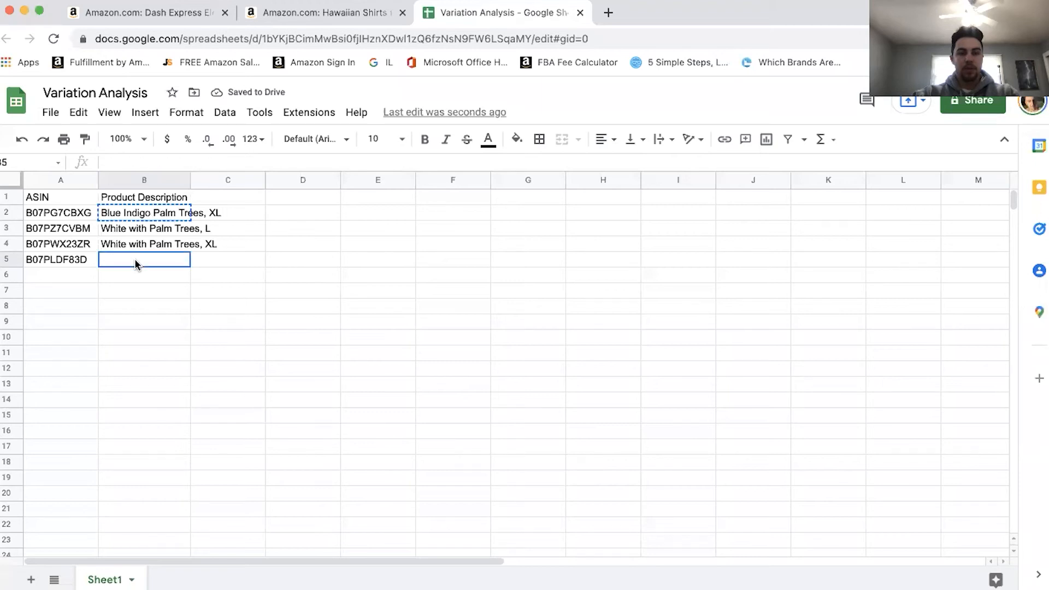
type("Blue Indigo Palm Trees, L")
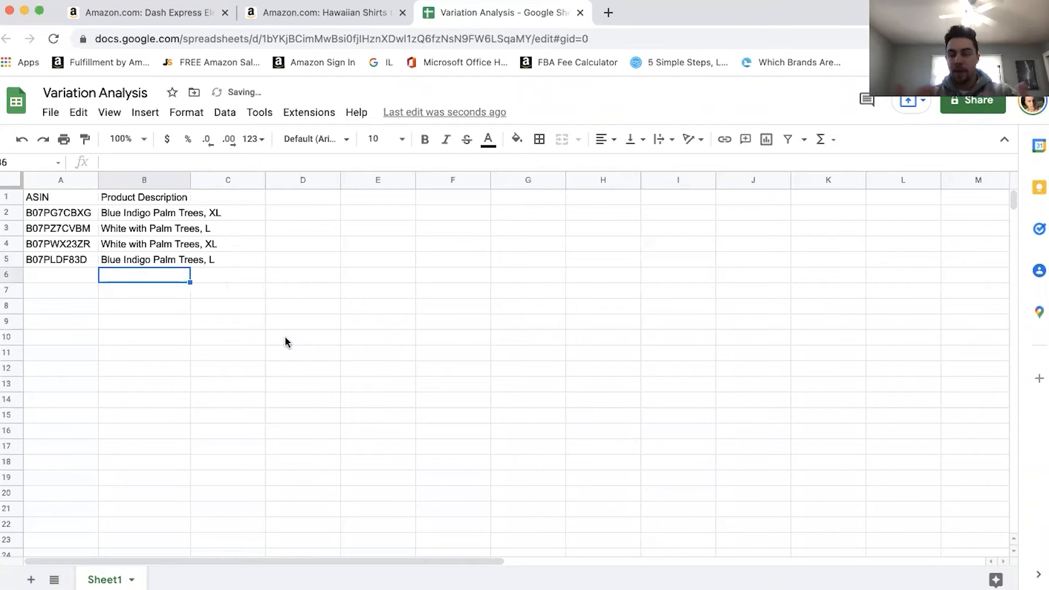
- Recheck the shirt page against the sheet and add a second sheet
left_click(323, 12)
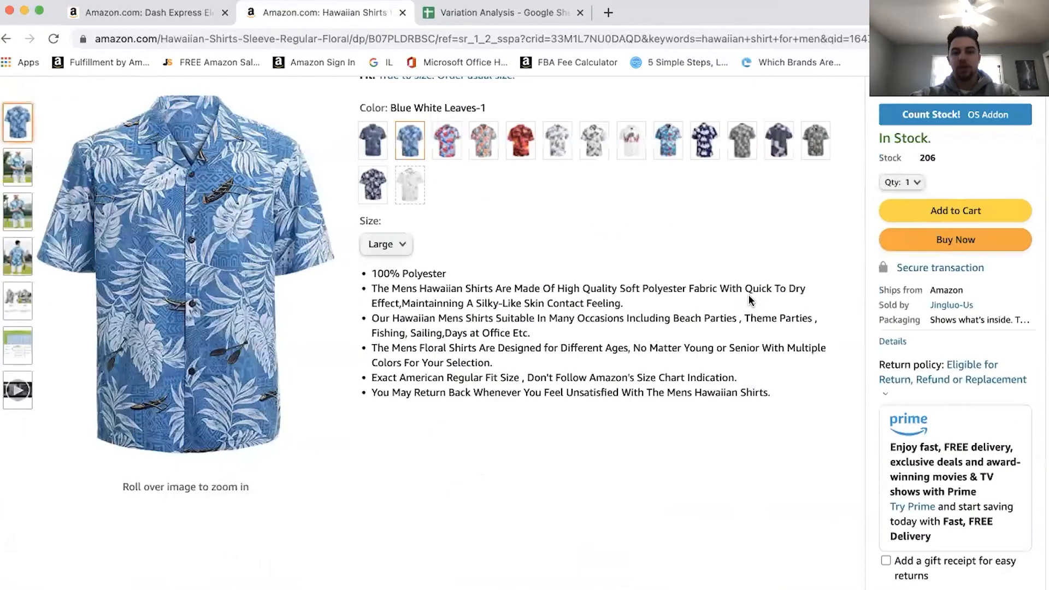
scroll("up", 3)
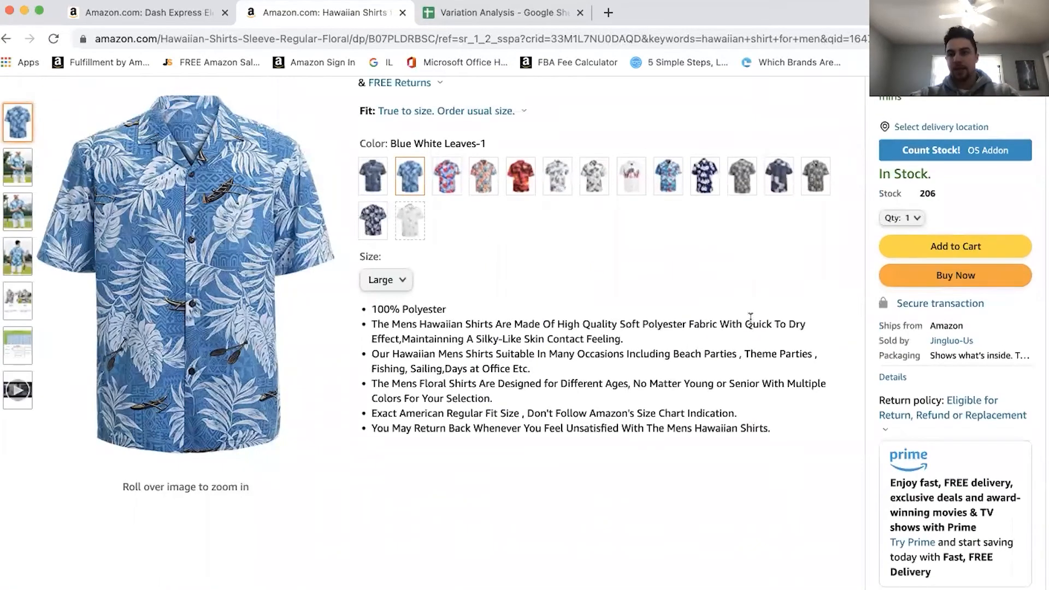
left_click(498, 12)
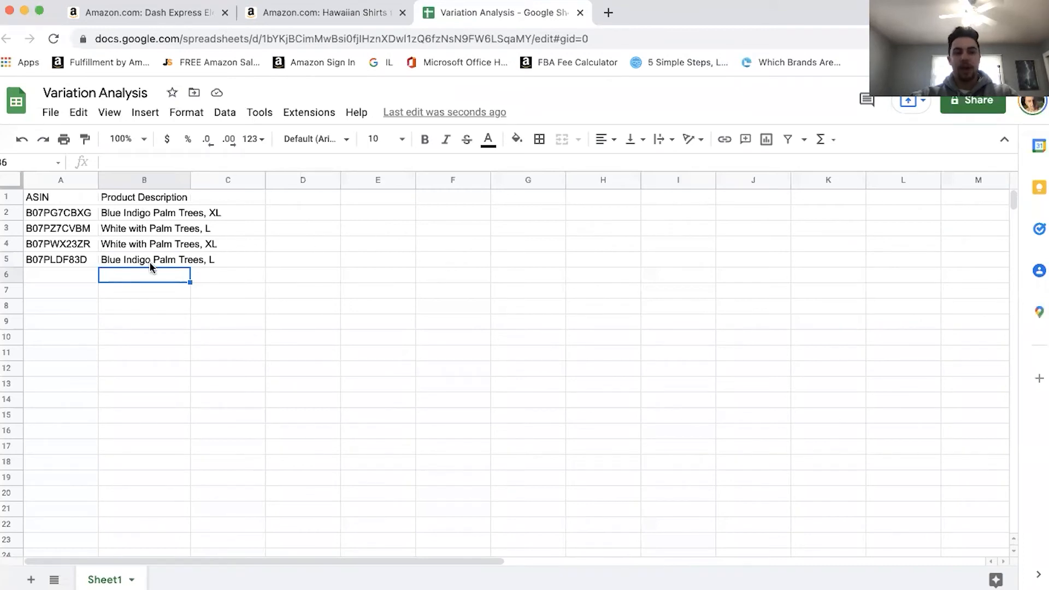
left_click(303, 275)
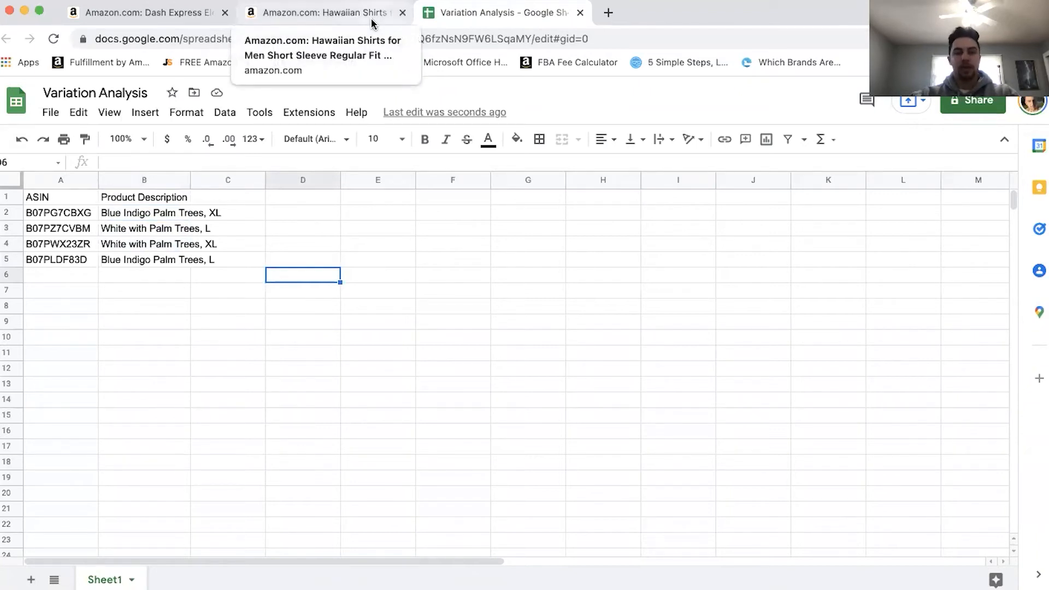
left_click(322, 12)
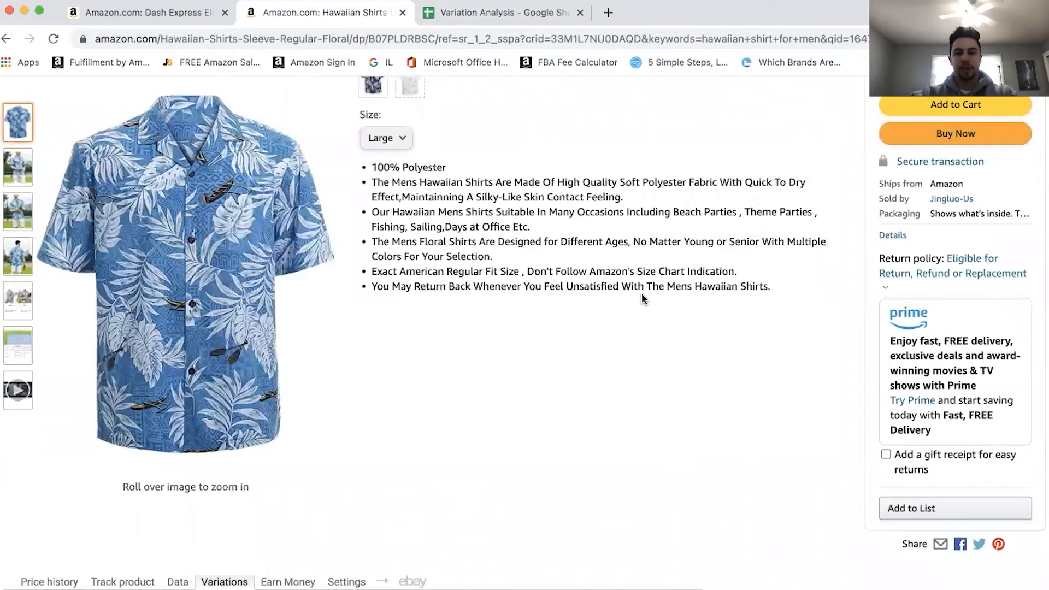
scroll("down", 3)
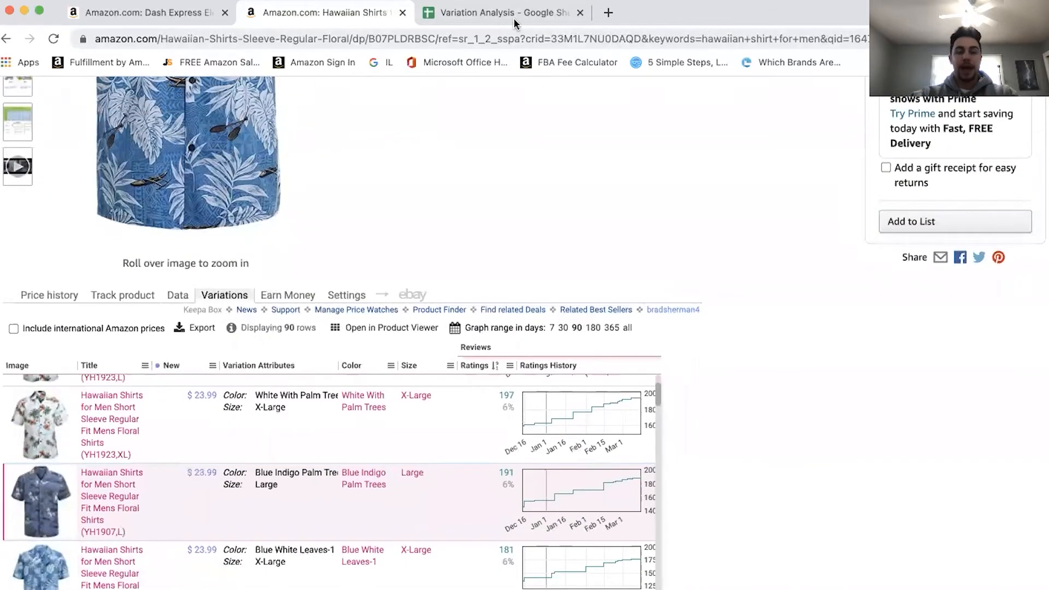
scroll("down", 3)
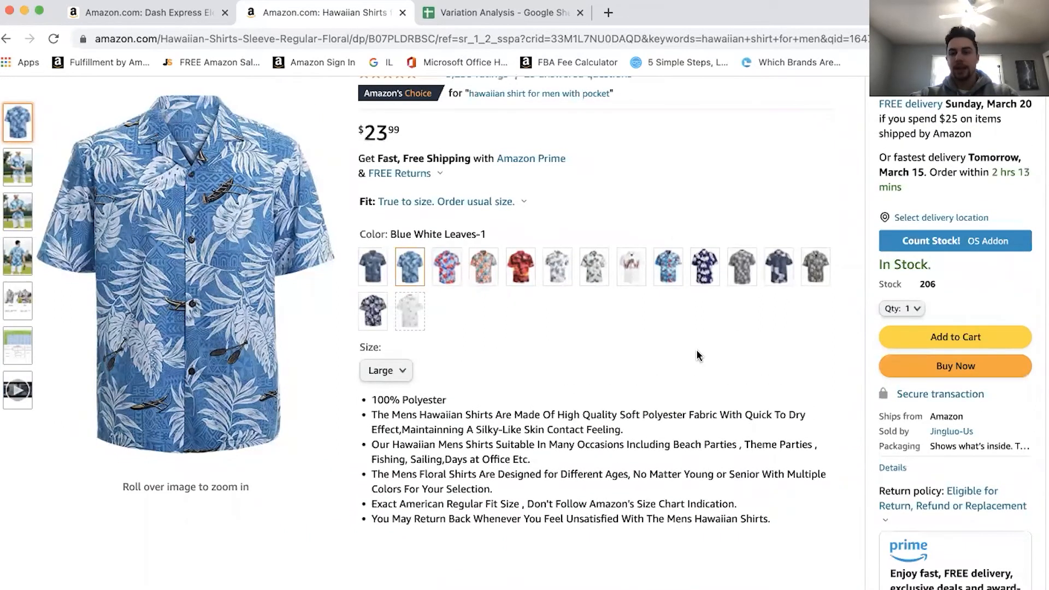
left_click(498, 13)
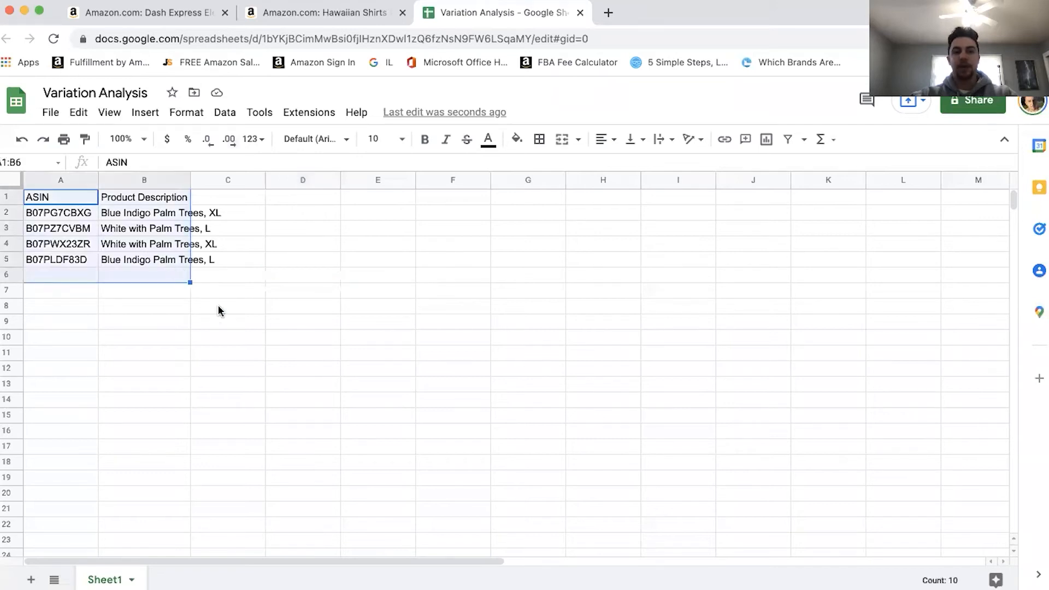
mouse_move(85, 486)
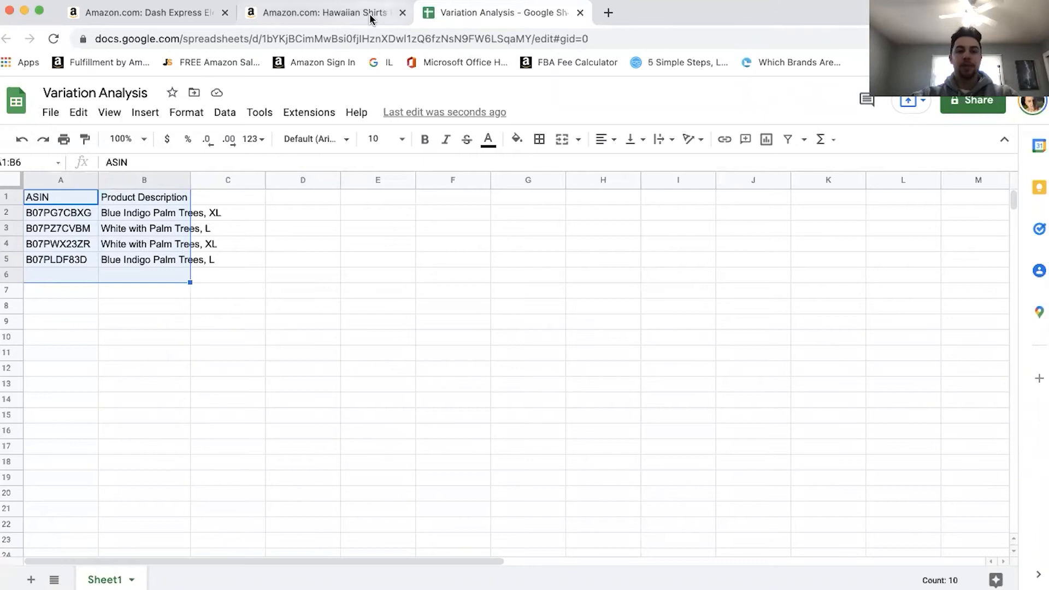
left_click(321, 12)
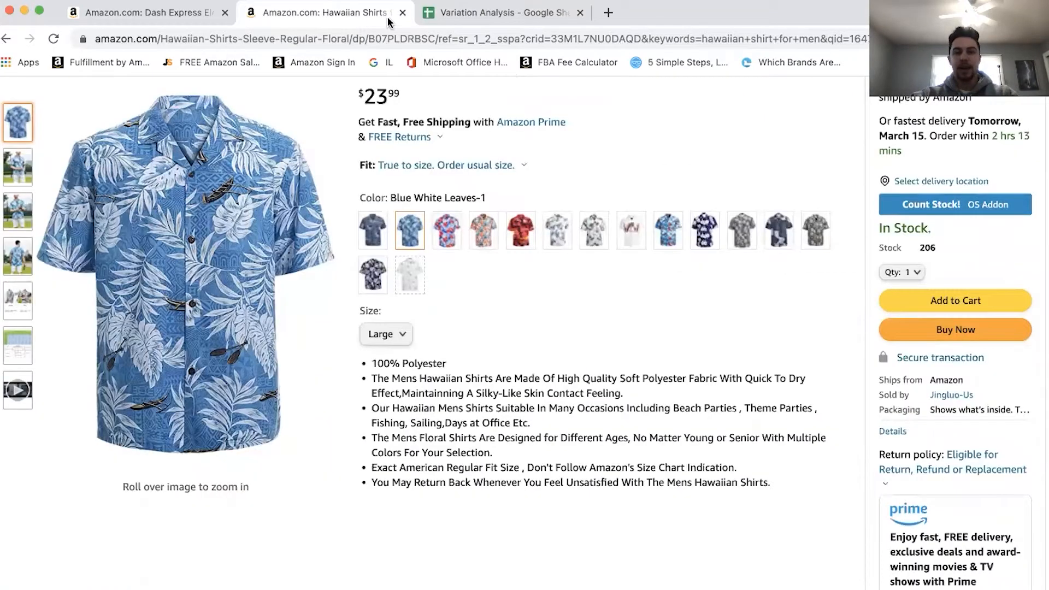
scroll("down", 3)
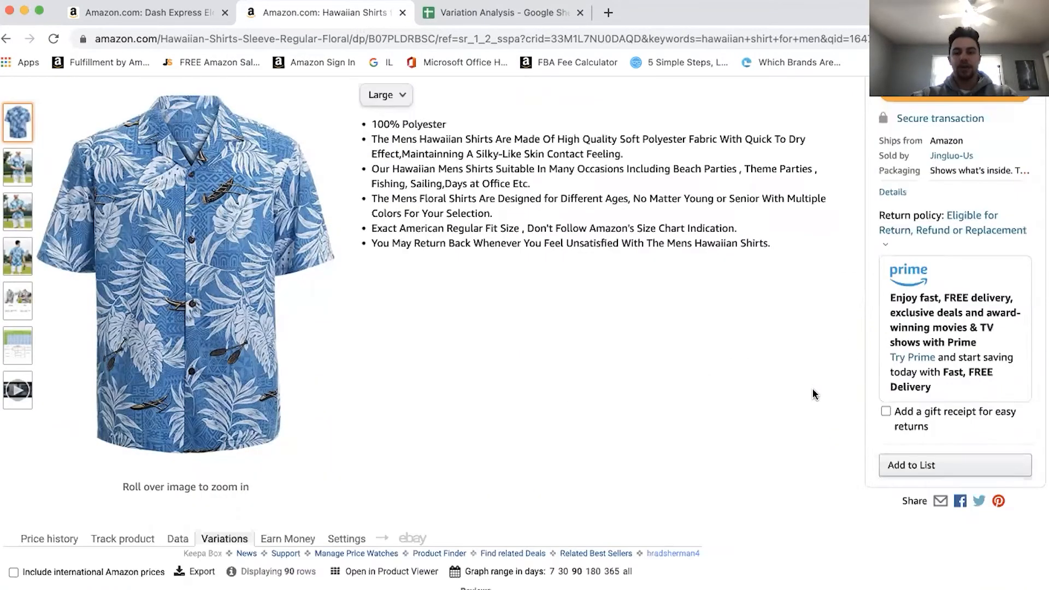
left_click(499, 13)
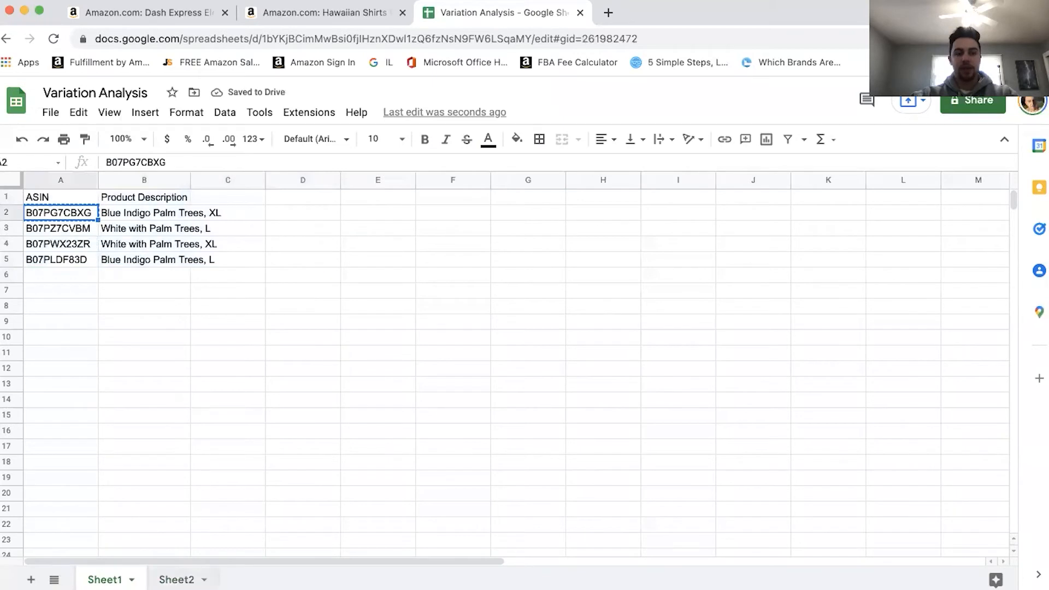
- Name the Sheet2 tab B07PG7CBXG using the ASIN copied from Sheet1
left_click(177, 580)
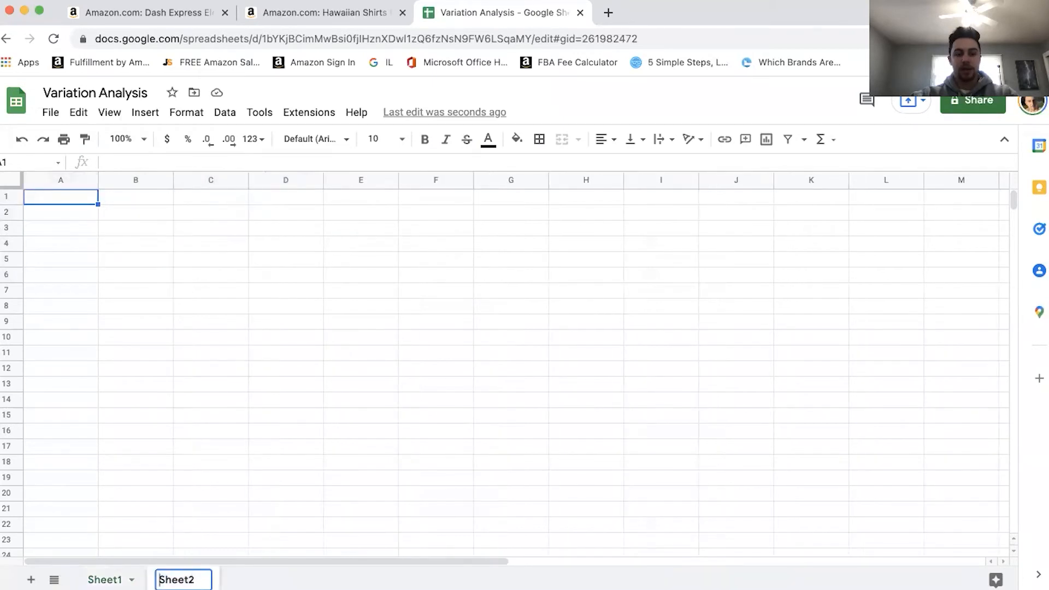
left_click(105, 579)
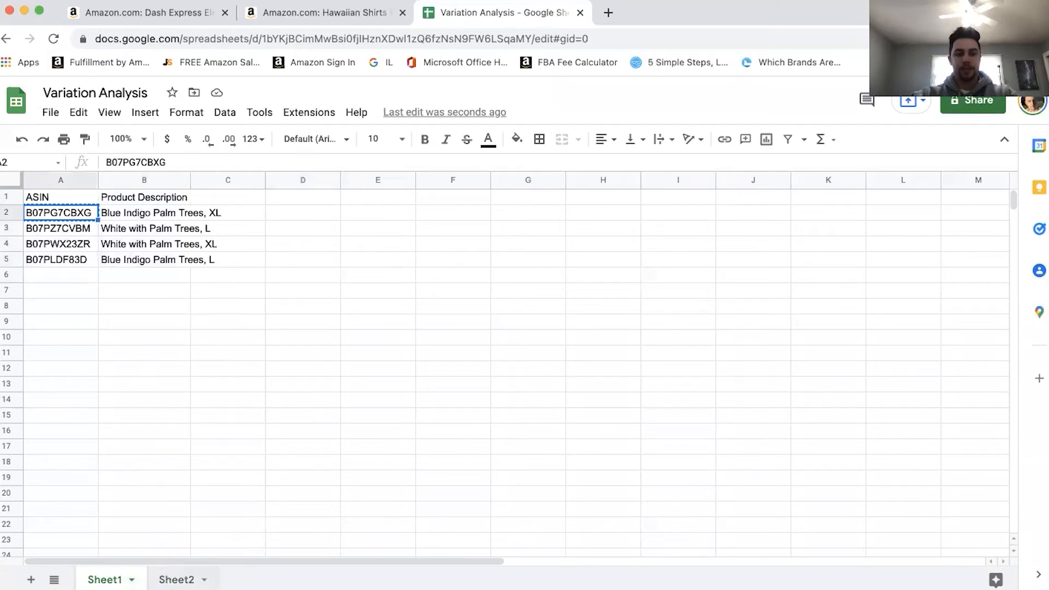
left_click(177, 579)
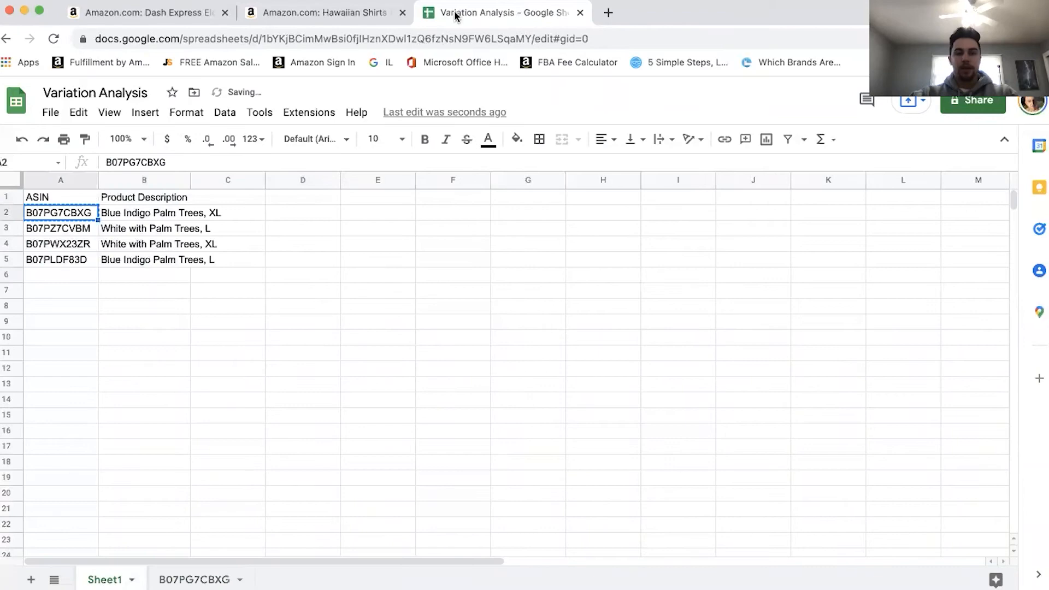
left_click(322, 12)
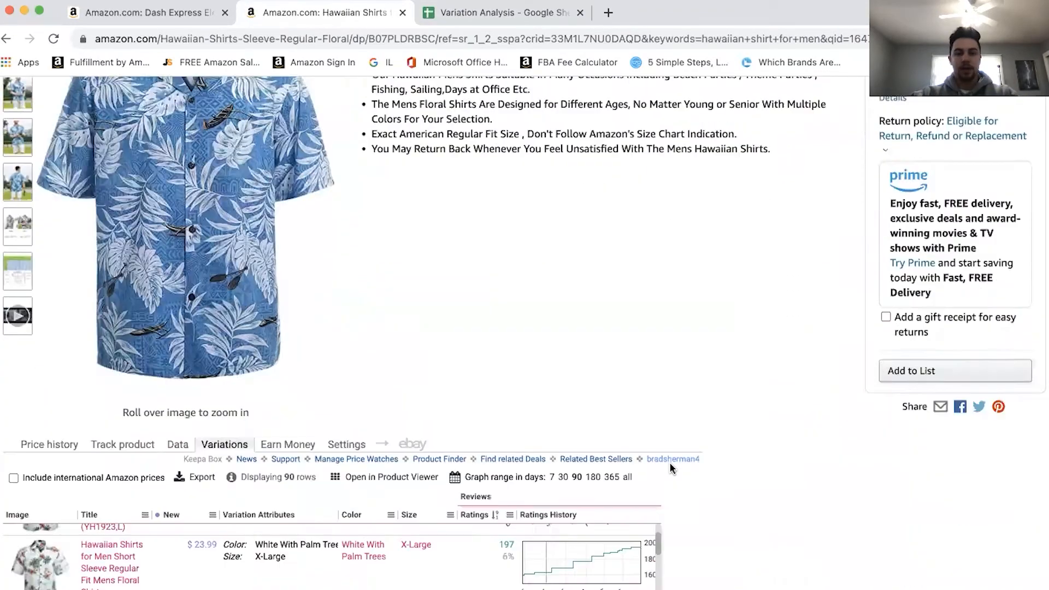
- Run Count Stock on Blue Indigo Palm Trees XL: 185 units from FBA seller Jingluo-Us
scroll("down", 3)
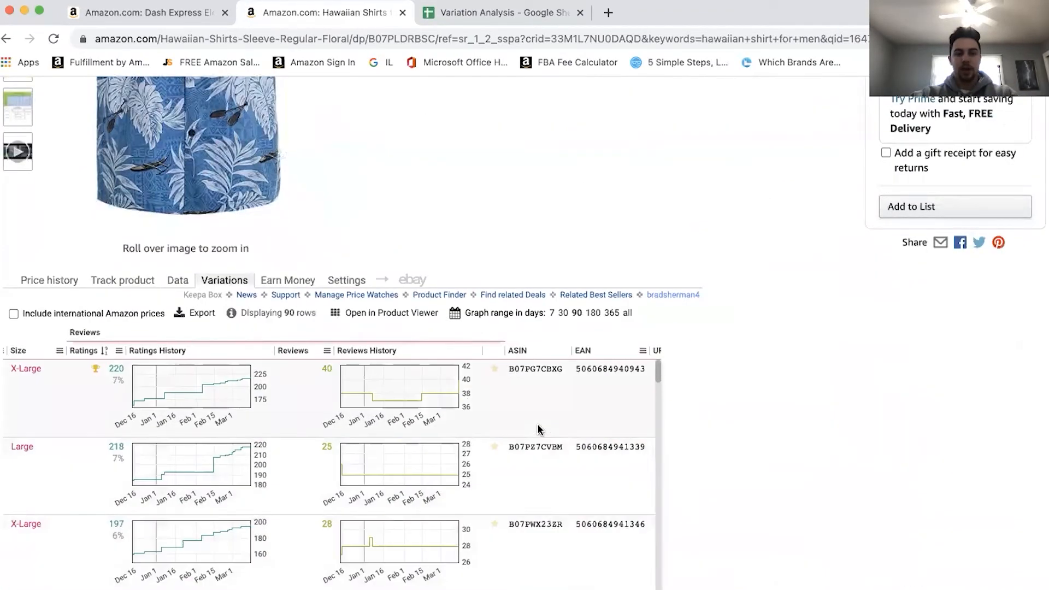
scroll("left", 3)
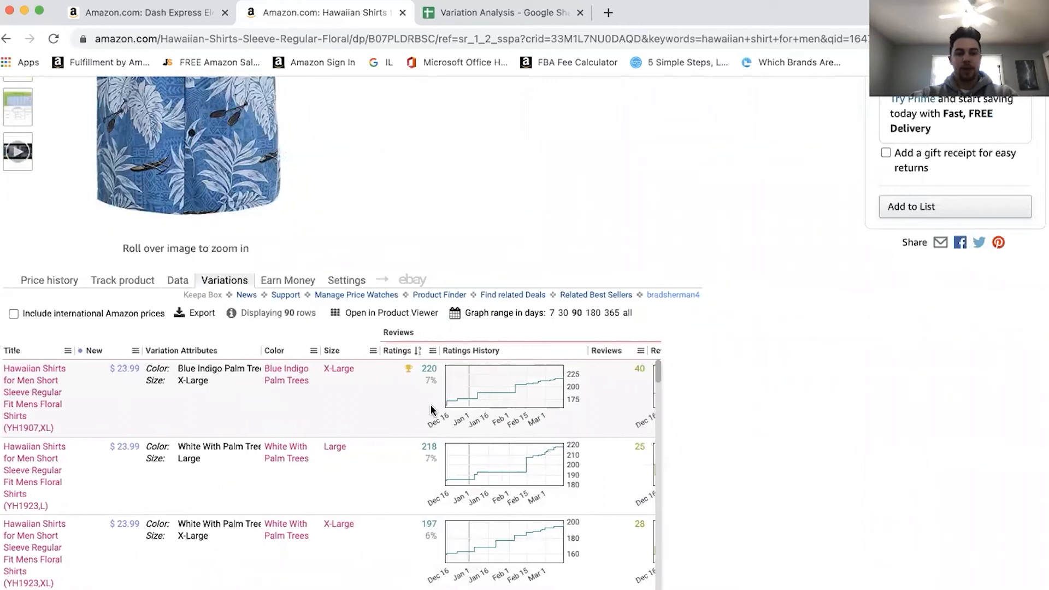
scroll("up", 3)
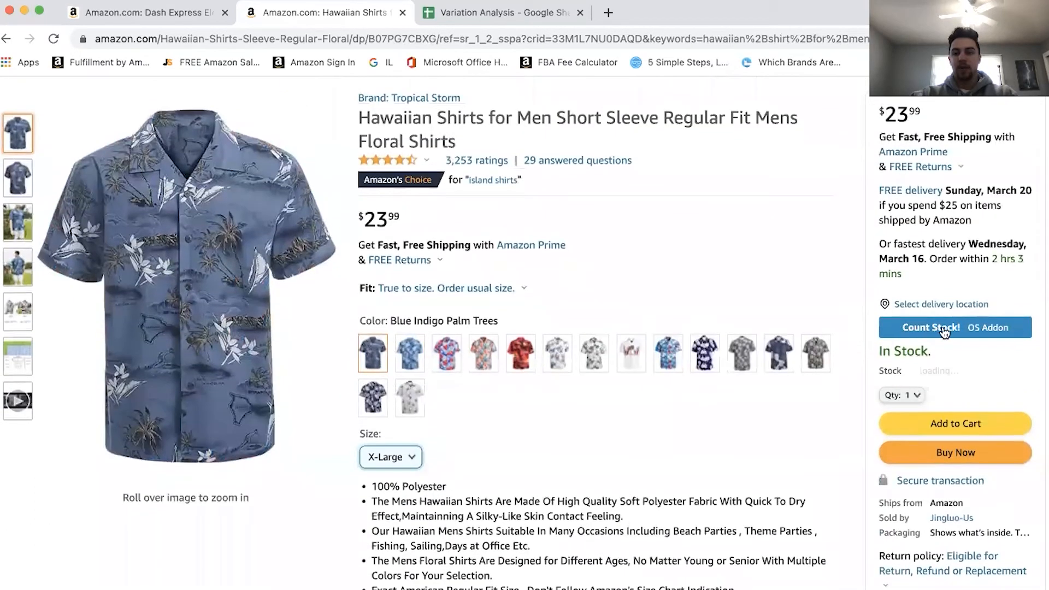
left_click(929, 328)
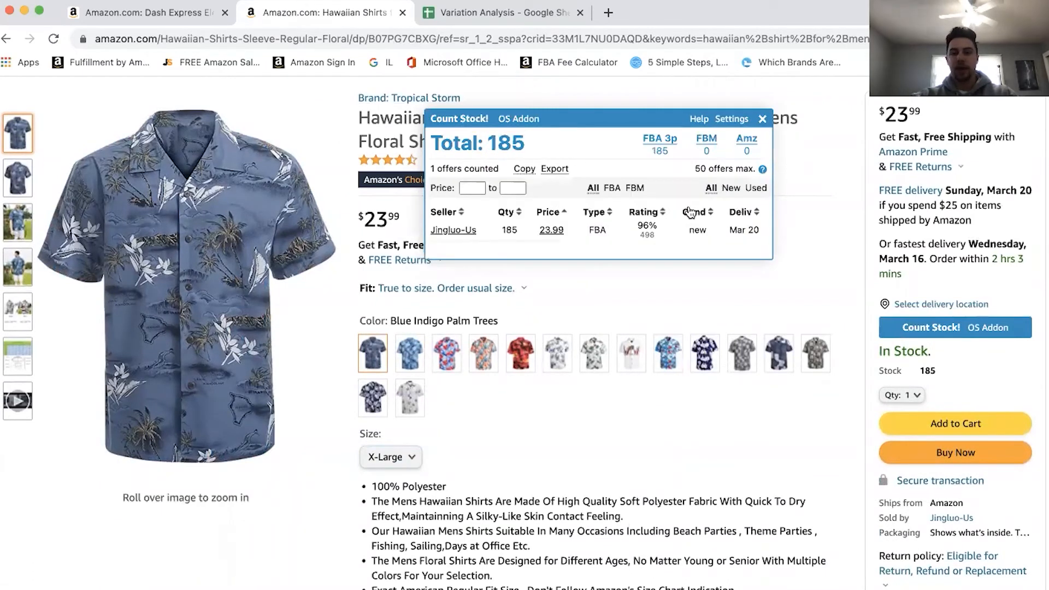
mouse_move(703, 246)
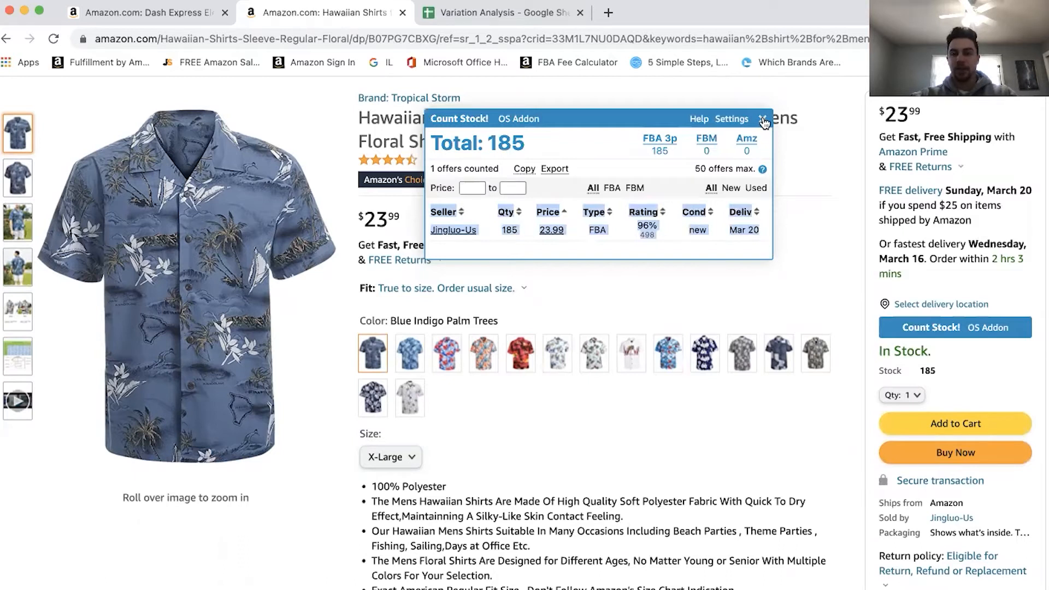
left_click(499, 12)
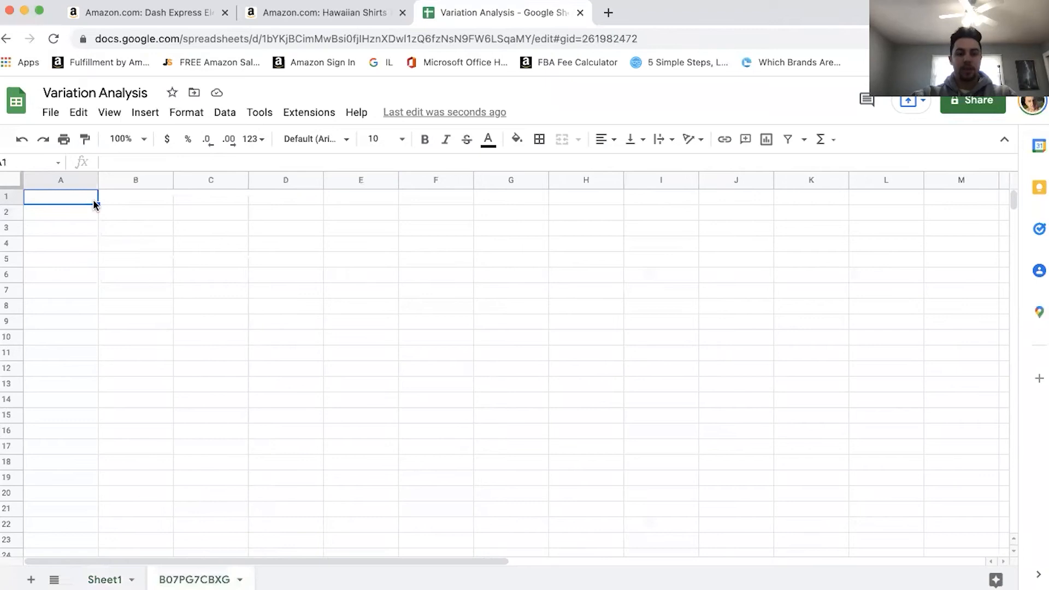
- Type 03/14/2022 in A1, add the Jingluo-Us stock row (185, FBA, 23.99), and bold the date
type("03/14/2022")
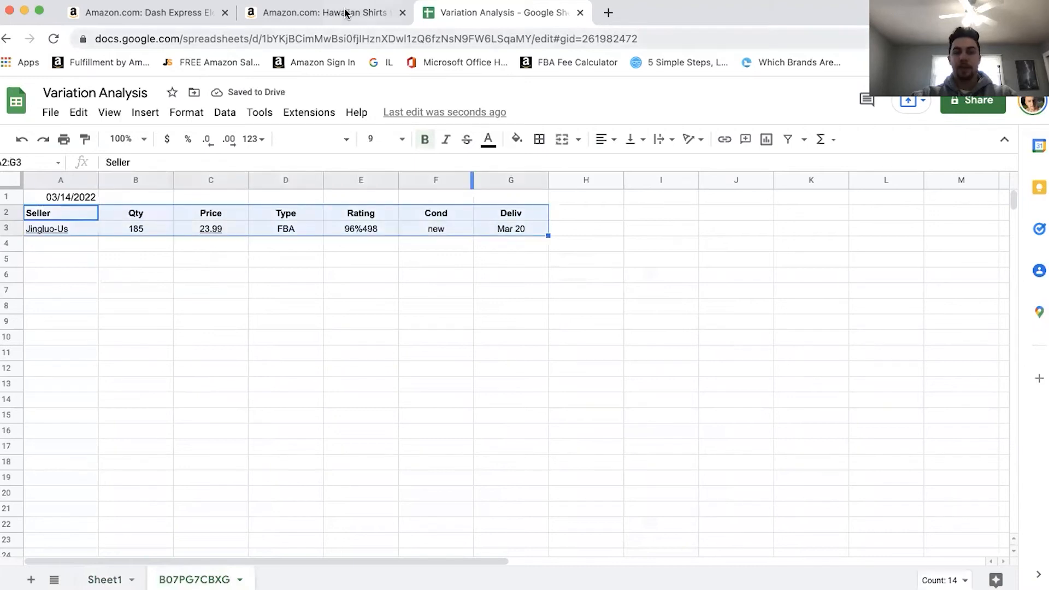
left_click(321, 12)
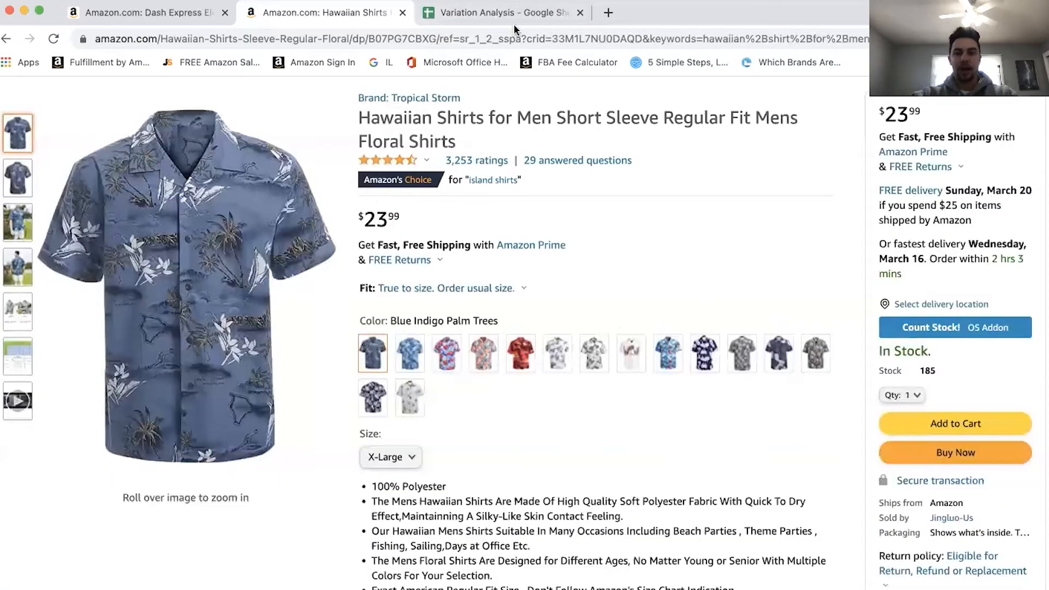
left_click(498, 12)
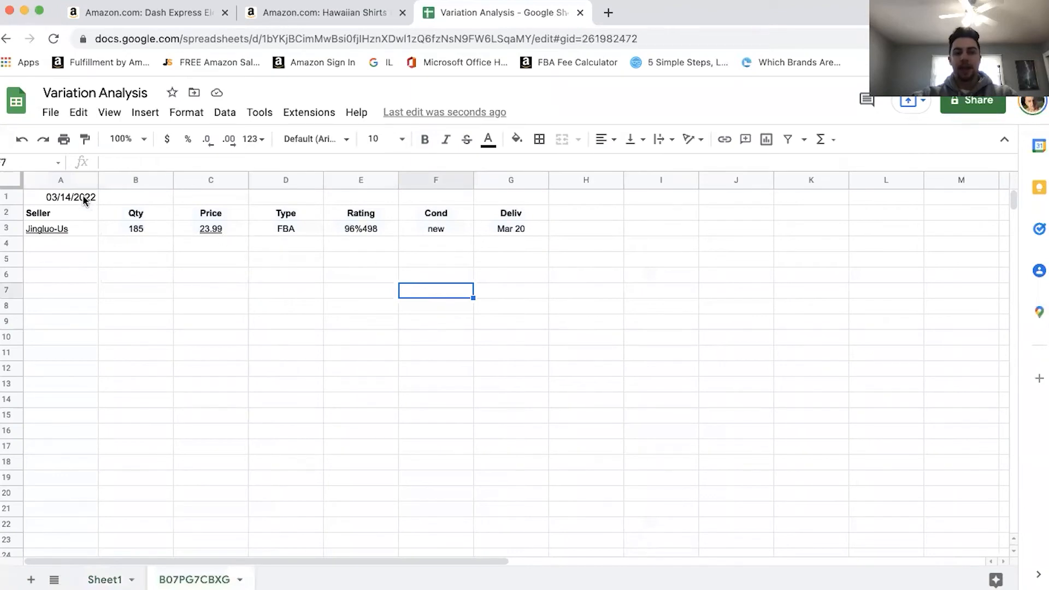
left_click(135, 274)
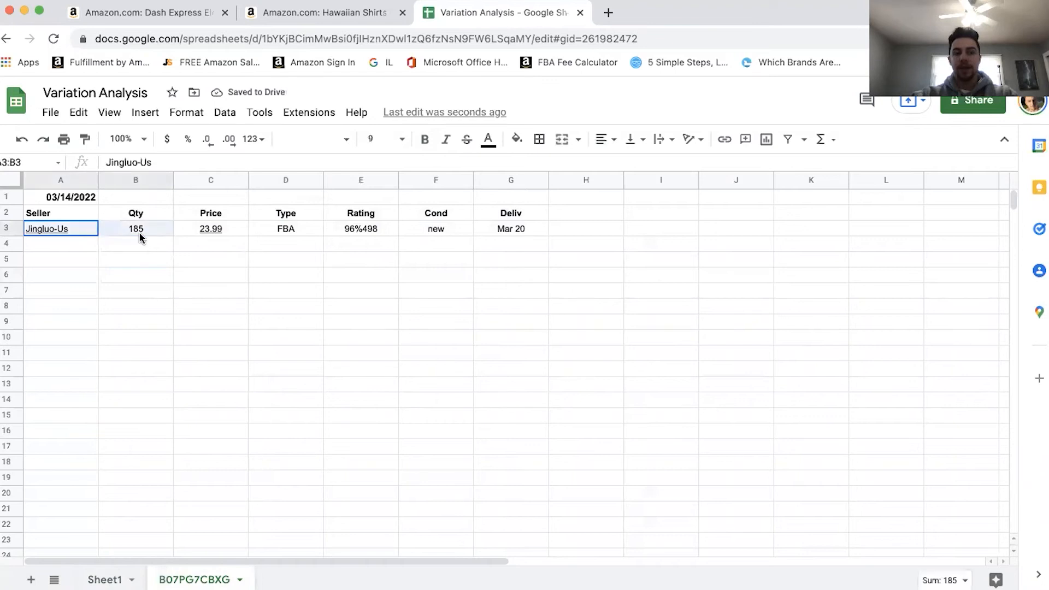
left_click(60, 274)
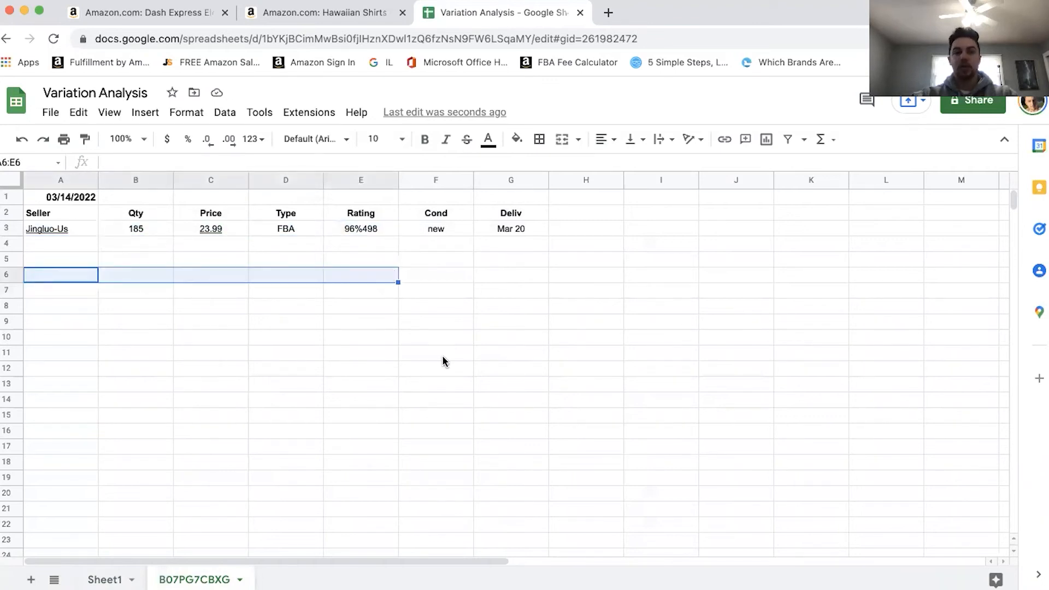
mouse_move(337, 366)
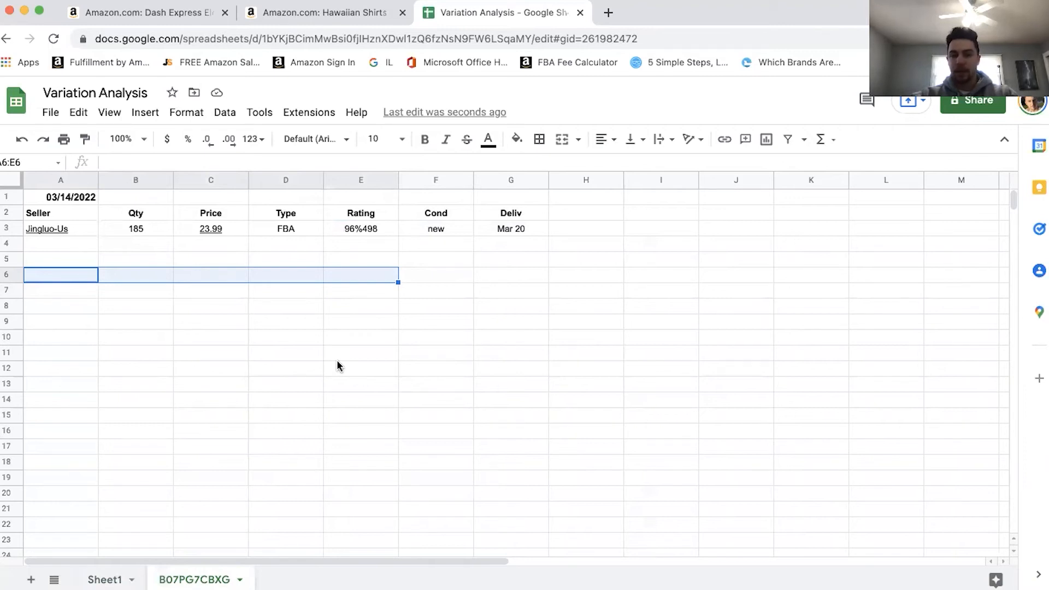
left_click(60, 275)
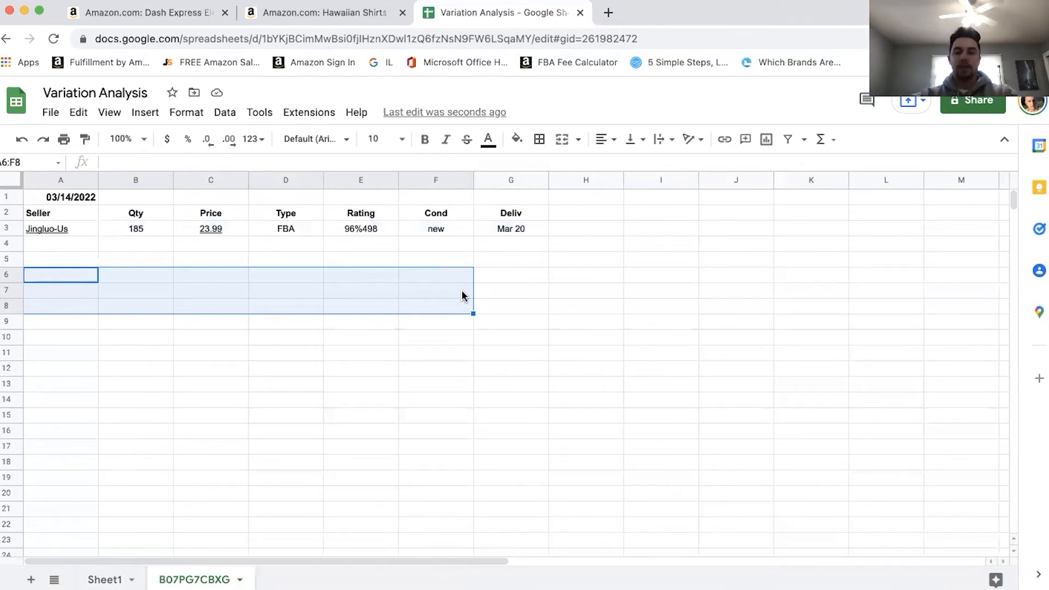
- Show the shirt's Keepa Price history chart and scroll through it
left_click(324, 12)
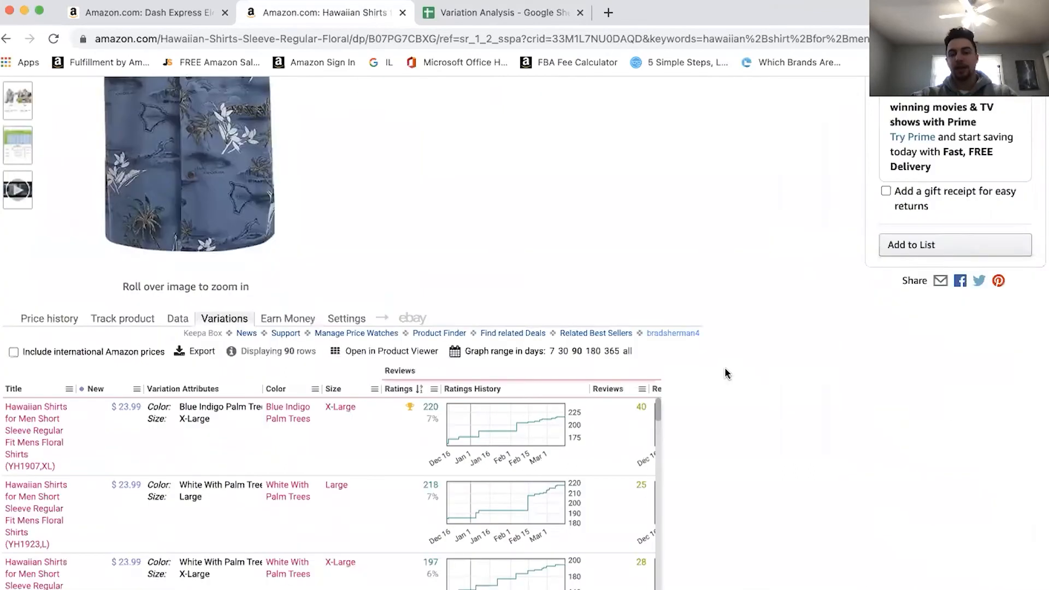
left_click(49, 319)
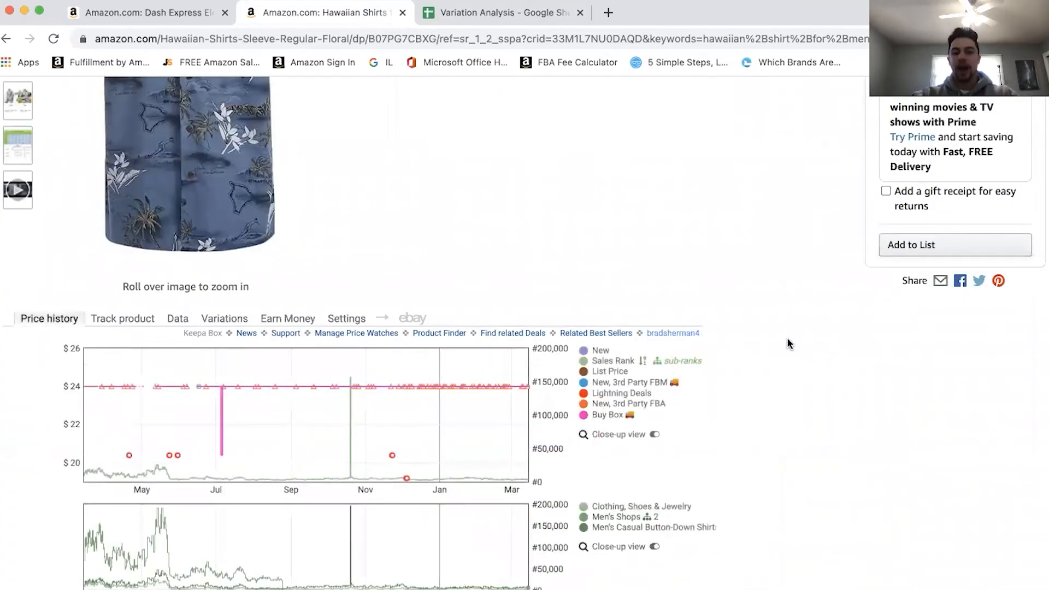
scroll("up", 3)
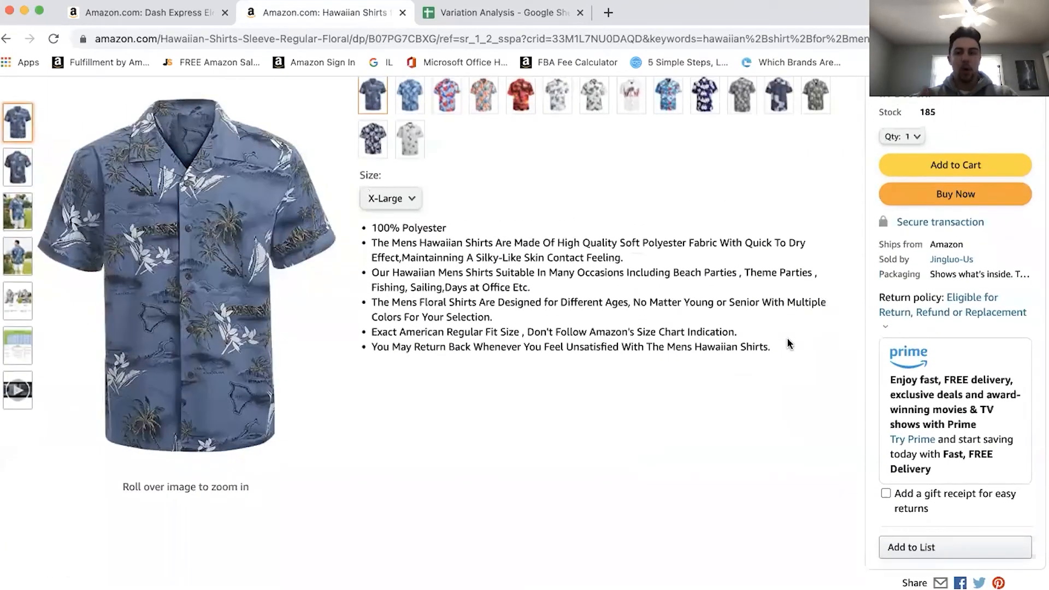
scroll("down", 3)
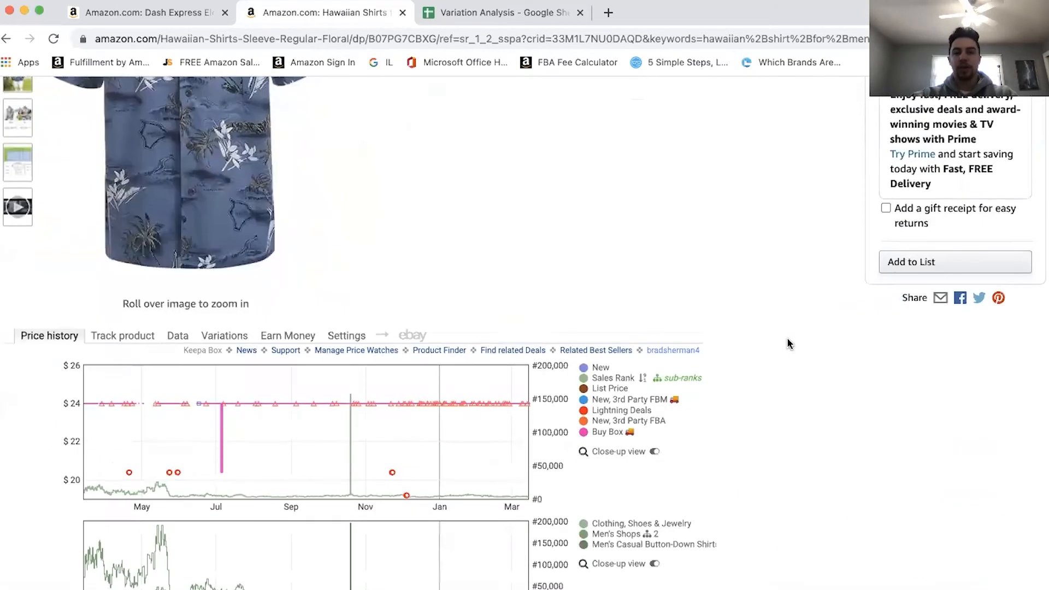
scroll("down", 3)
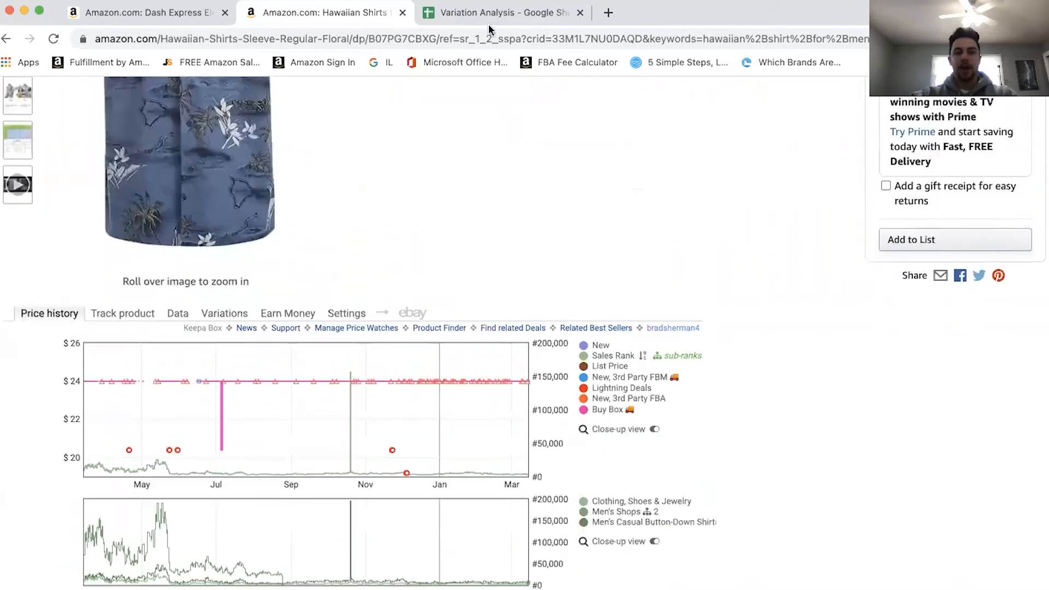
left_click(499, 12)
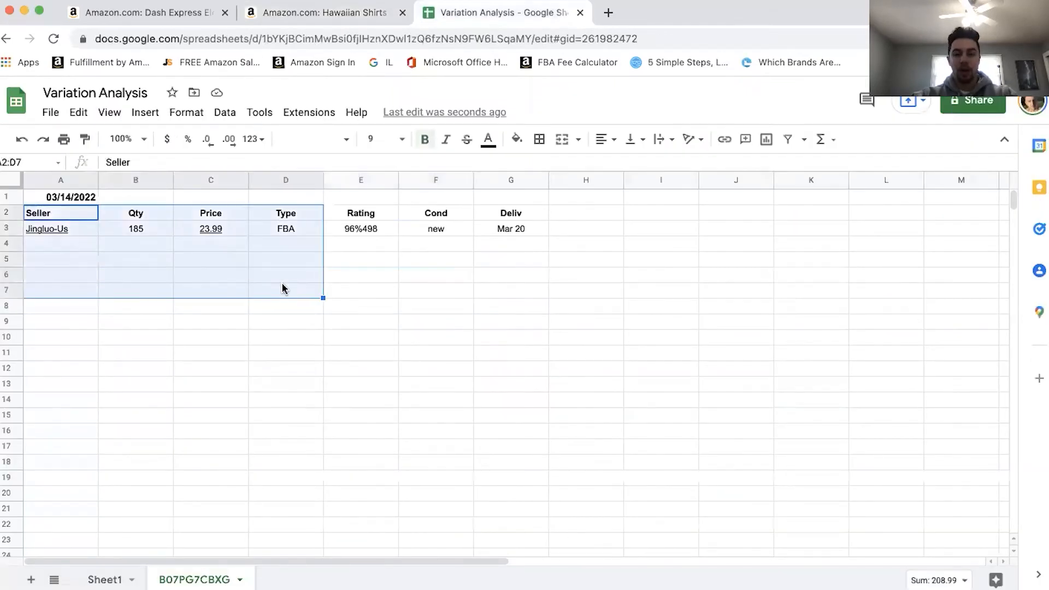
left_click(136, 229)
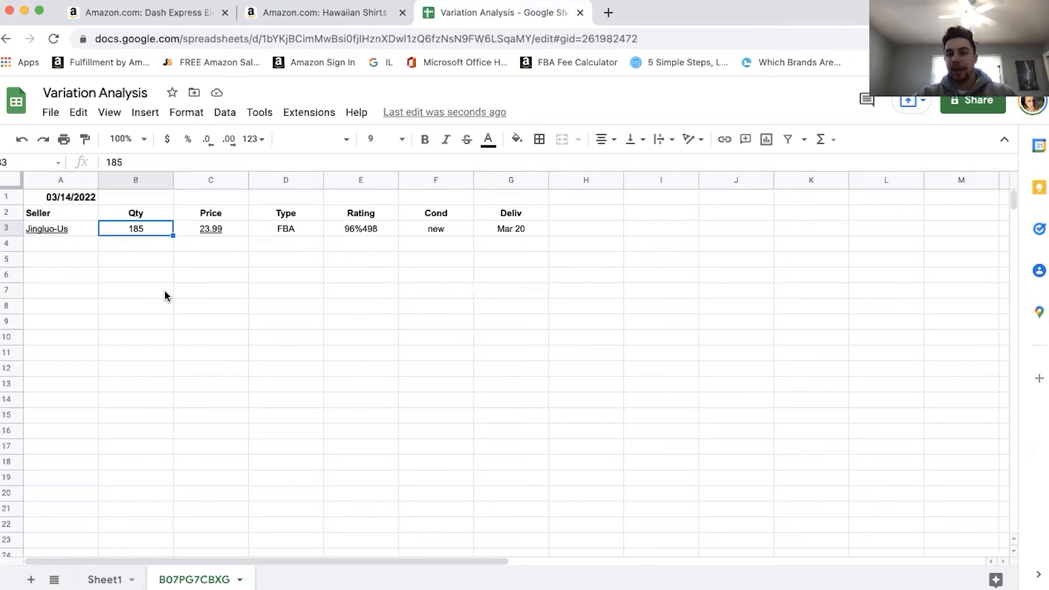
mouse_move(325, 12)
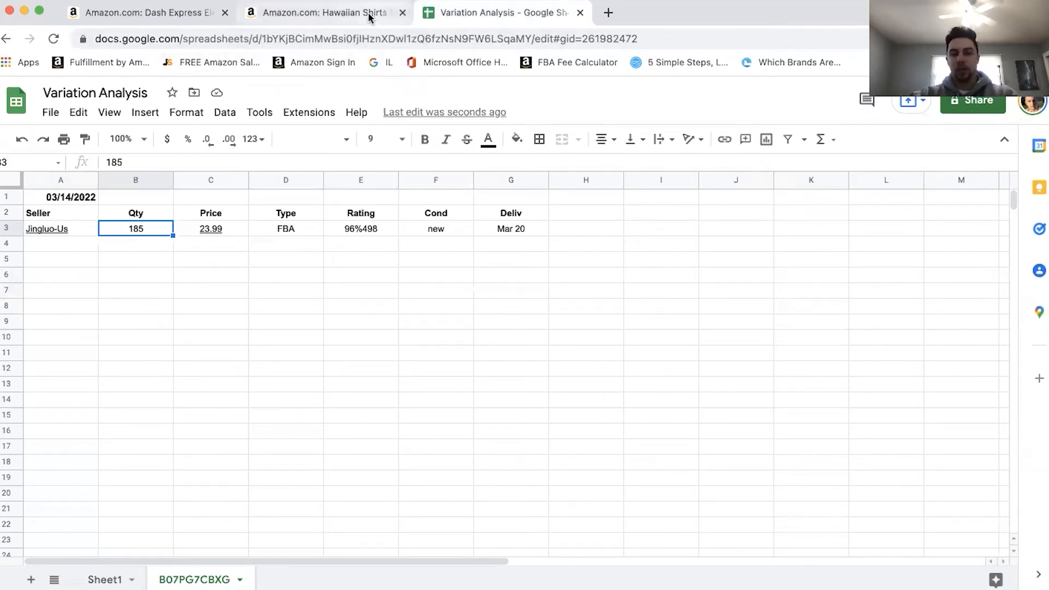
left_click(322, 12)
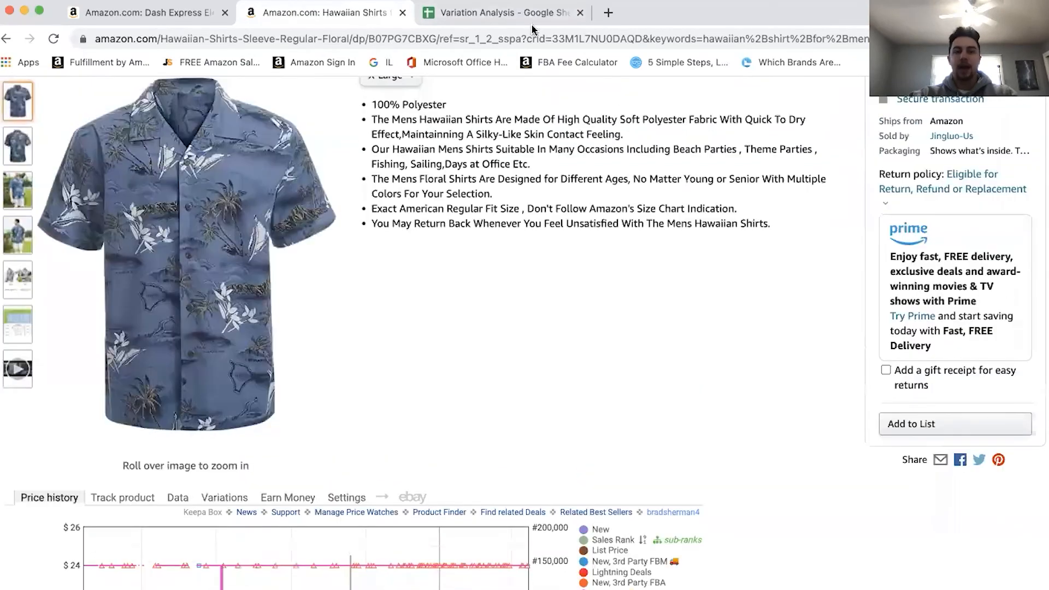
left_click(498, 12)
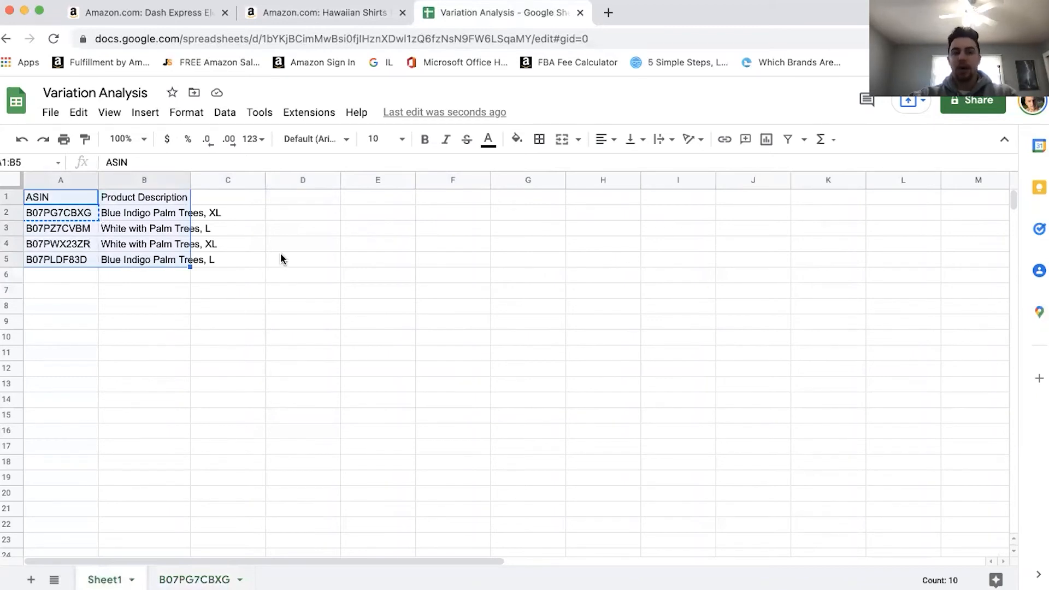
left_click(323, 12)
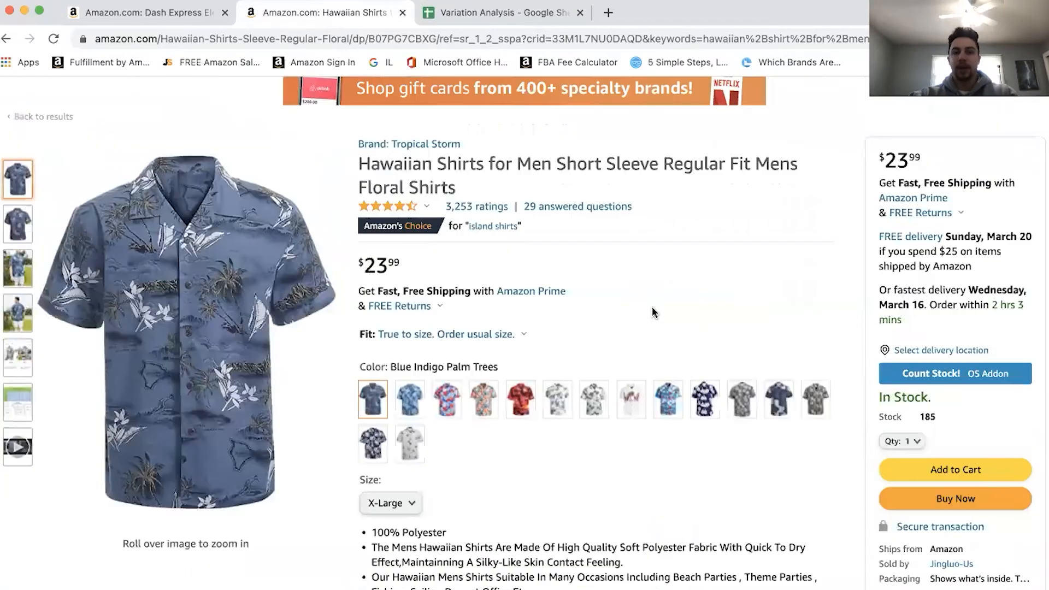
scroll("down", 3)
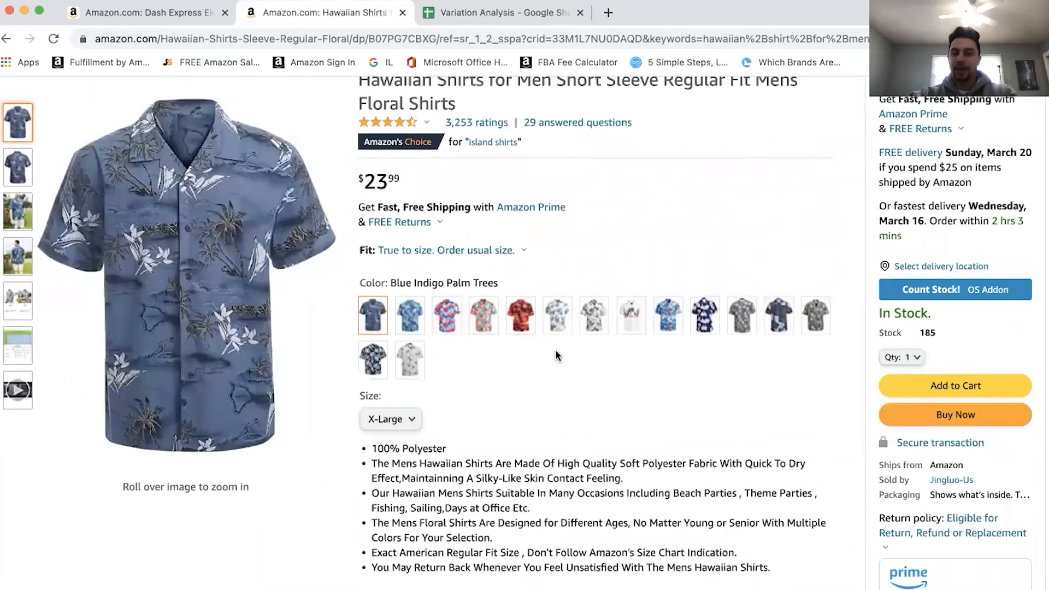
left_click(498, 13)
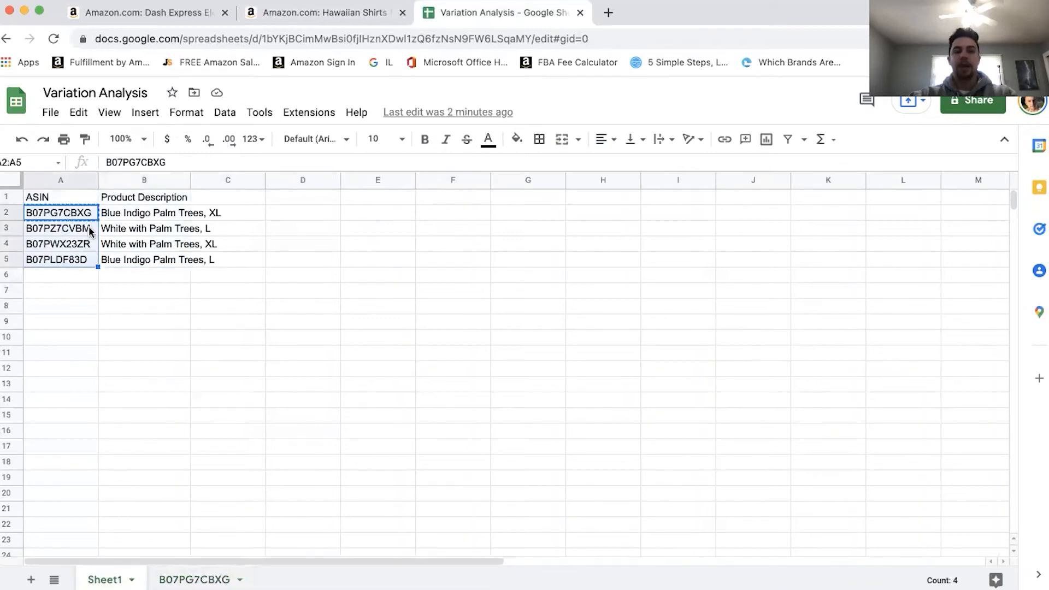
left_click(193, 580)
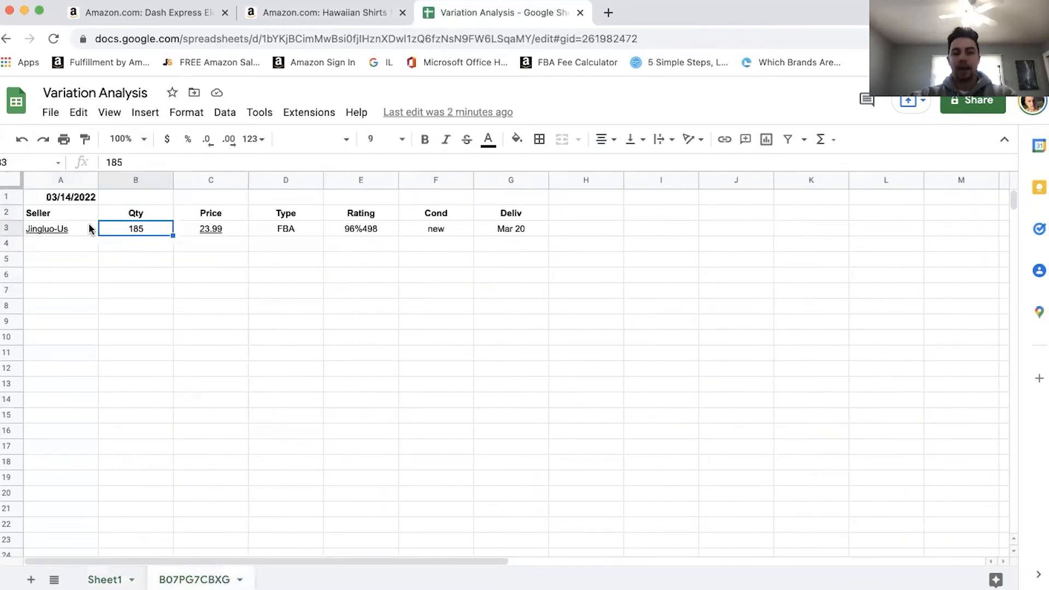
left_click(135, 322)
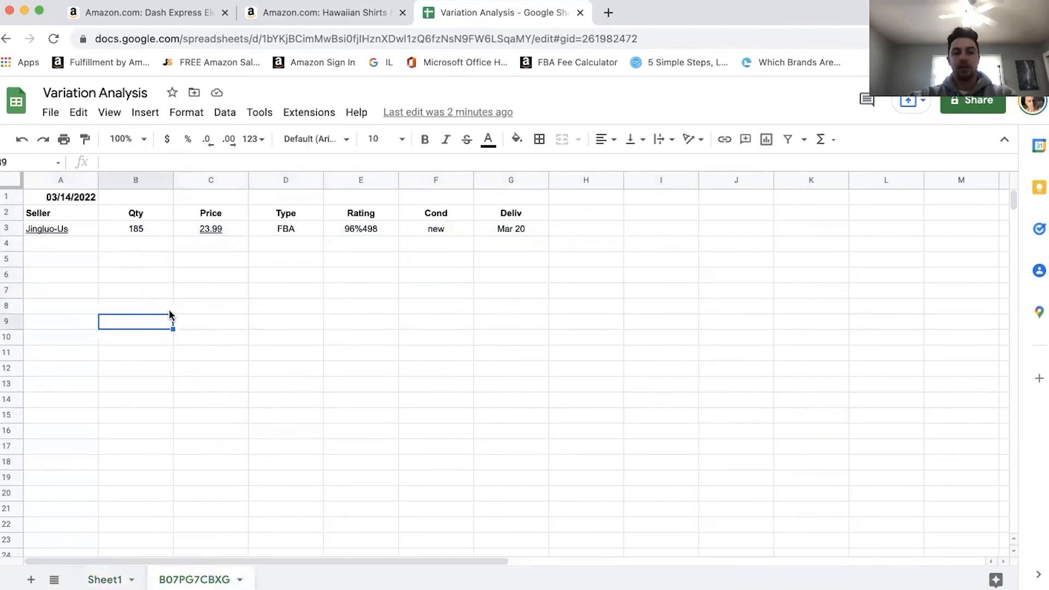
mouse_move(284, 349)
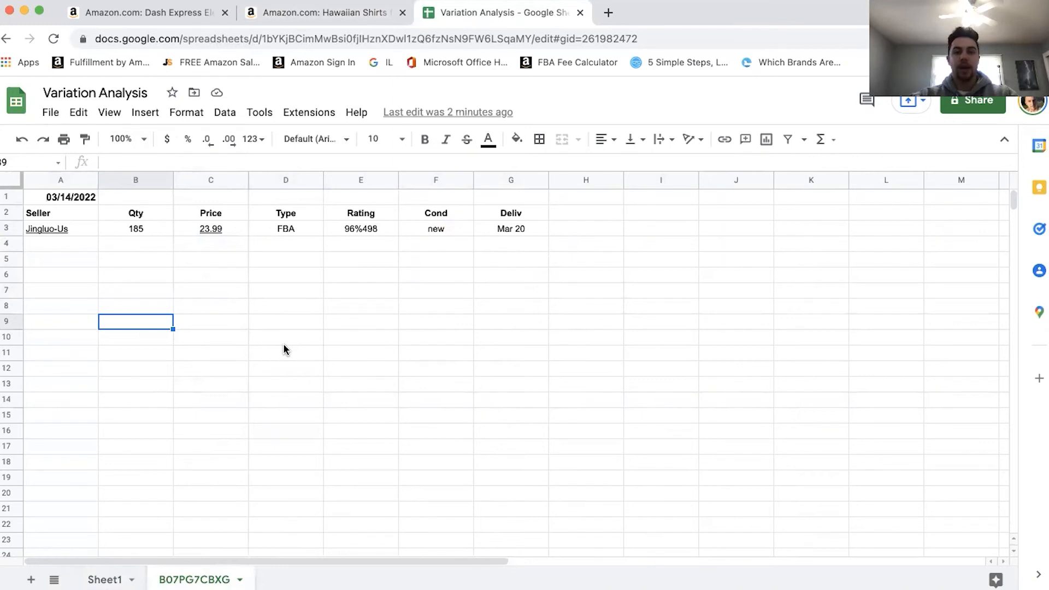
mouse_move(229, 409)
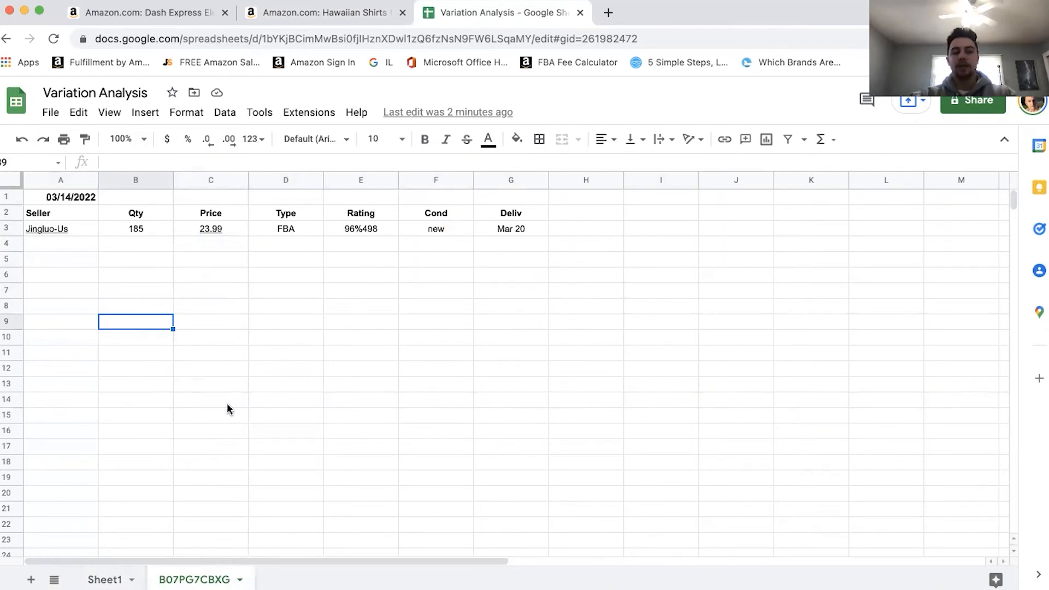
left_click(325, 12)
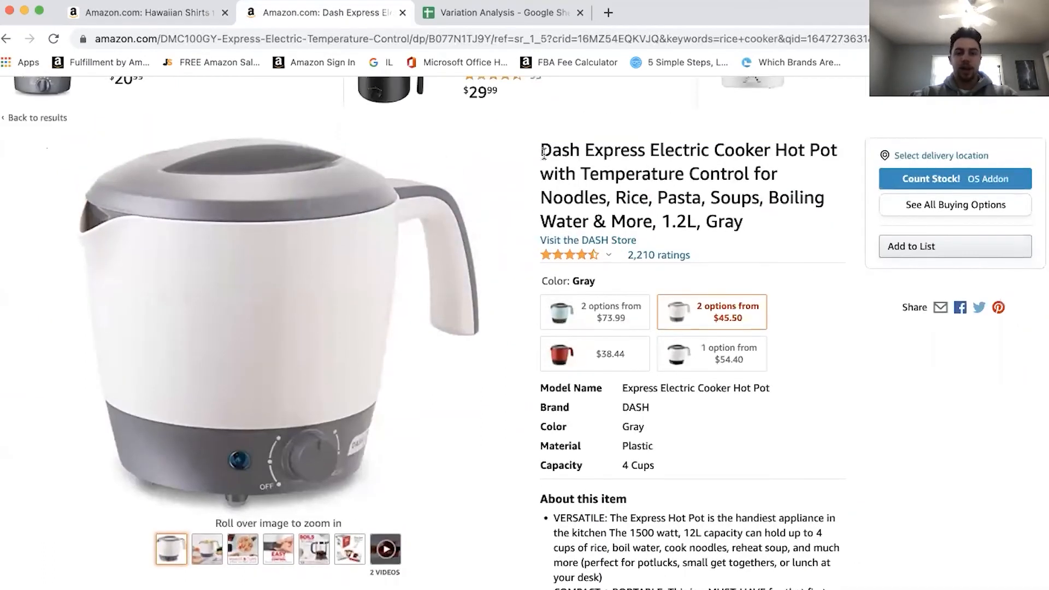
scroll("down", 3)
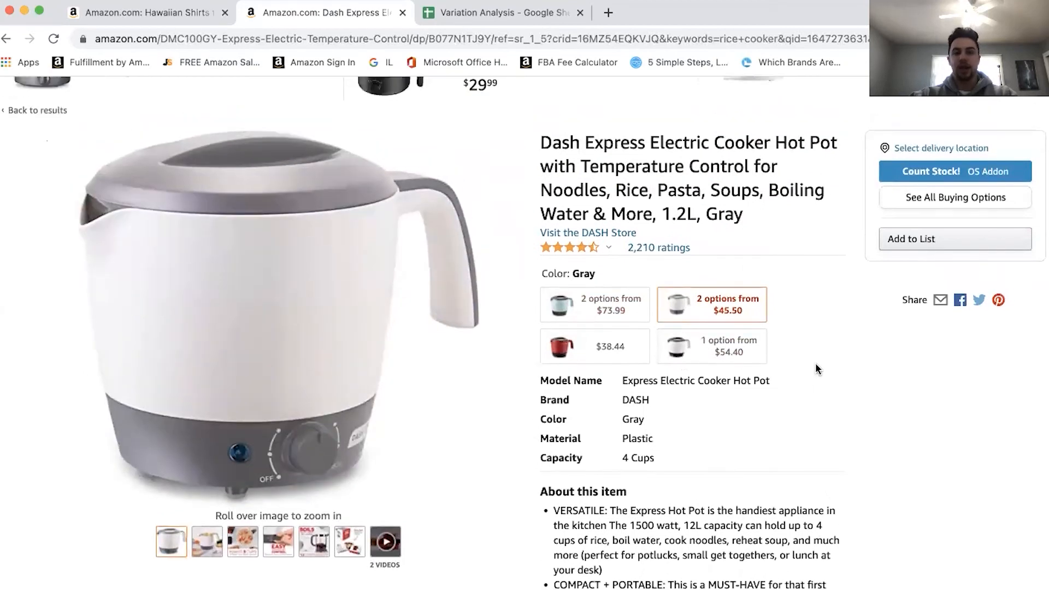
scroll("down", 3)
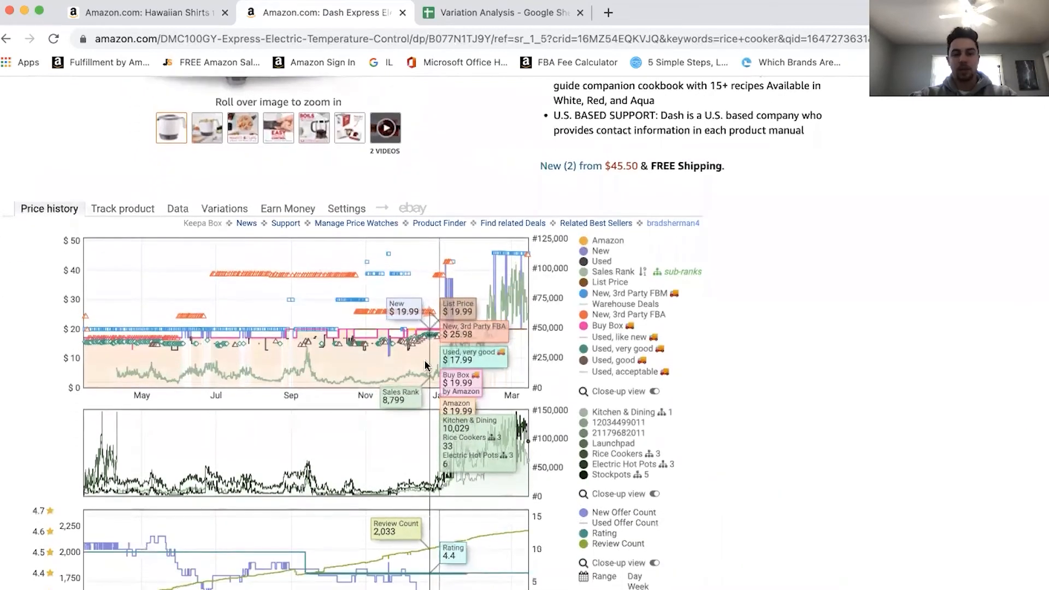
scroll("down", 3)
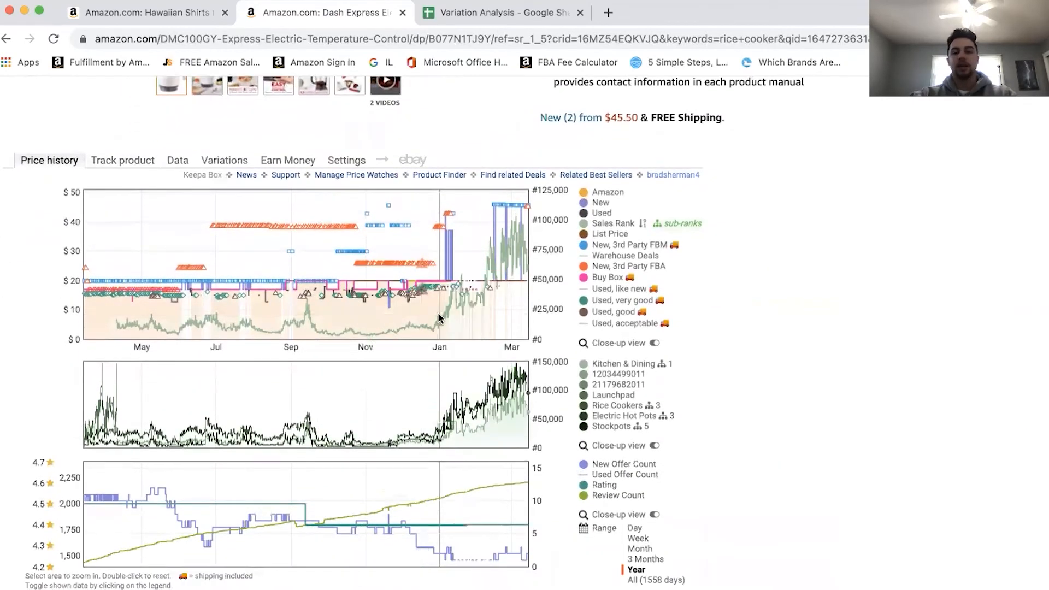
mouse_move(458, 323)
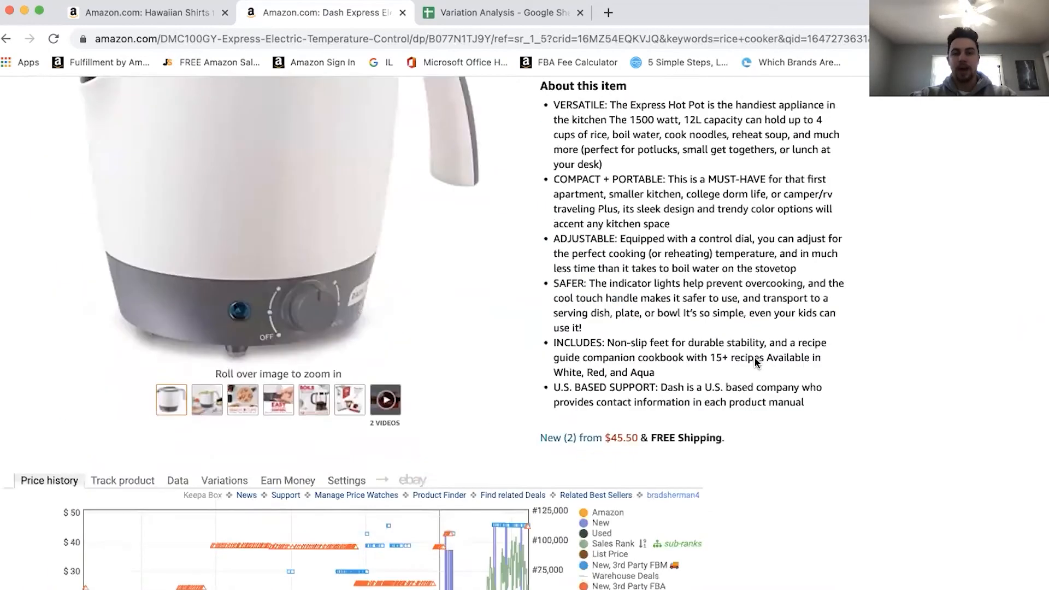
scroll("up", 3)
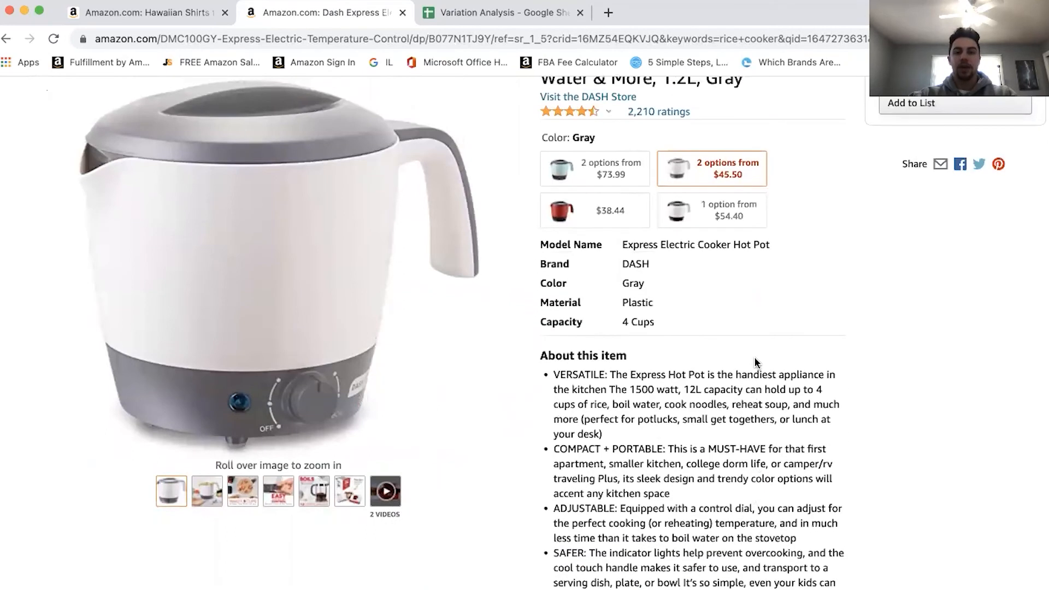
scroll("up", 3)
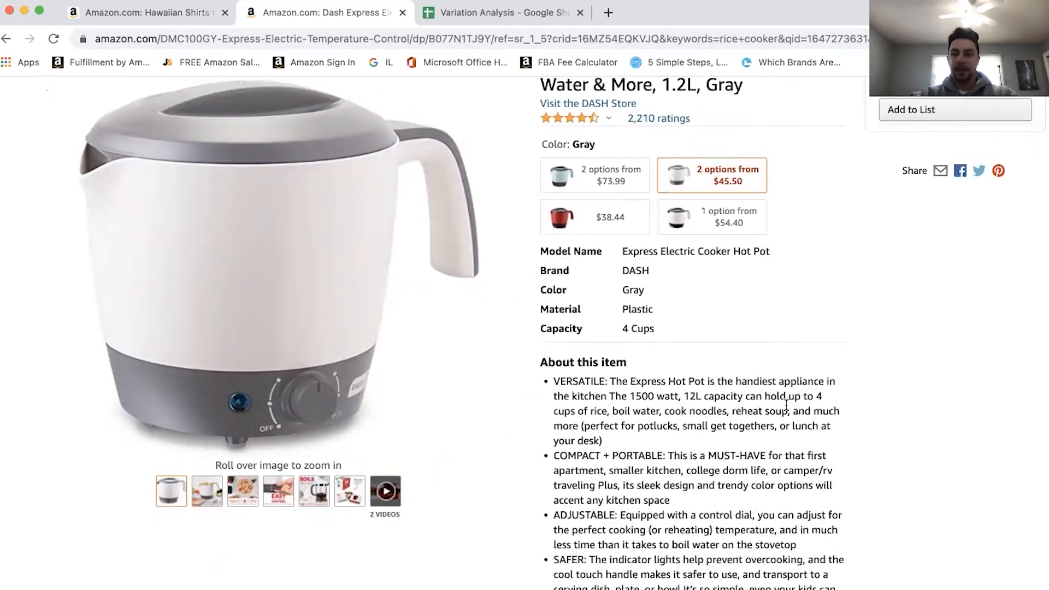
scroll("down", 3)
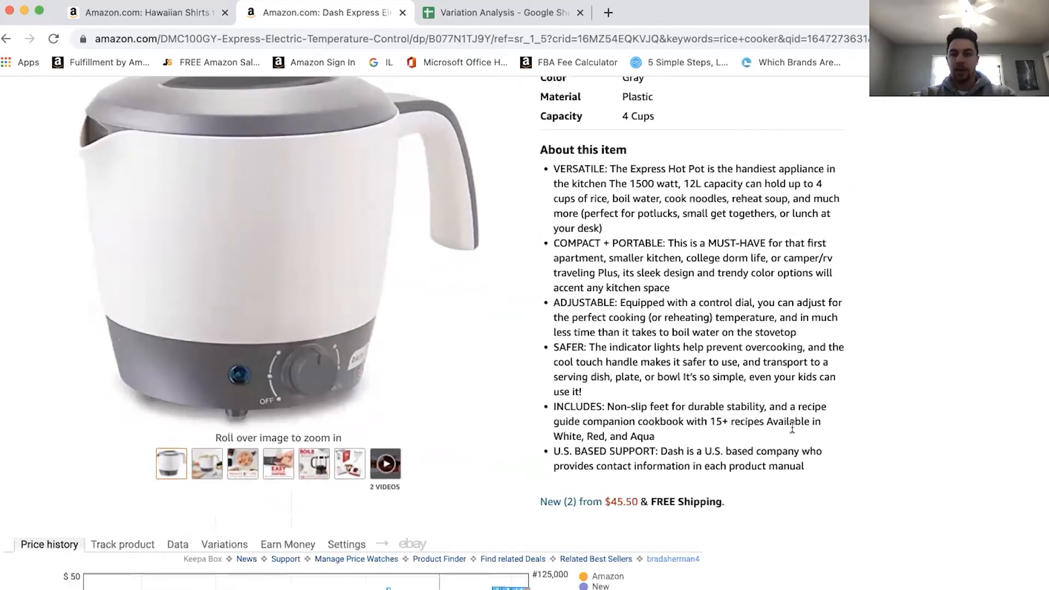
scroll("down", 3)
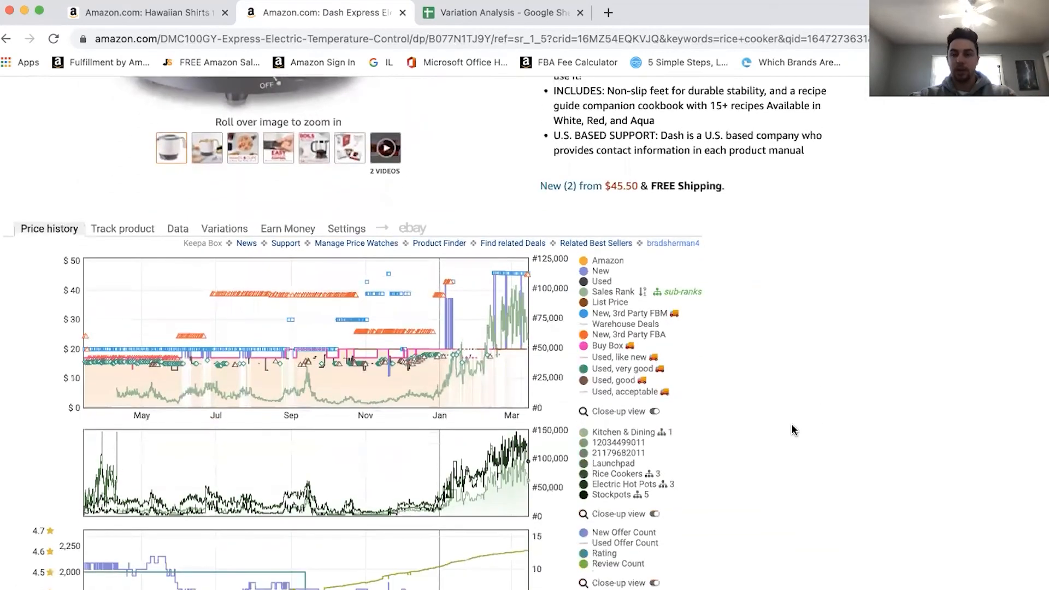
scroll("down", 3)
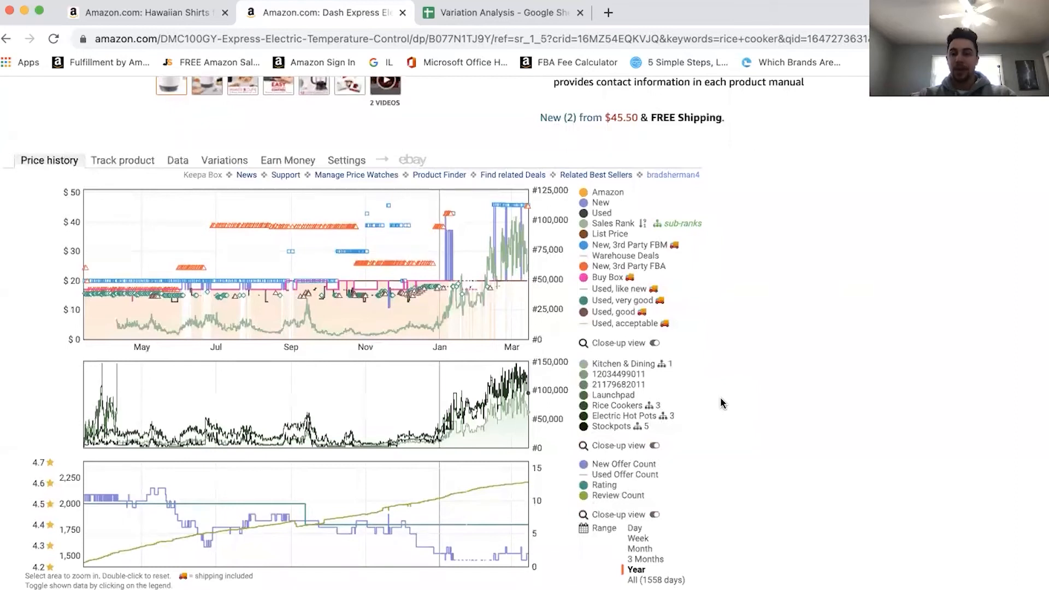
mouse_move(639, 396)
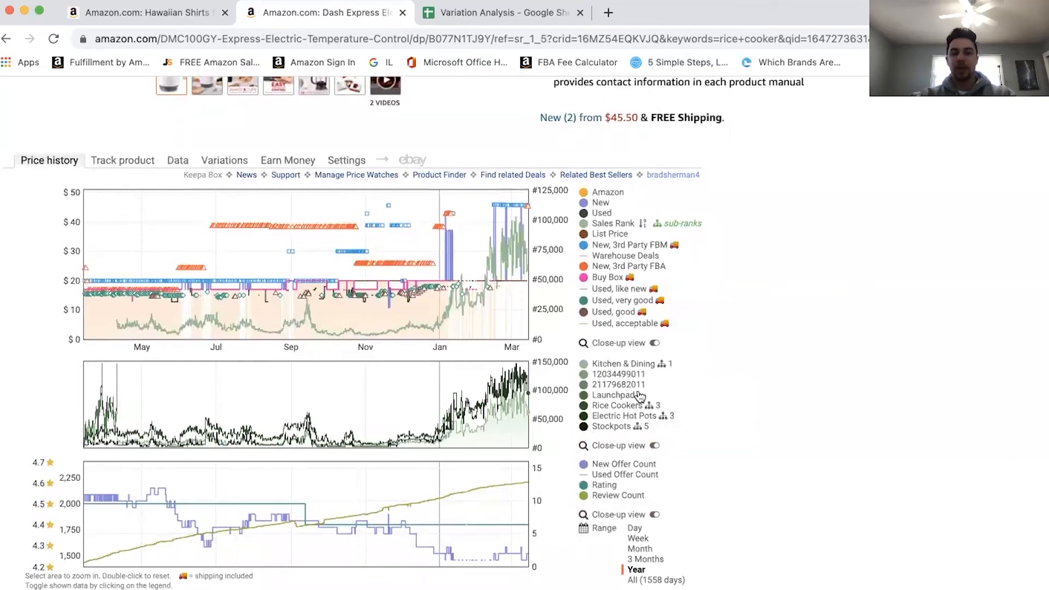
mouse_move(378, 303)
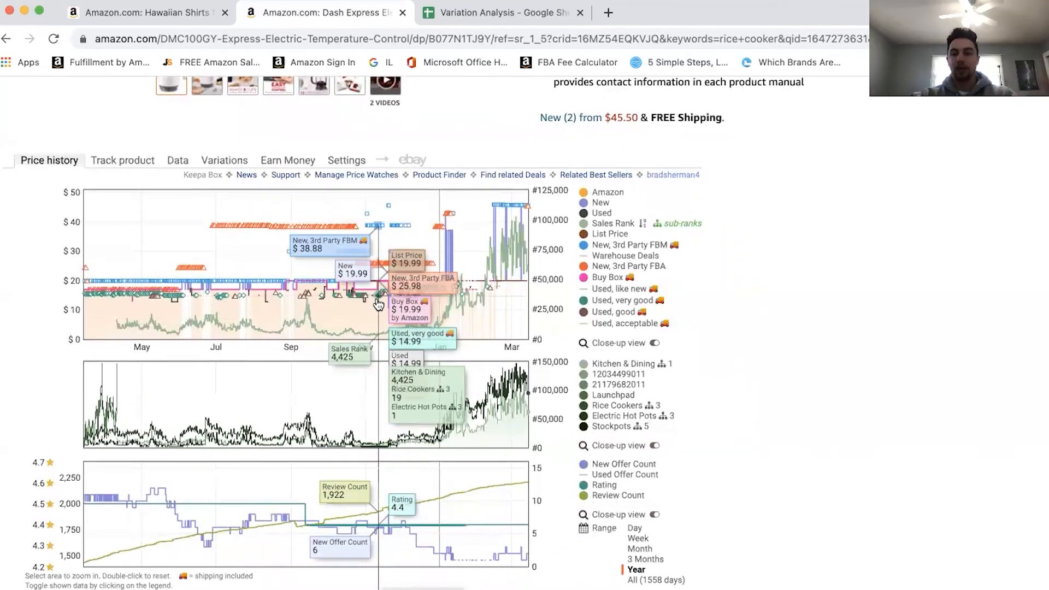
mouse_move(368, 315)
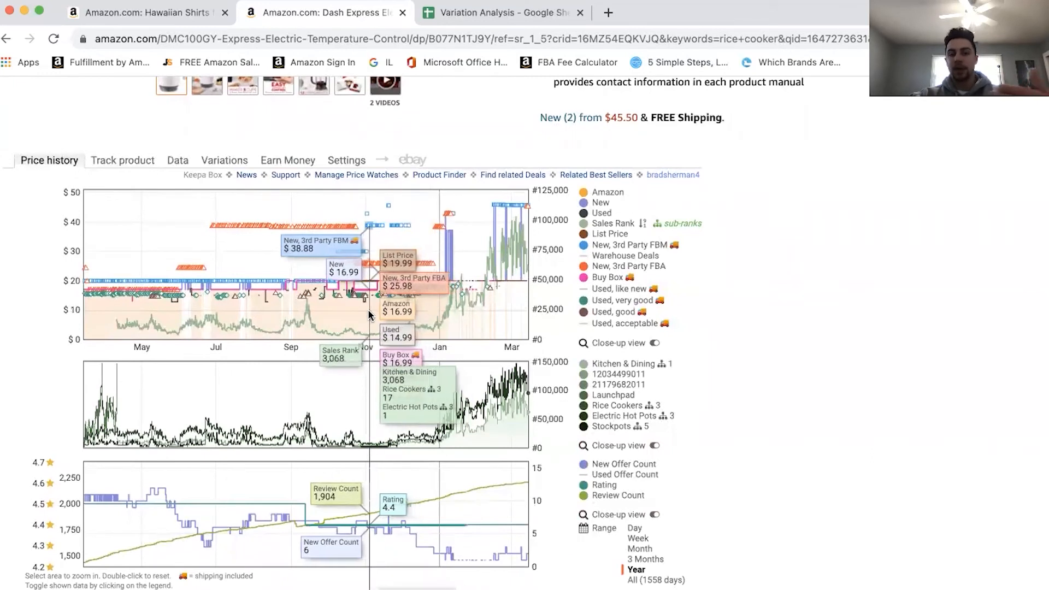
mouse_move(370, 301)
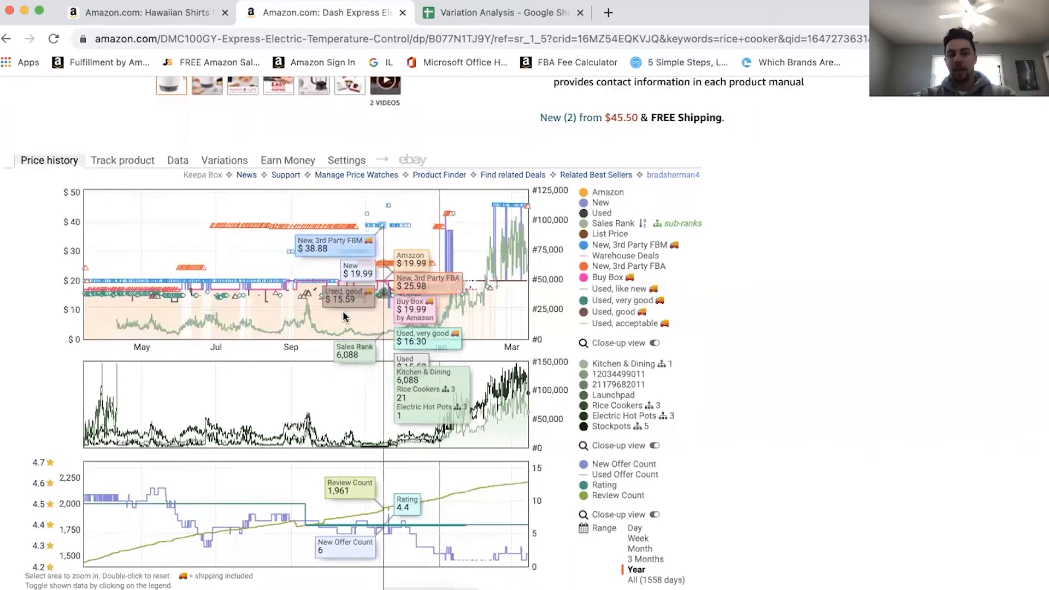
mouse_move(379, 315)
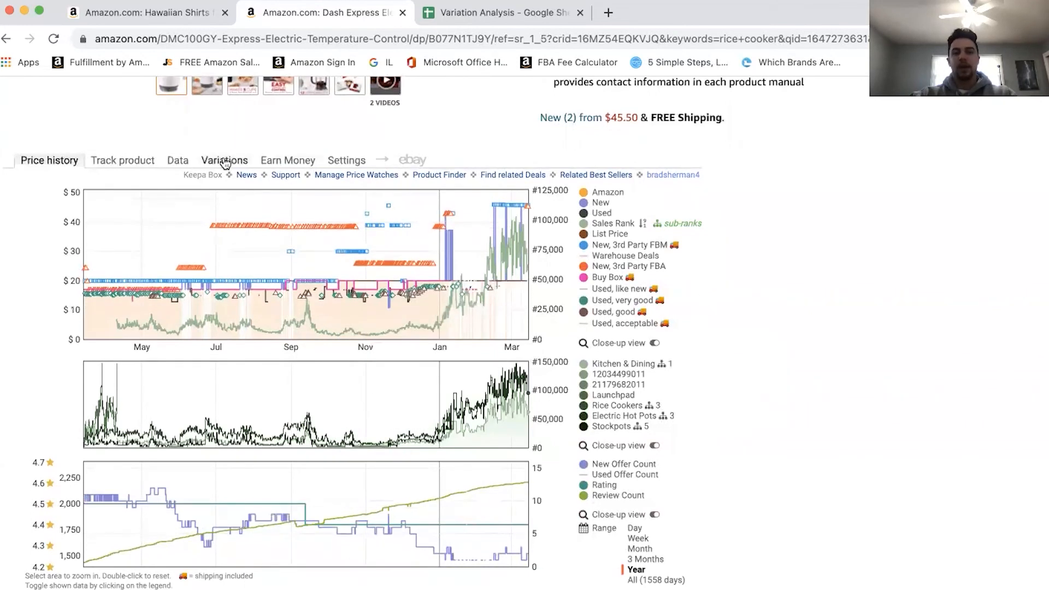
- Sort the hot pot's four Keepa variations by ratings, with Red leading at 751
left_click(224, 161)
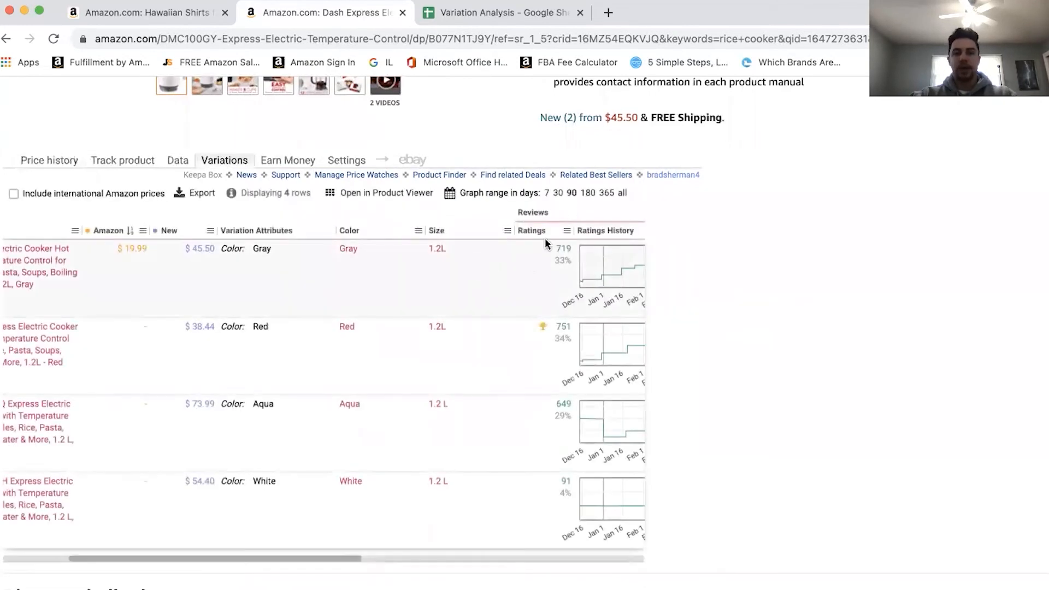
left_click(548, 230)
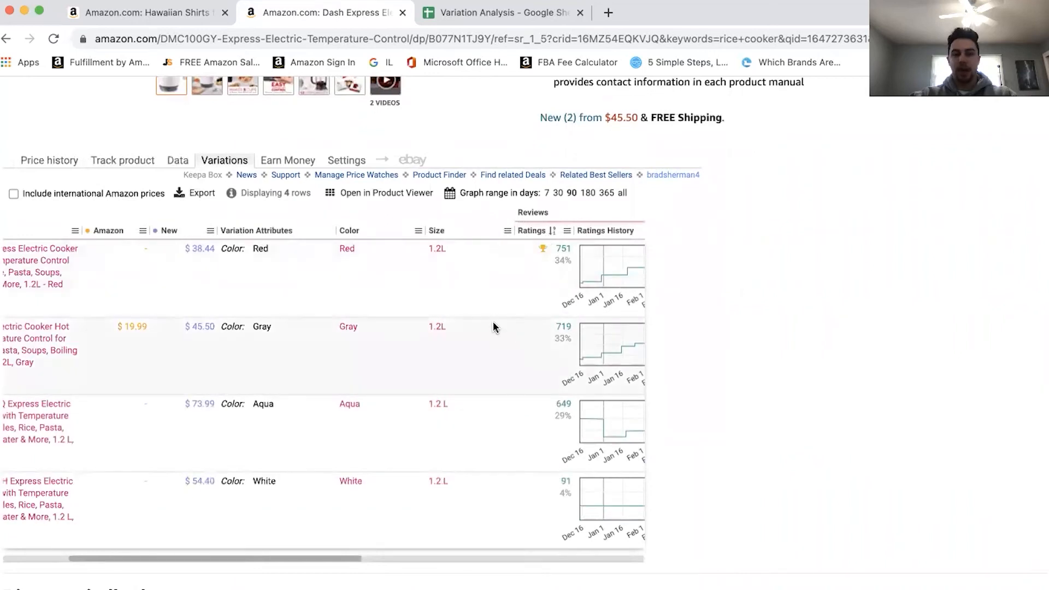
scroll("left", 3)
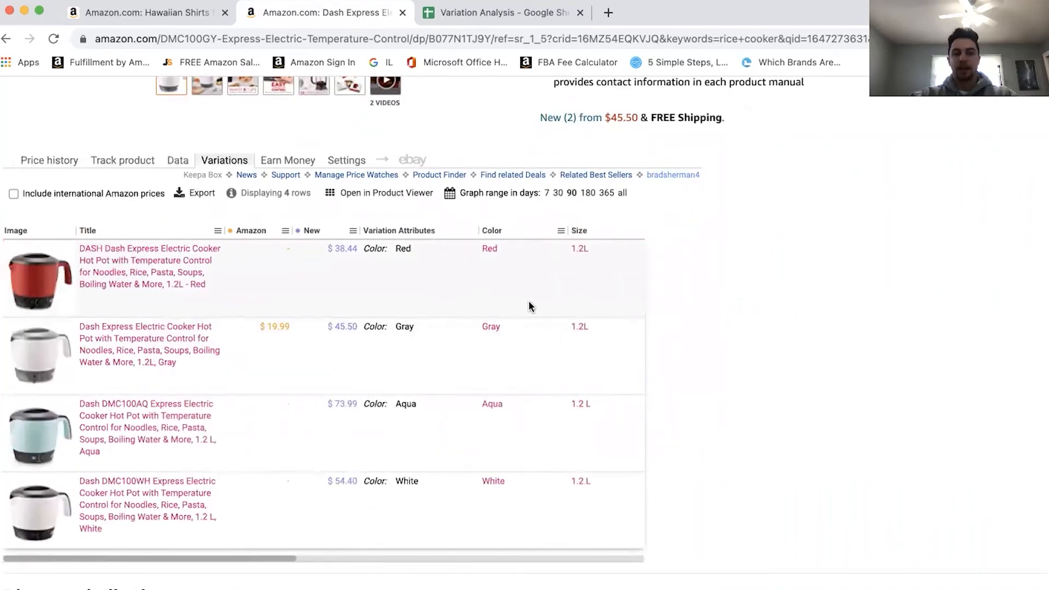
scroll("right", 3)
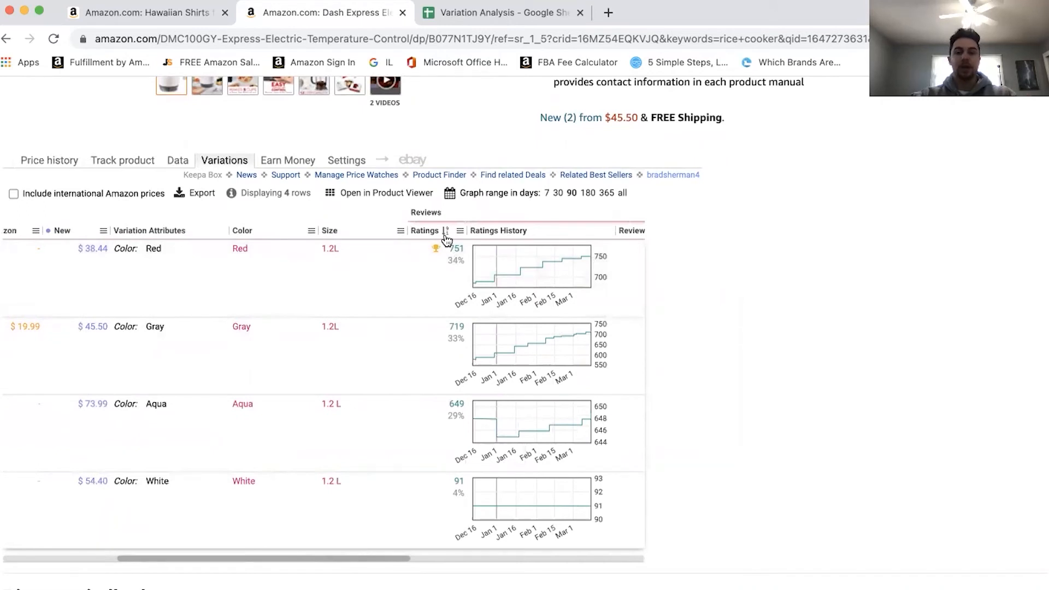
mouse_move(421, 286)
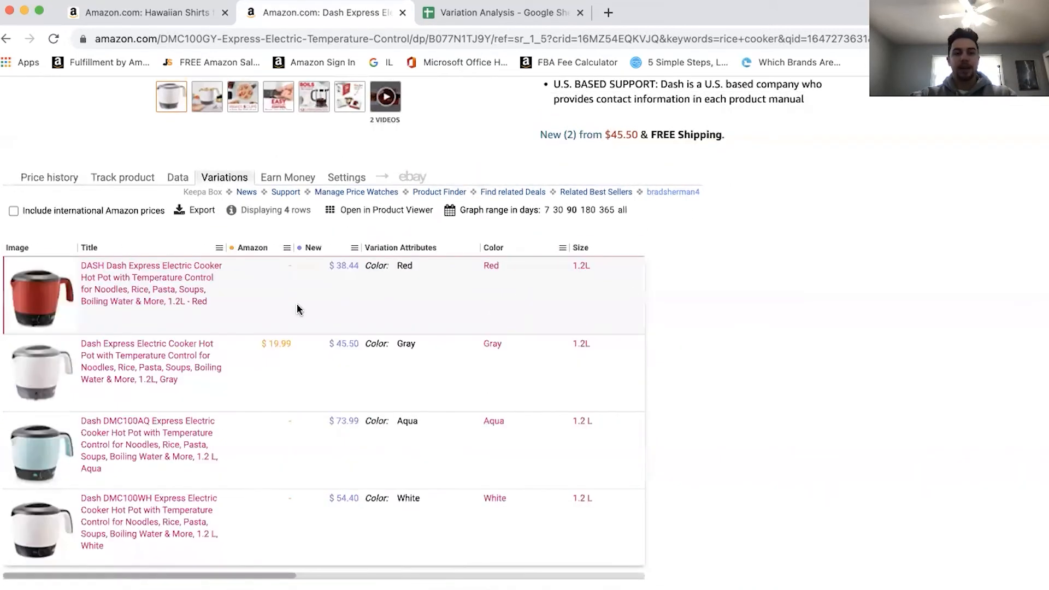
mouse_move(411, 321)
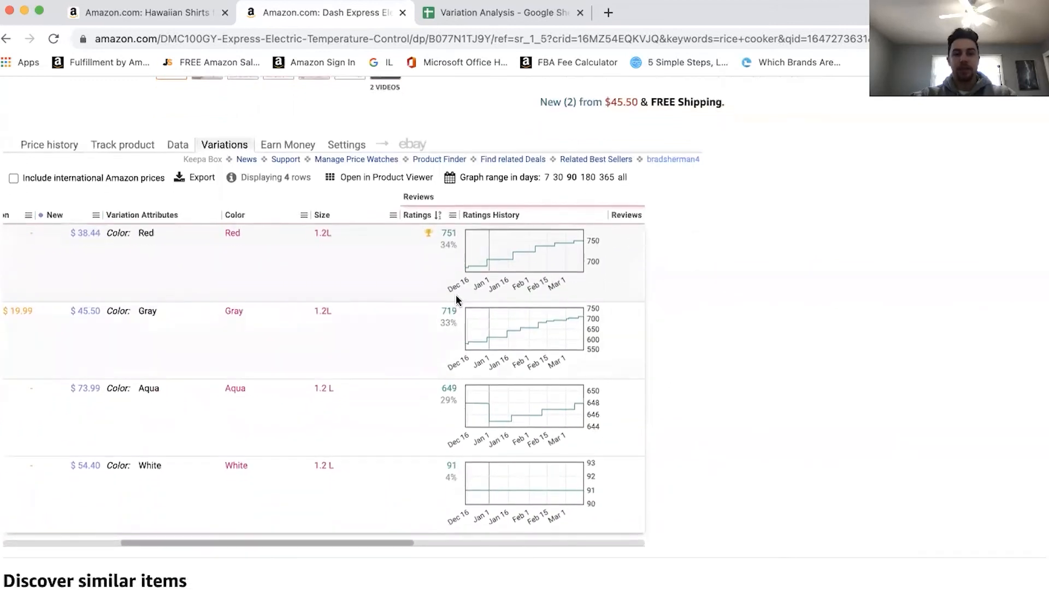
mouse_move(405, 355)
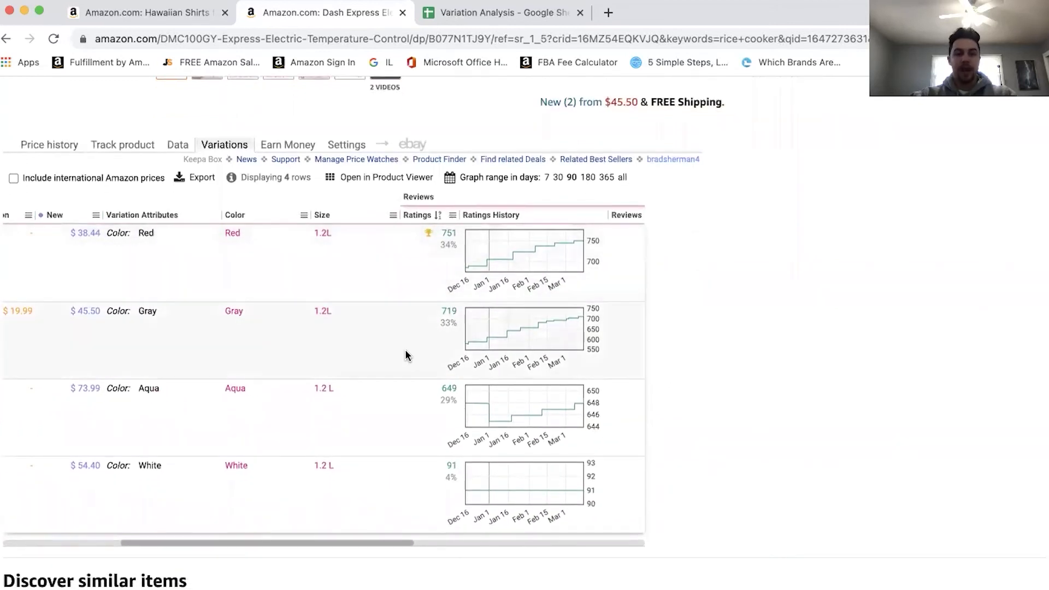
- Scroll to the ASIN column and pick out Red's ASIN B07CHSWBR3
scroll("left", 3)
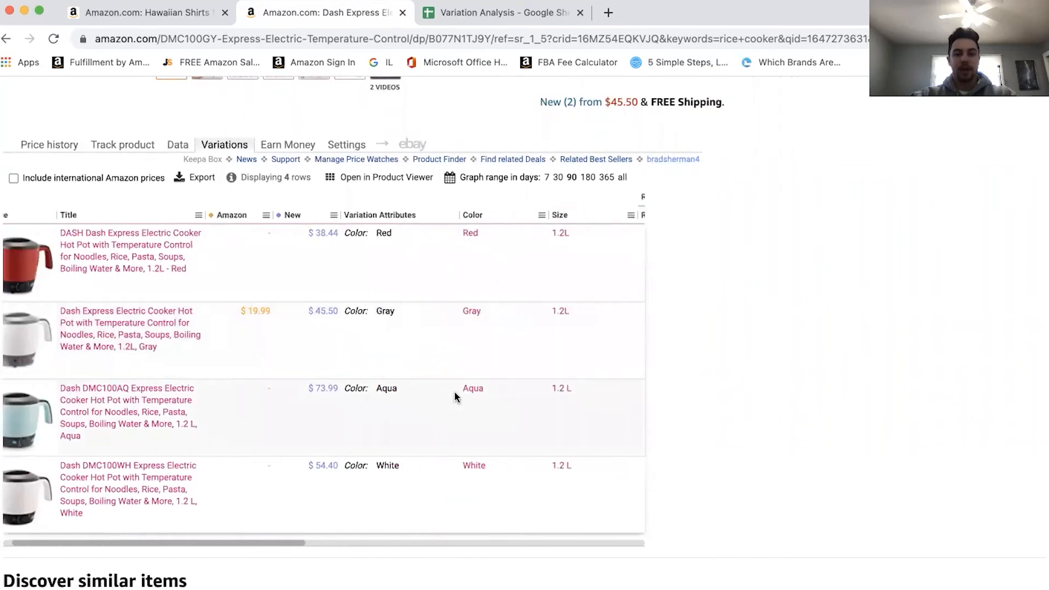
scroll("right", 3)
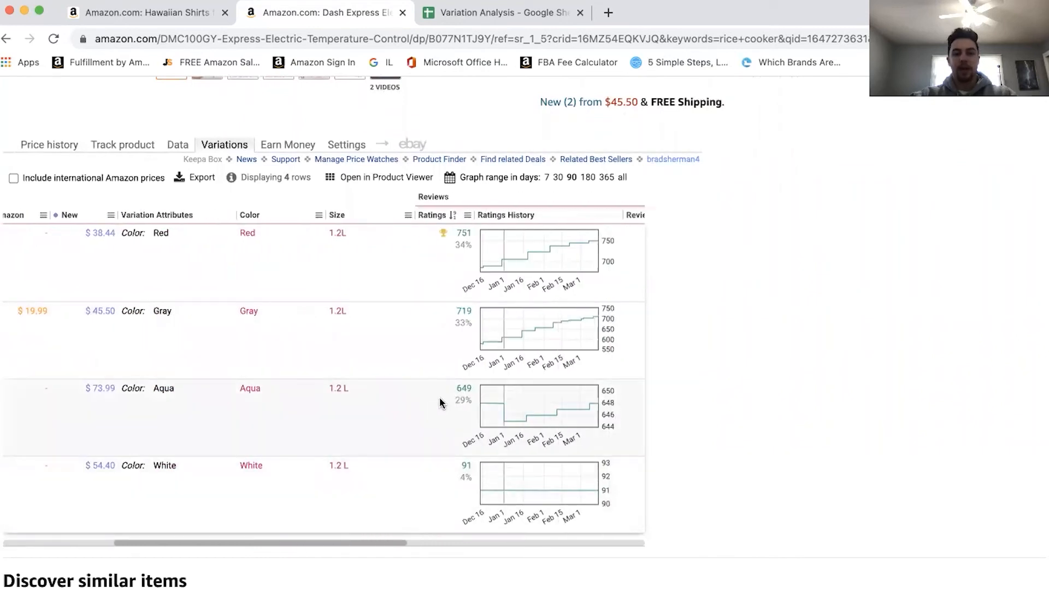
scroll("left", 3)
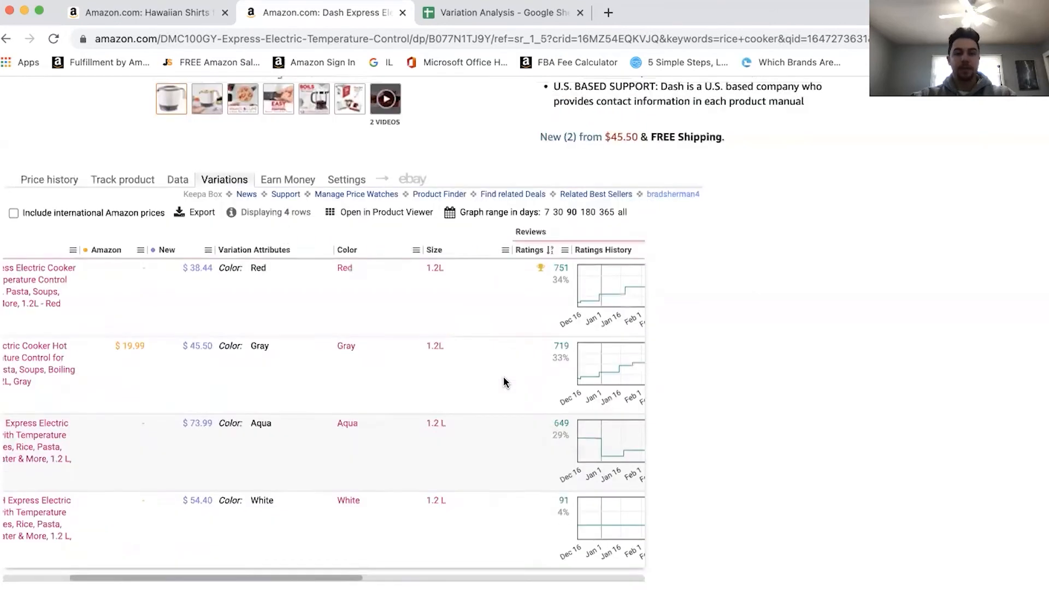
scroll("down", 3)
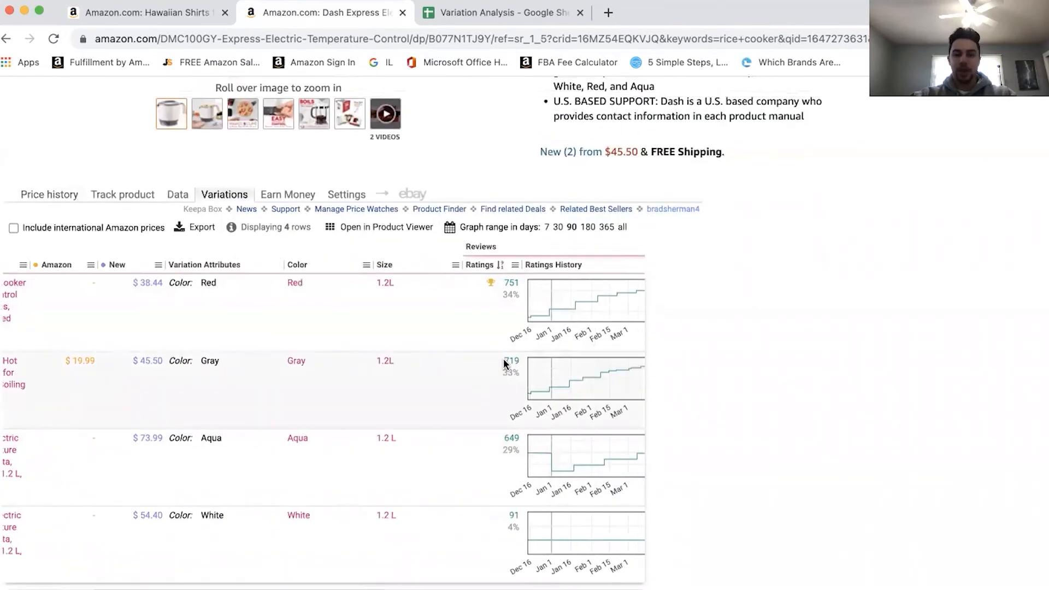
scroll("right", 3)
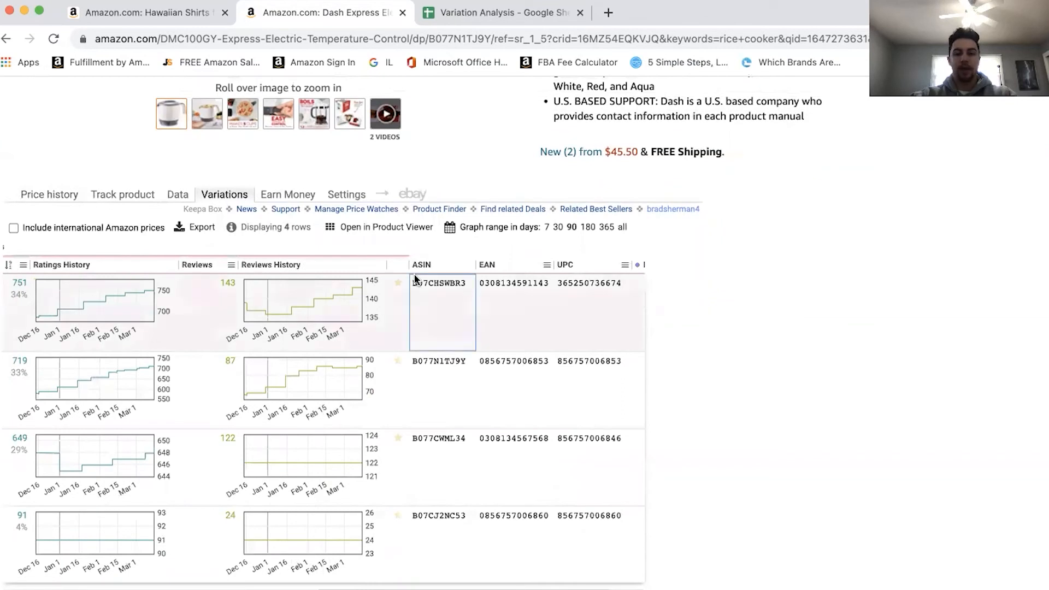
left_click(498, 12)
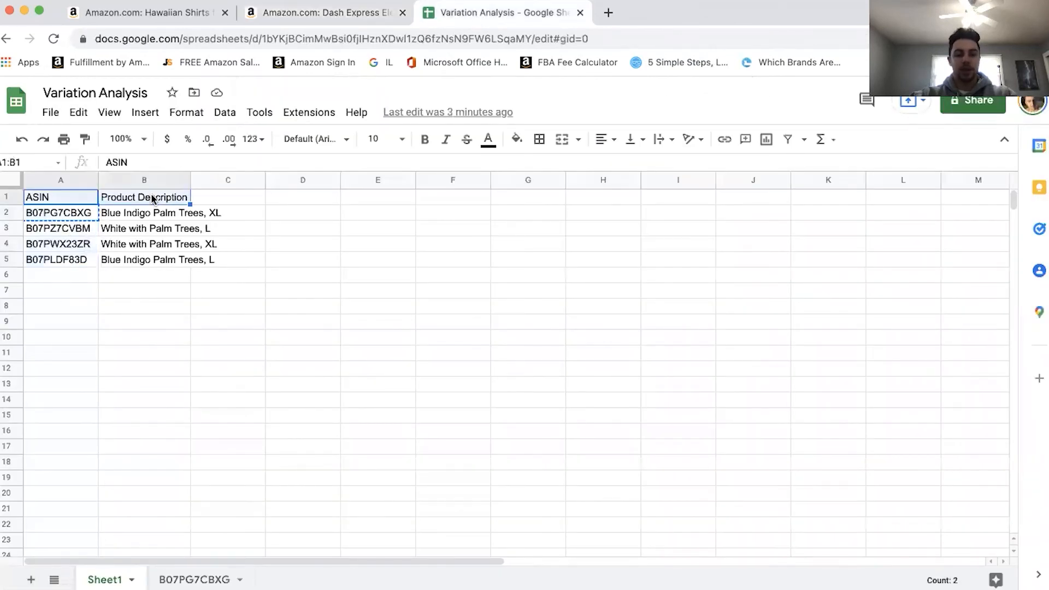
- Go back and forth between Keepa's variations table and the hot pot rows in the sheet
left_click(61, 321)
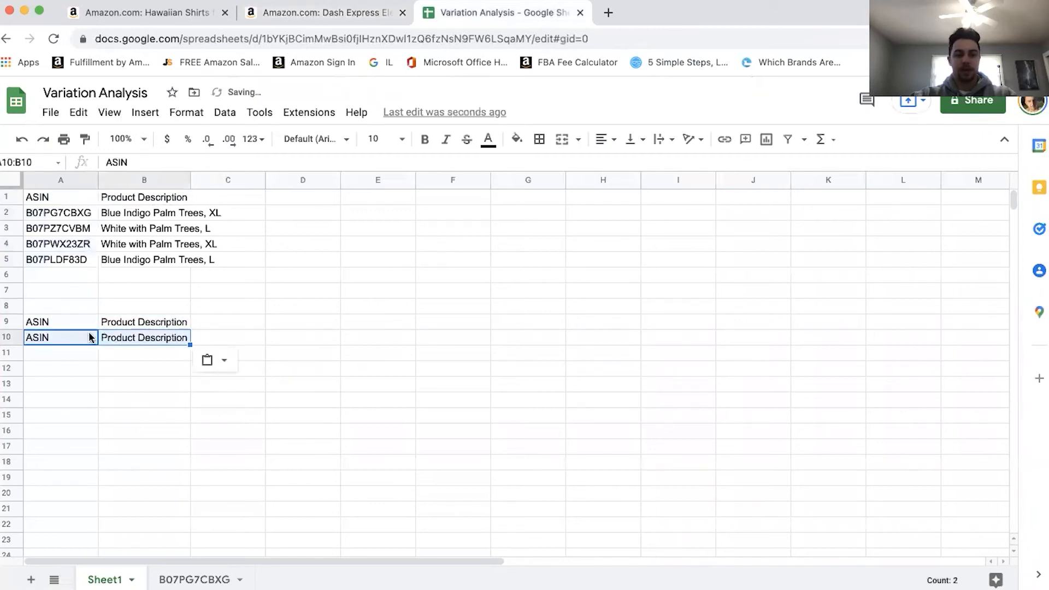
left_click(325, 12)
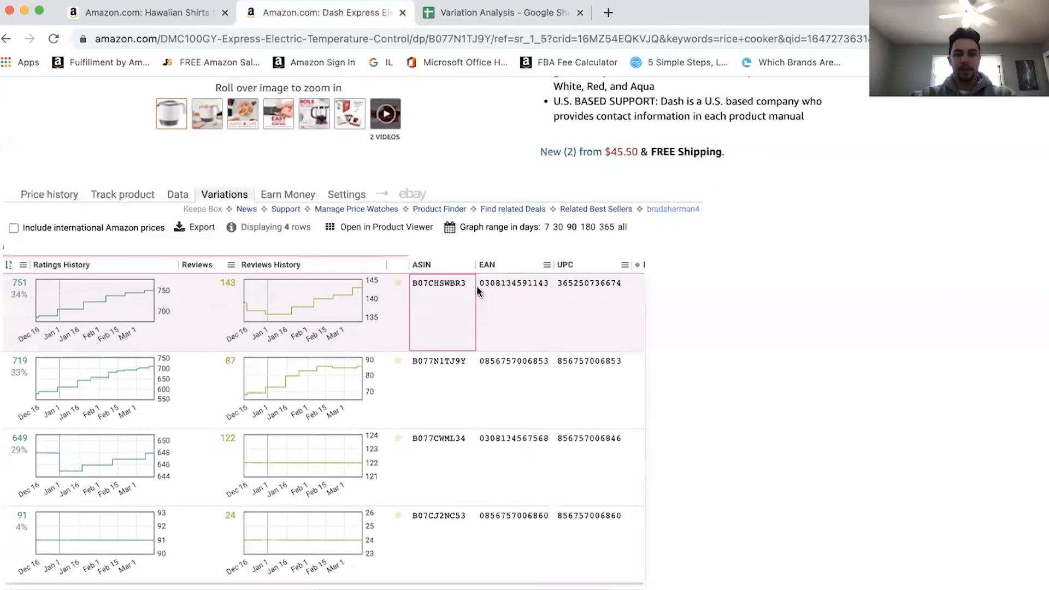
left_click(498, 12)
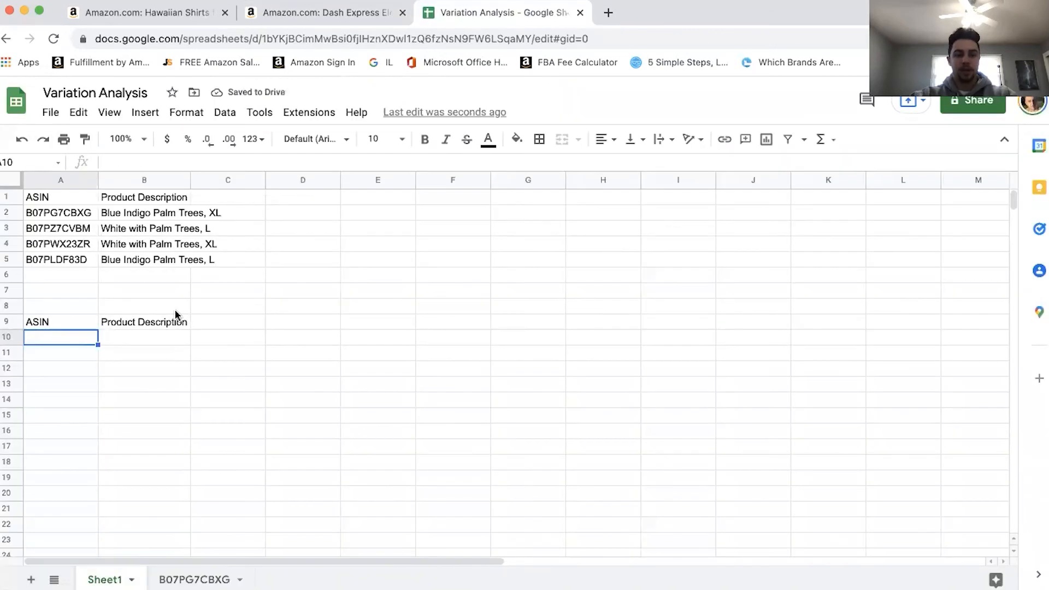
left_click(323, 12)
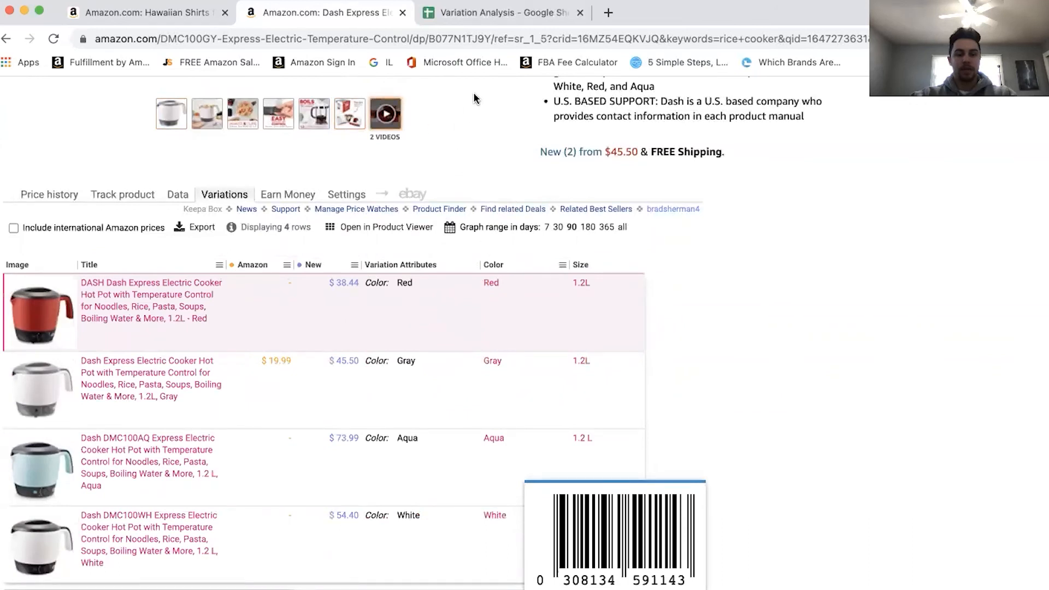
left_click(498, 13)
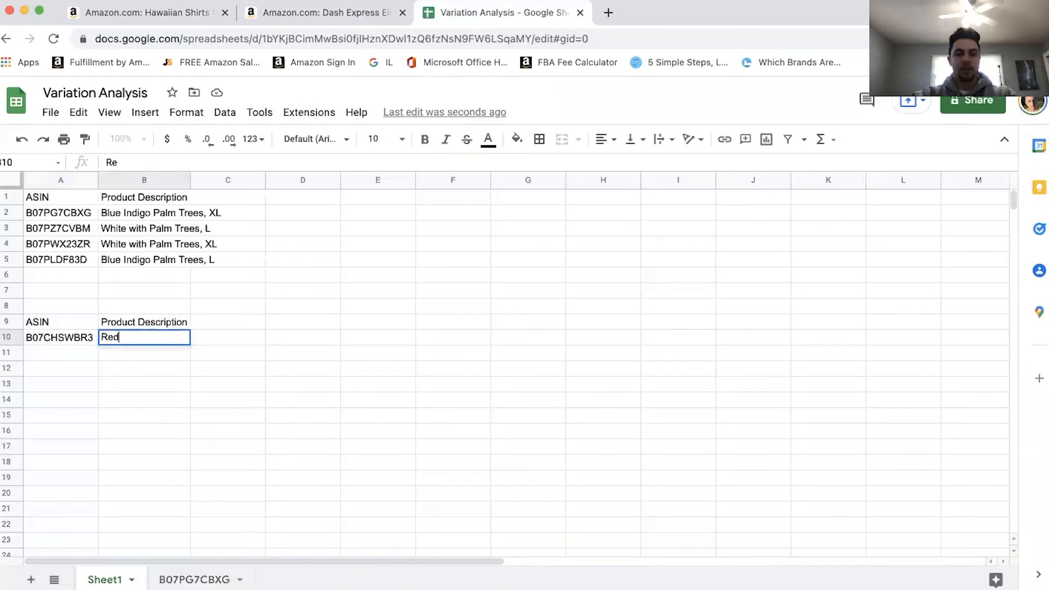
left_click(324, 12)
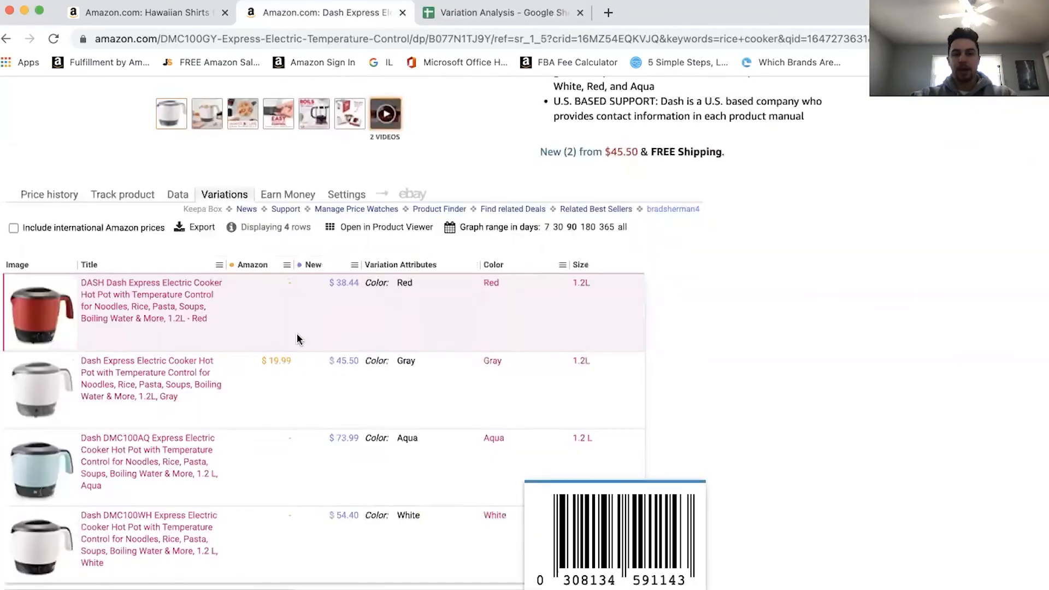
scroll("down", 3)
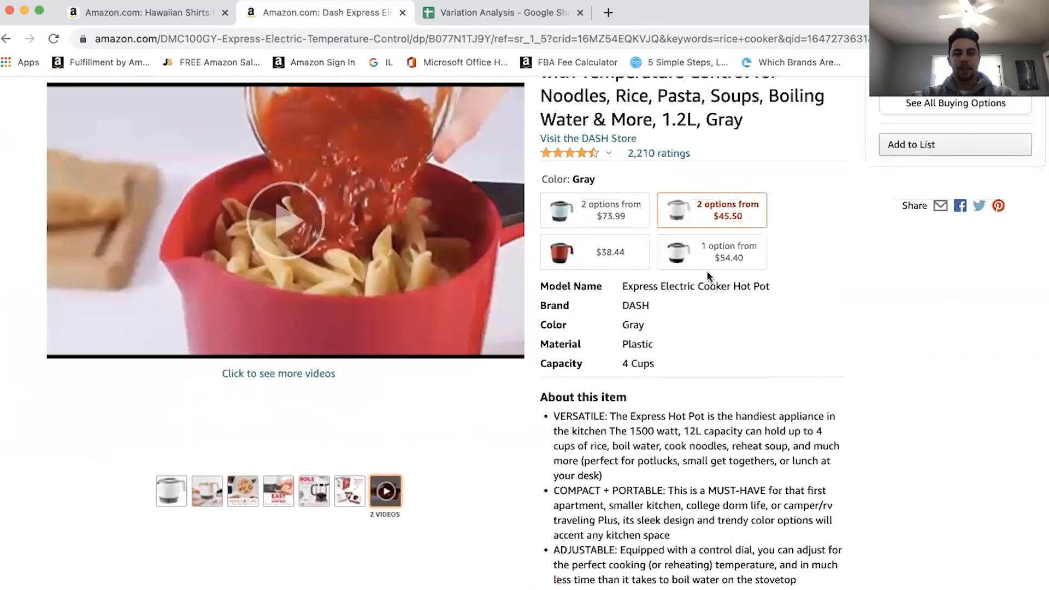
scroll("up", 3)
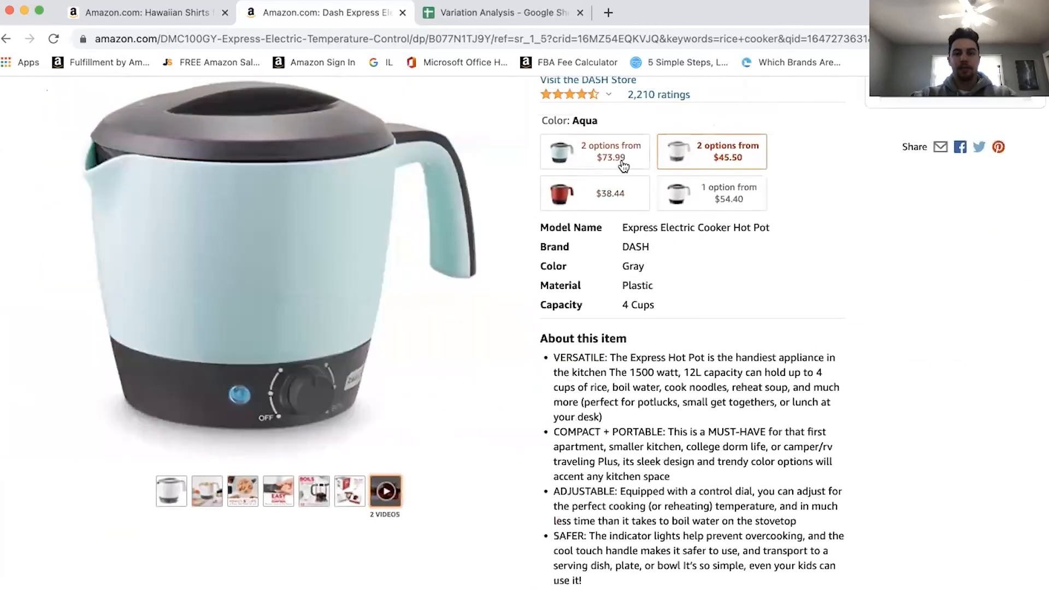
- Copy the Aqua variation's ASIN into the sheet and enter 'Aqua' as its colour
left_click(710, 151)
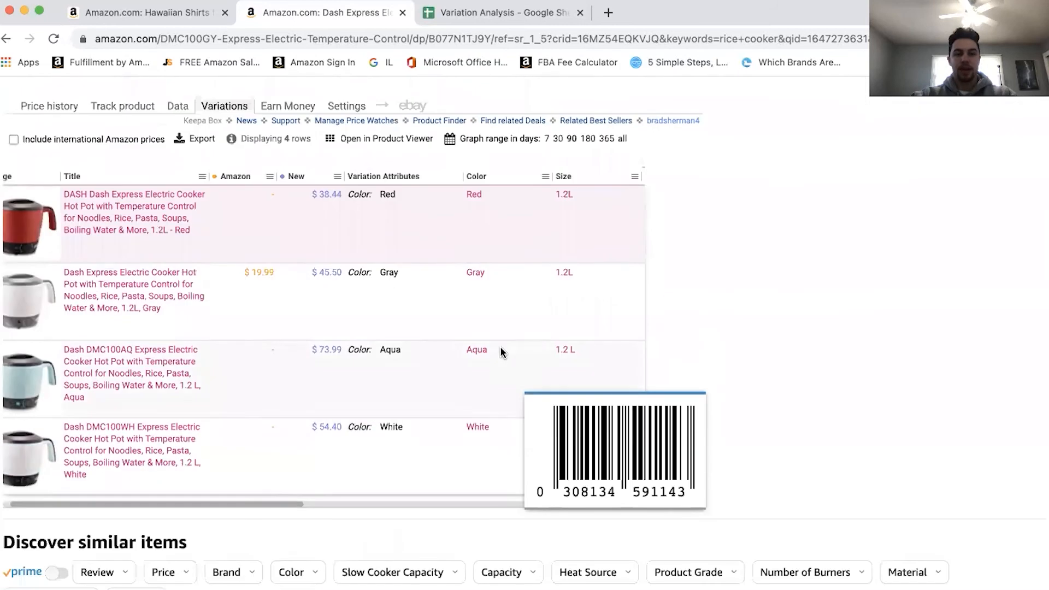
scroll("right", 3)
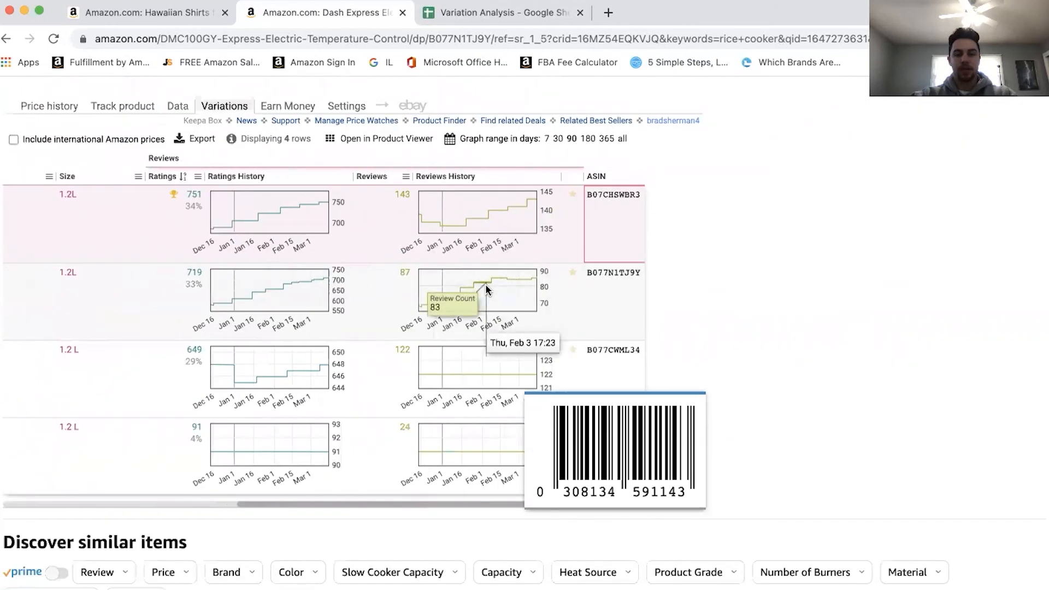
left_click(498, 12)
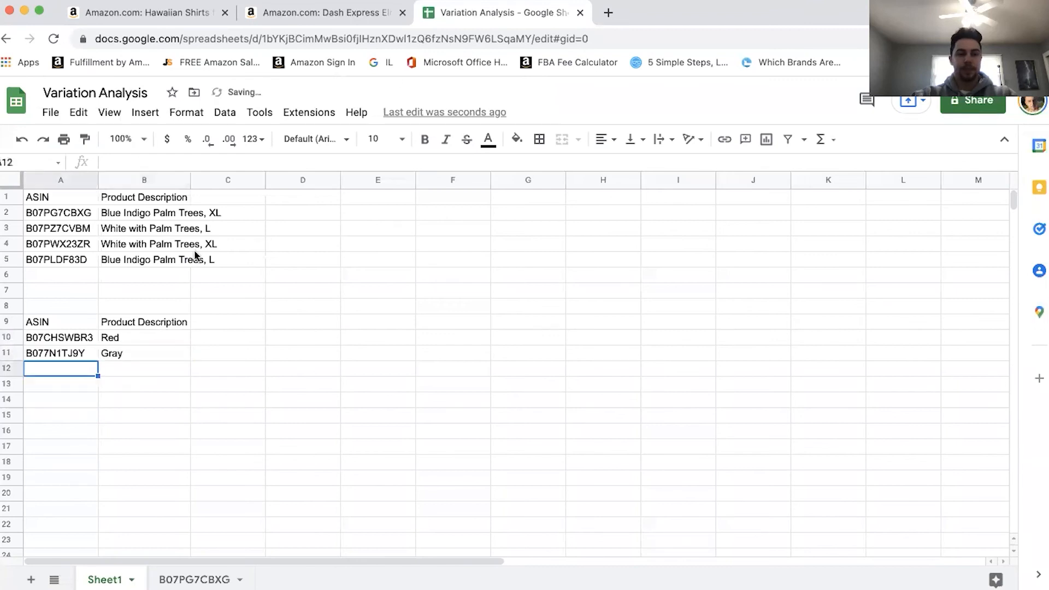
left_click(325, 12)
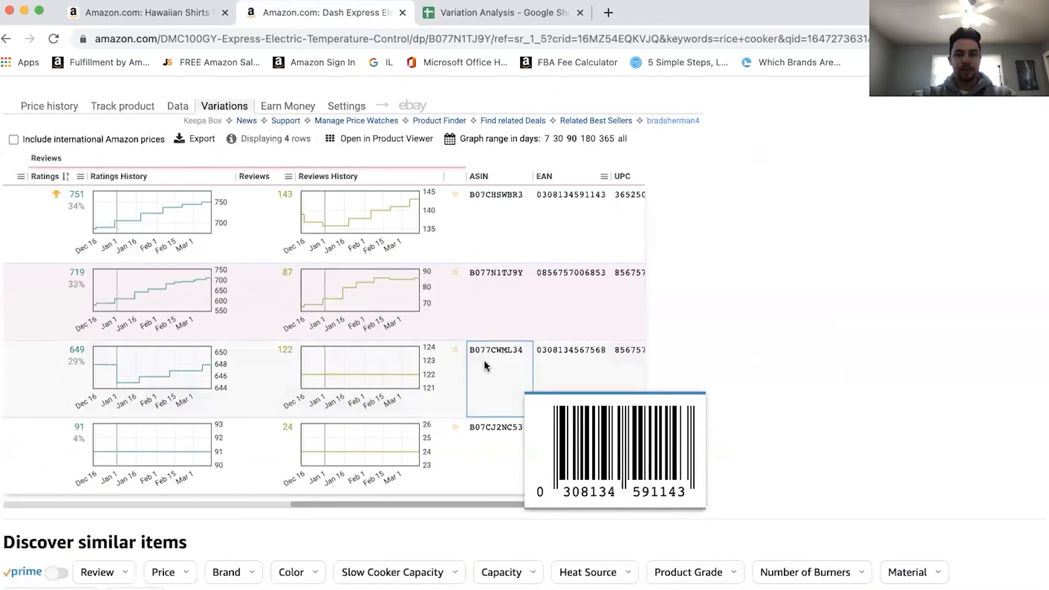
left_click(499, 13)
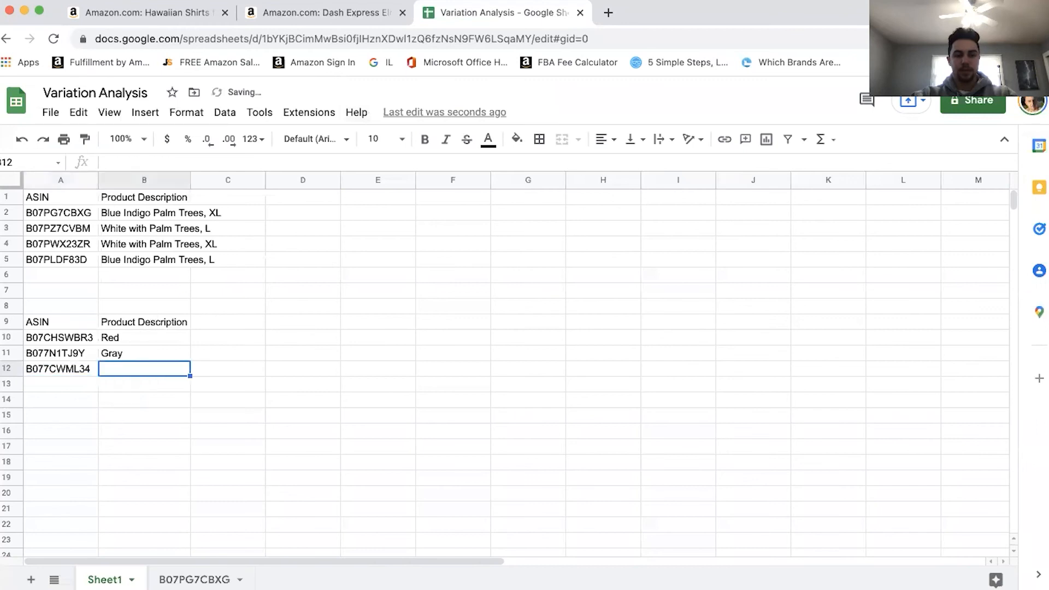
type("Aqua")
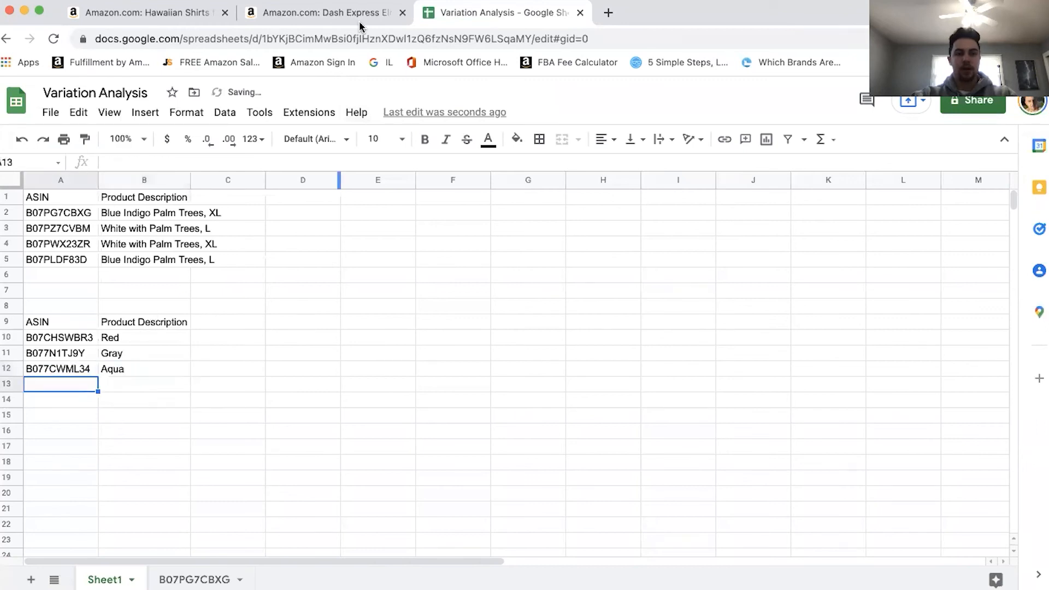
- Copy the White variation's ASIN from Keepa and add it to the sheet
left_click(321, 12)
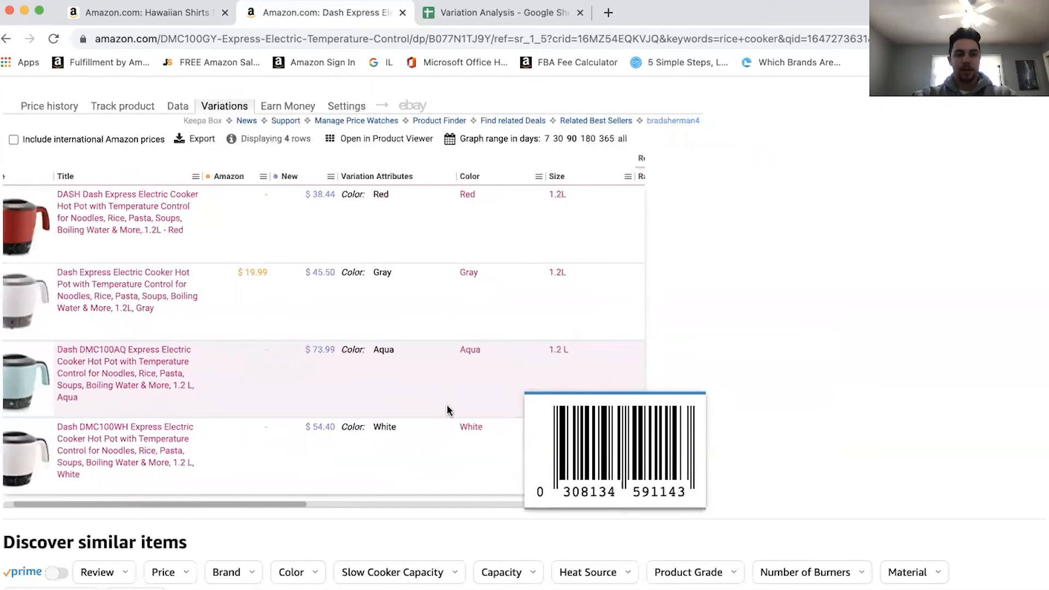
scroll("right", 3)
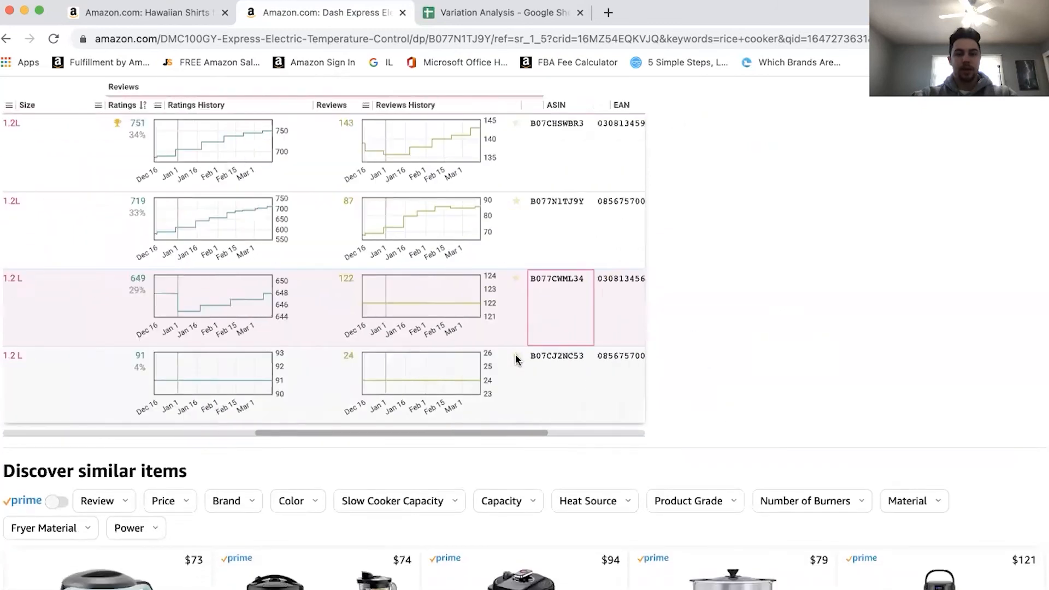
scroll("left", 3)
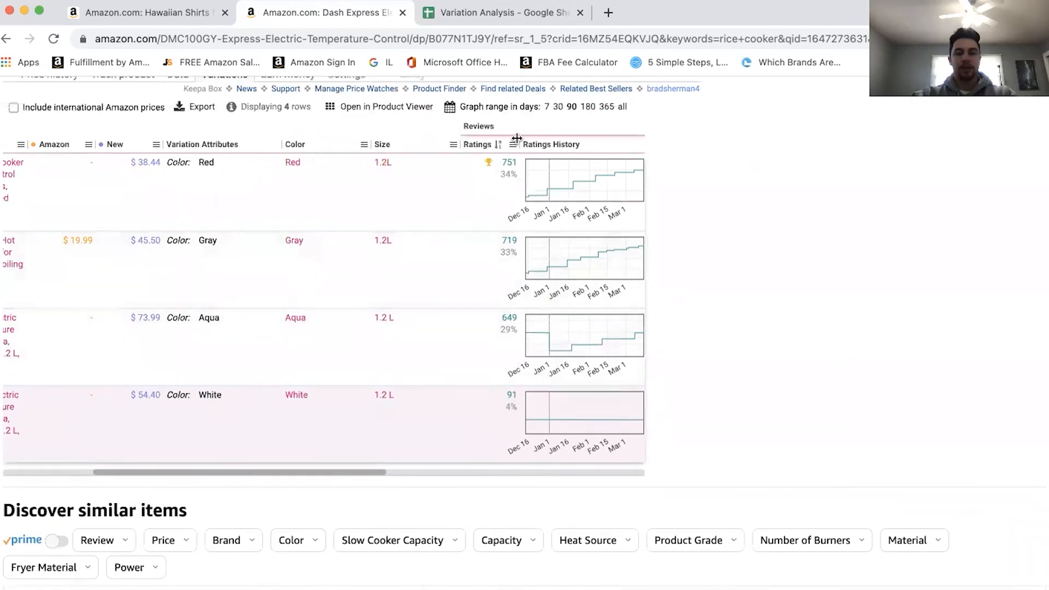
left_click(499, 12)
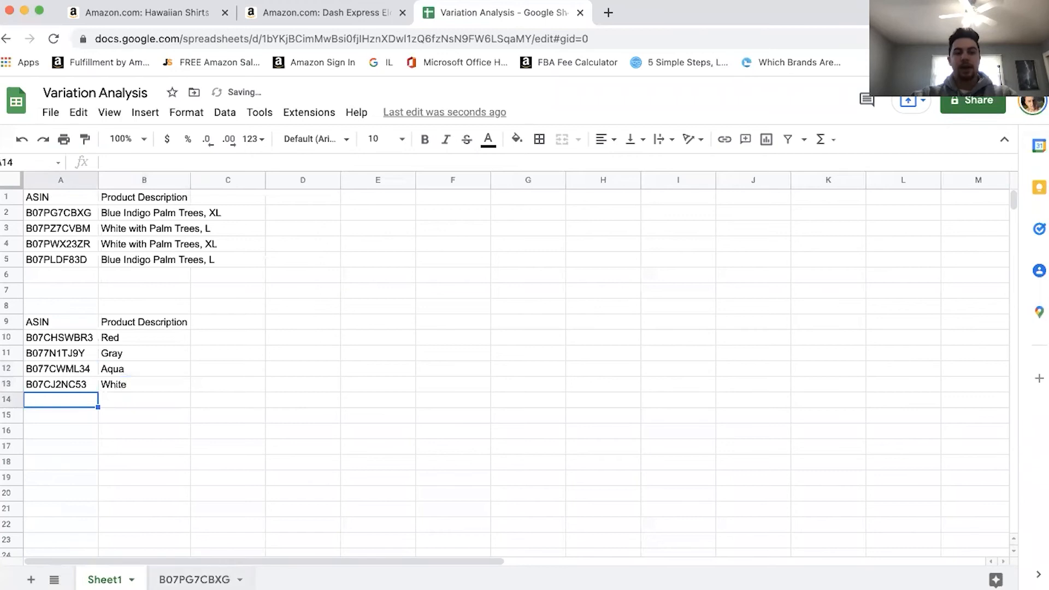
left_click(324, 12)
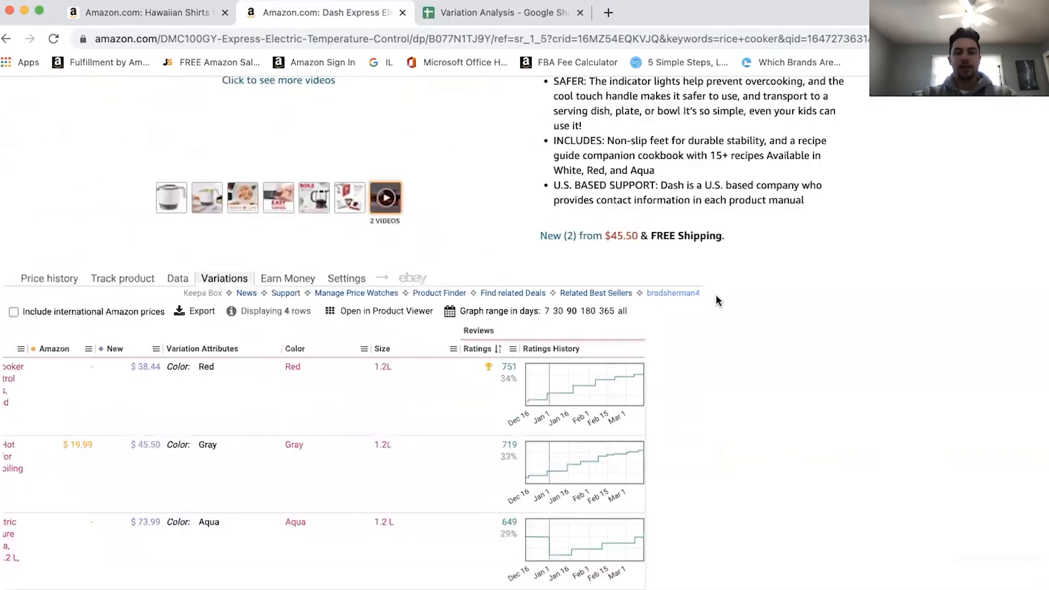
- Scroll up from Keepa's buy box statistics (Amazon 100% at $19.99) to the Gray swatches
scroll("up", 3)
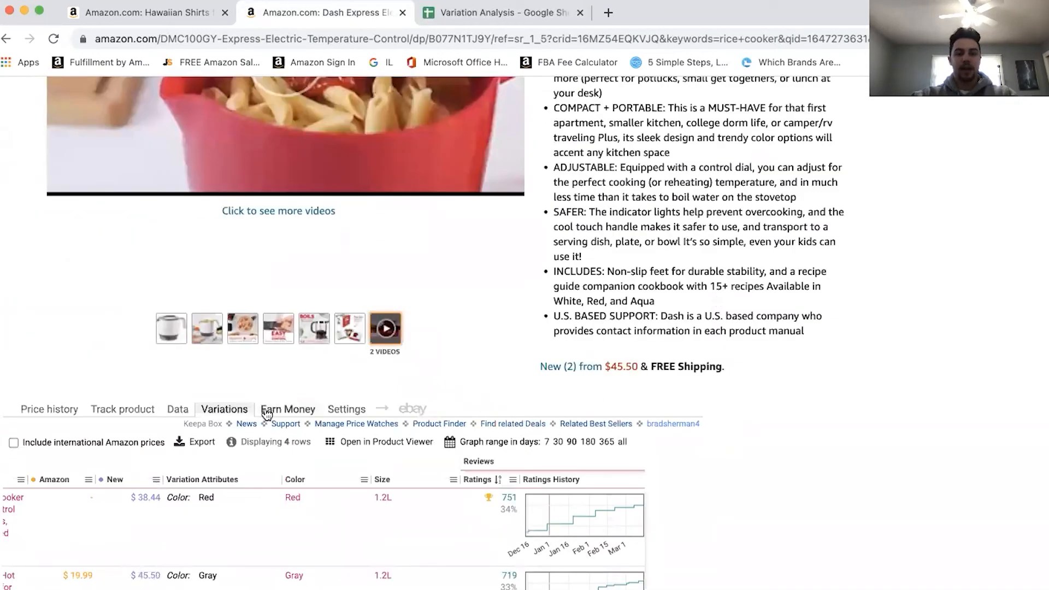
mouse_move(122, 409)
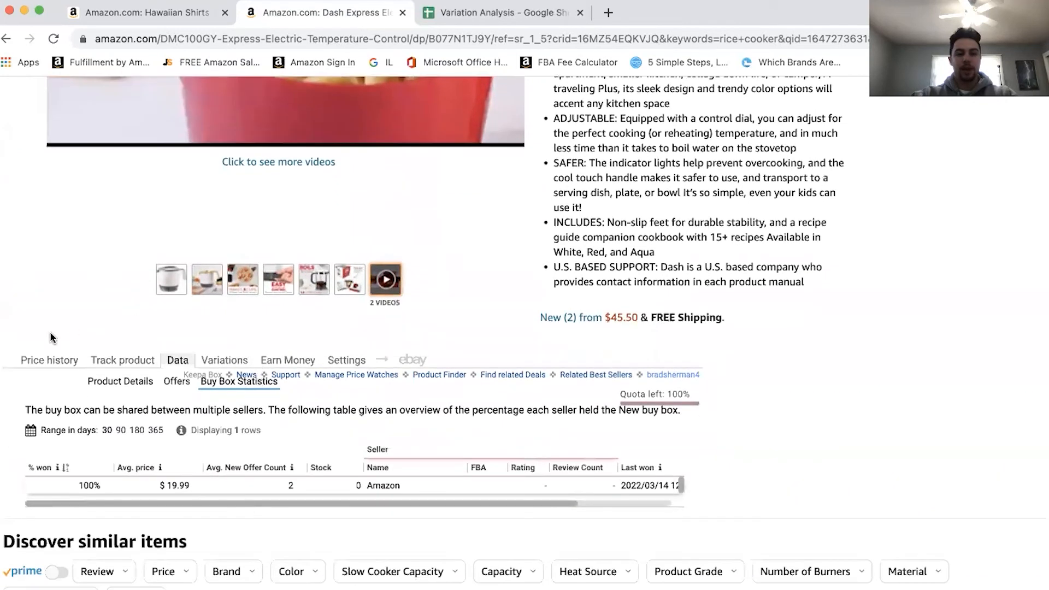
scroll("up", 3)
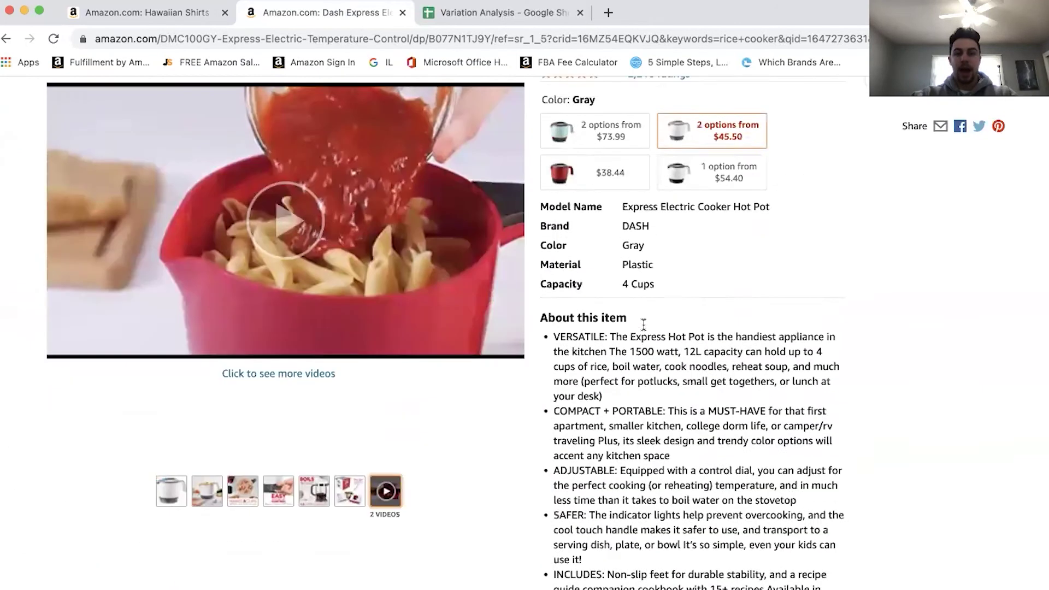
- Select the Red hot pot ($38.44) and count its stock: 2 units
scroll("up", 3)
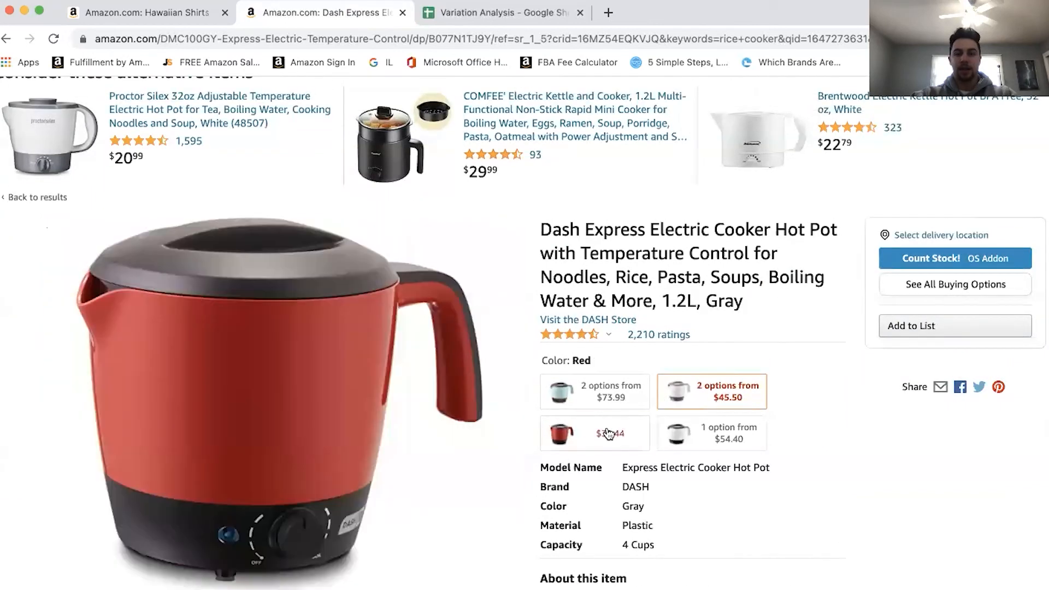
left_click(594, 433)
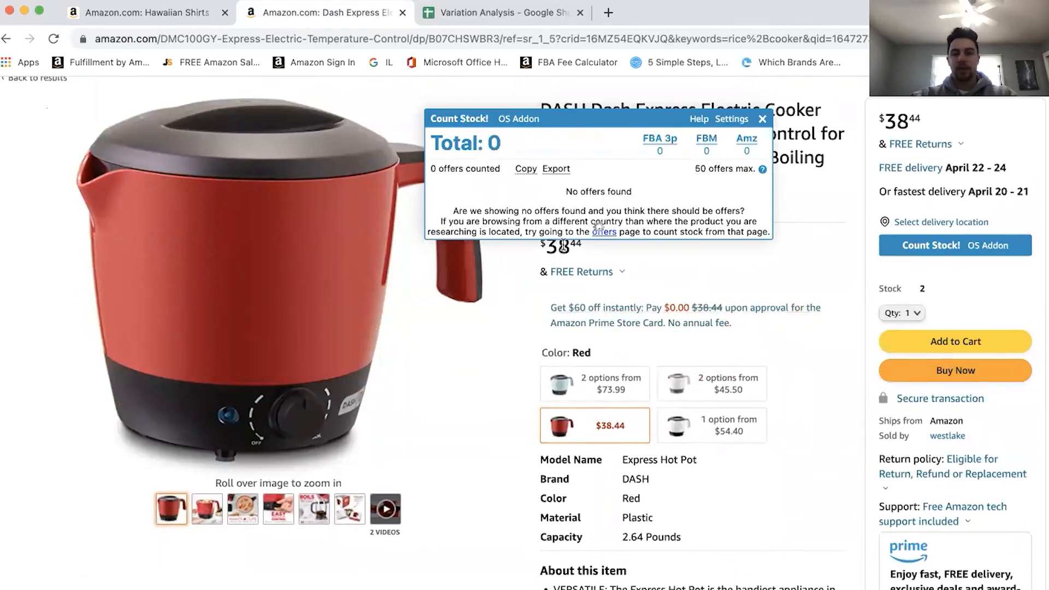
left_click(931, 245)
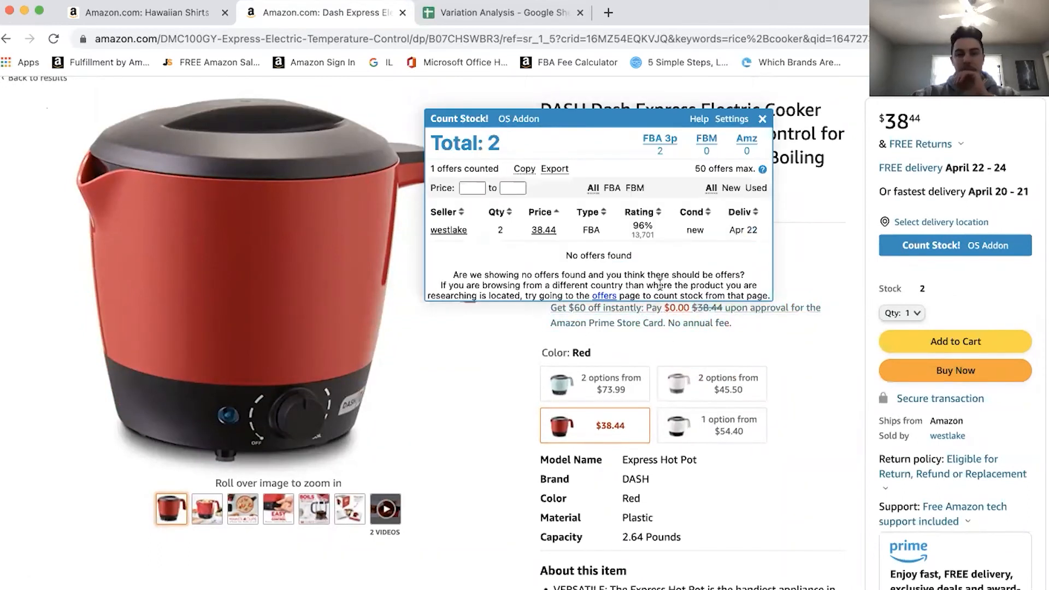
scroll("down", 3)
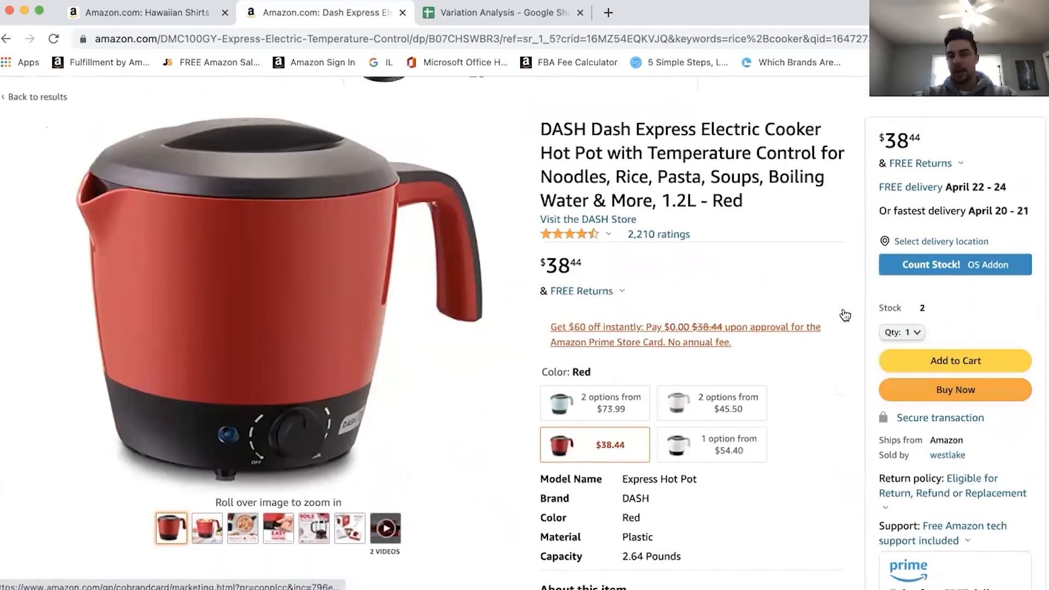
scroll("down", 3)
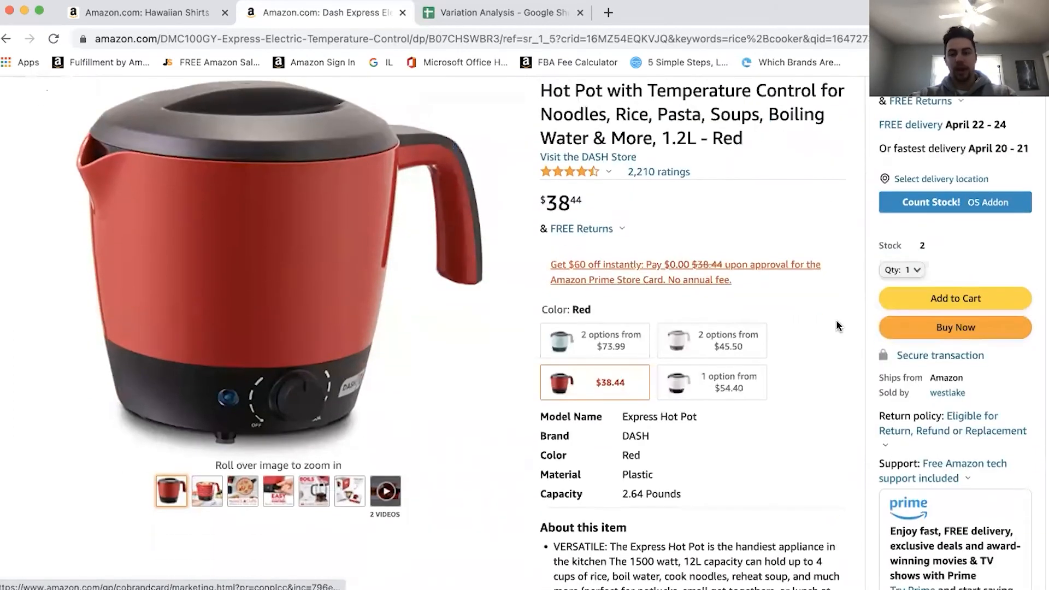
scroll("down", 3)
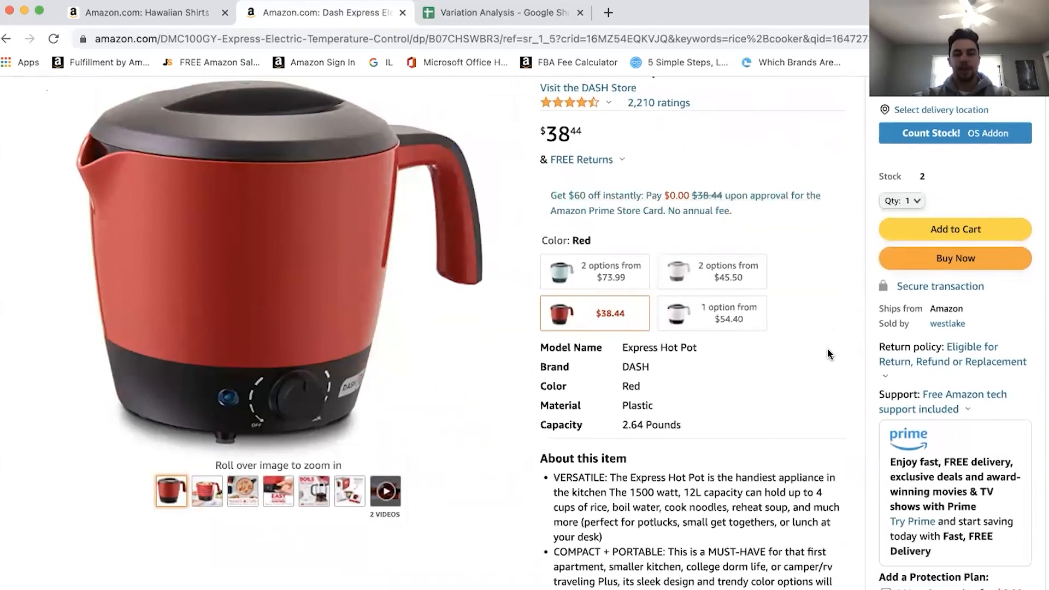
scroll("up", 3)
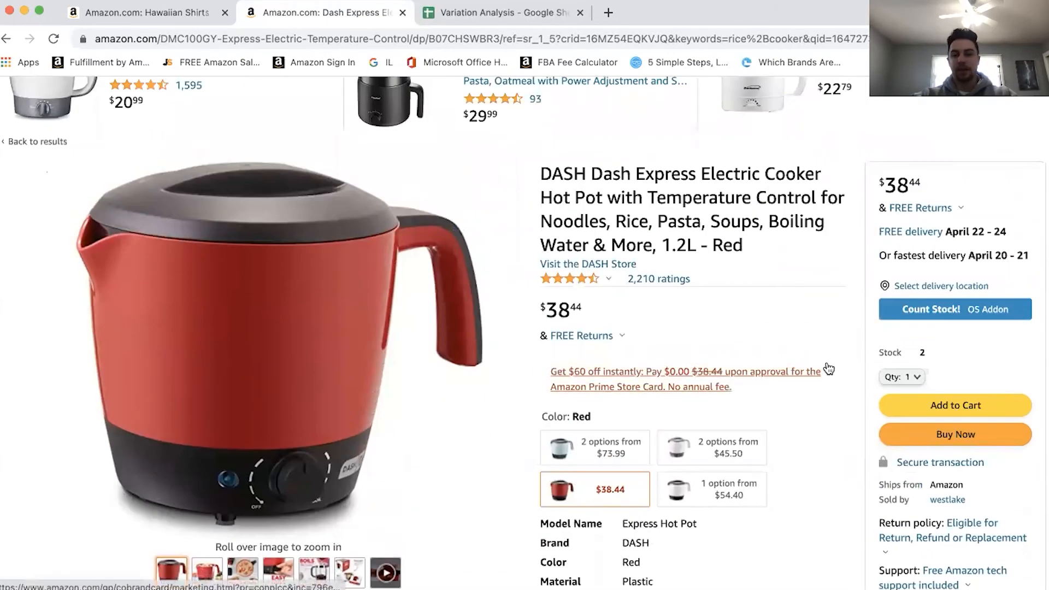
scroll("down", 3)
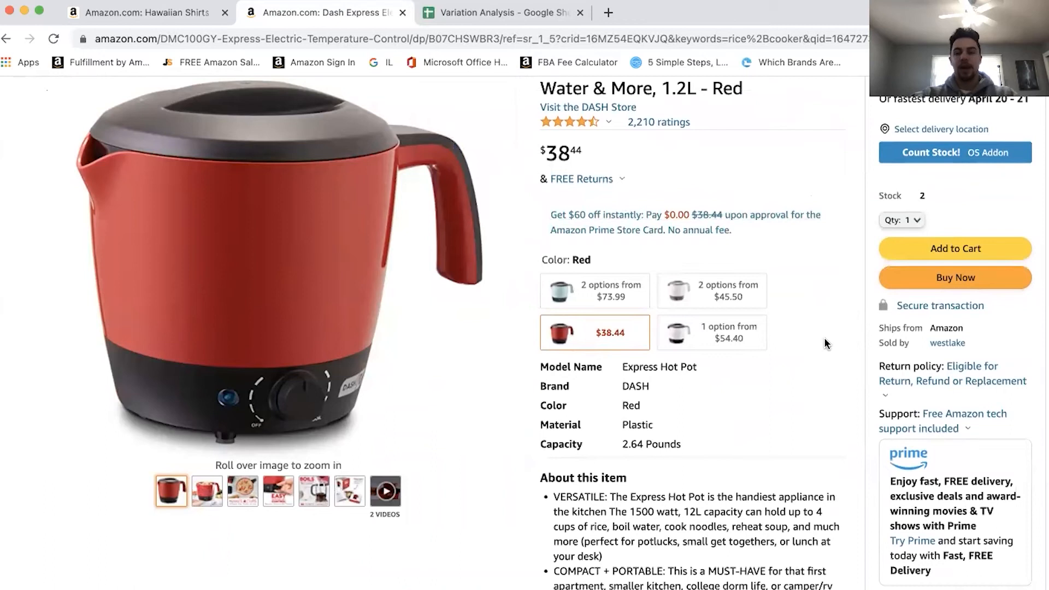
mouse_move(811, 309)
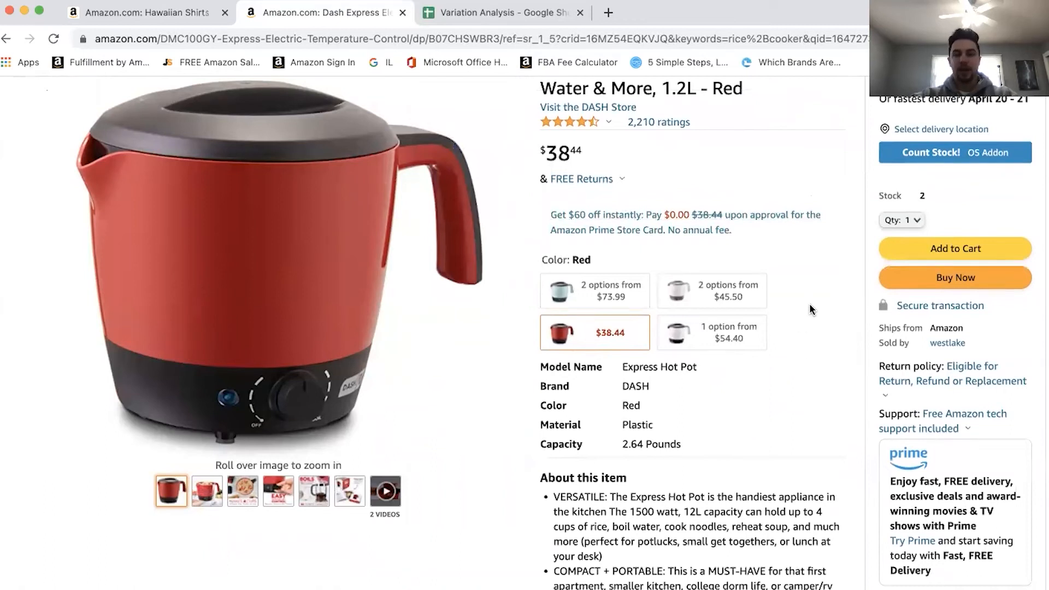
mouse_move(670, 296)
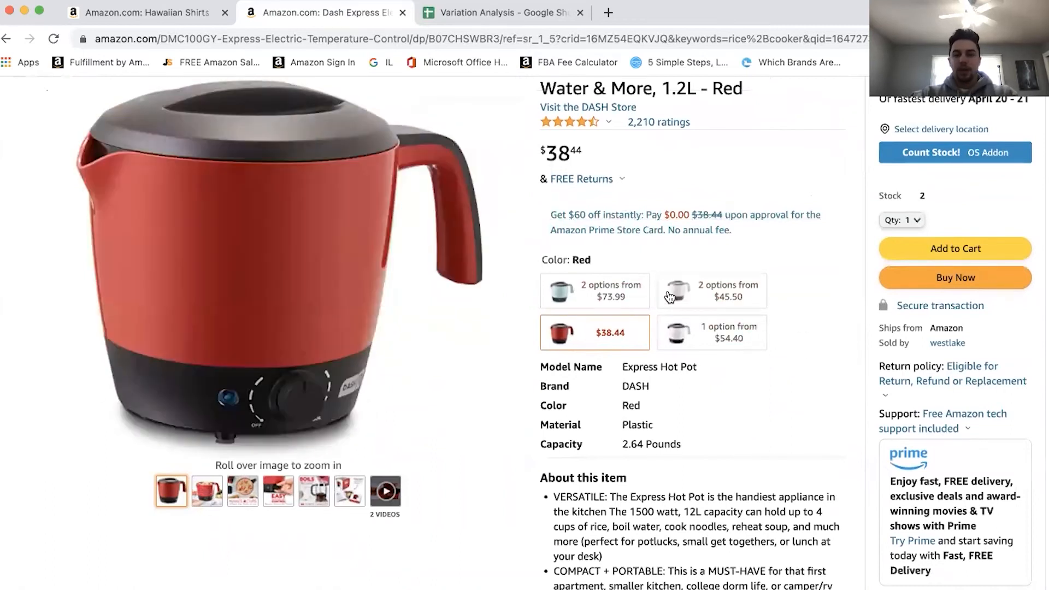
scroll("down", 3)
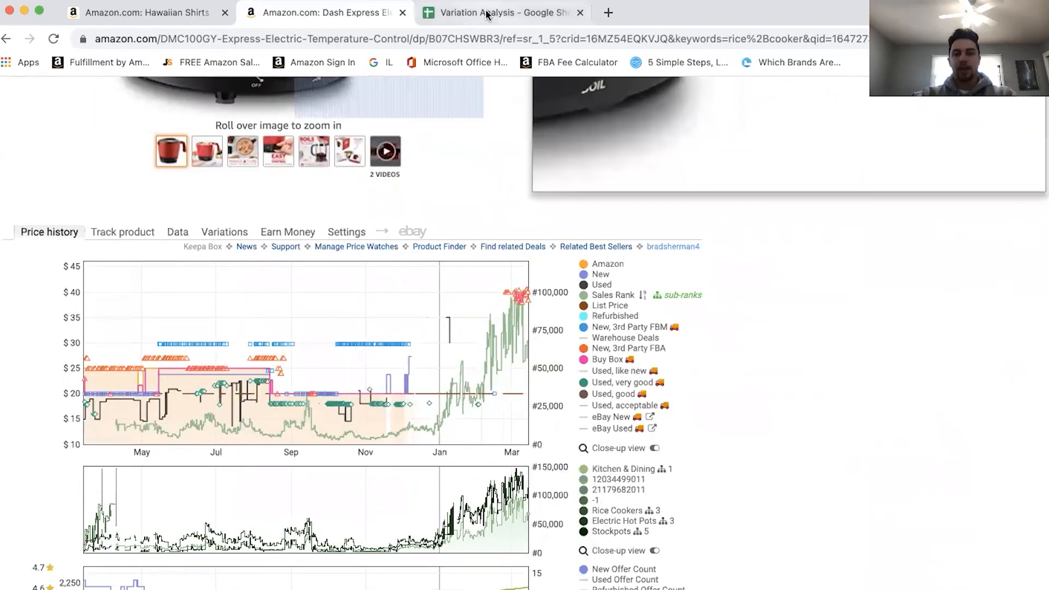
- Return to the Variation Analysis sheet and select A1:C4 of the shirt table
left_click(499, 13)
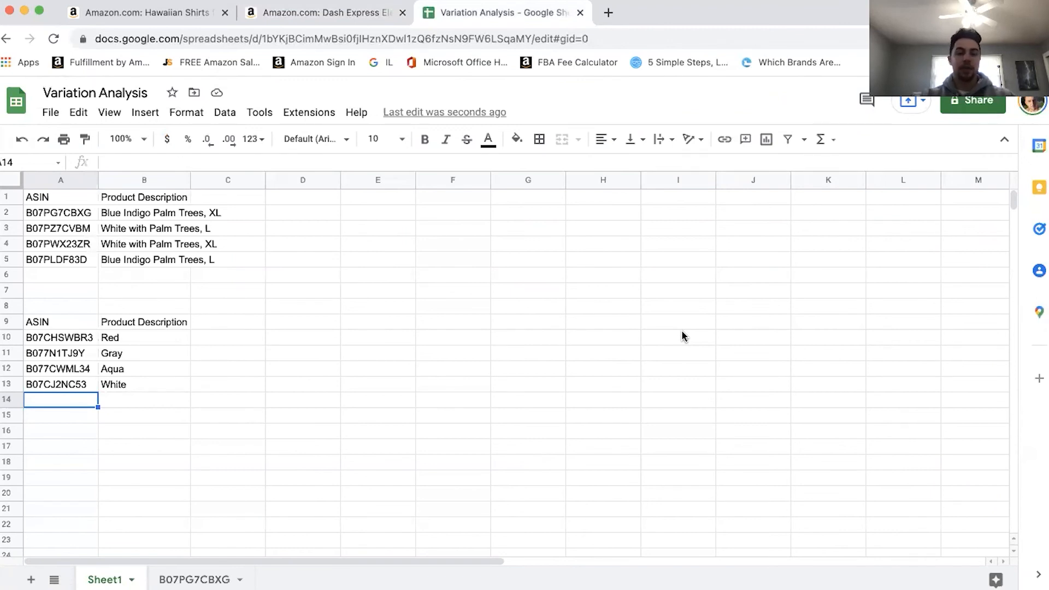
left_click_drag(60, 197, 227, 244)
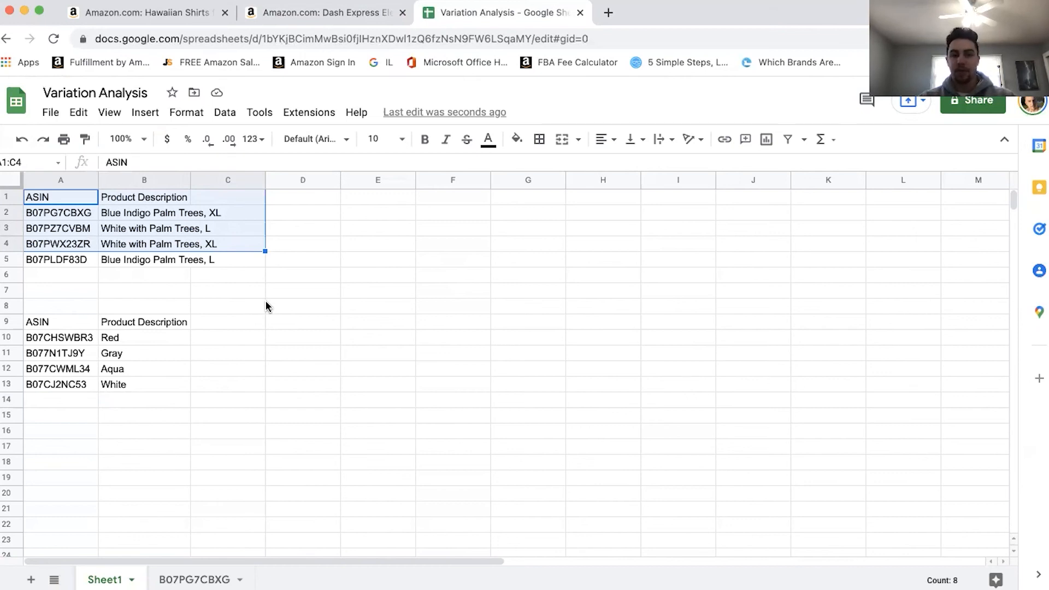
mouse_move(77, 349)
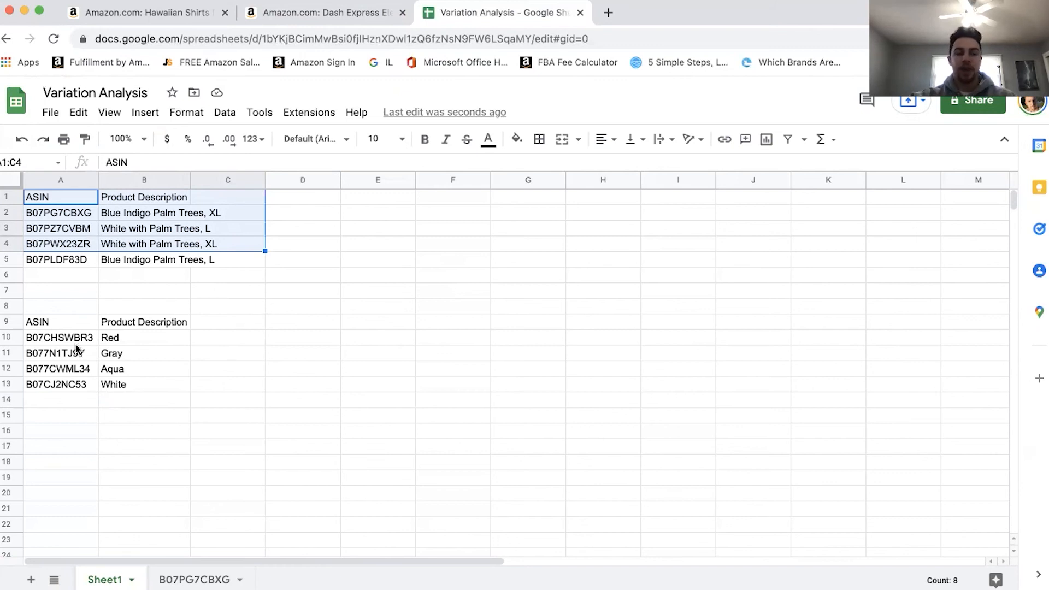
- Reopen the red Dash Express hot pot listing ($38.44) and scroll through its Keepa price history
left_click(325, 13)
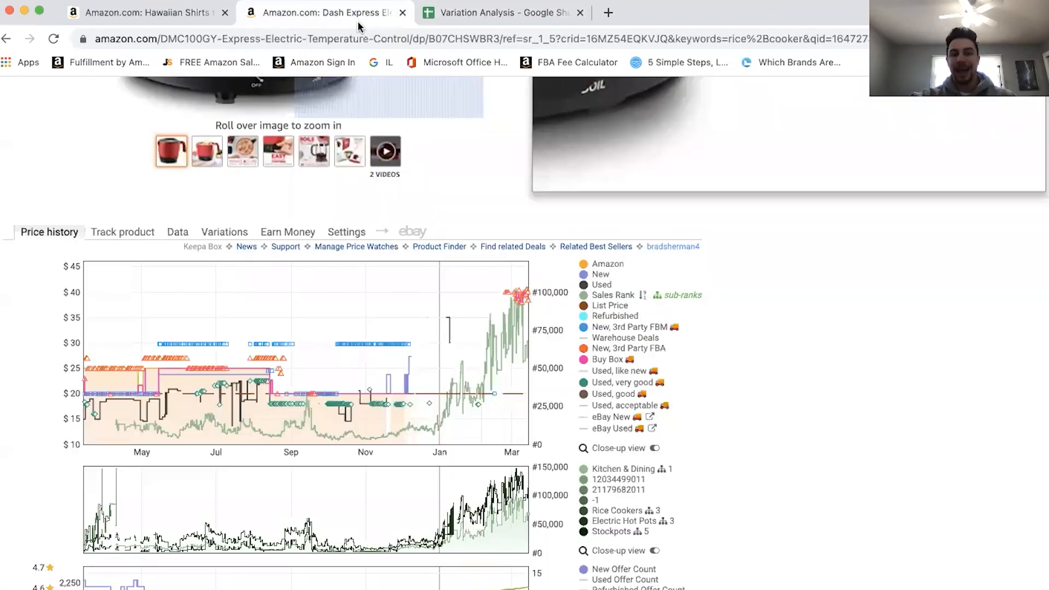
scroll("up", 3)
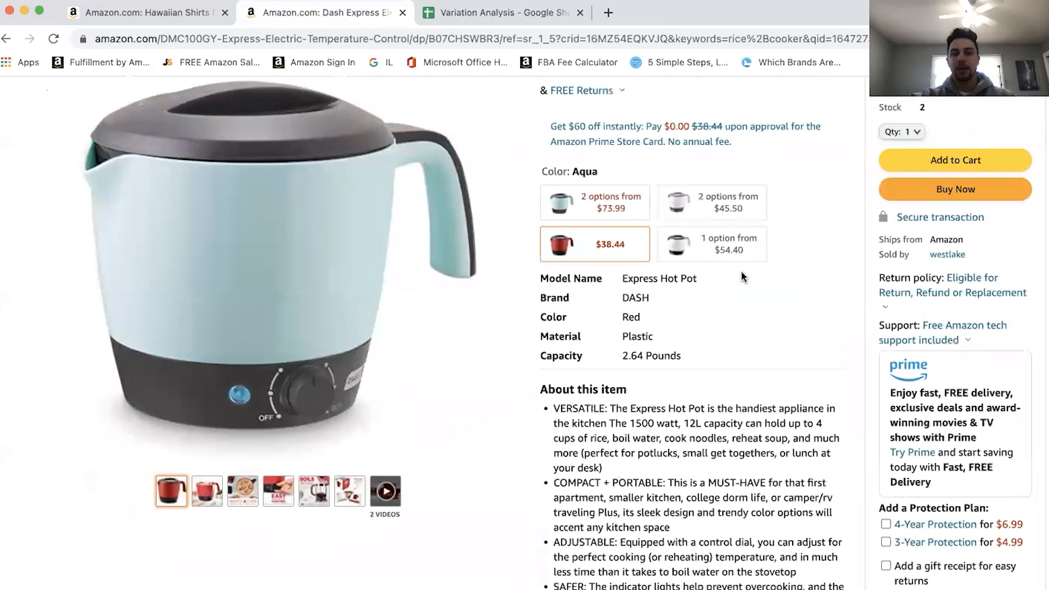
left_click(594, 244)
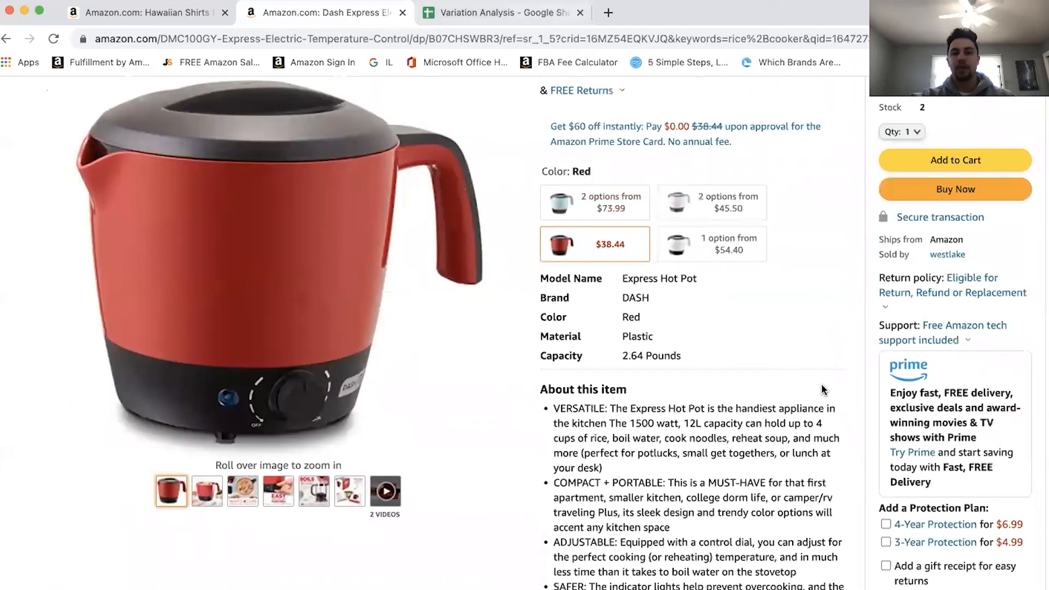
scroll("down", 3)
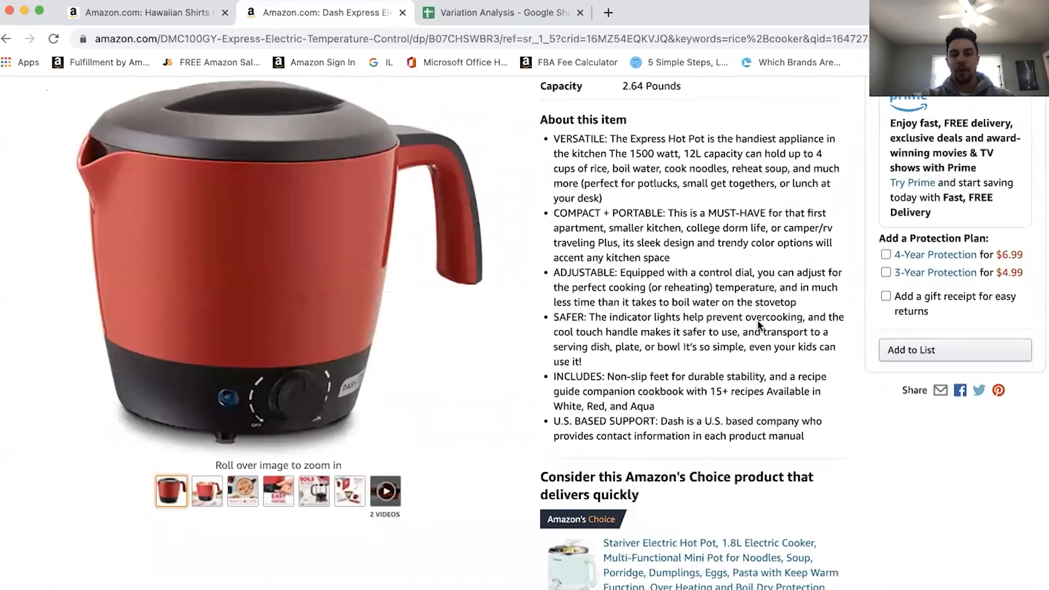
scroll("up", 3)
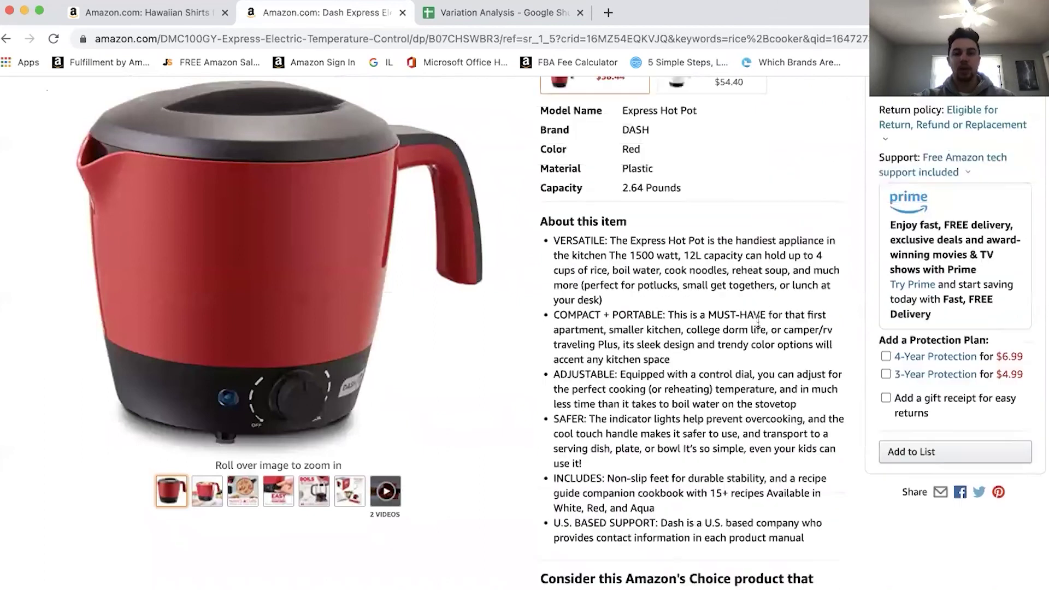
scroll("up", 3)
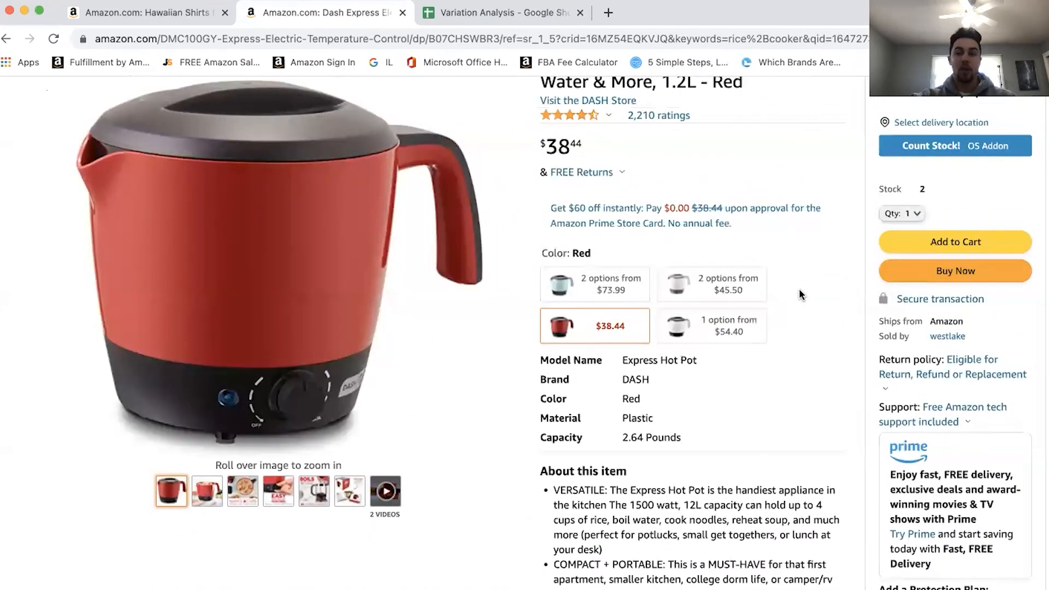
scroll("down", 3)
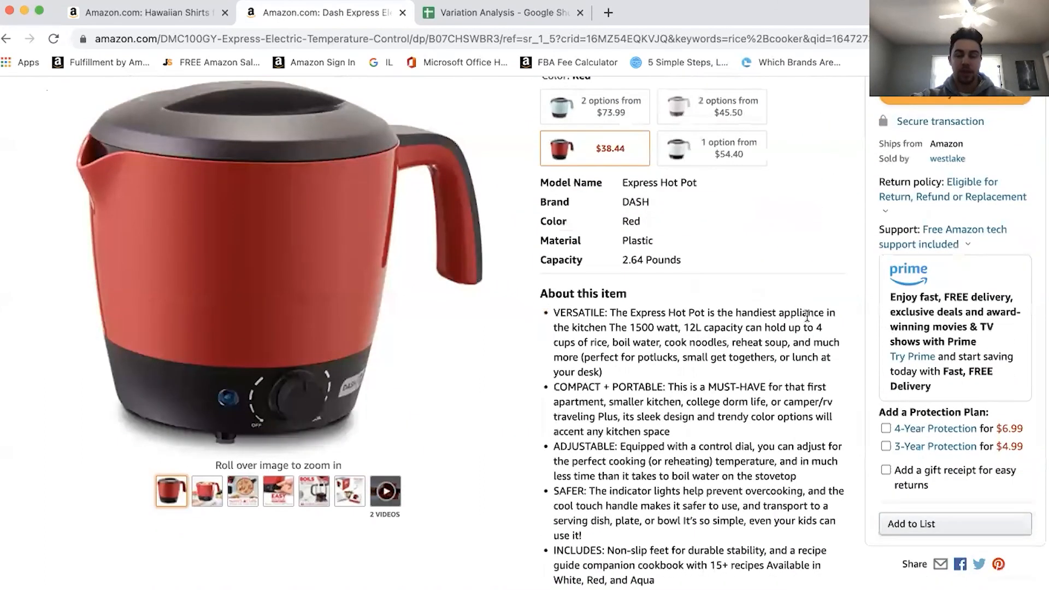
scroll("down", 3)
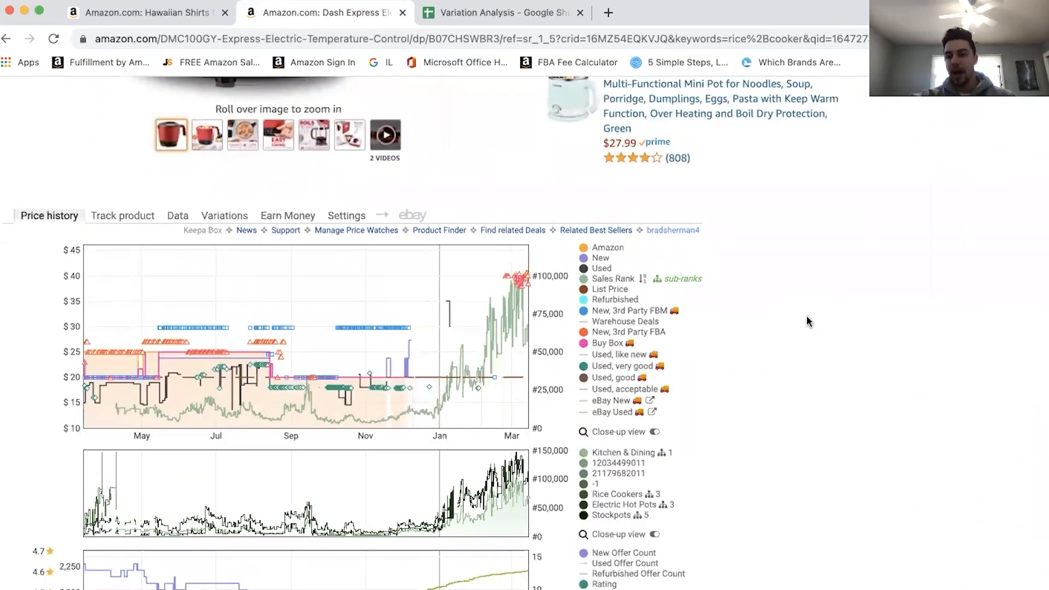
scroll("up", 3)
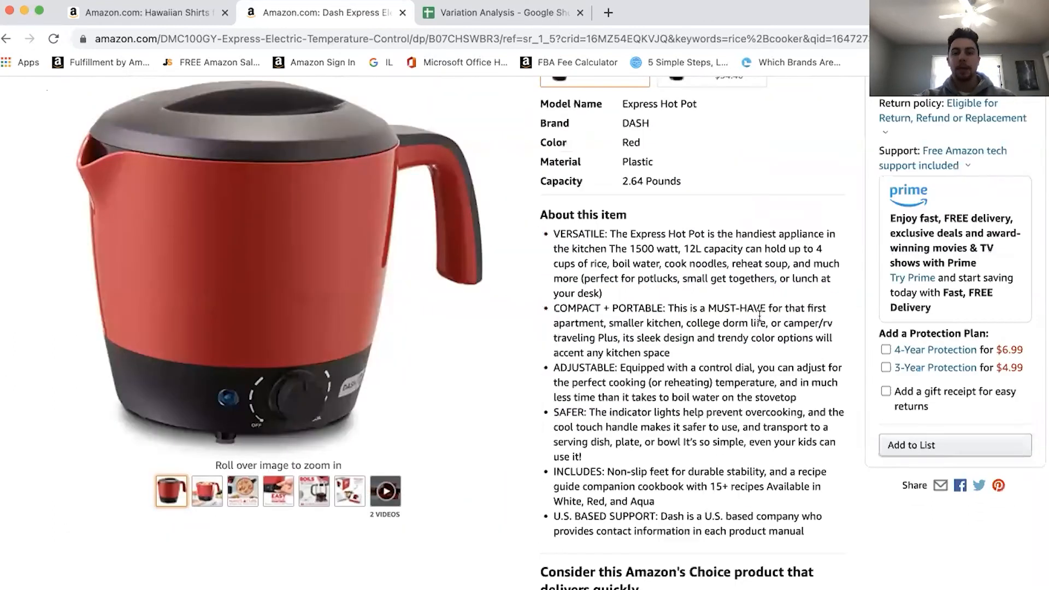
scroll("up", 3)
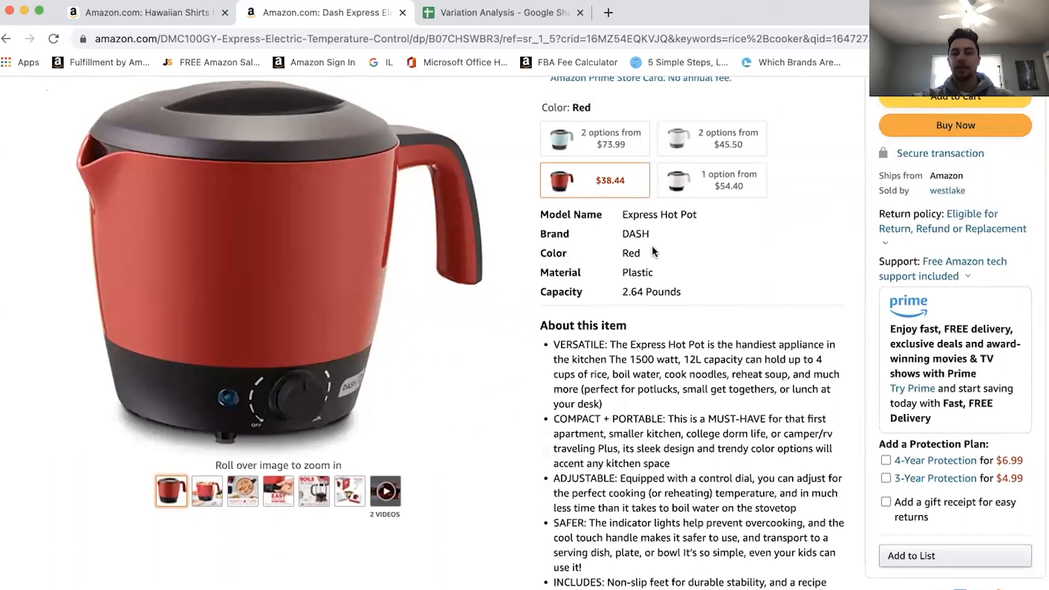
mouse_move(771, 315)
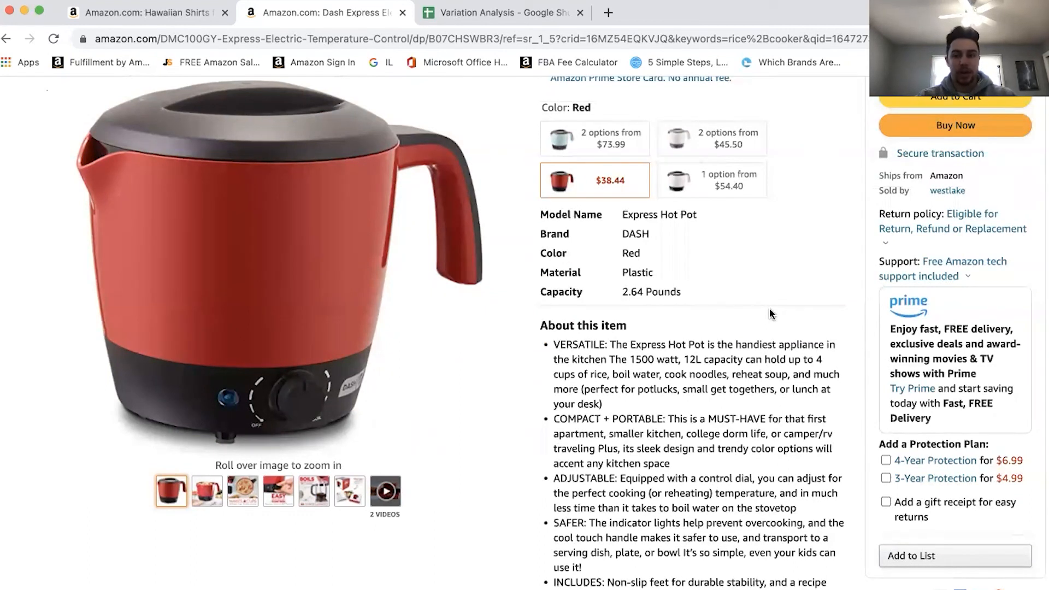
scroll("down", 3)
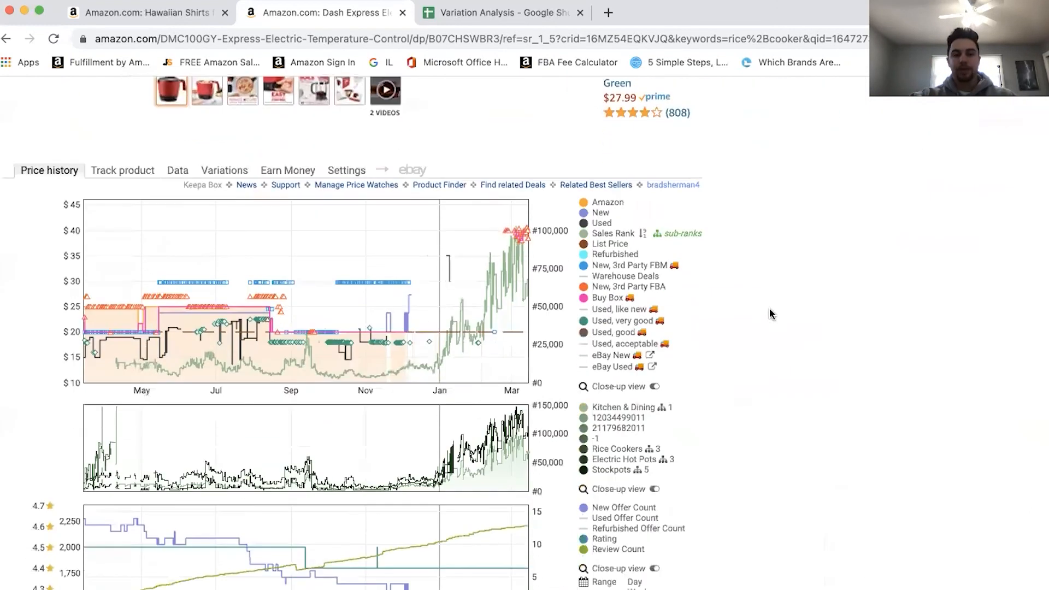
scroll("up", 3)
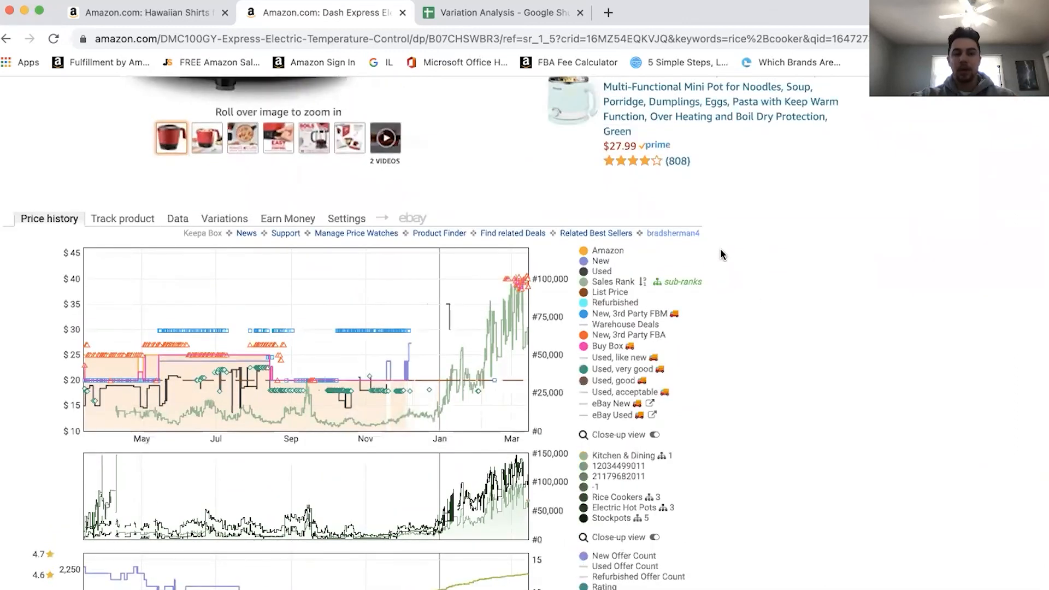
mouse_move(286, 388)
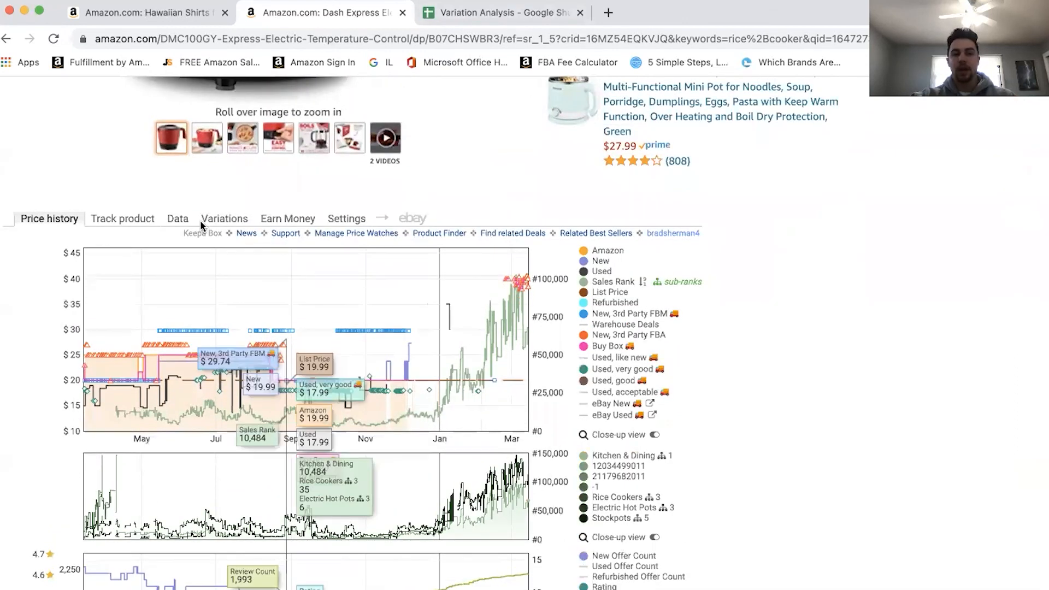
- Show Keepa's 90-day buy box shares: westlake 39% at $39.06, Amazon 38% at $19.99
left_click(177, 219)
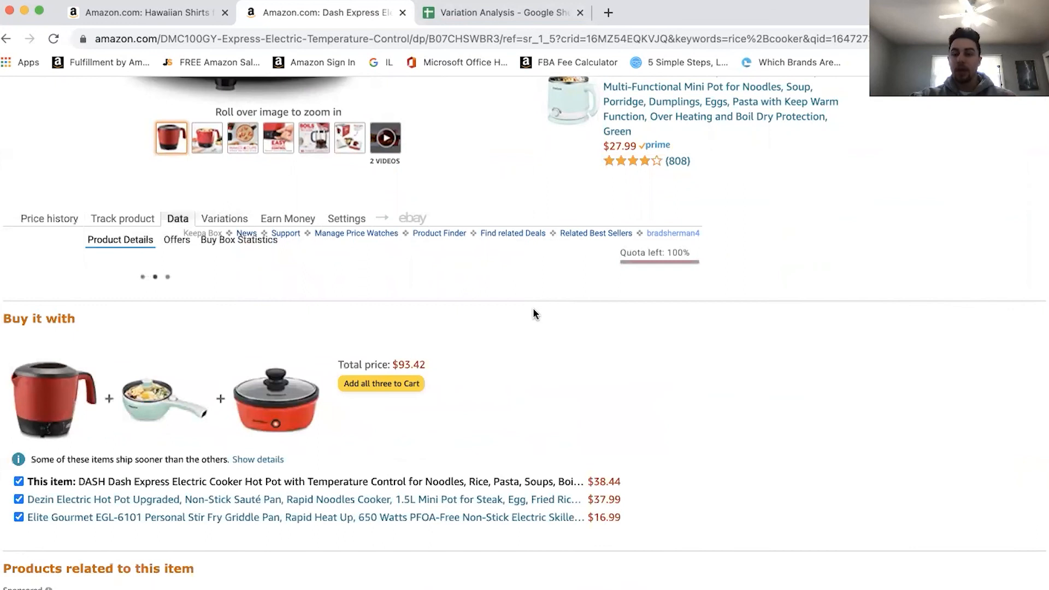
left_click(119, 240)
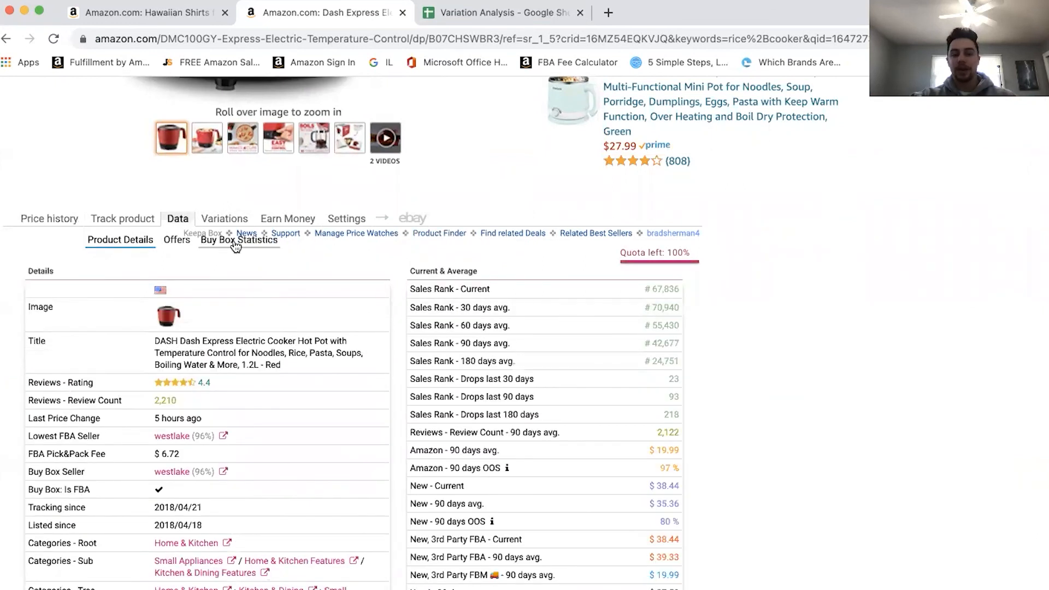
mouse_move(337, 377)
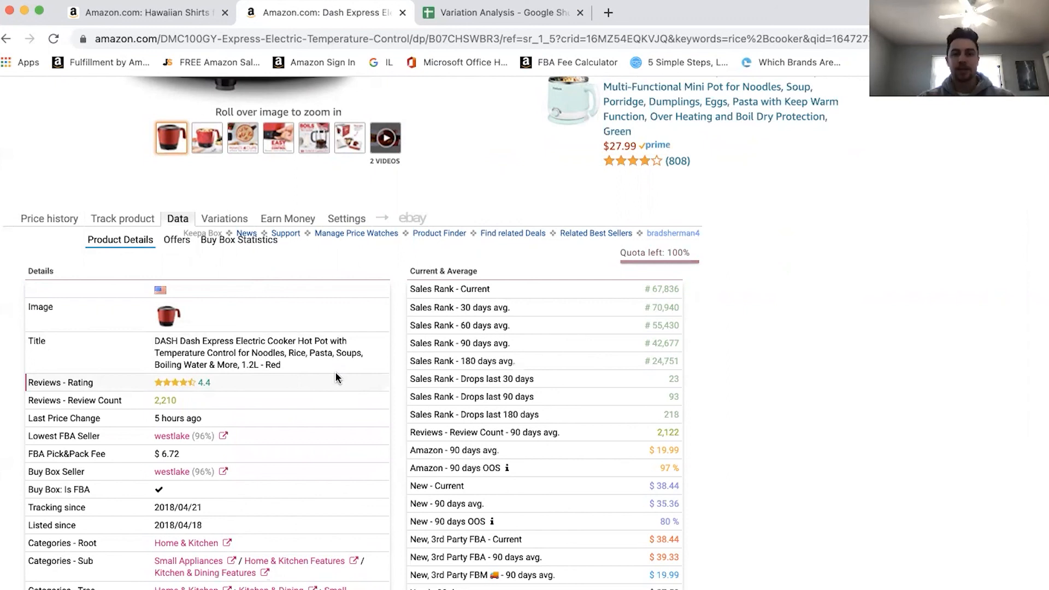
mouse_move(810, 304)
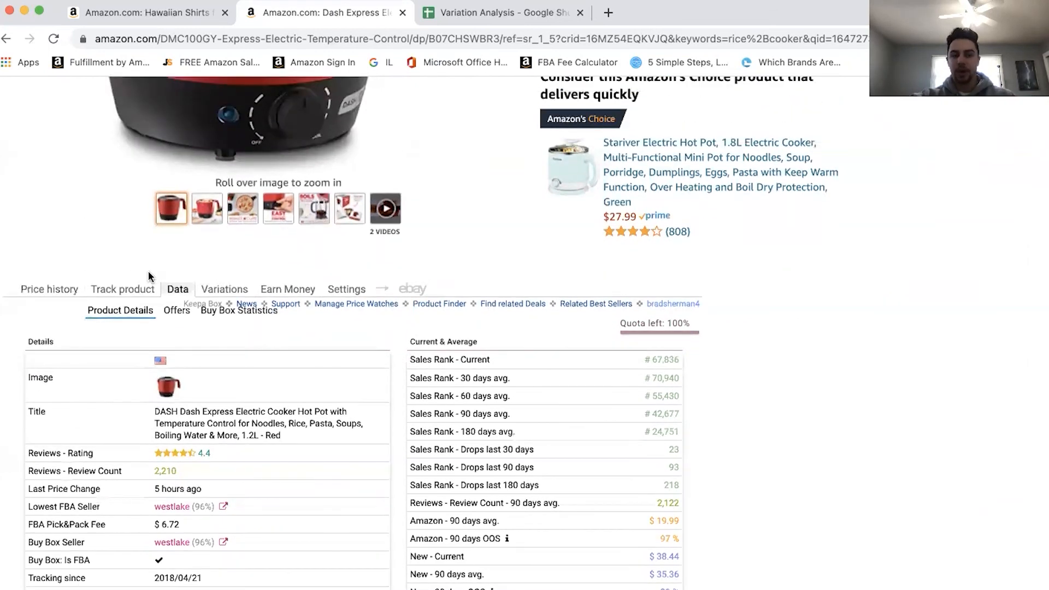
left_click(238, 310)
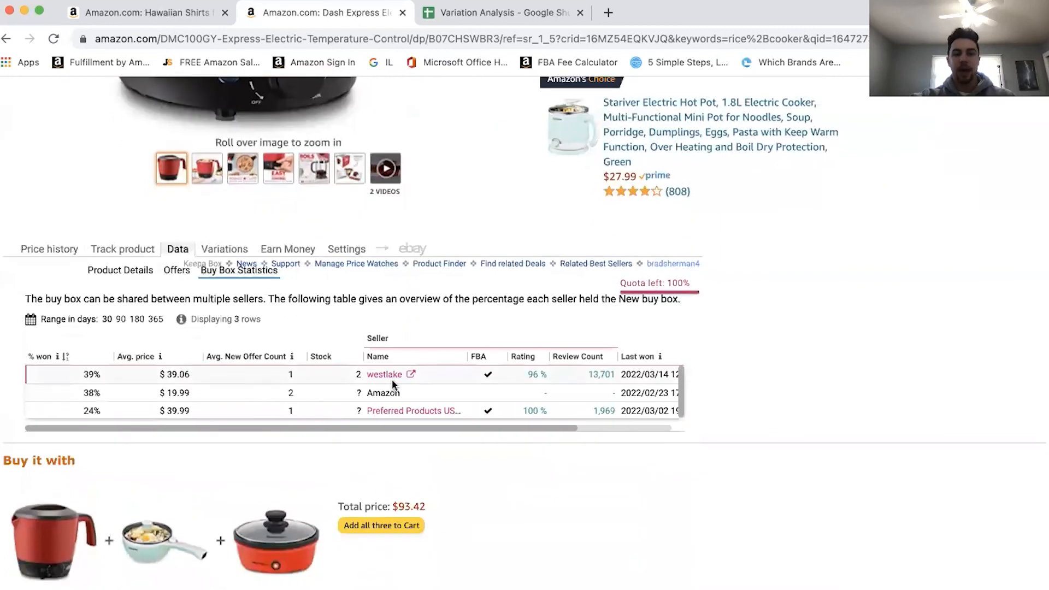
left_click(123, 320)
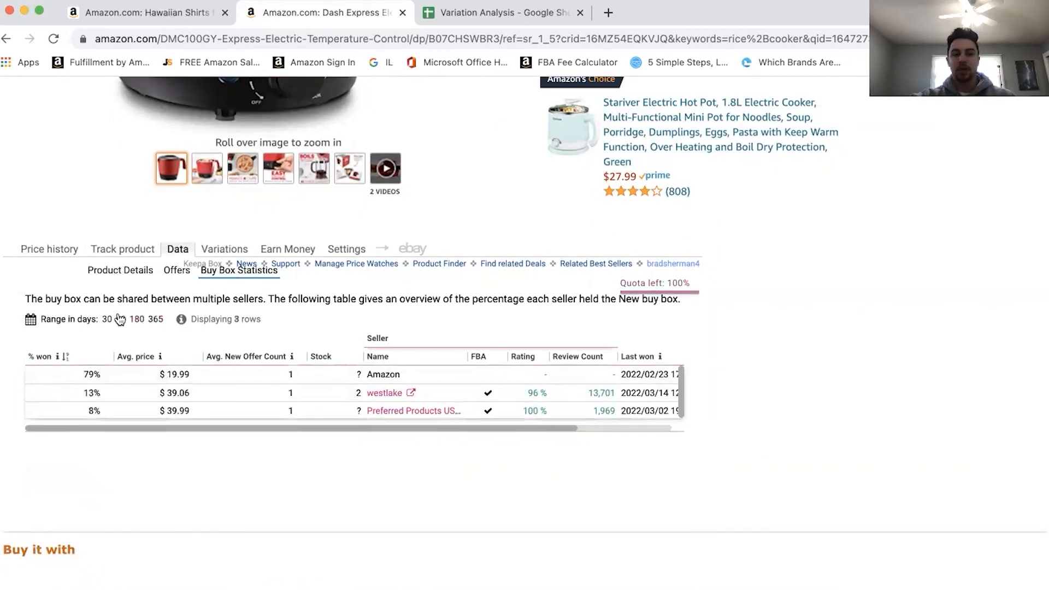
left_click(122, 319)
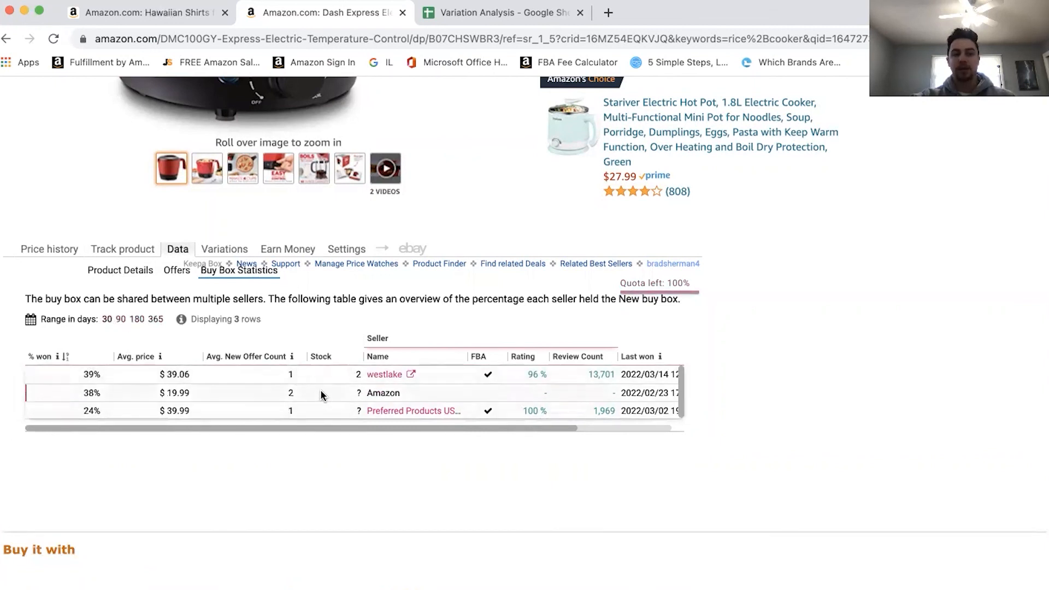
scroll("right", 3)
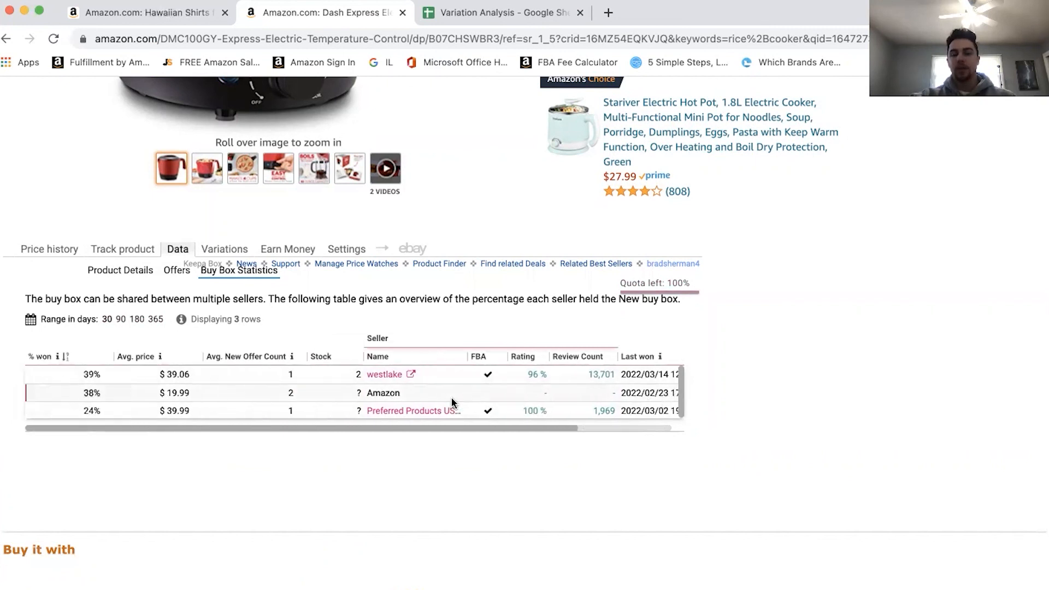
mouse_move(315, 303)
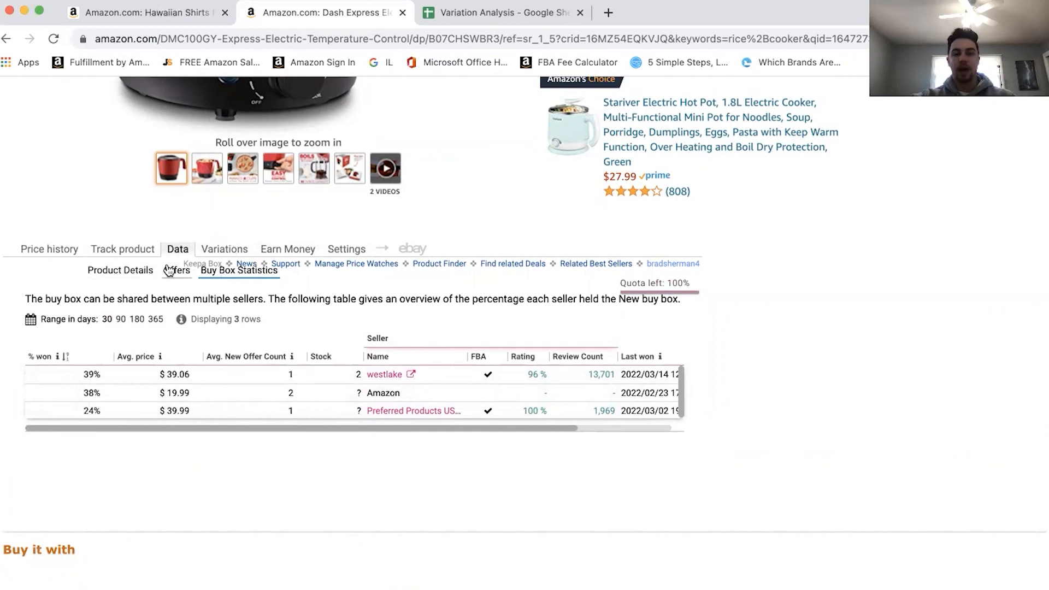
- Switch Keepa back to Price history and scroll up to the red hot pot's title
left_click(49, 249)
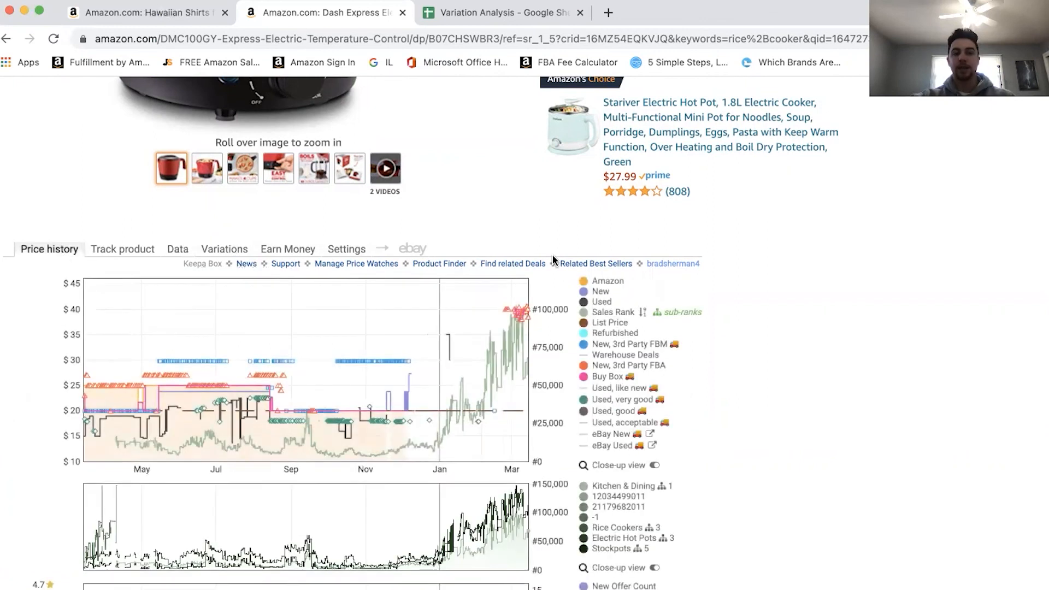
scroll("down", 3)
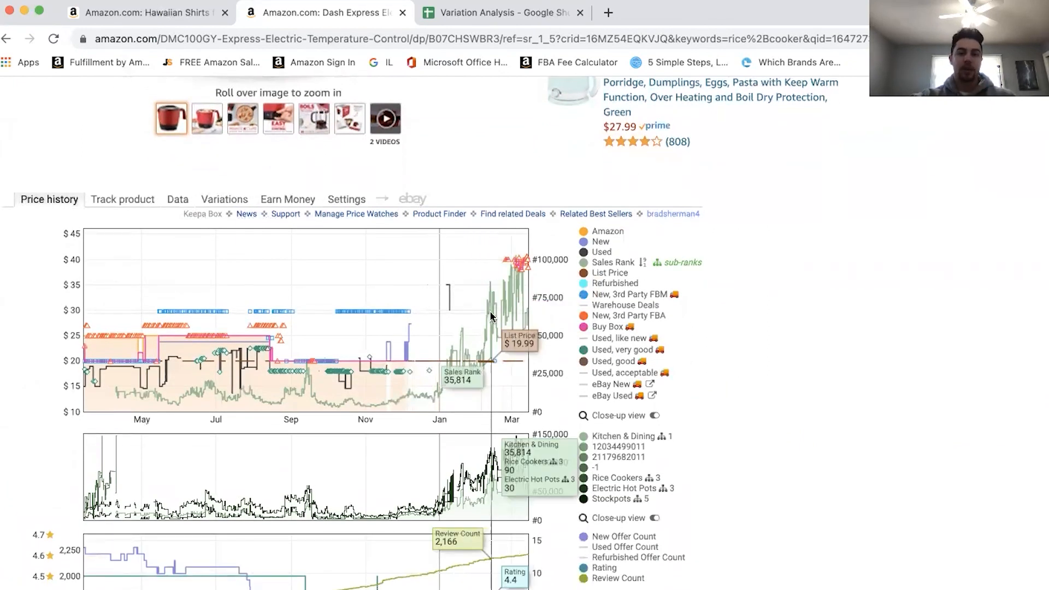
mouse_move(568, 230)
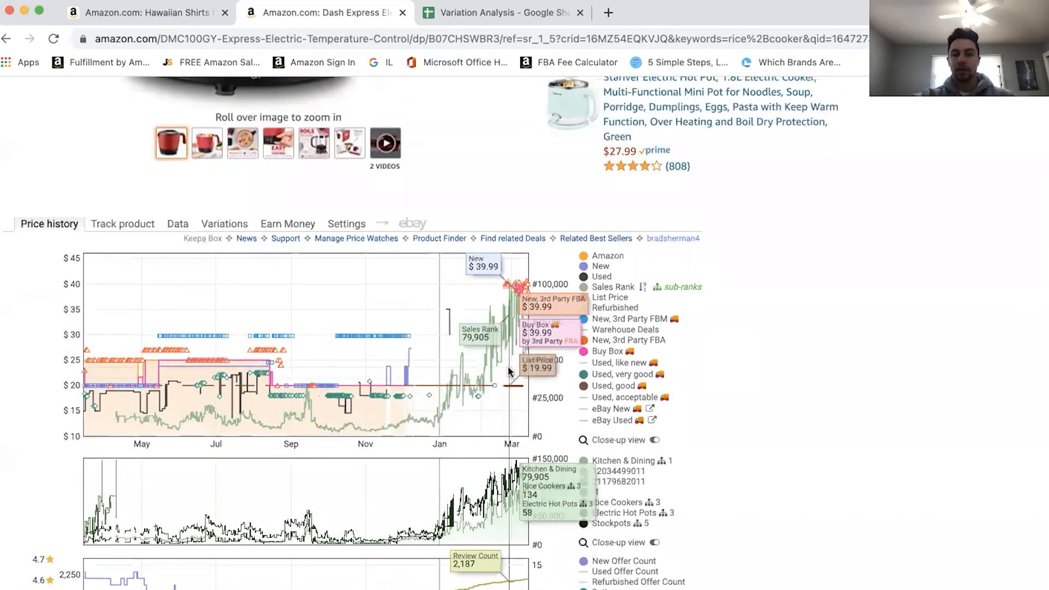
scroll("down", 3)
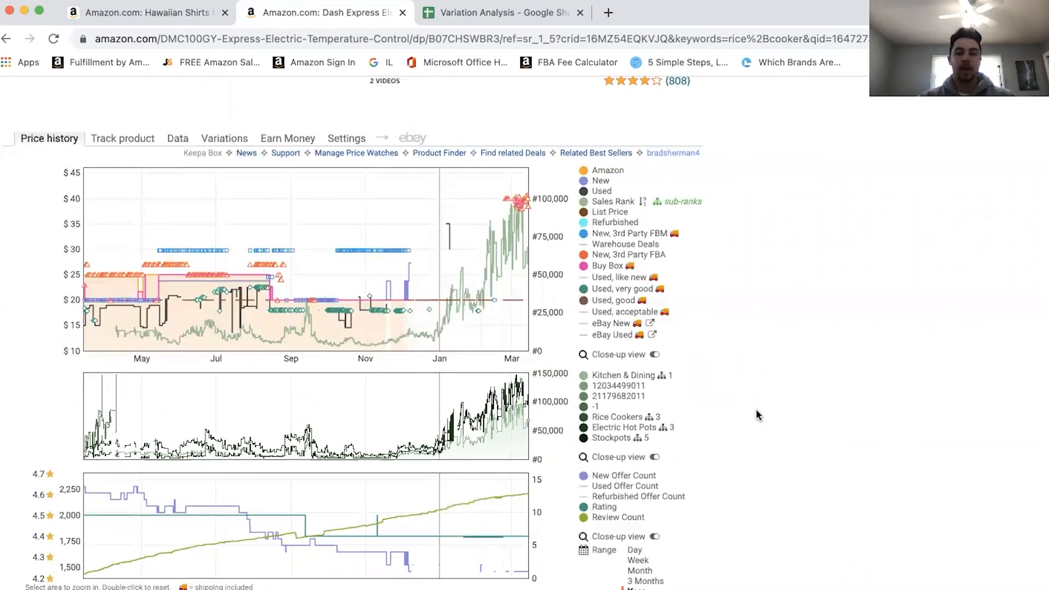
scroll("up", 3)
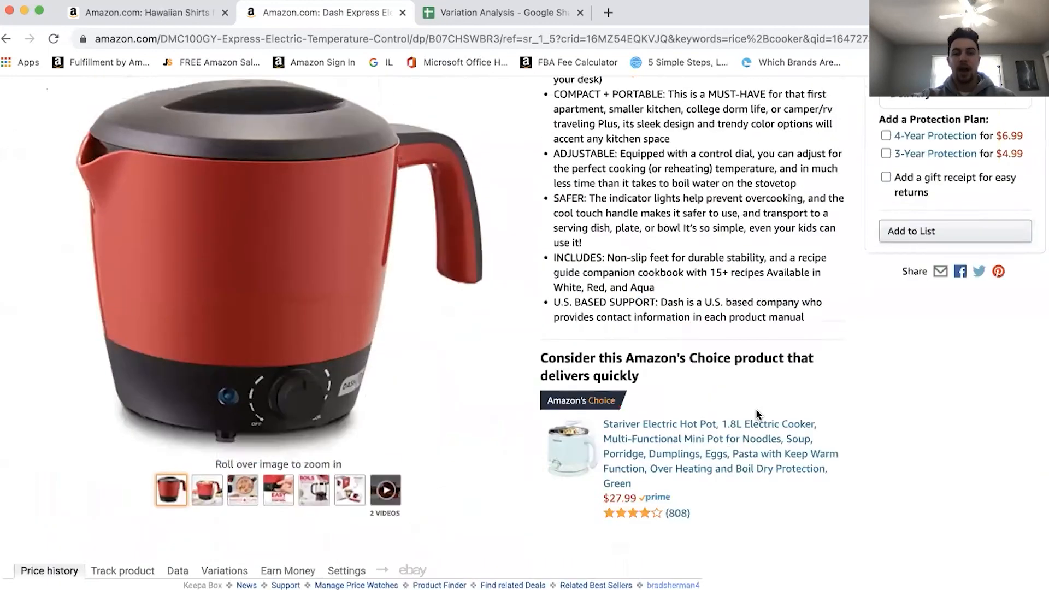
scroll("up", 3)
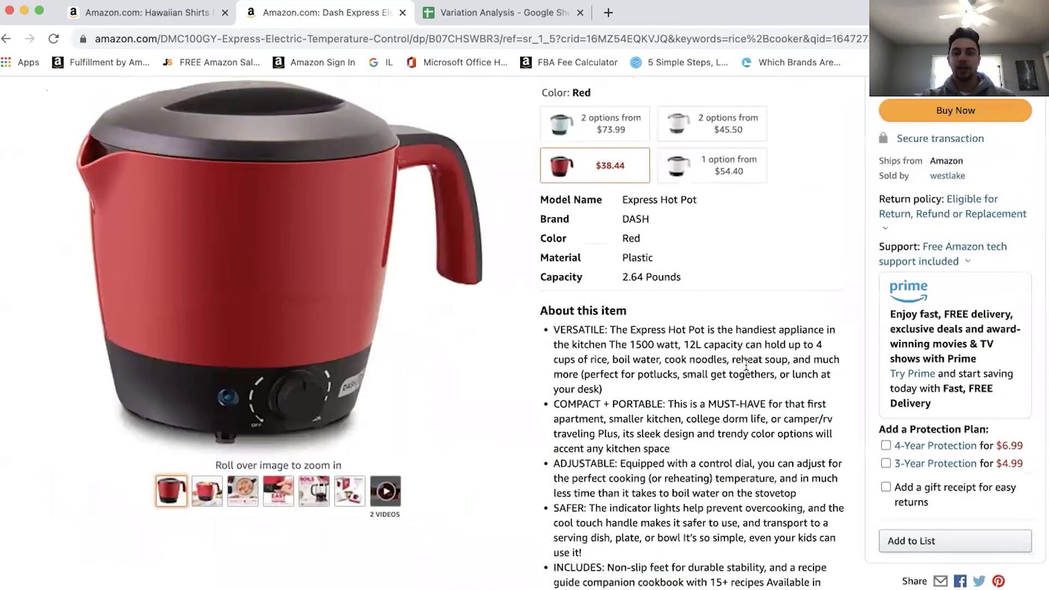
scroll("up", 3)
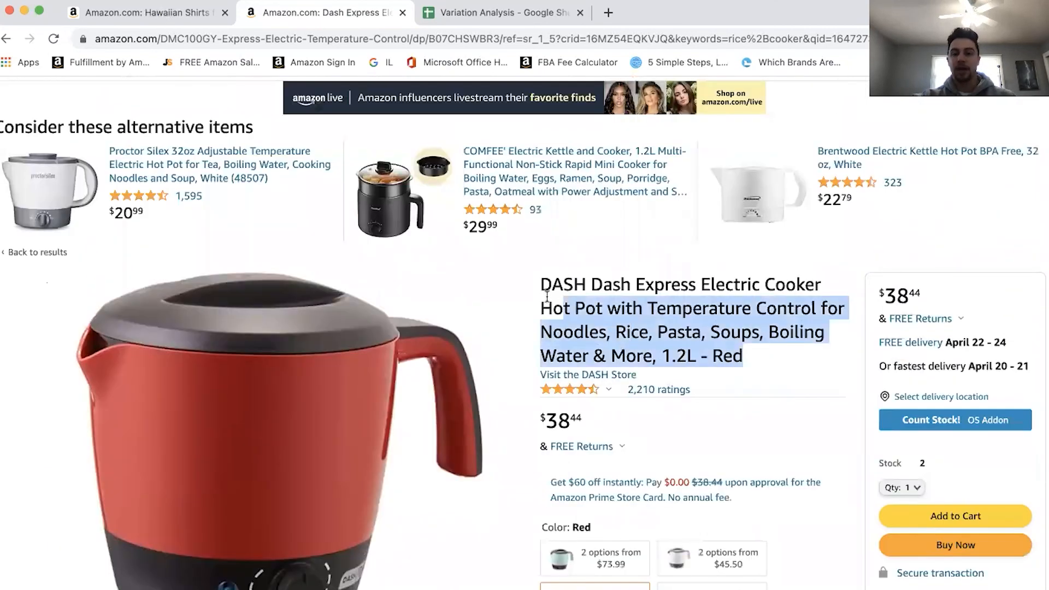